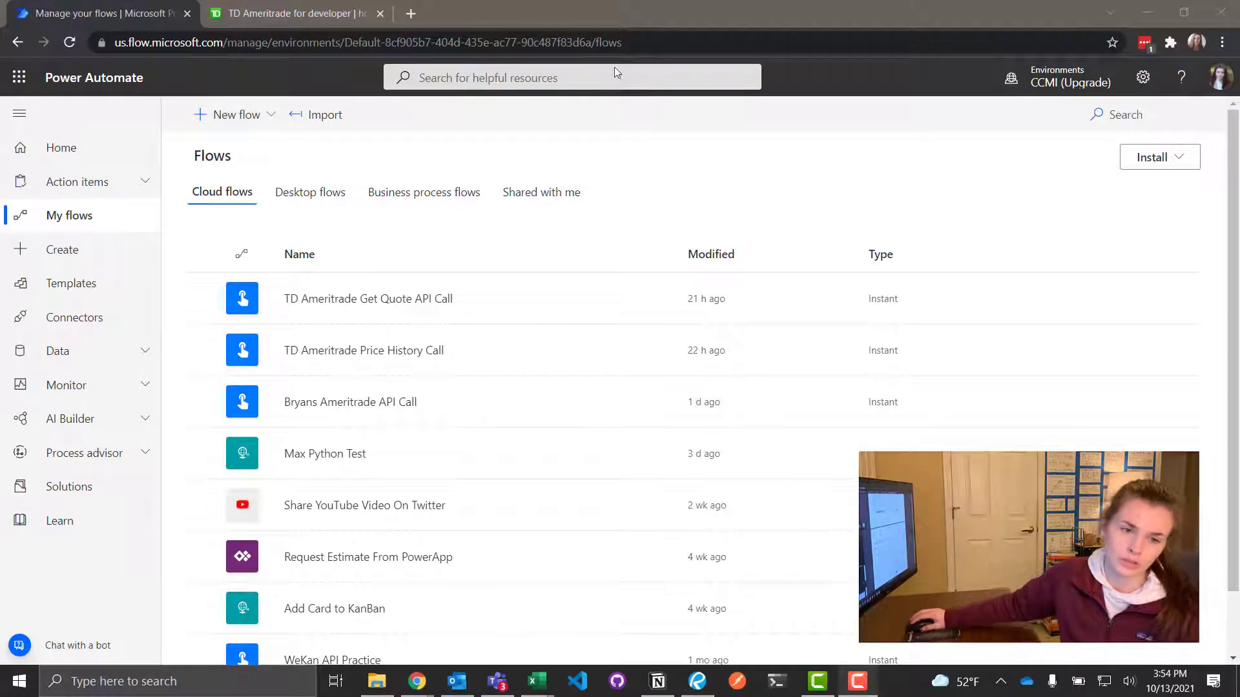
- Switch from Power Automate to the TD Ameritrade developer site
click(296, 13)
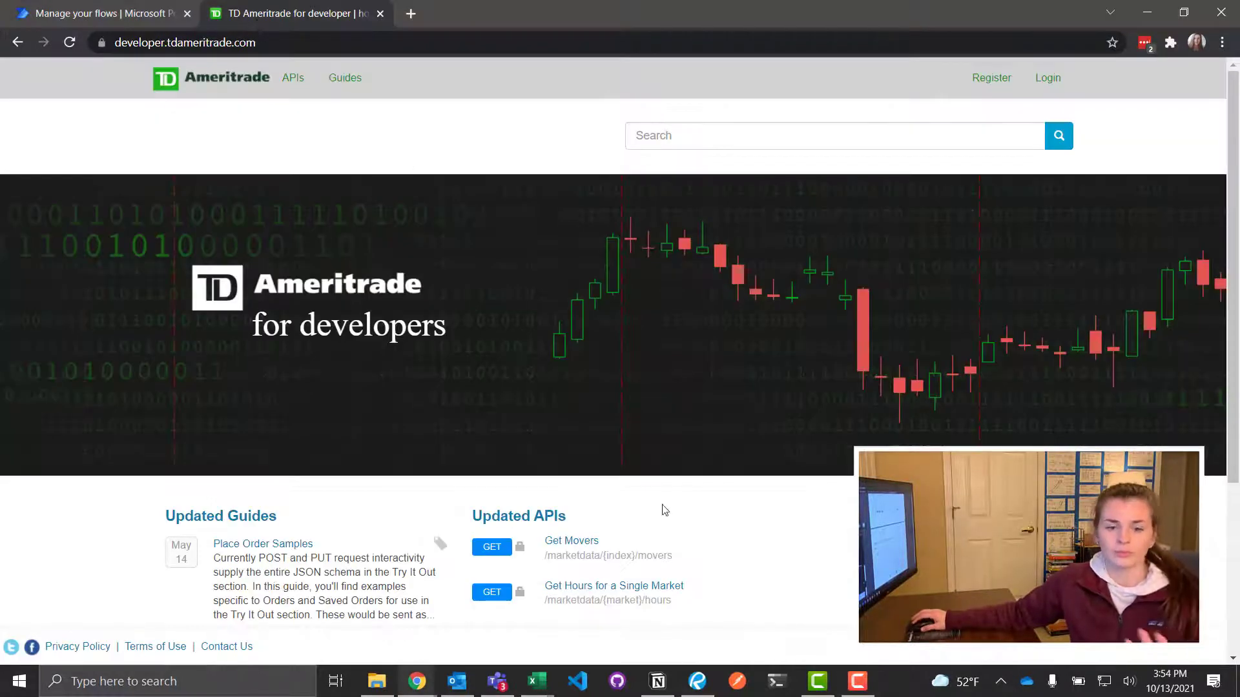
mouse_move(708, 526)
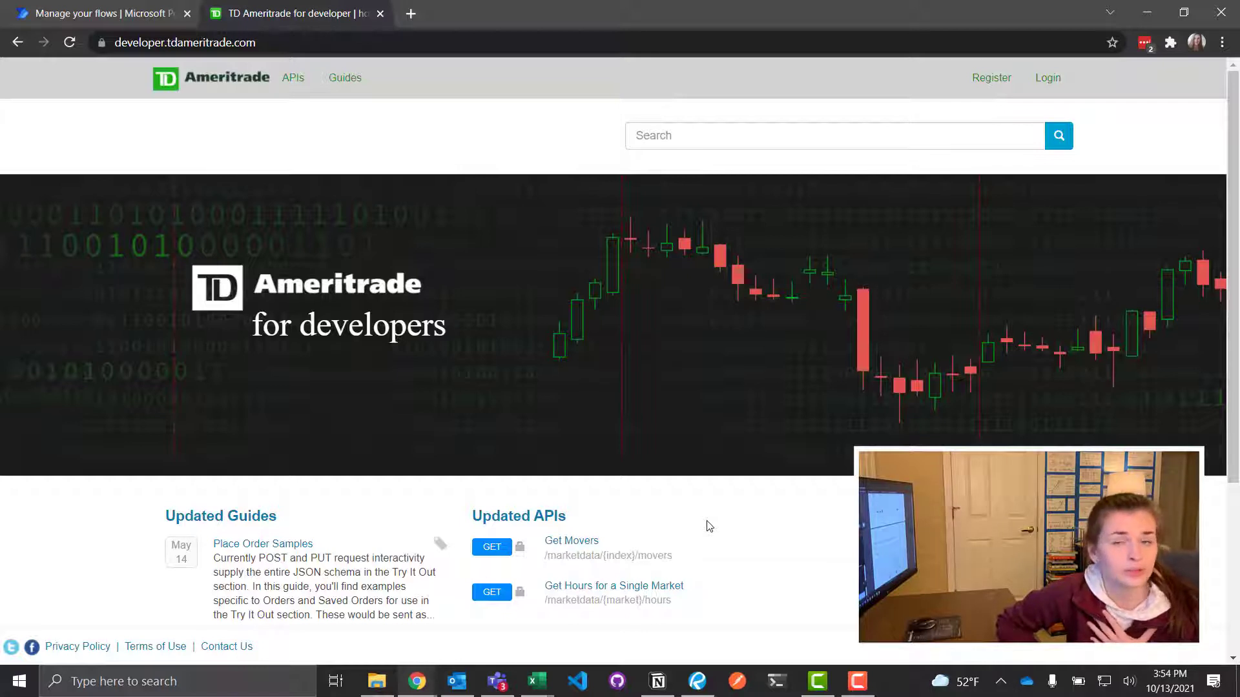
mouse_move(695, 533)
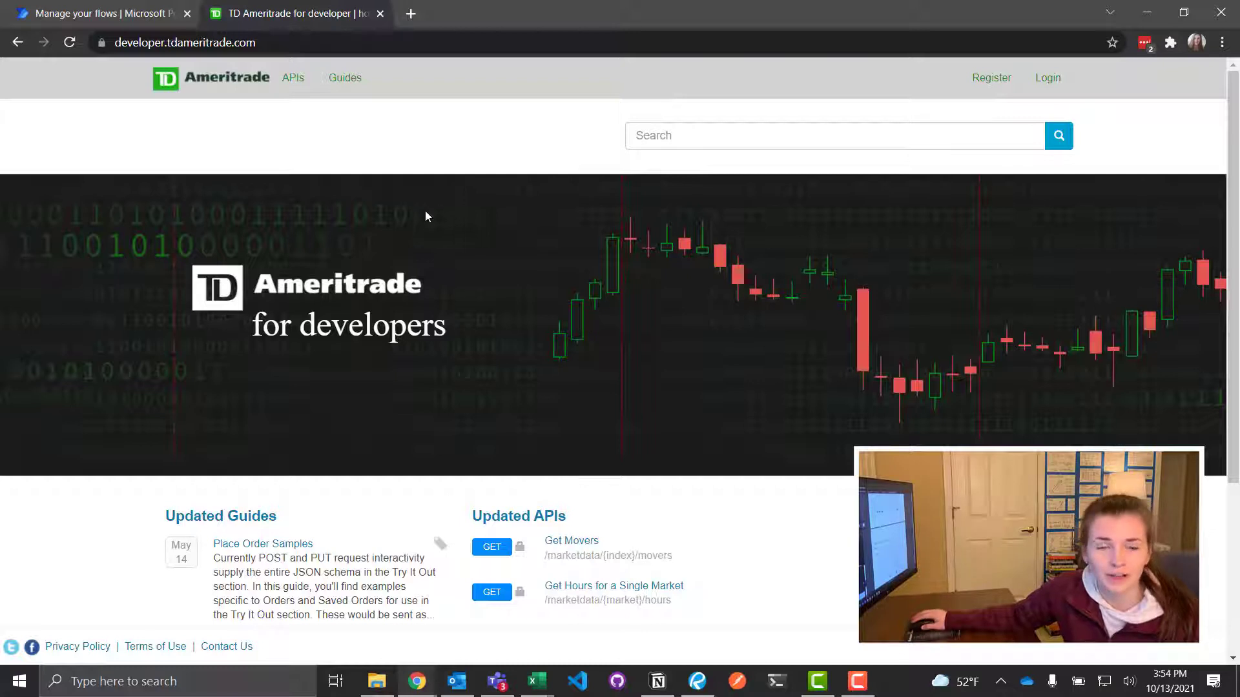
mouse_move(482, 340)
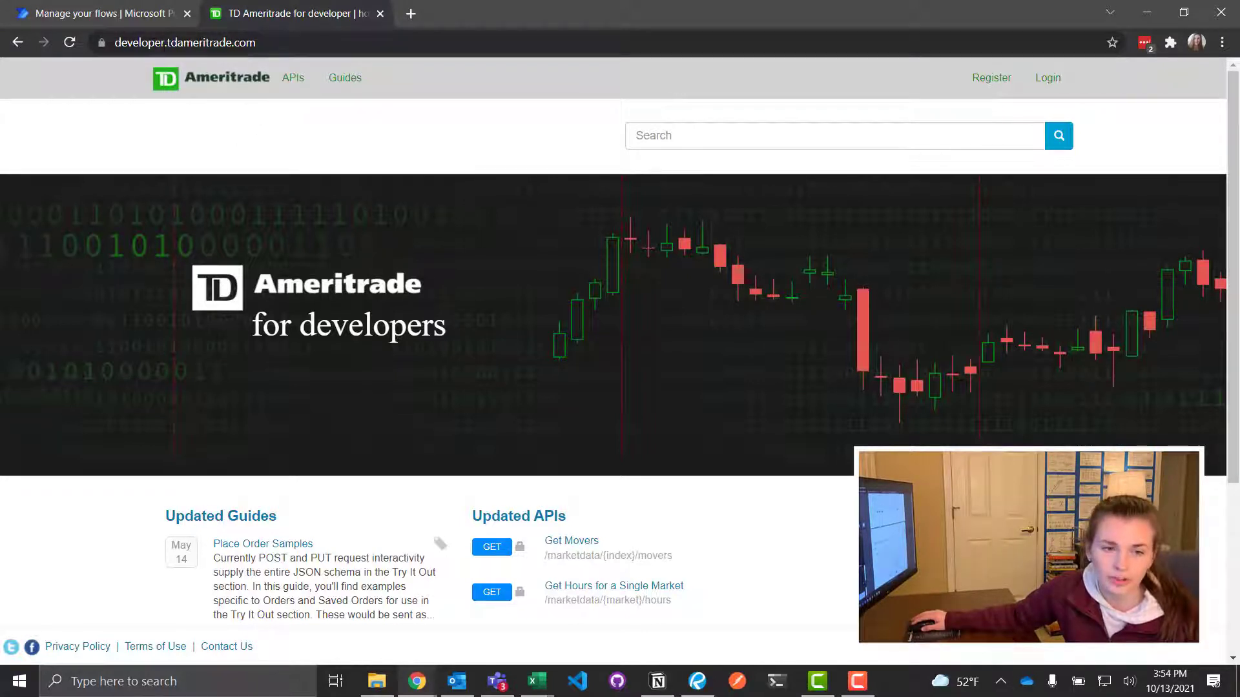
mouse_move(793, 117)
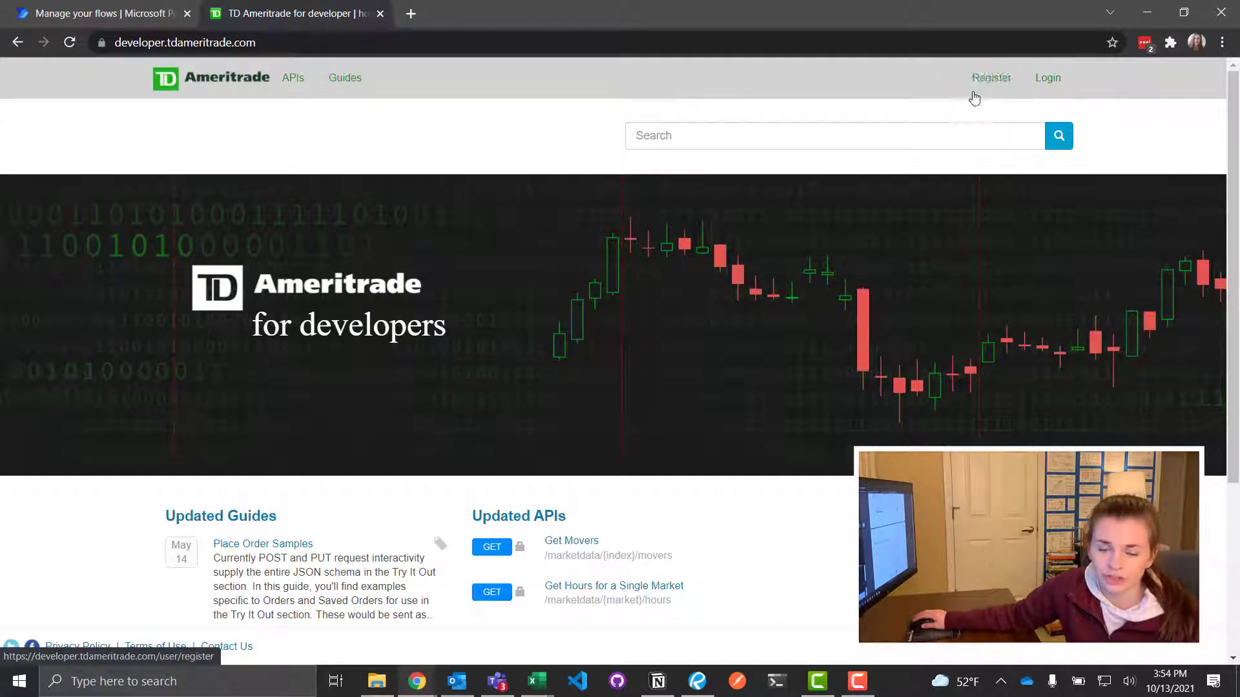
mouse_move(990, 93)
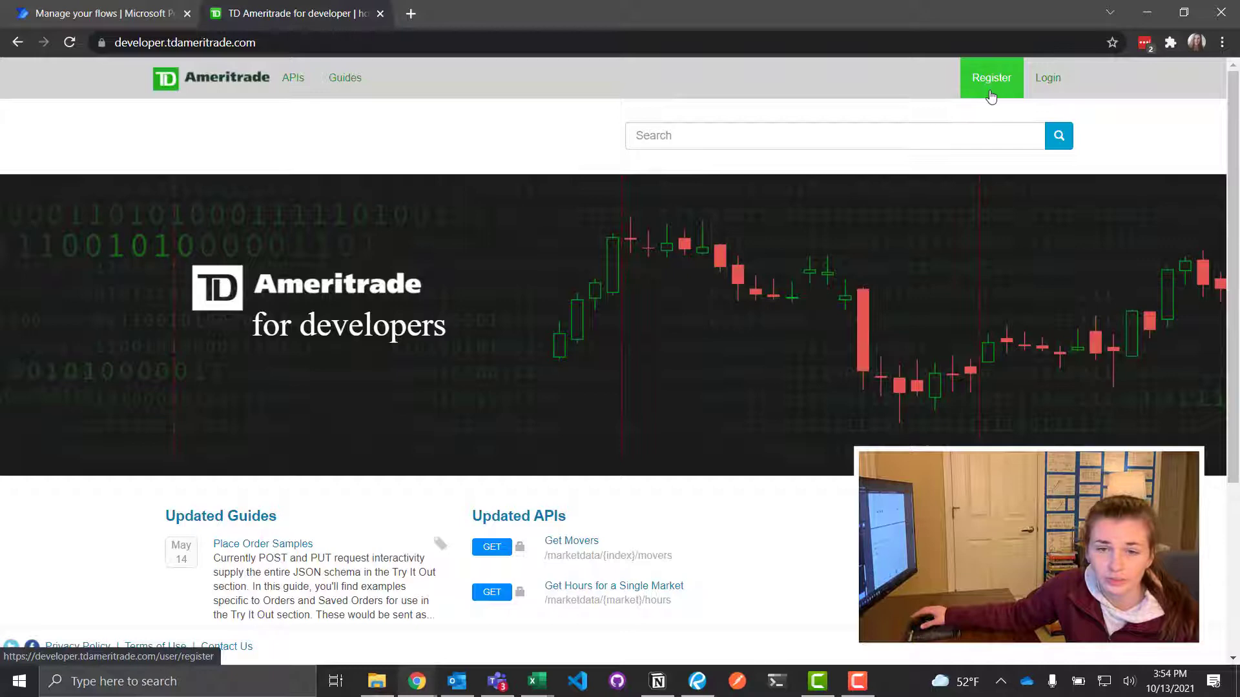
- Log in to the developer account with username and password
click(1044, 78)
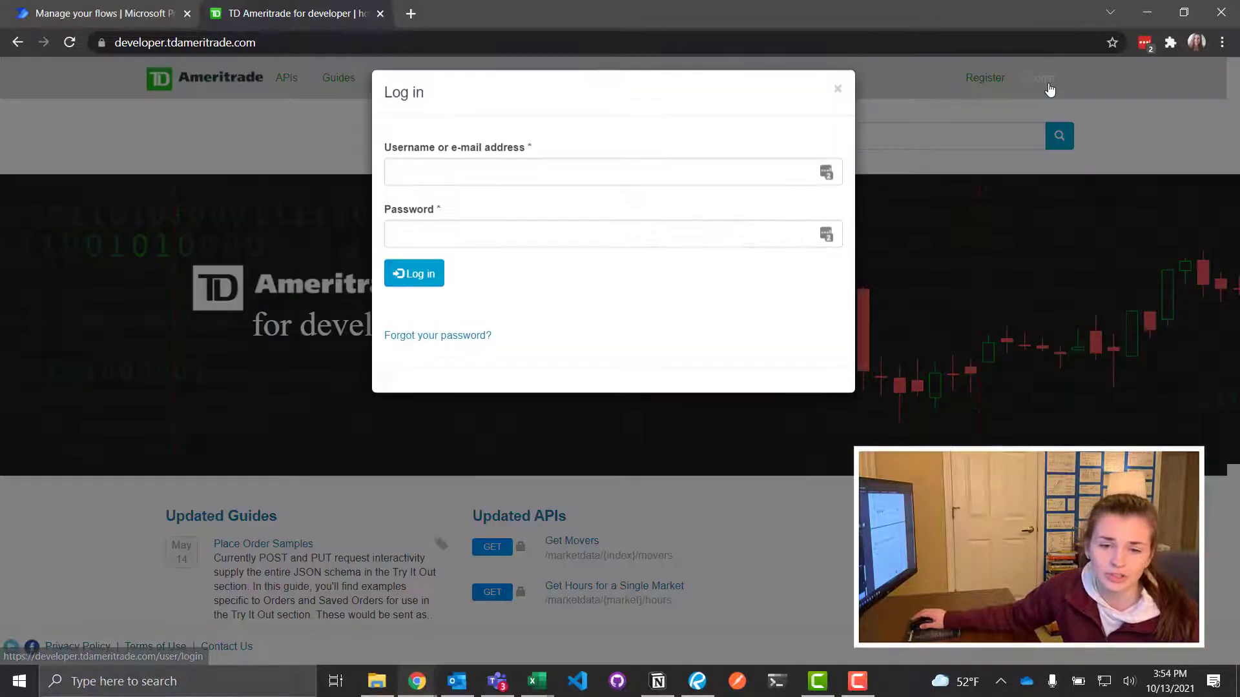
click(601, 183)
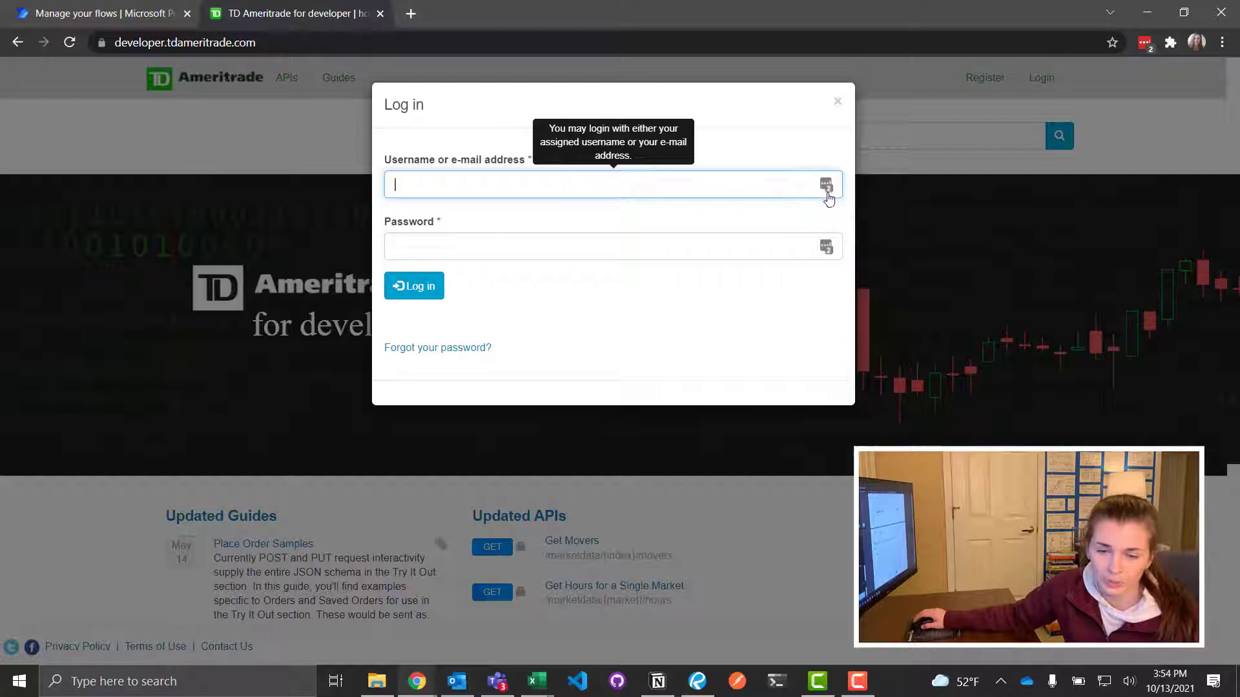
click(826, 184)
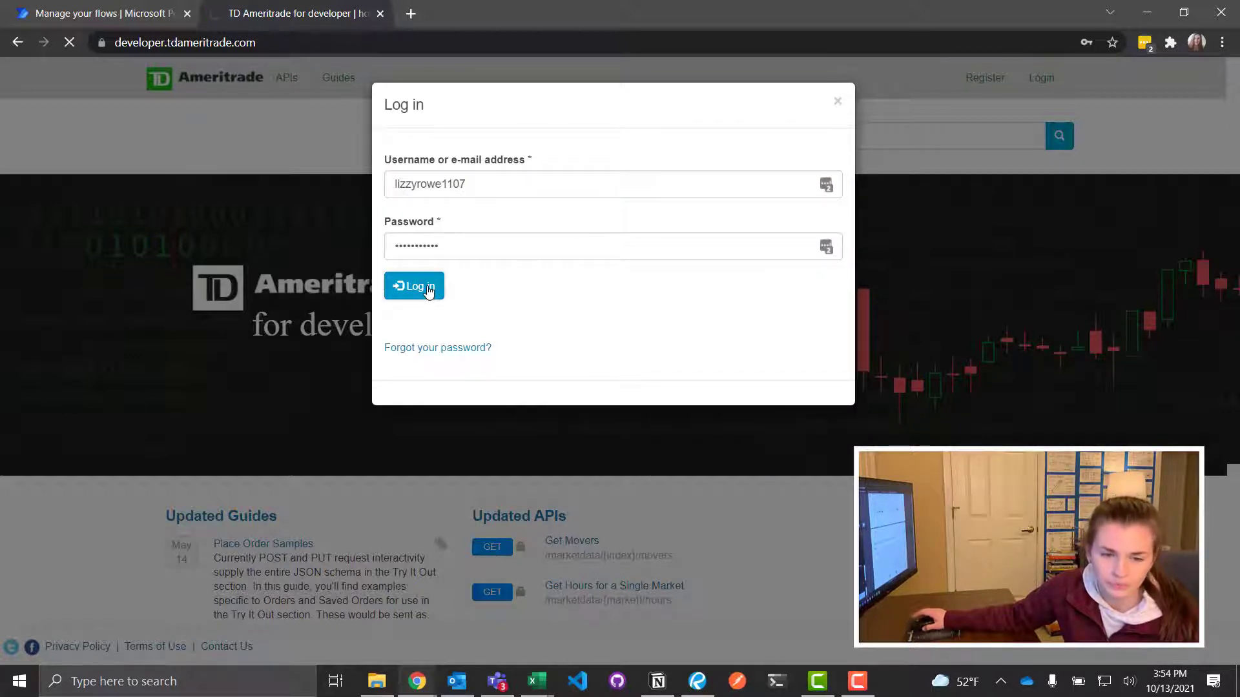
click(413, 286)
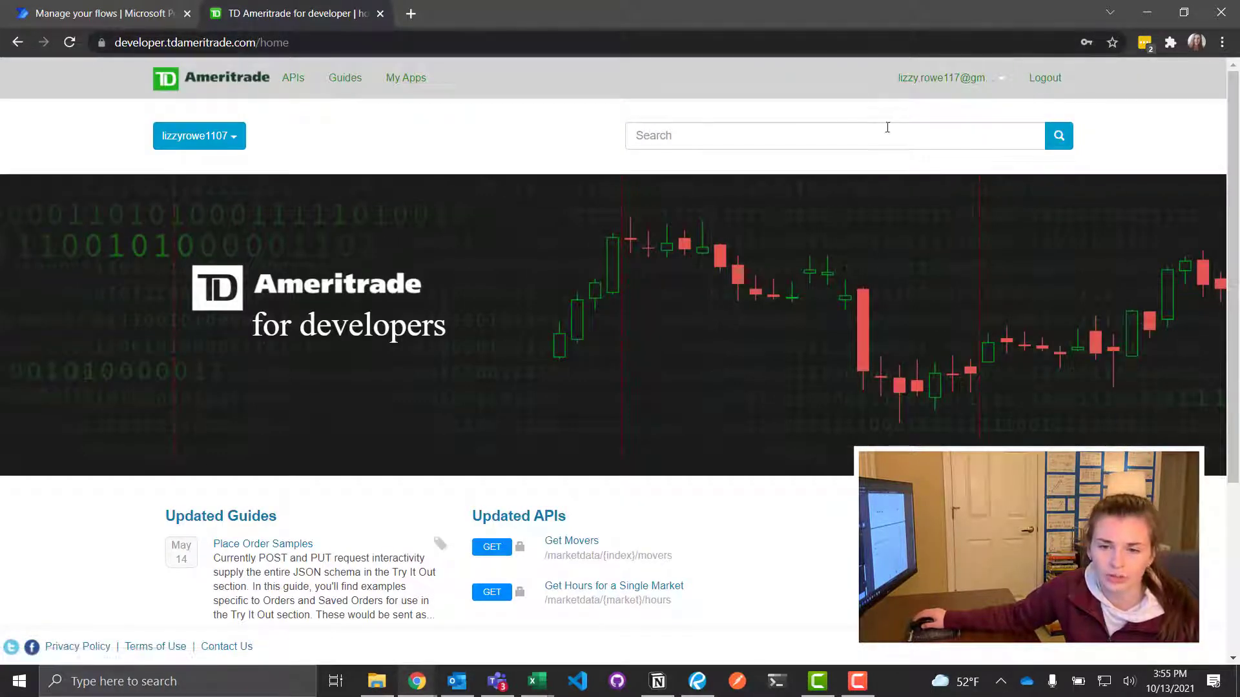
click(951, 80)
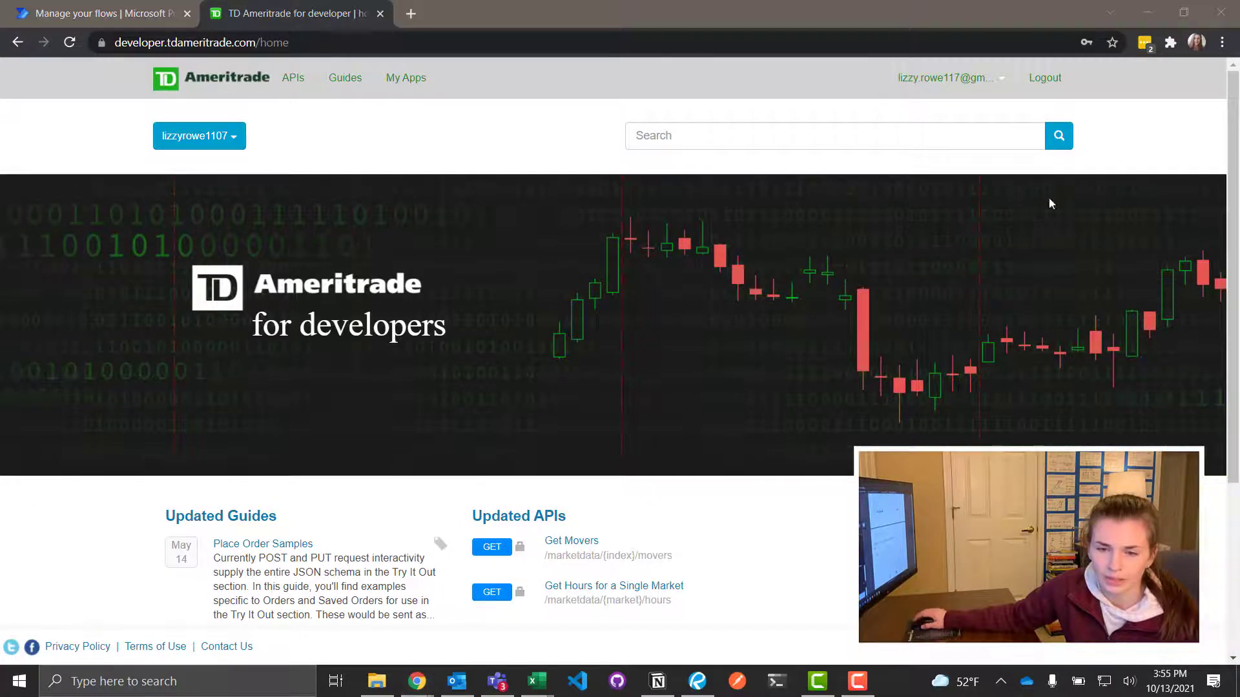
mouse_move(1028, 93)
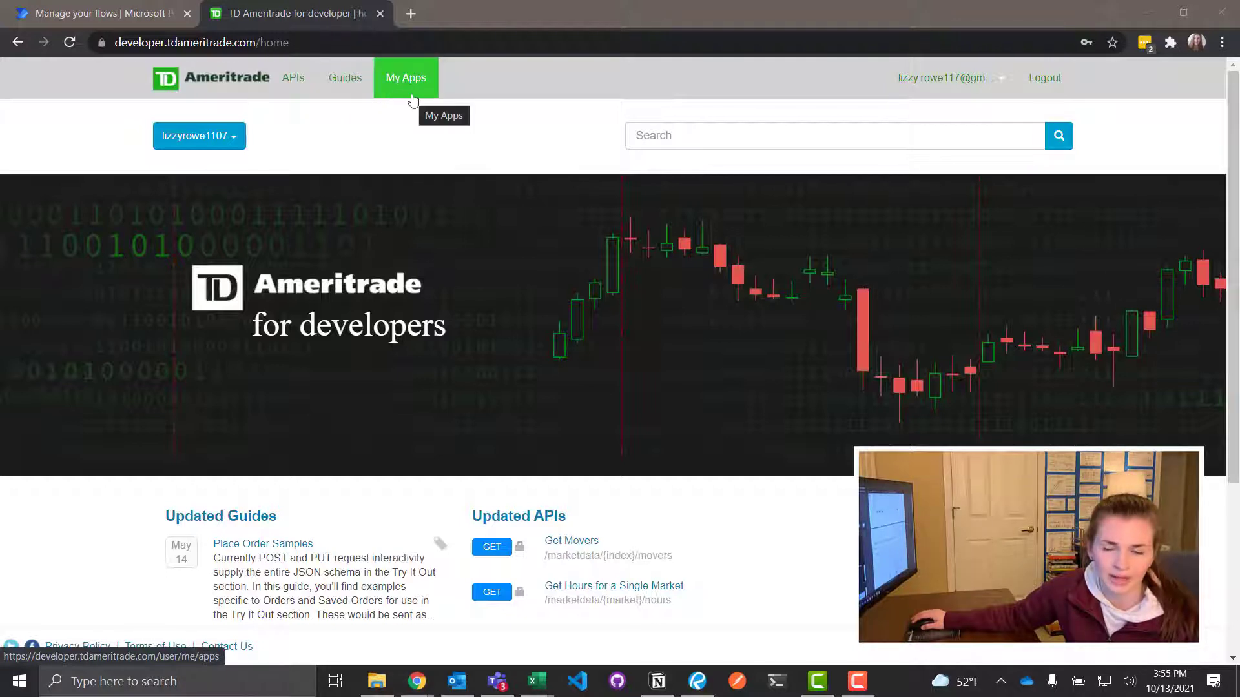
mouse_move(255, 265)
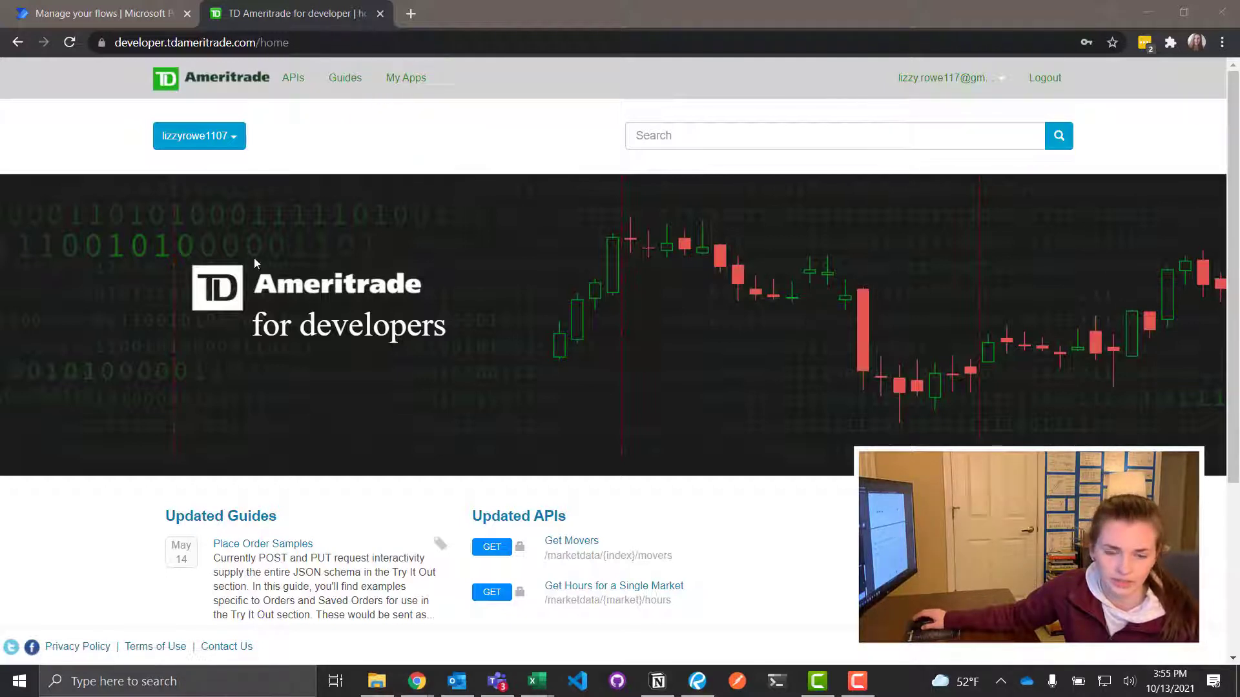
mouse_move(454, 117)
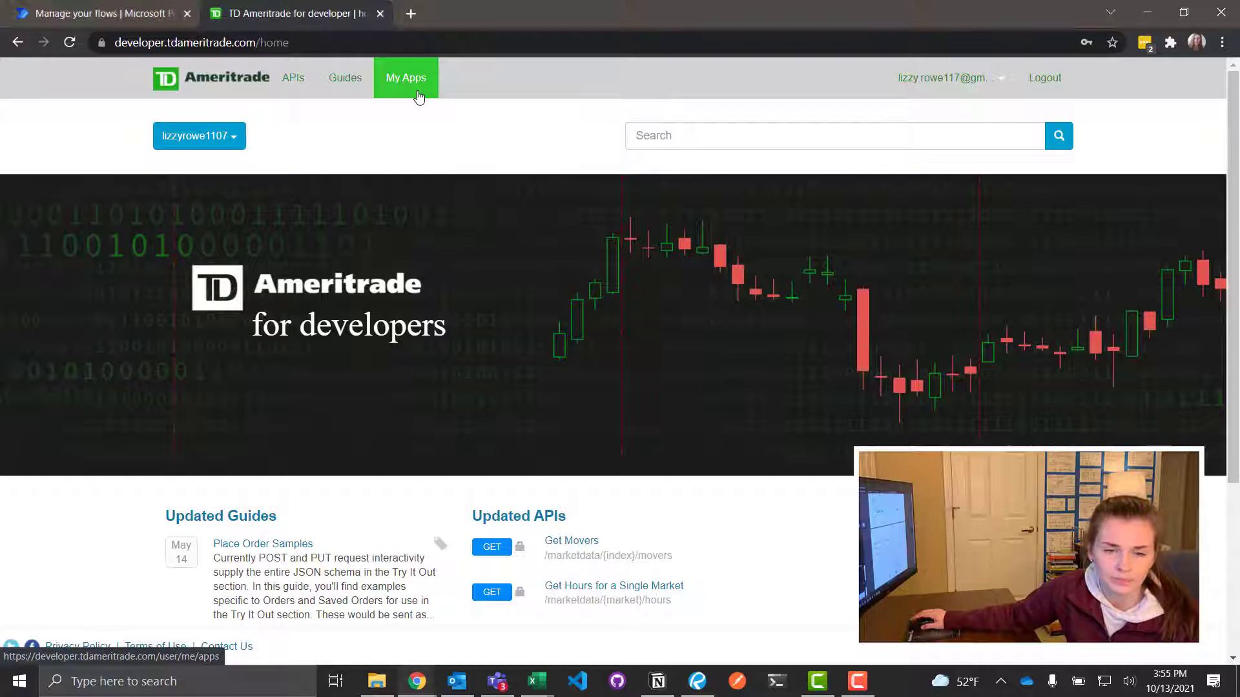
- Open My Apps and review the approved ITSJUSTLIZ app's keys, products and details
click(405, 78)
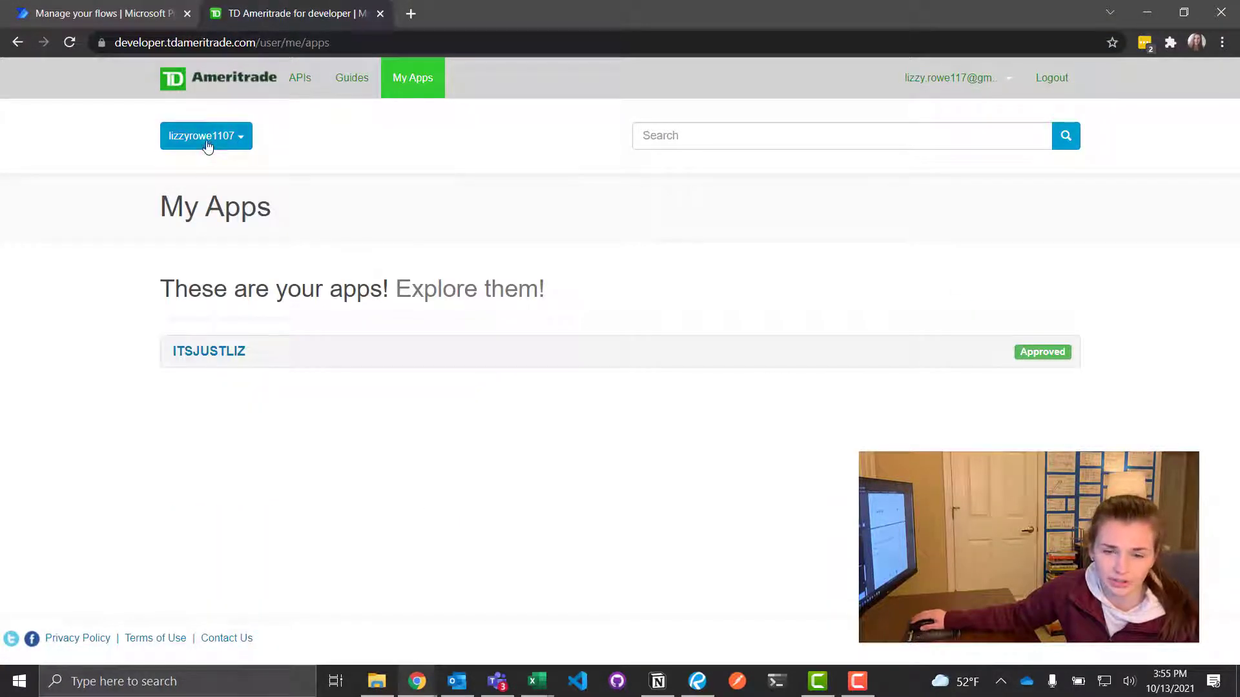
mouse_move(284, 254)
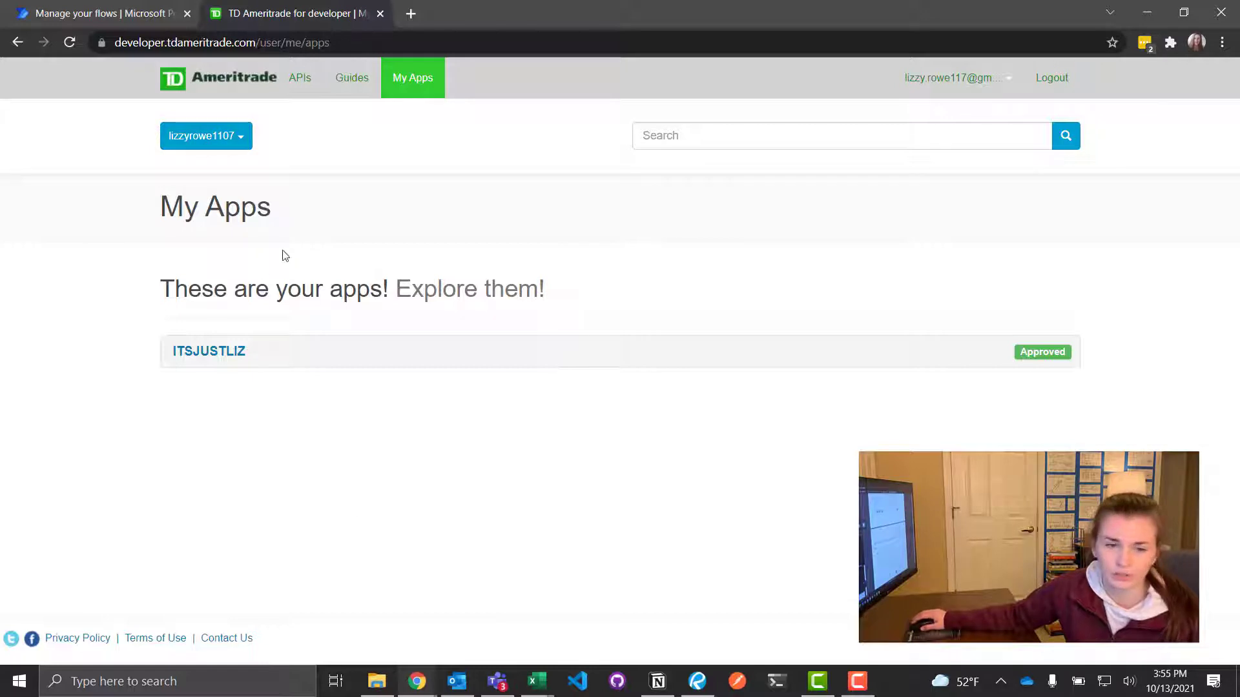
mouse_move(486, 375)
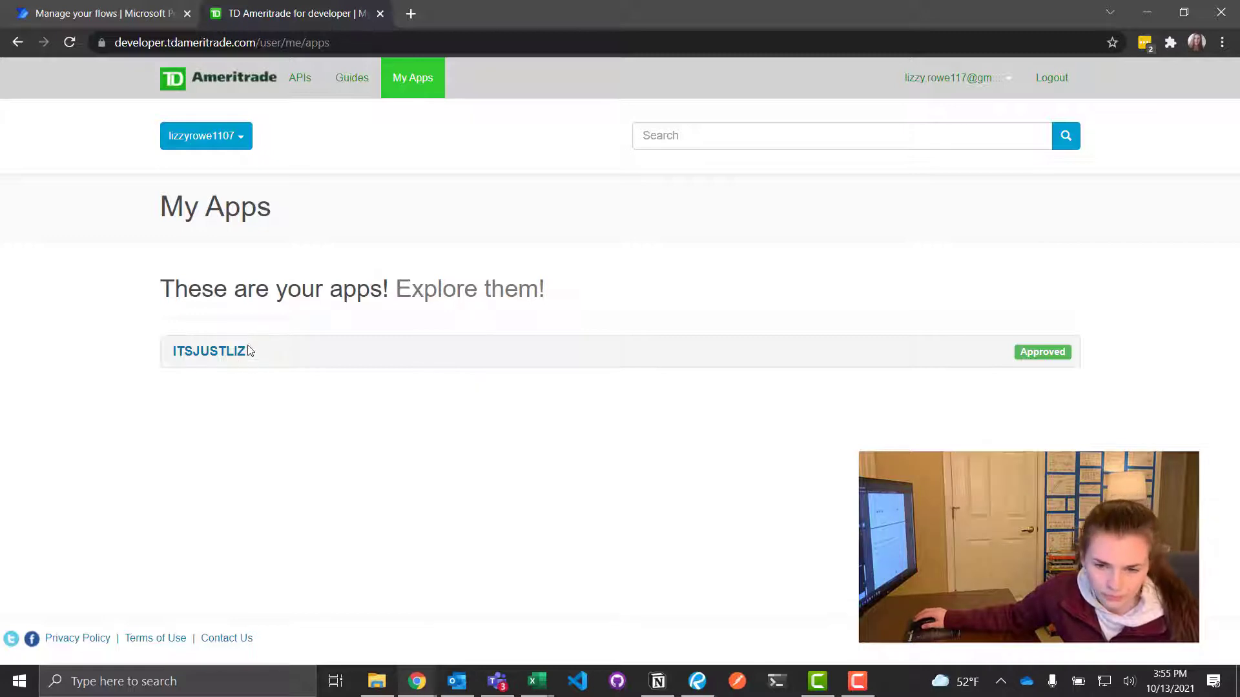
mouse_move(231, 359)
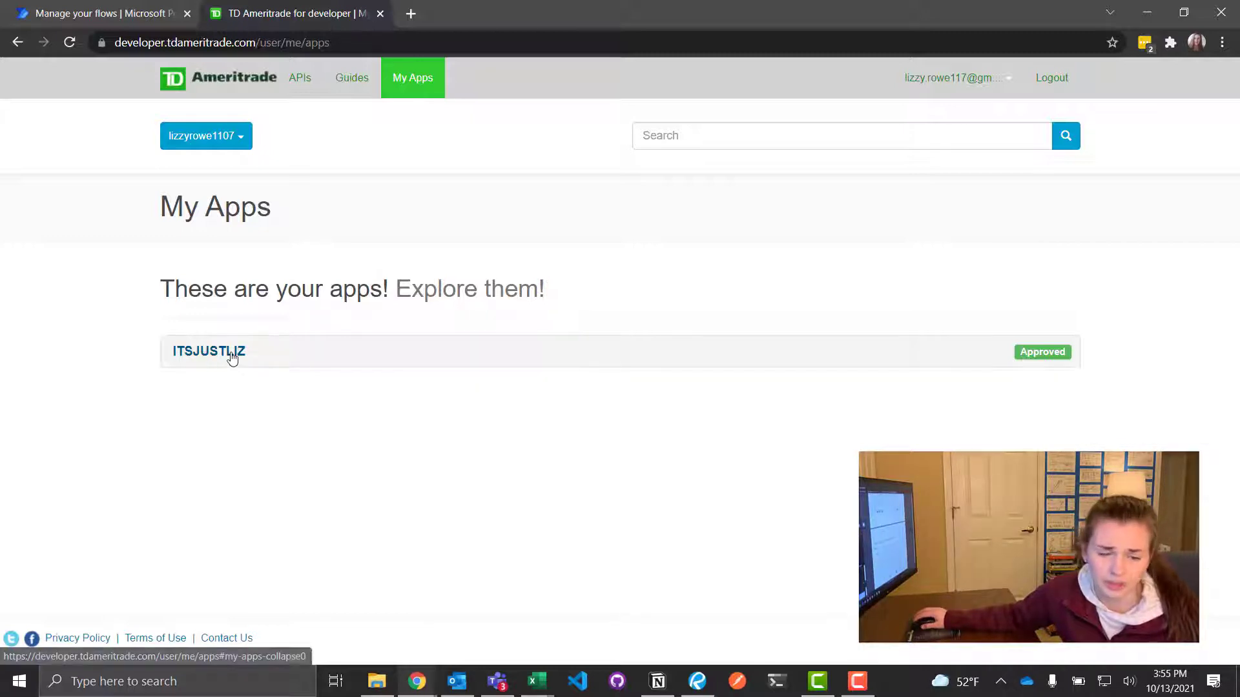
click(204, 351)
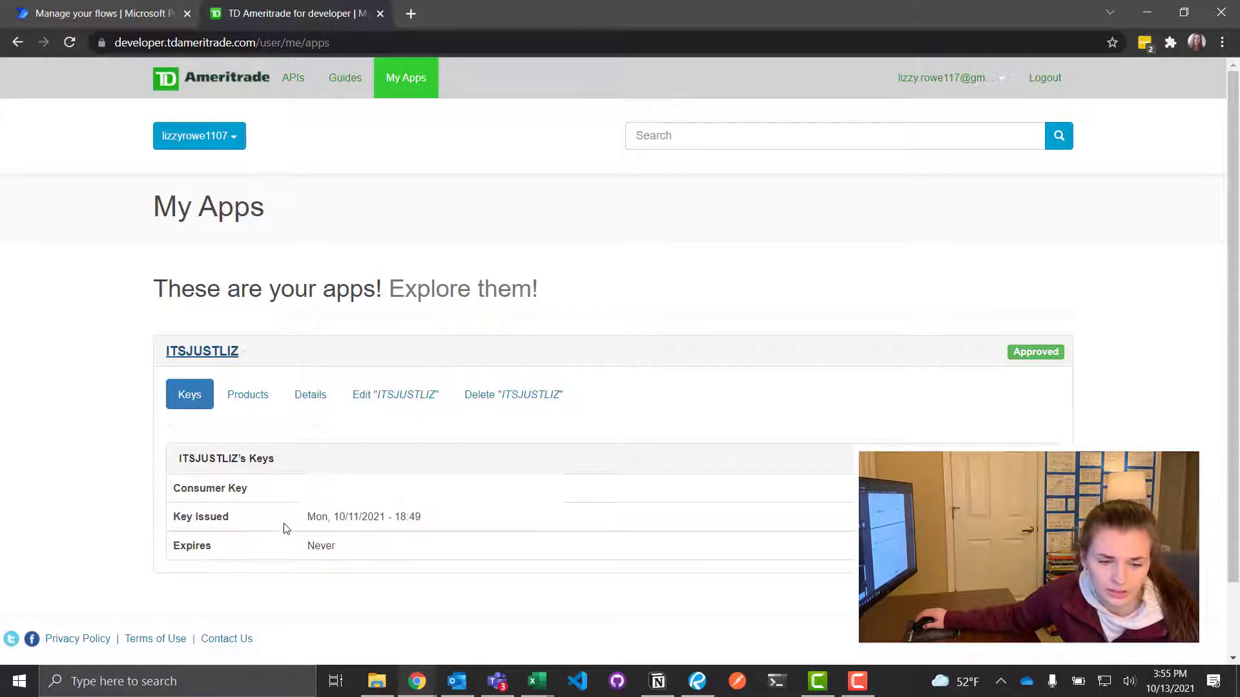
mouse_move(255, 401)
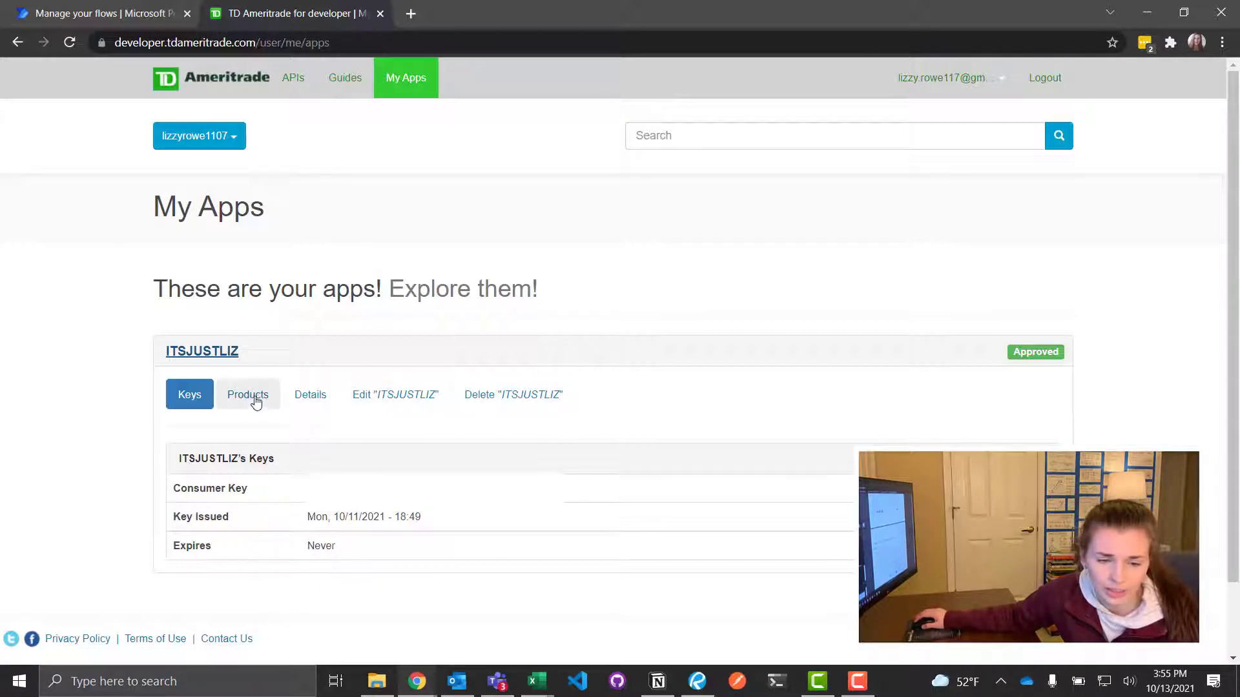
click(248, 395)
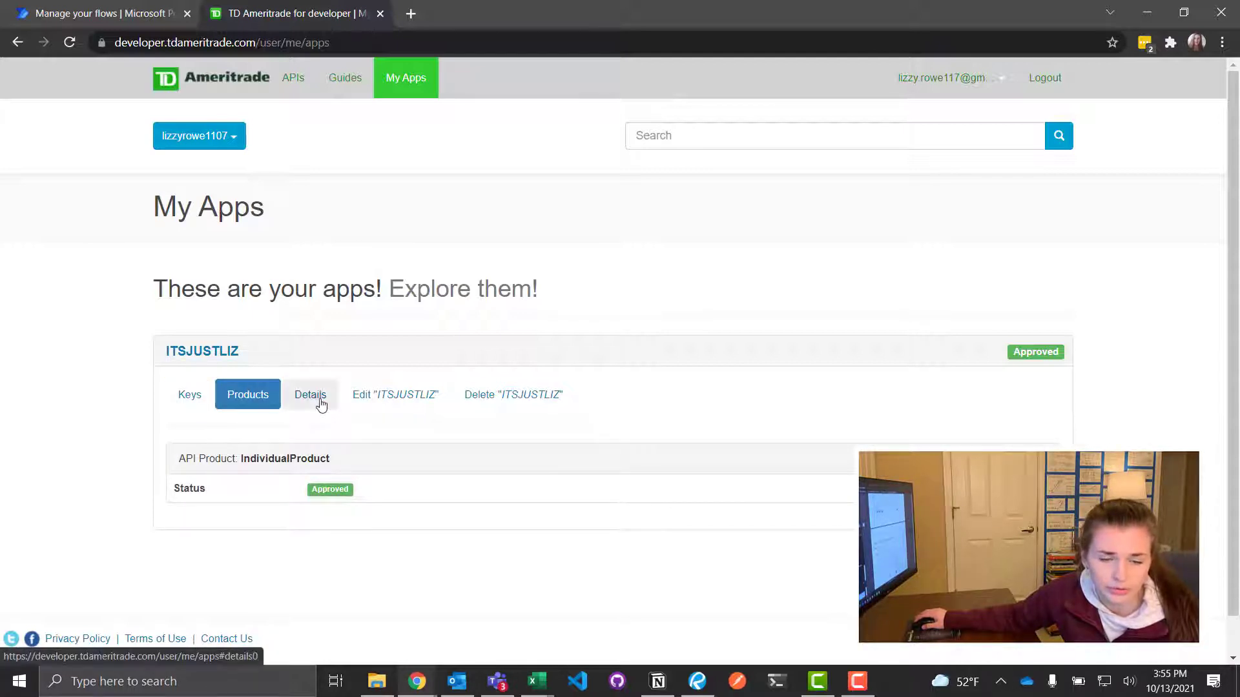
click(310, 395)
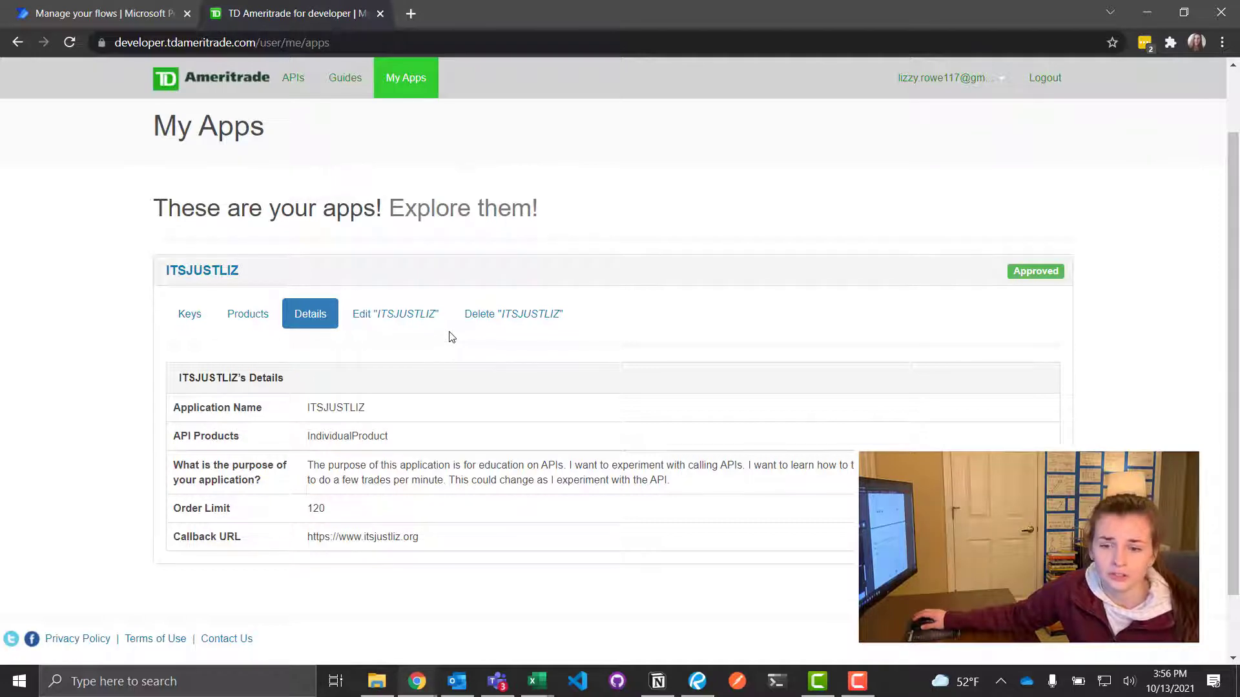
mouse_move(367, 325)
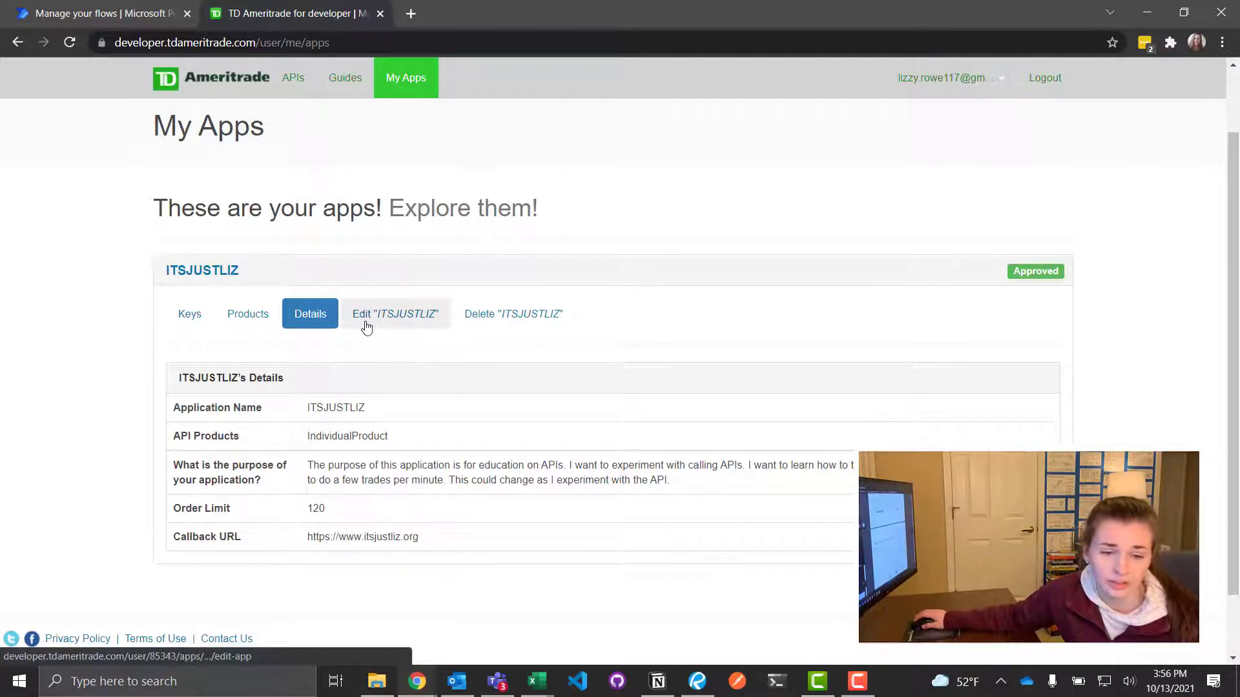
- Glance at the app's Edit form, close it unsaved, and return to the Keys view
click(395, 314)
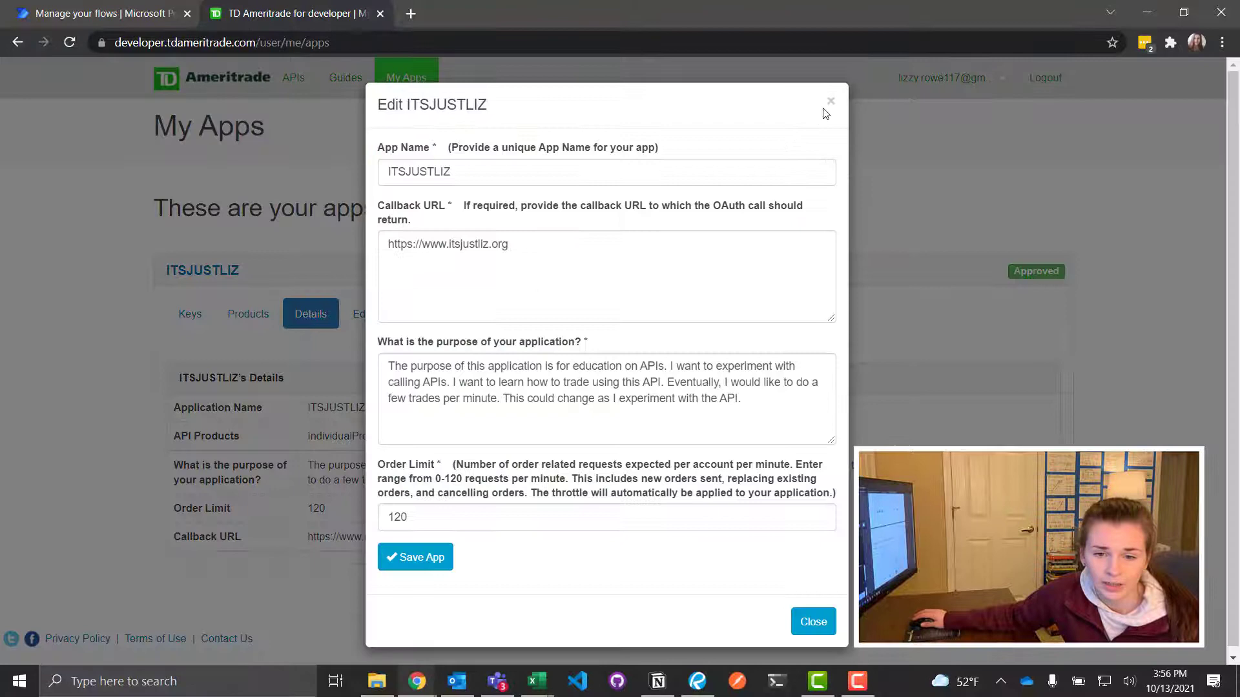
click(813, 621)
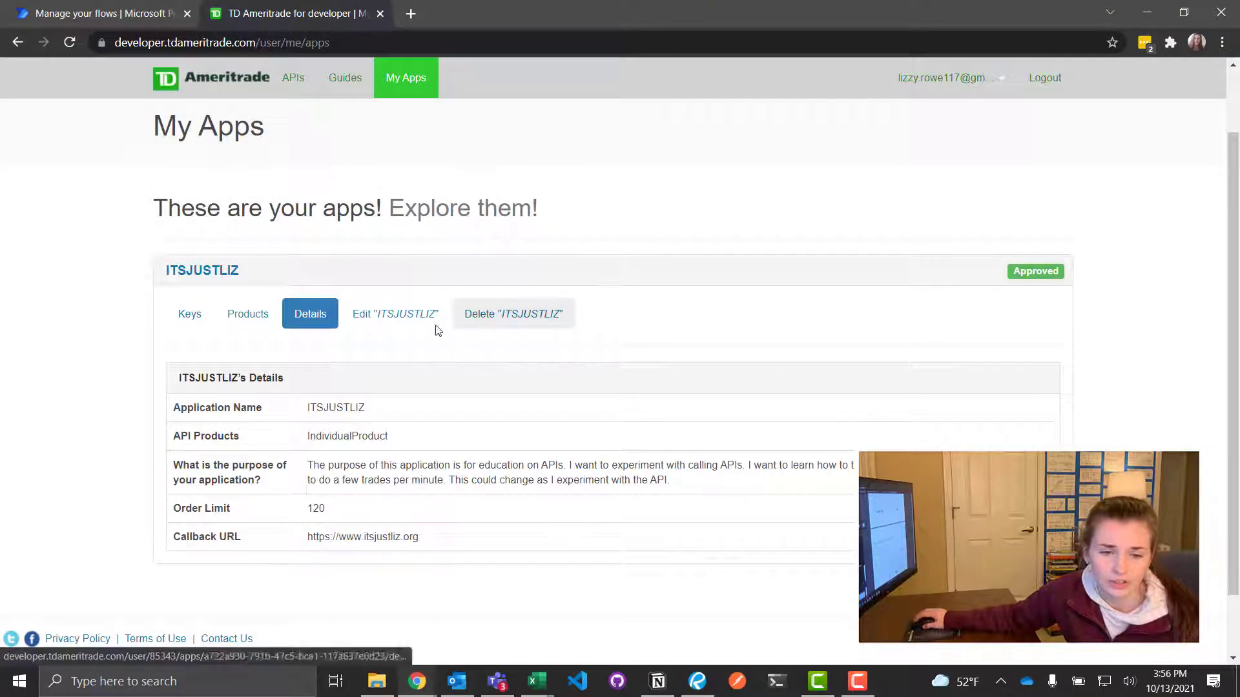
click(188, 314)
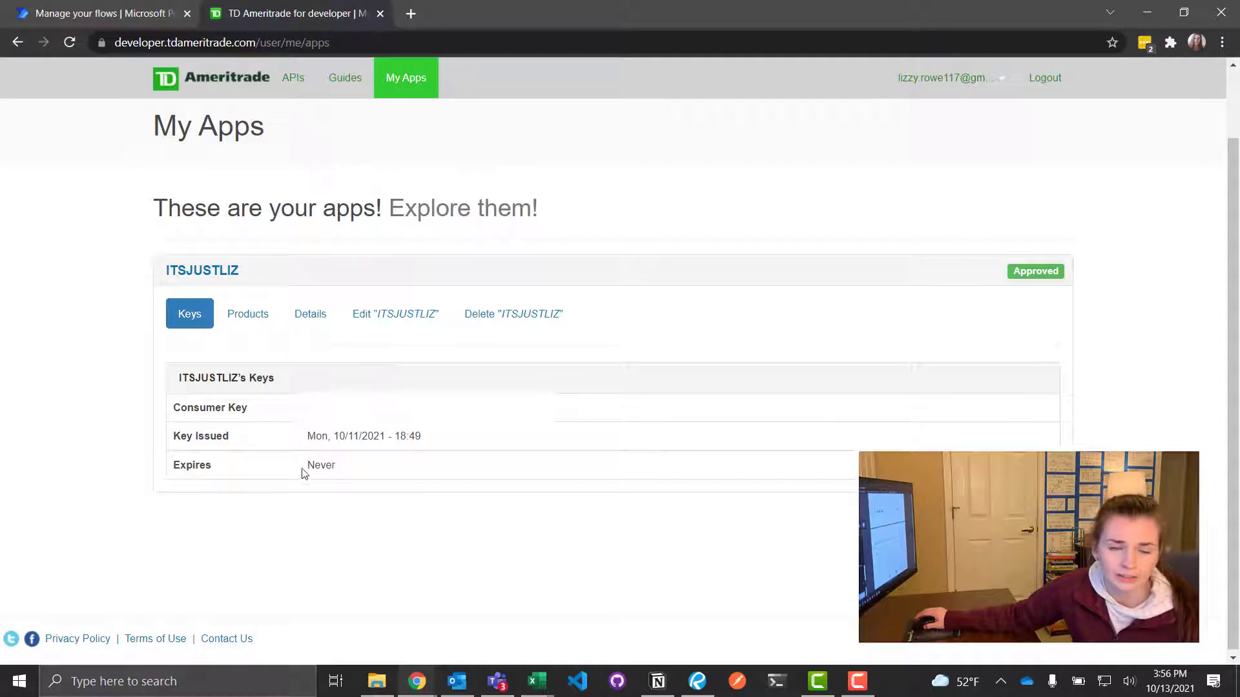
mouse_move(302, 509)
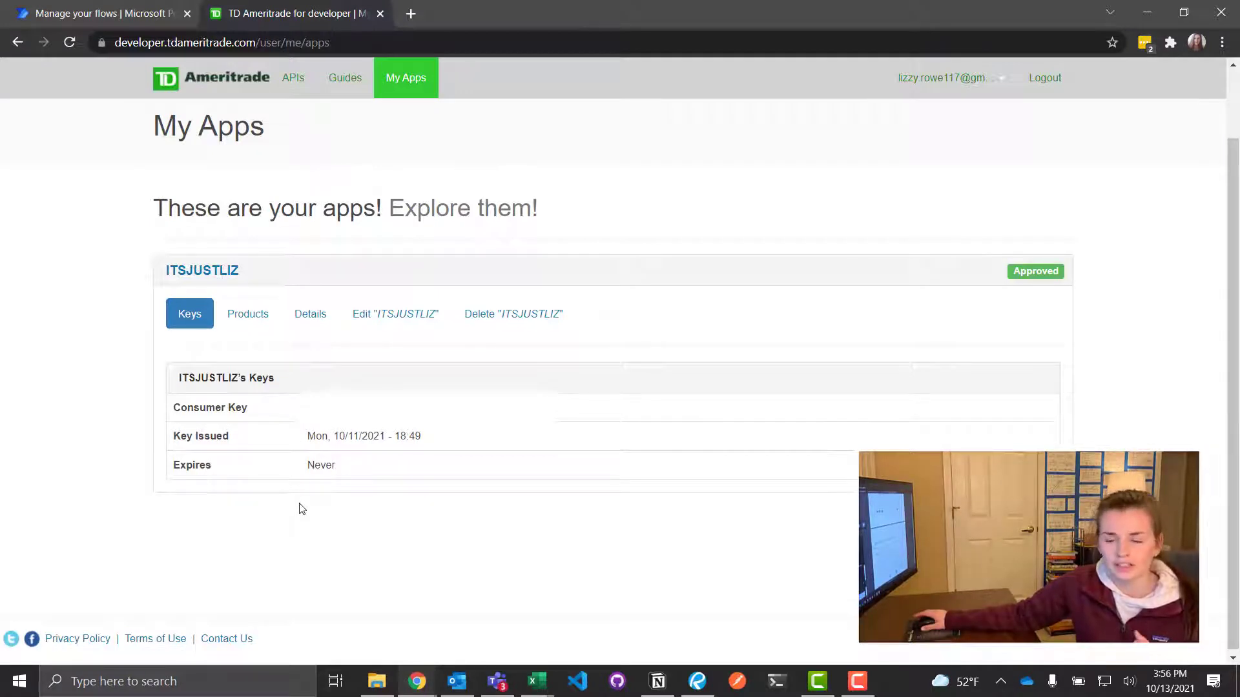
mouse_move(271, 558)
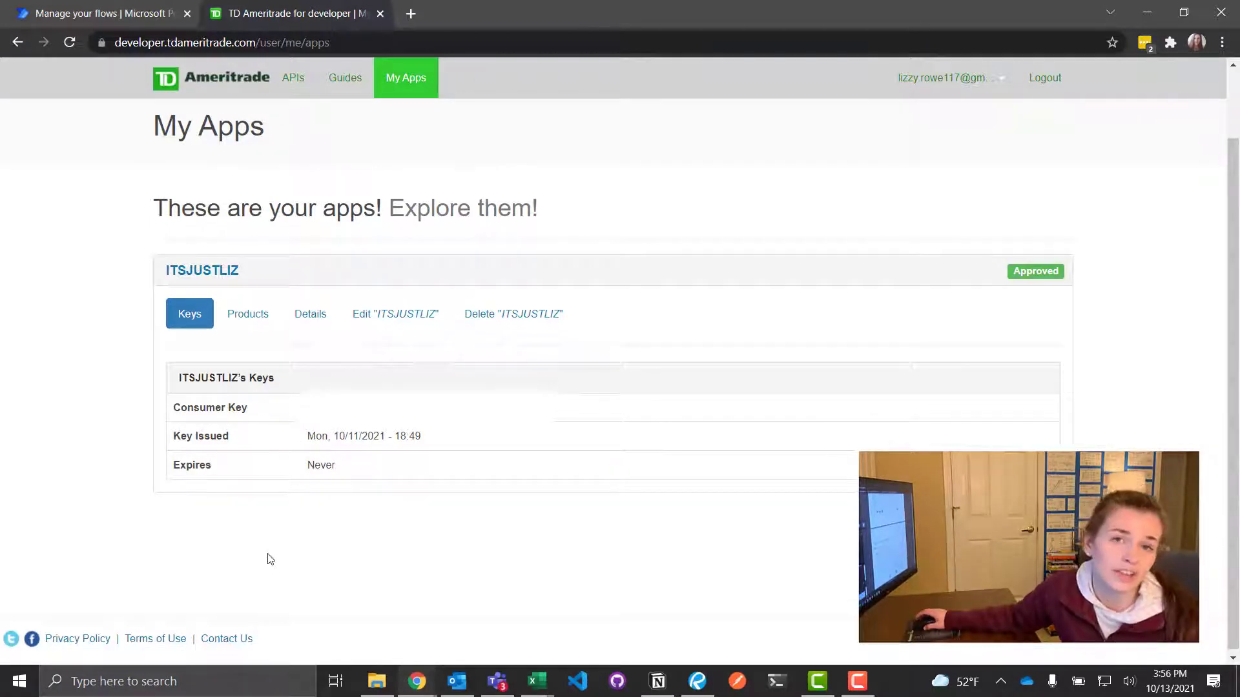
mouse_move(398, 503)
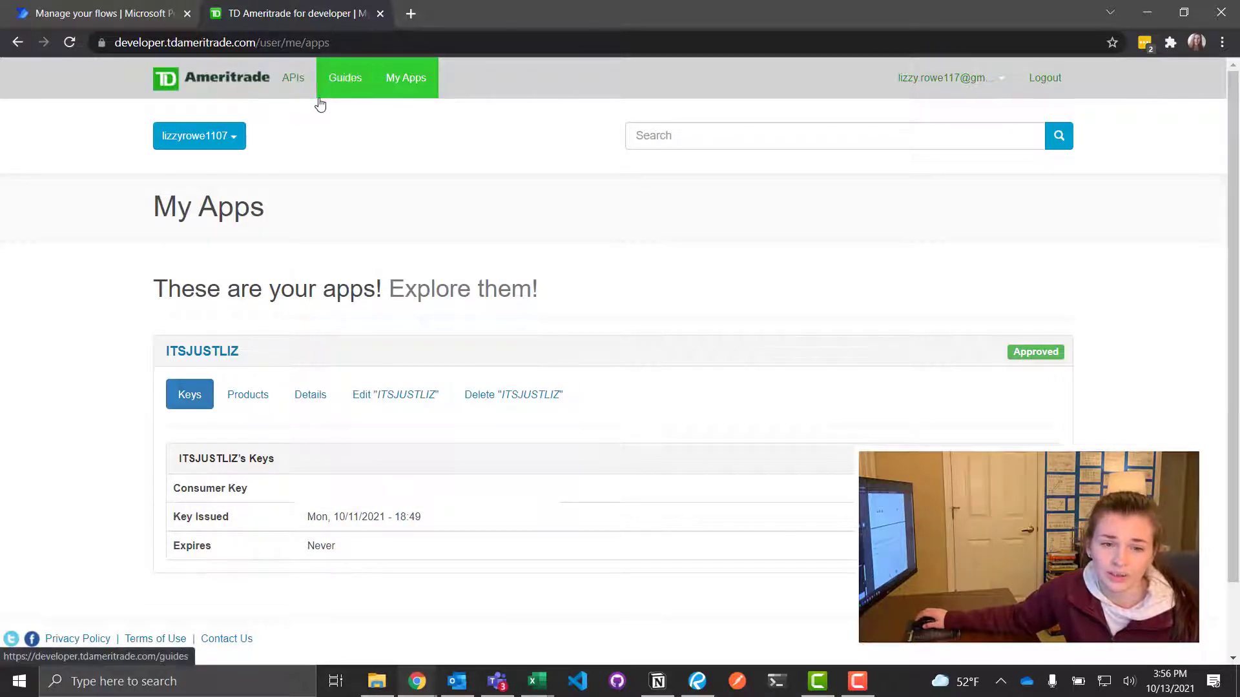
- Browse the APIs list and open the Quotes API documentation
click(292, 77)
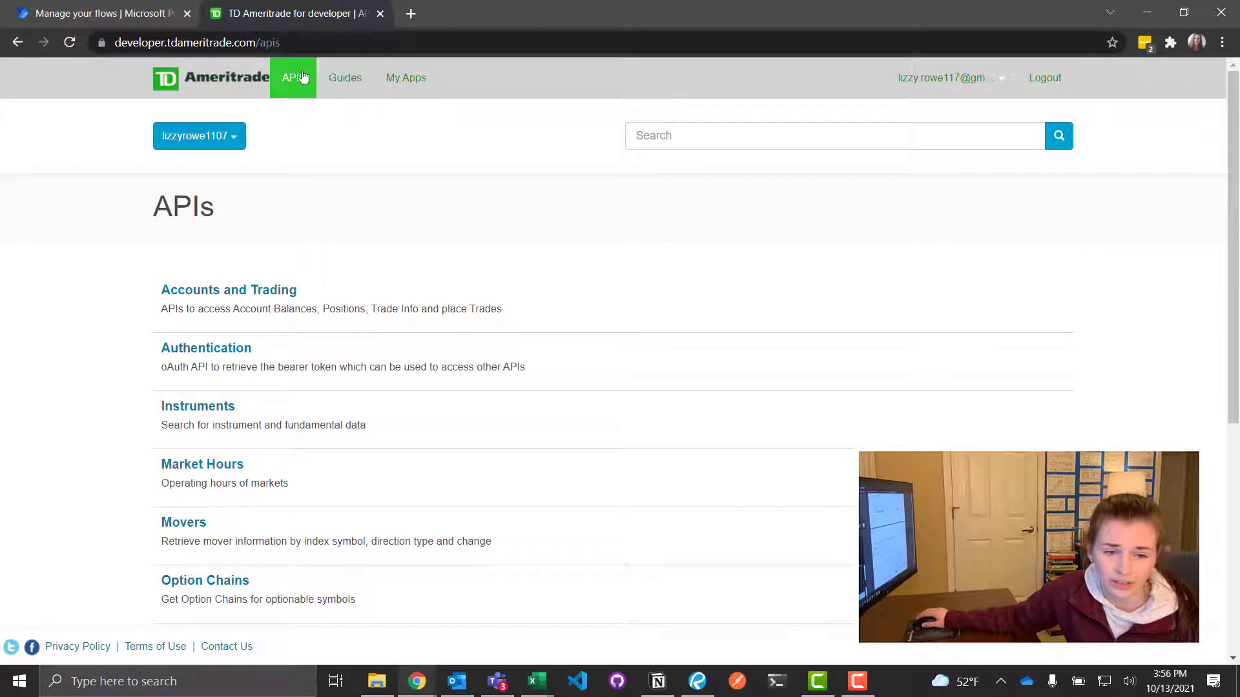
mouse_move(318, 272)
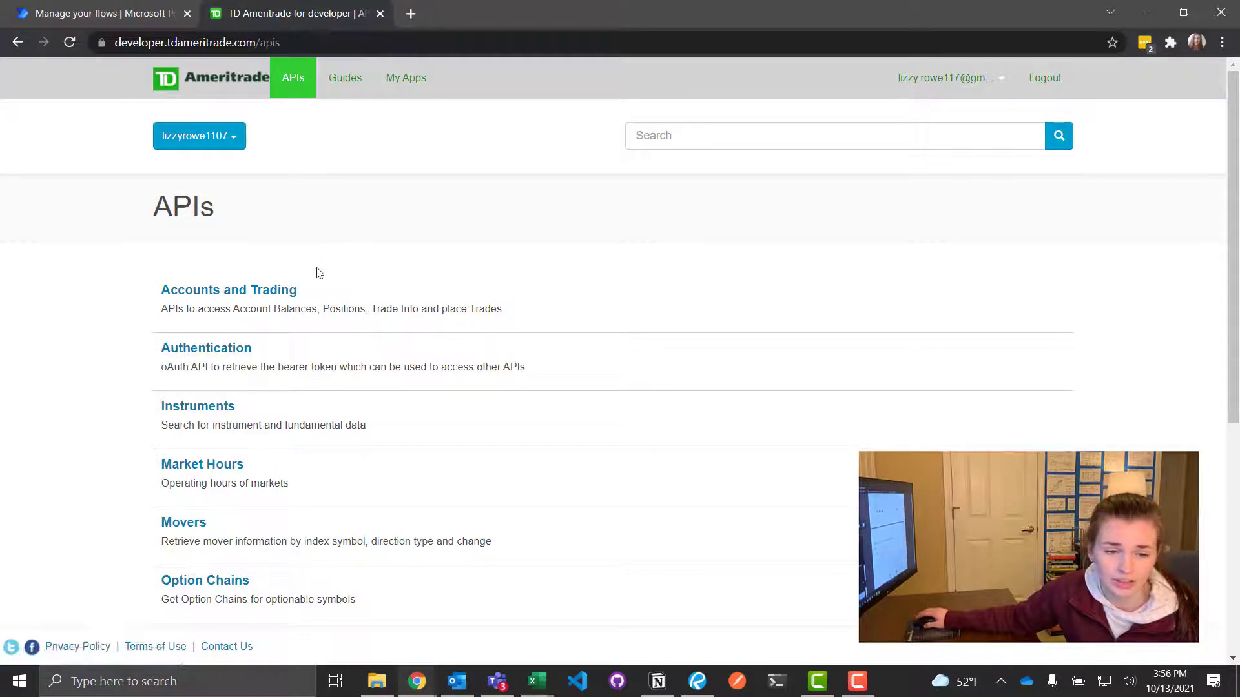
scroll(down, 3)
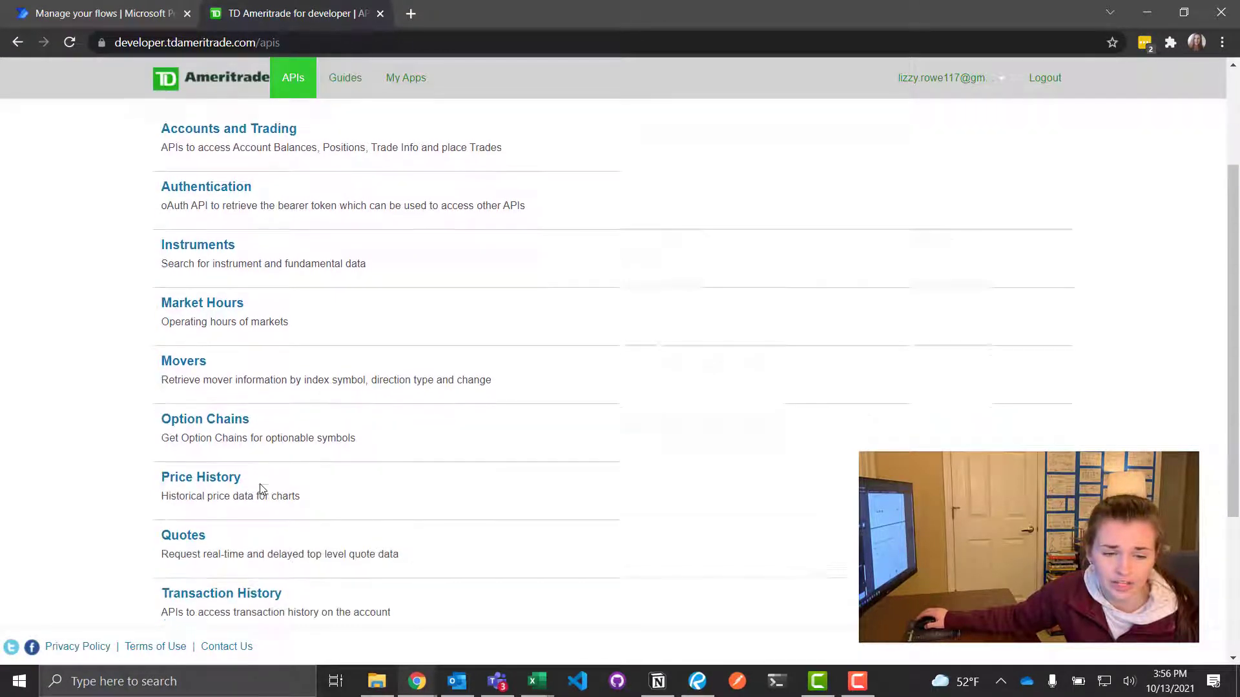
scroll(down, 3)
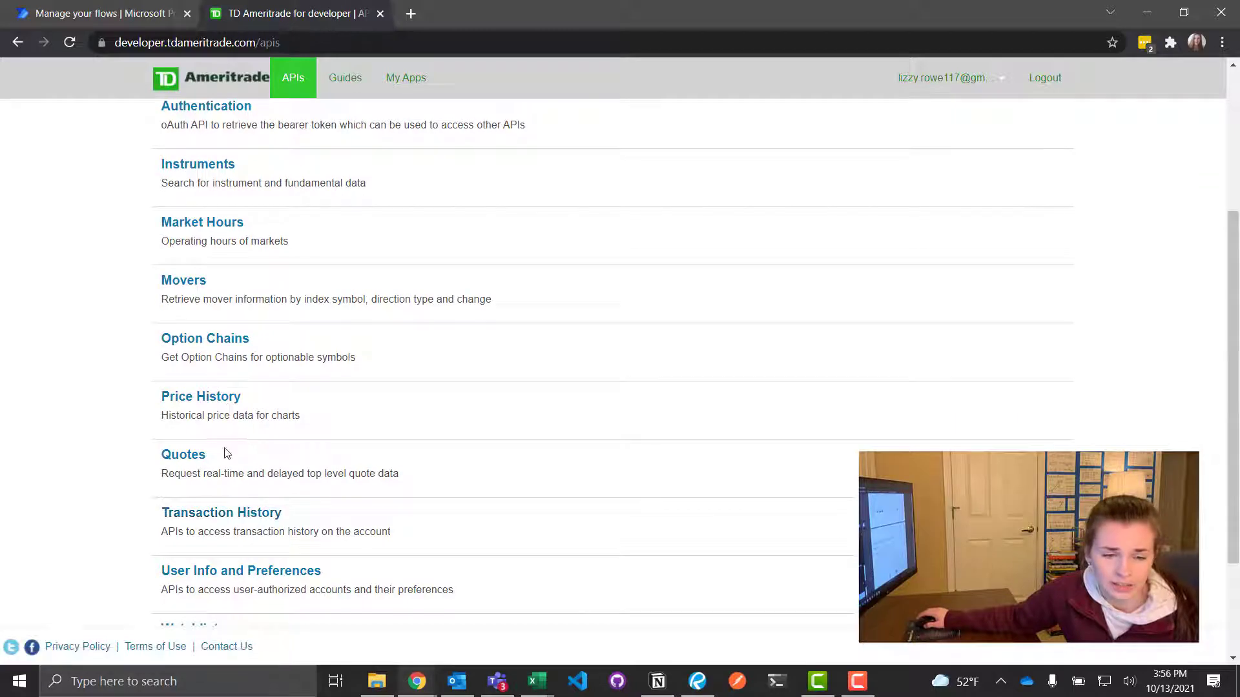
scroll(up, 3)
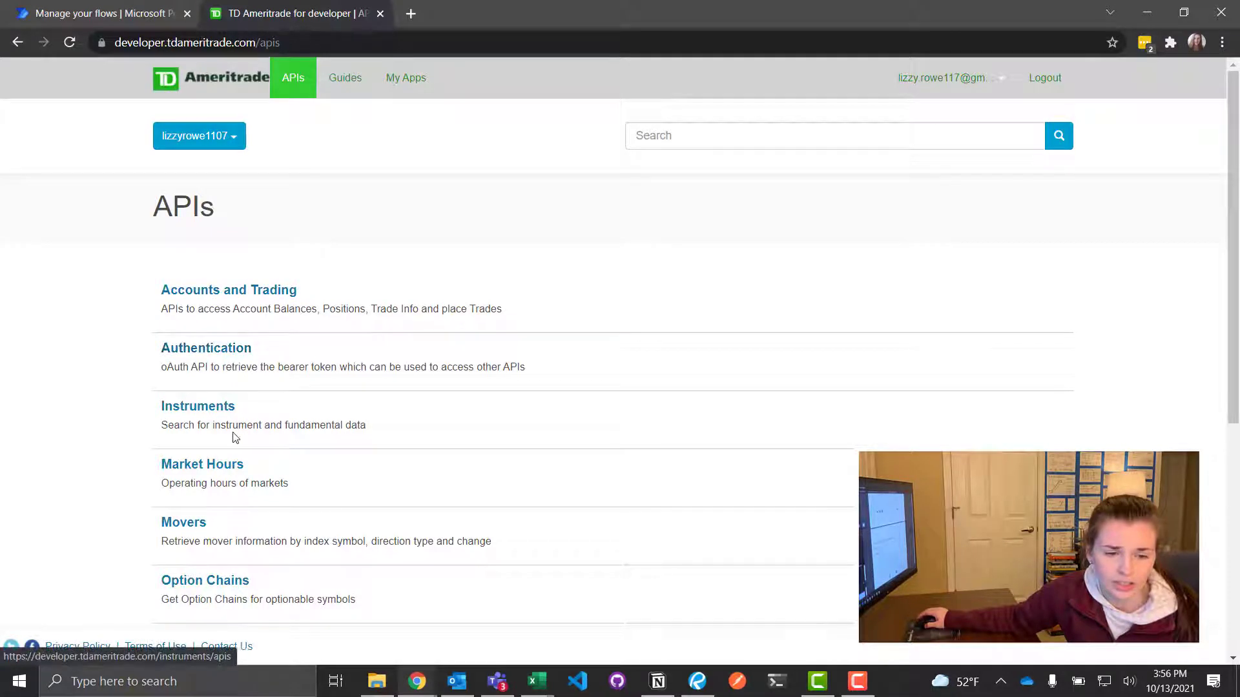
scroll(down, 3)
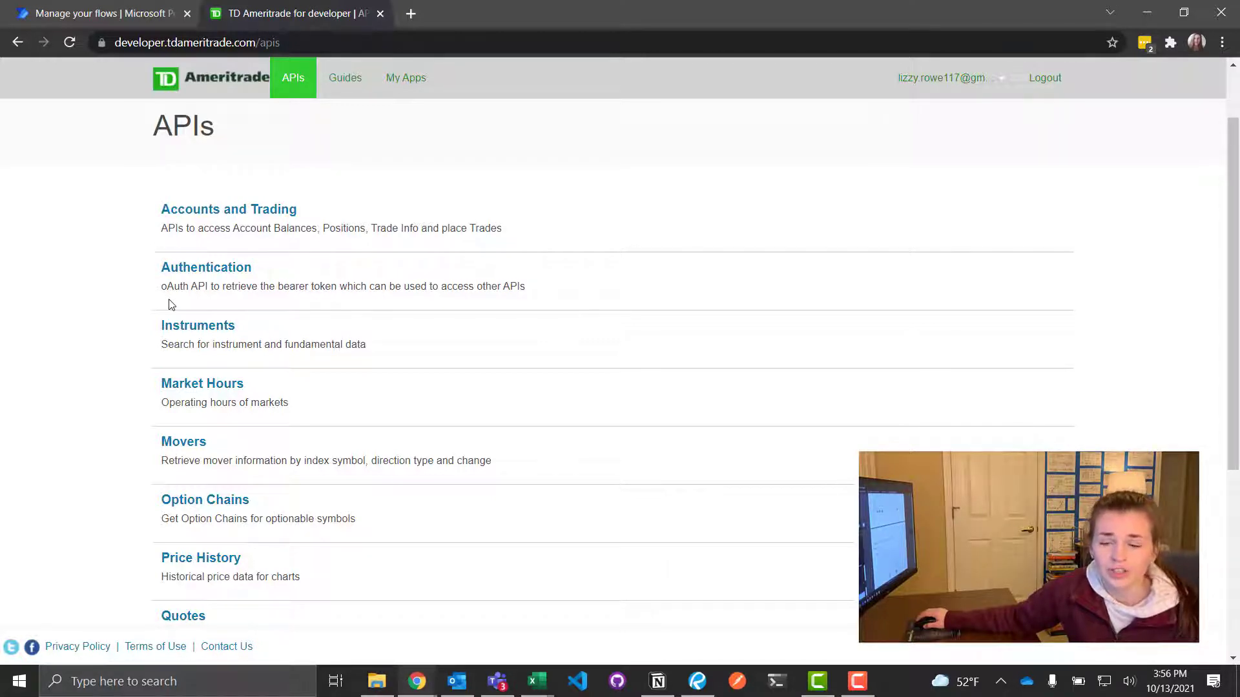
mouse_move(296, 315)
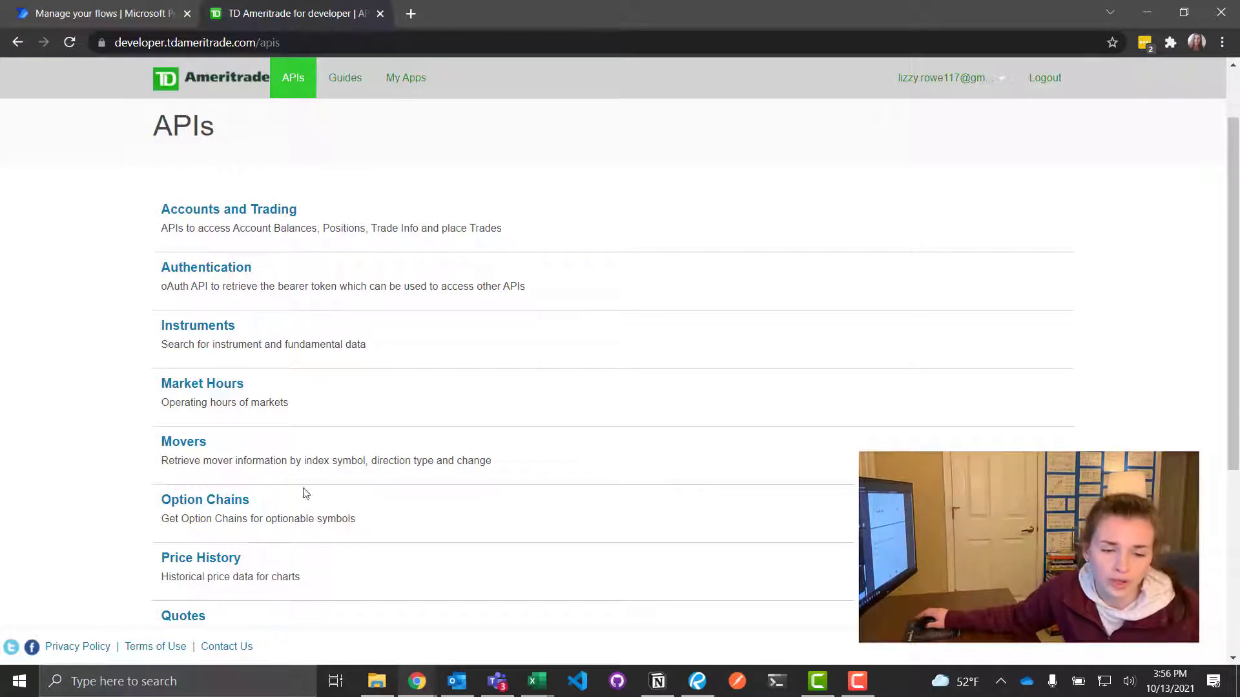
mouse_move(271, 530)
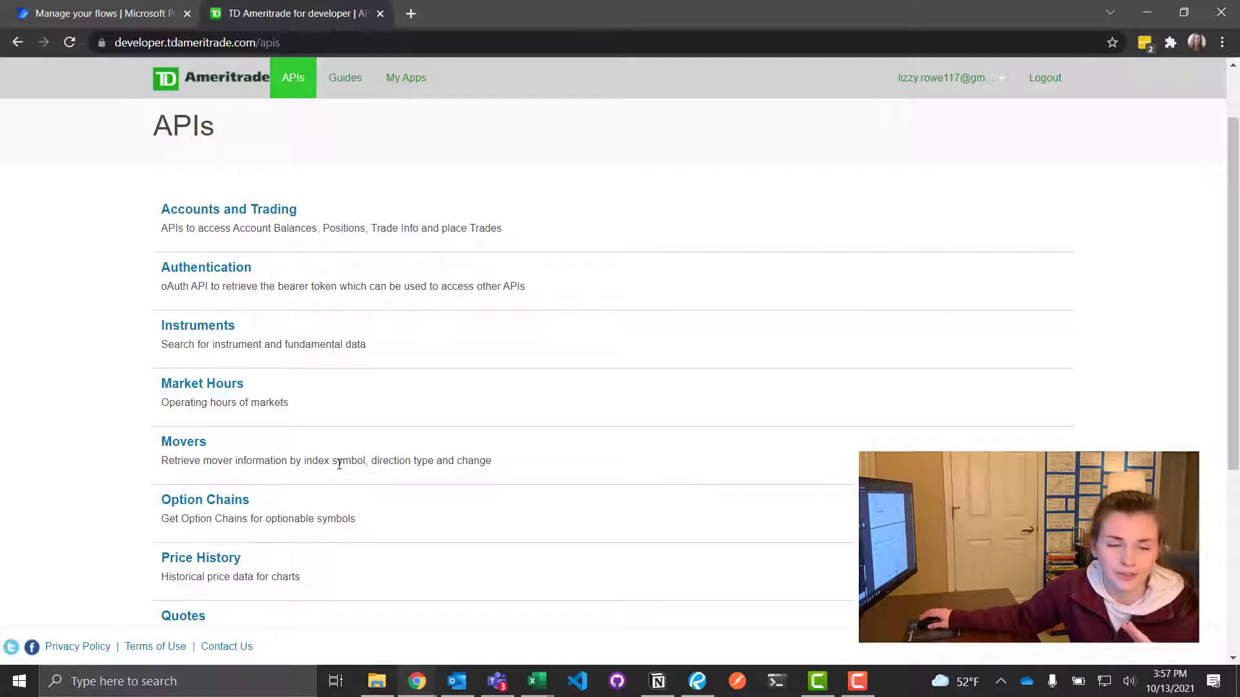
scroll(down, 3)
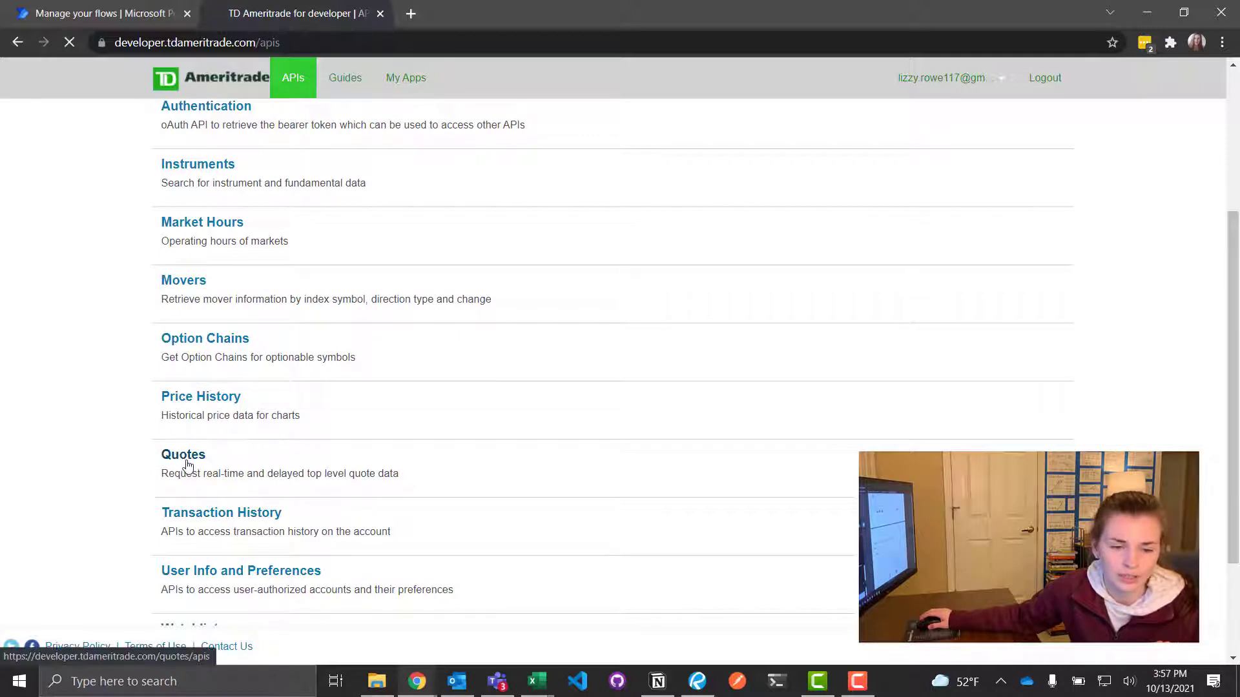
click(184, 455)
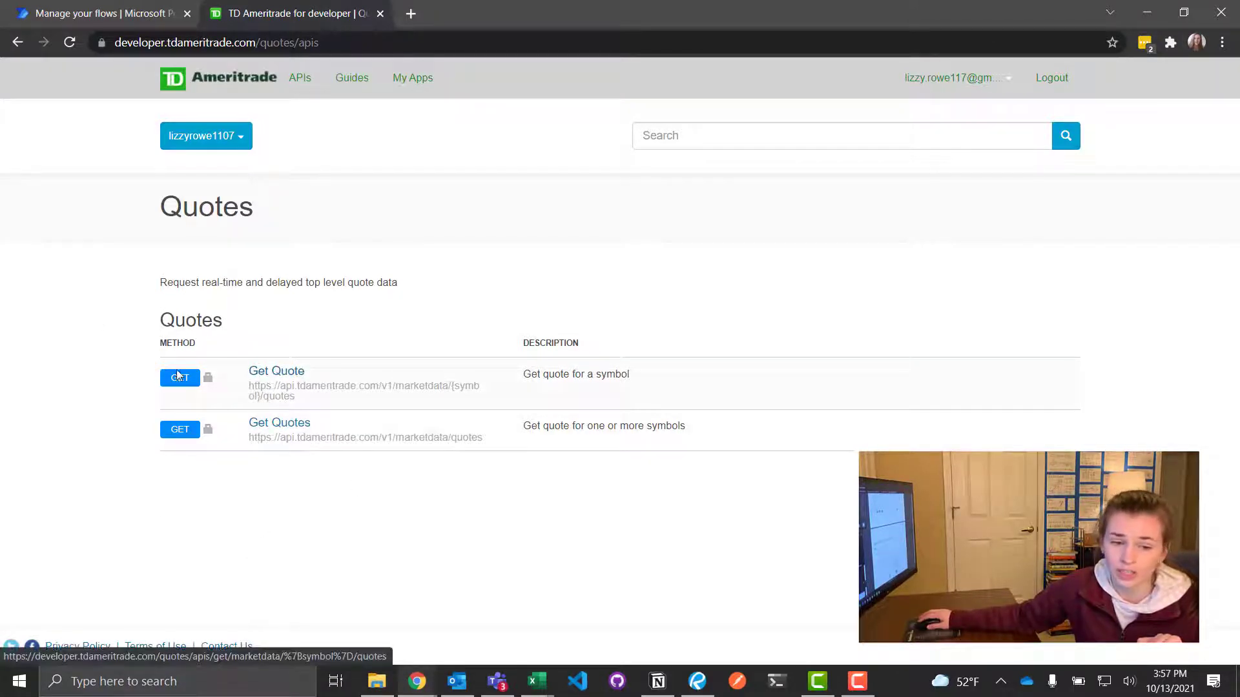
- Open the Get Quote endpoint page and review its resource URL, sample JSON and response schema
click(276, 370)
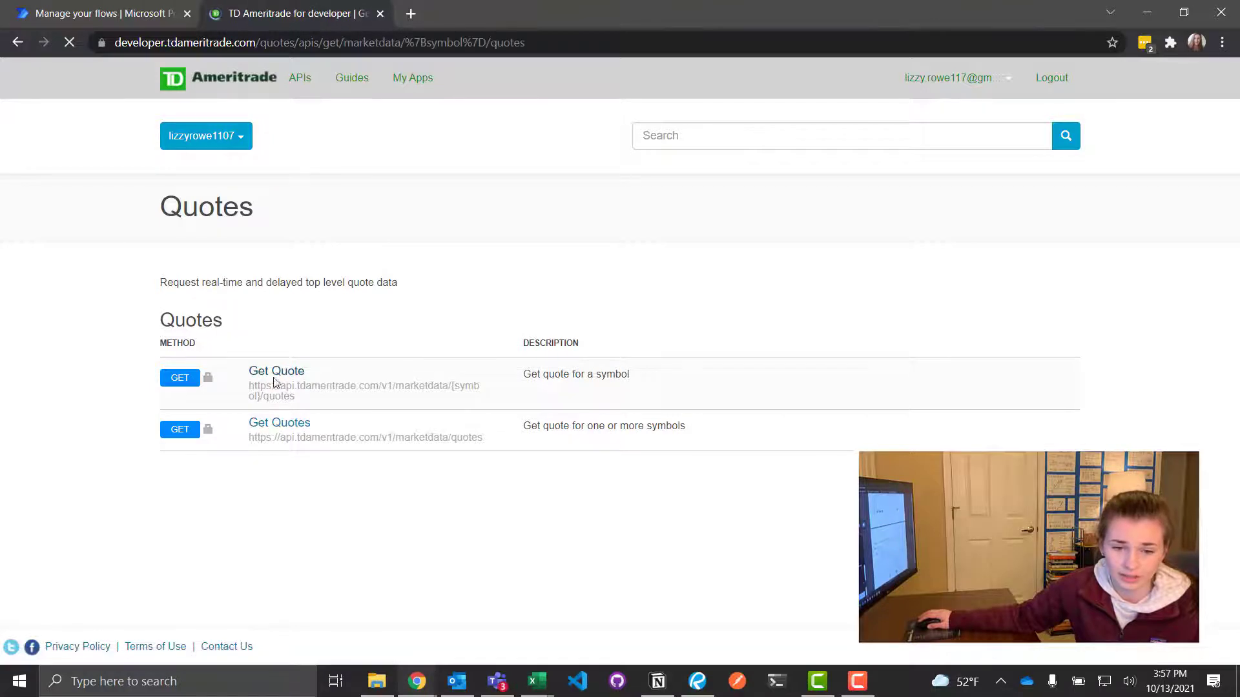
click(276, 371)
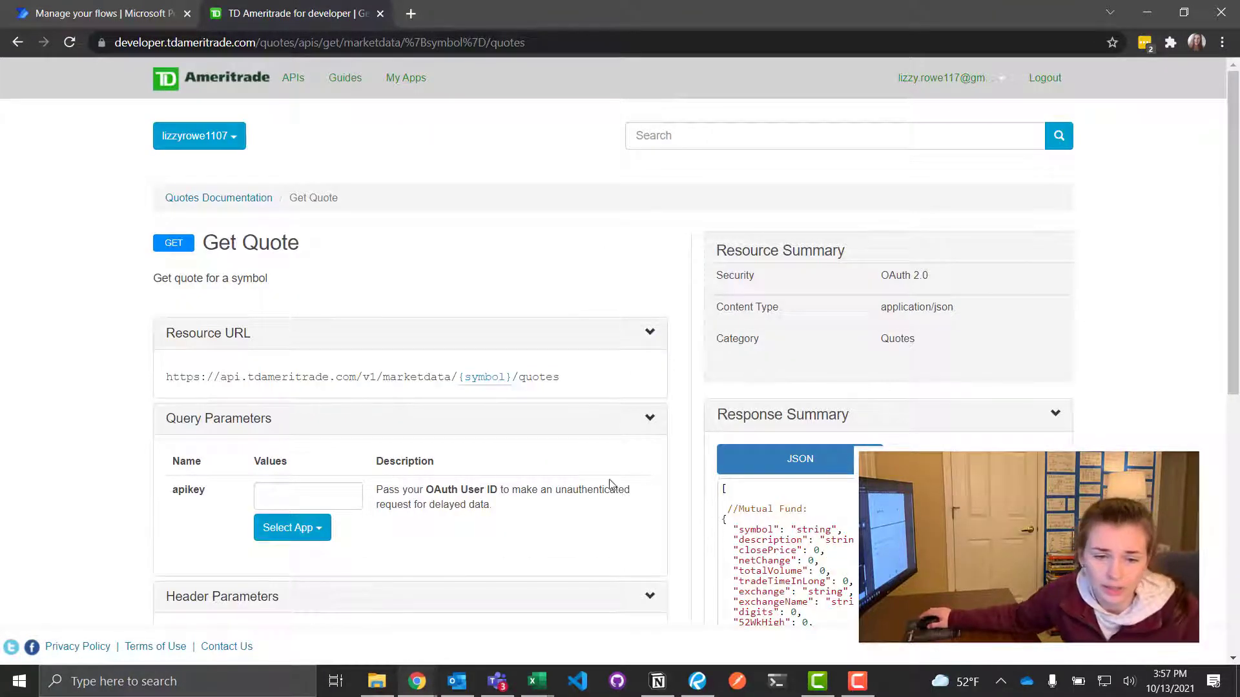
scroll(down, 3)
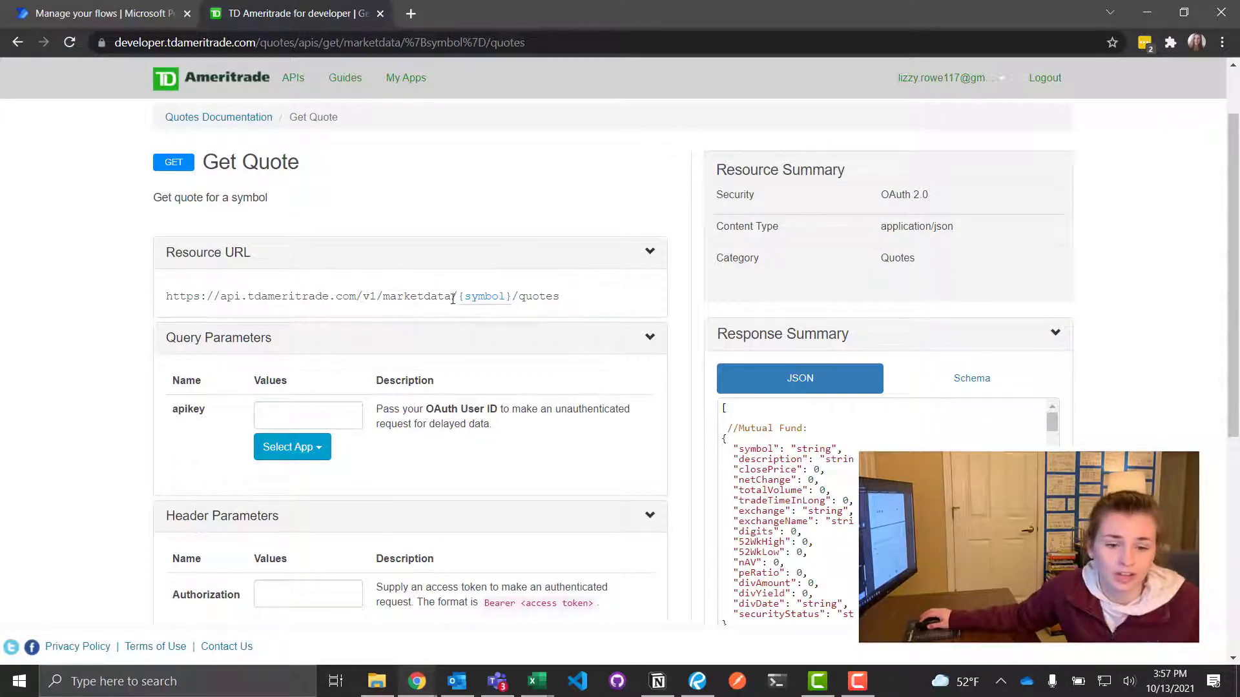
mouse_move(543, 451)
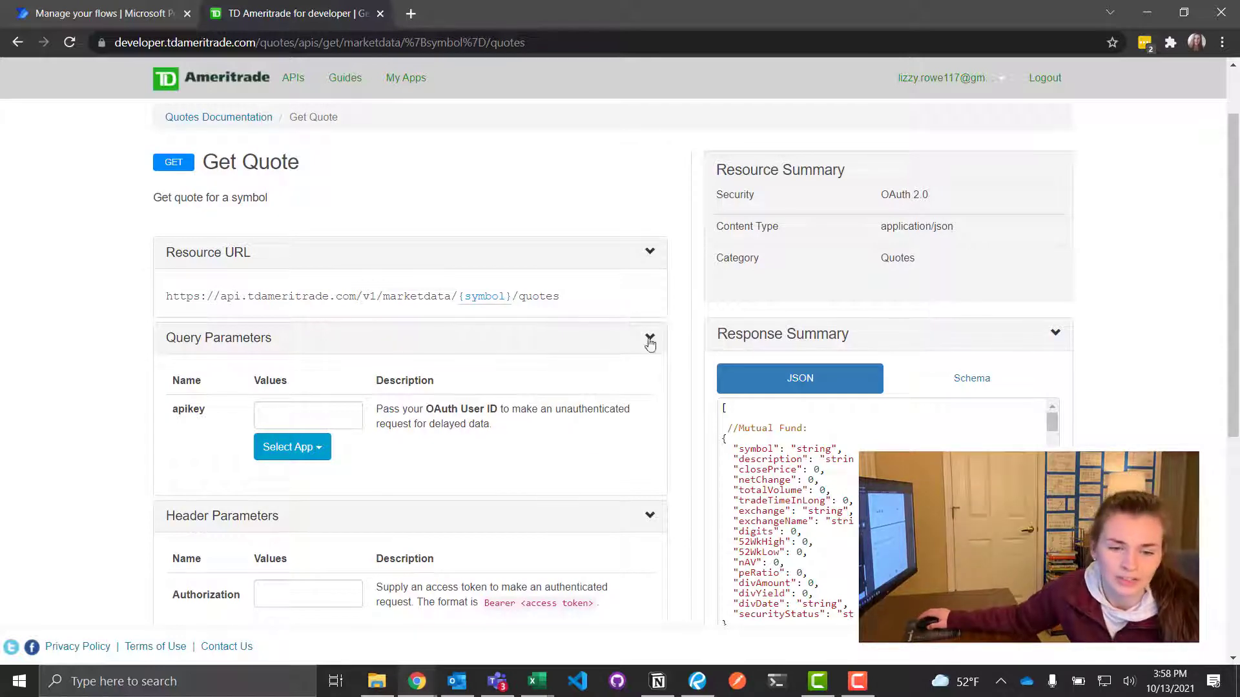
scroll(down, 3)
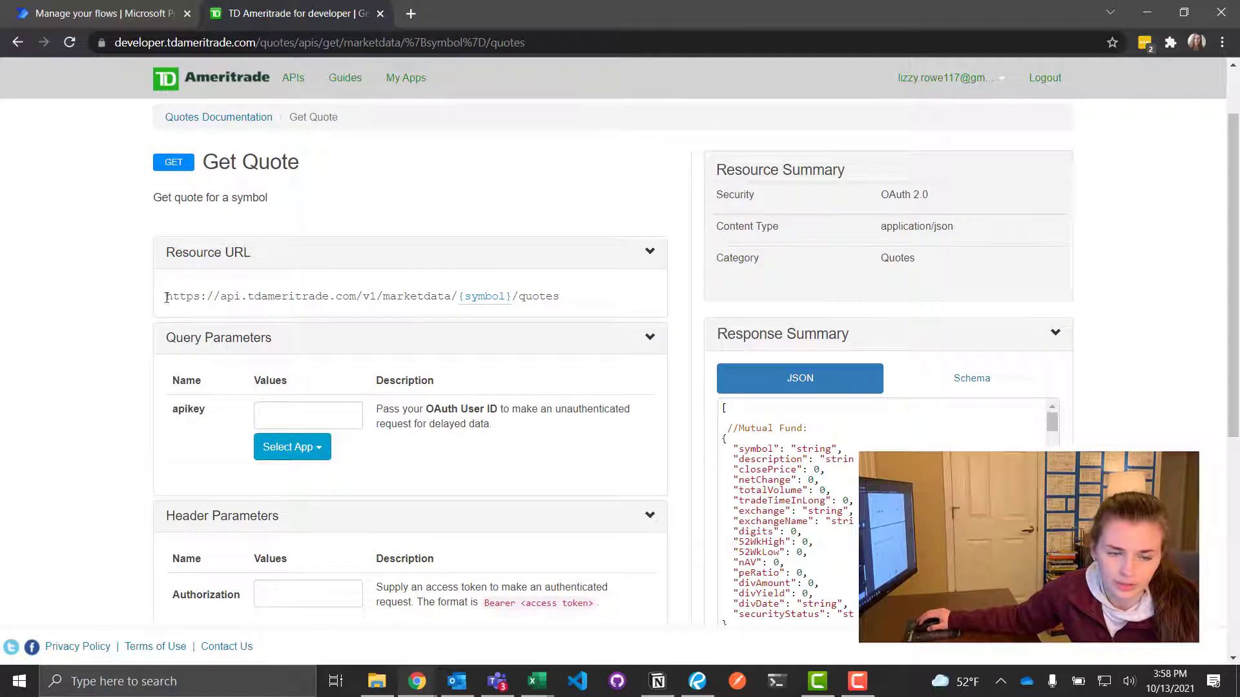
scroll(down, 3)
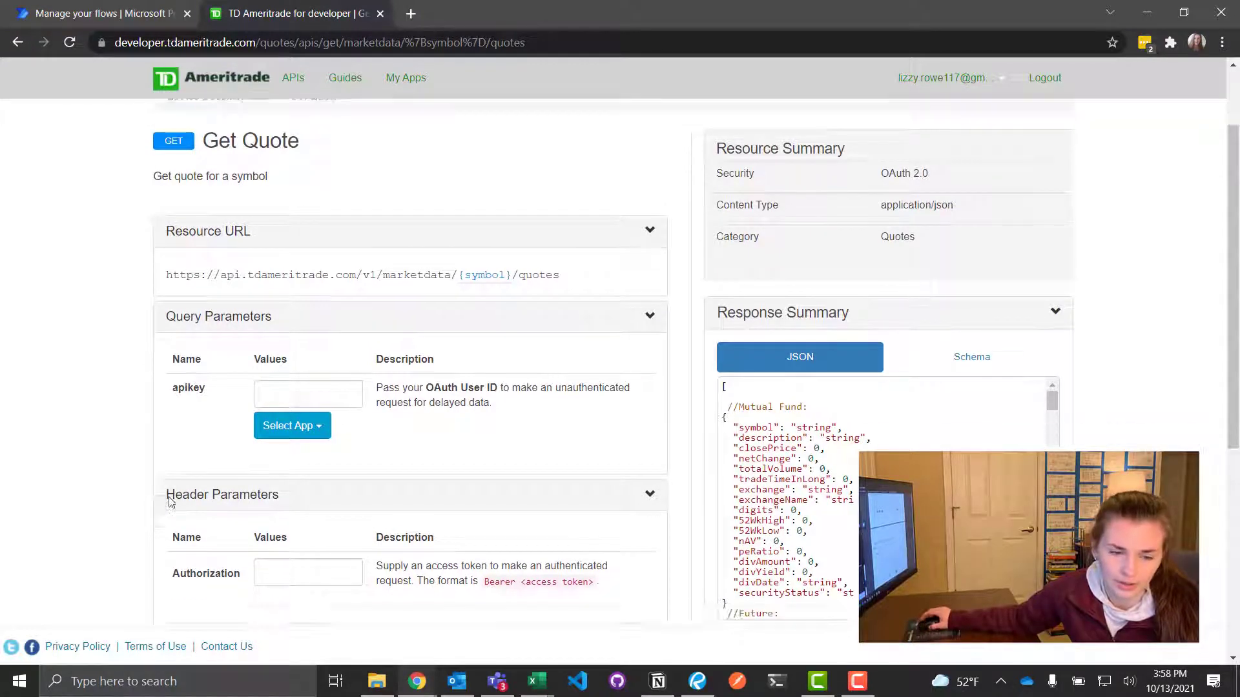
scroll(down, 3)
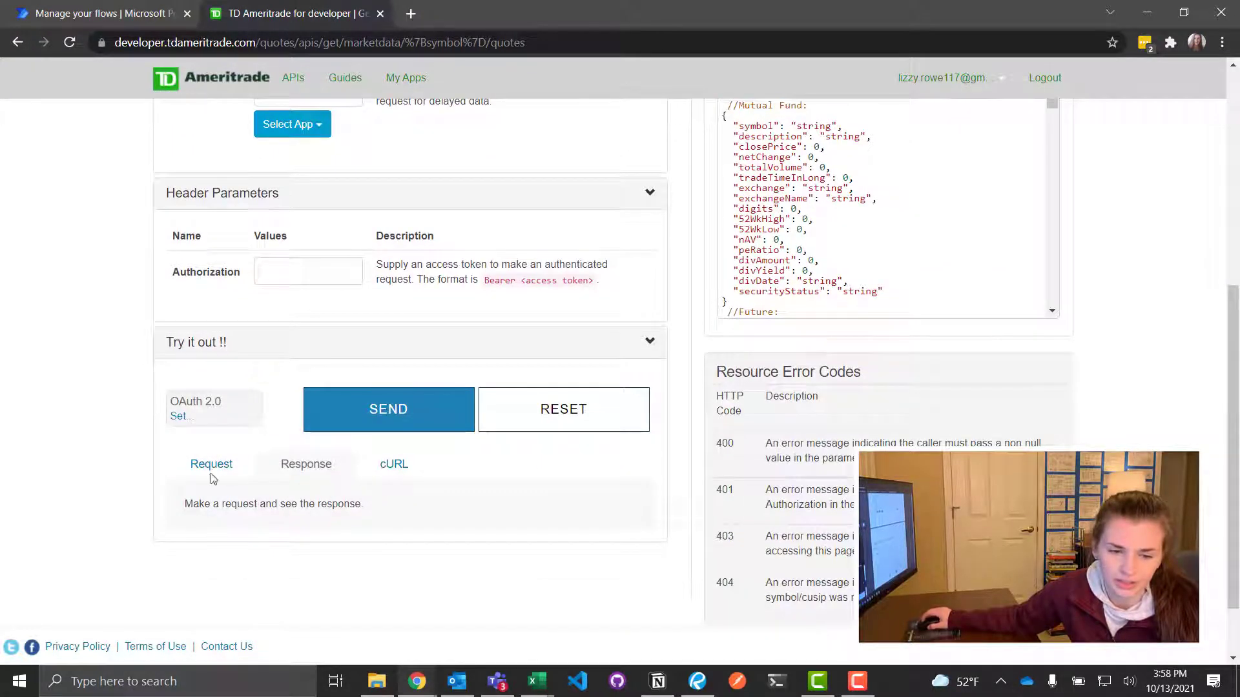
scroll(up, 3)
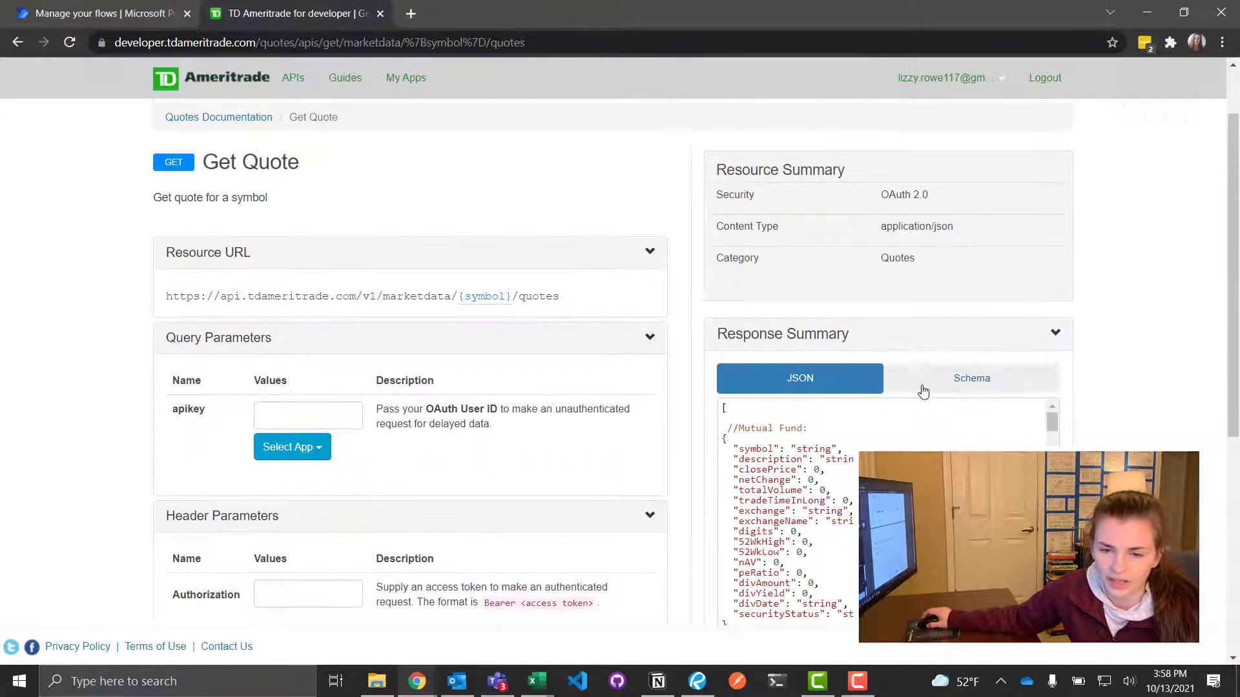
click(971, 379)
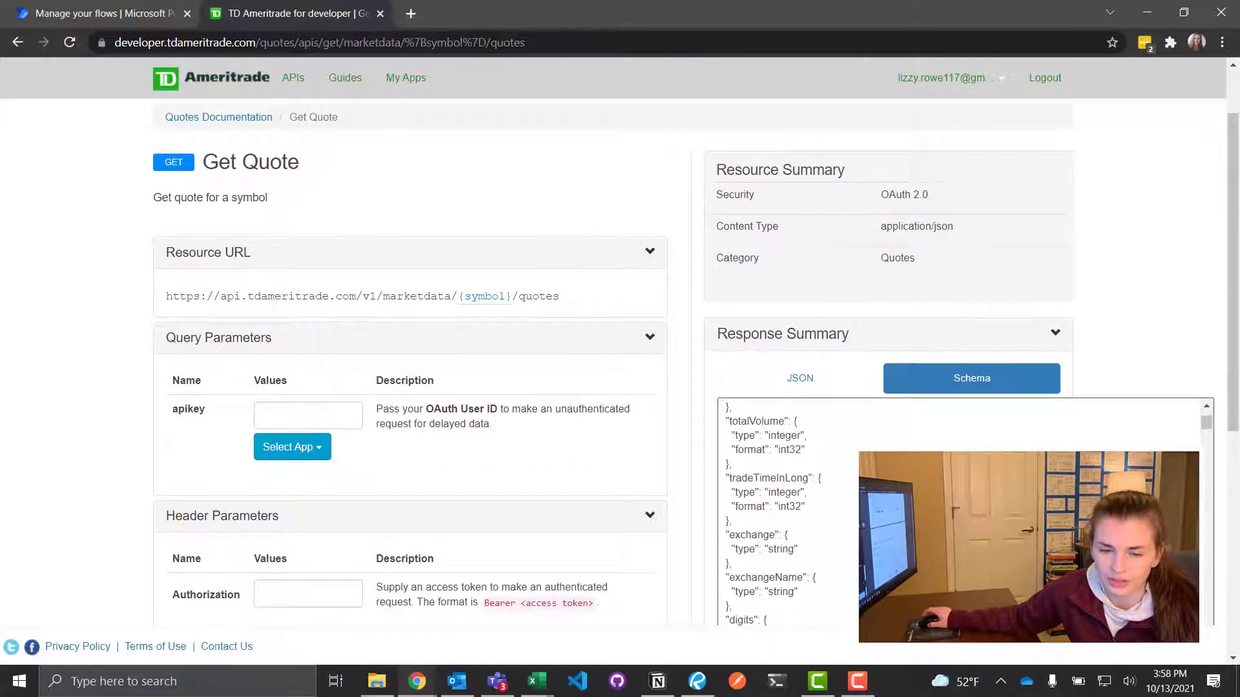
click(801, 379)
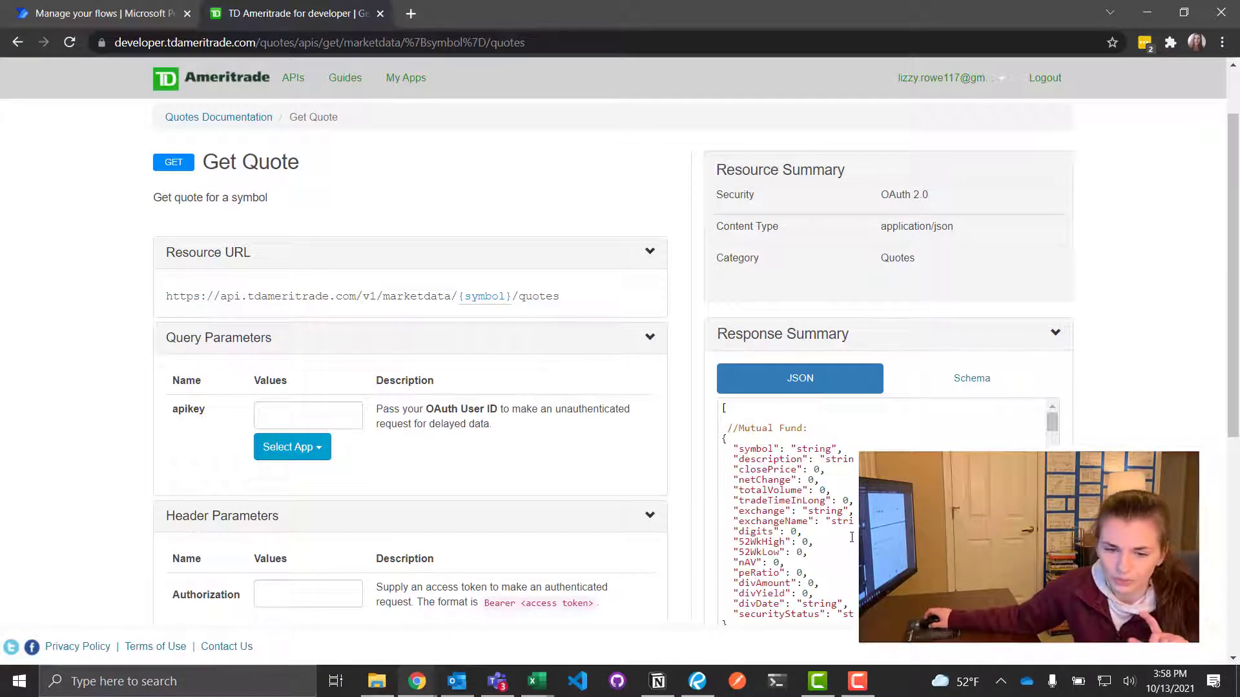
mouse_move(632, 245)
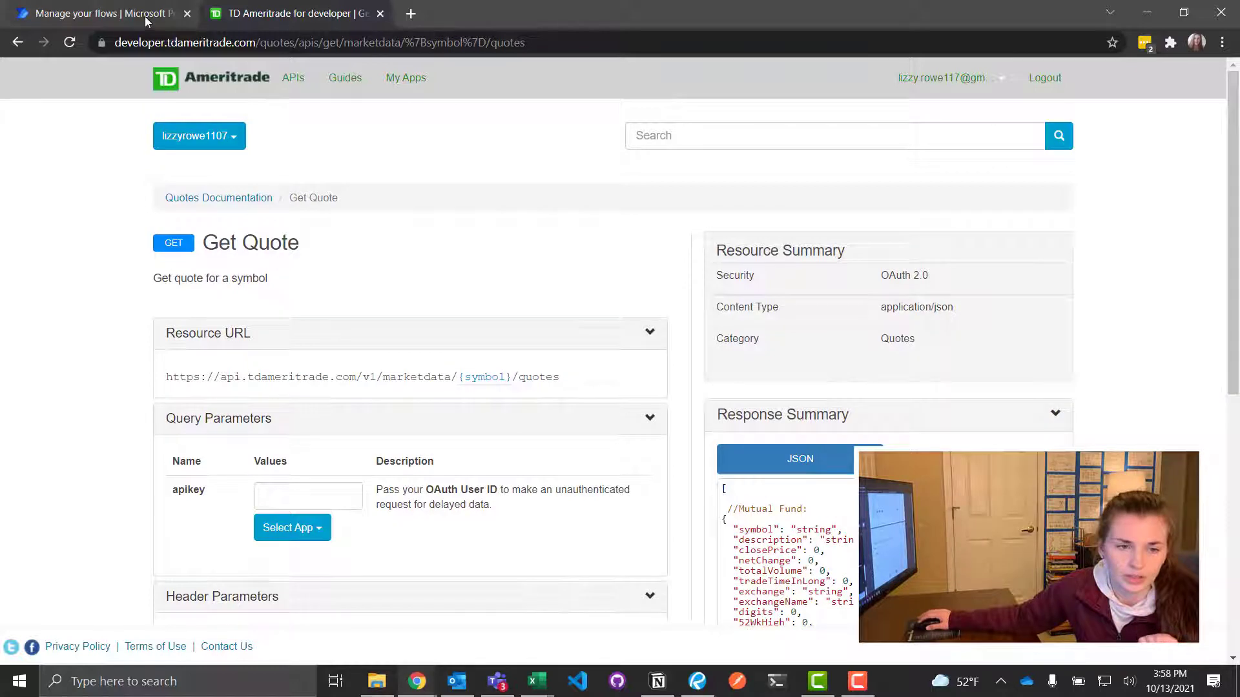
- Switch over to the Power Automate flows page after a last look at Get Quote
click(97, 13)
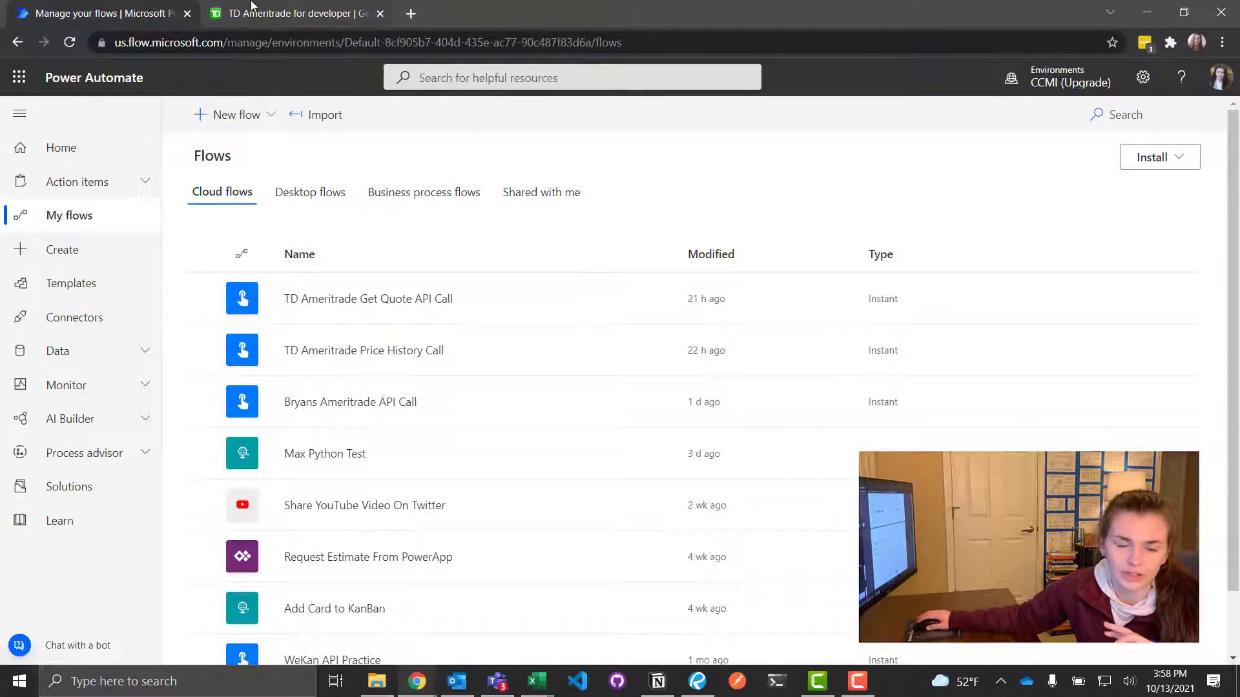
click(296, 13)
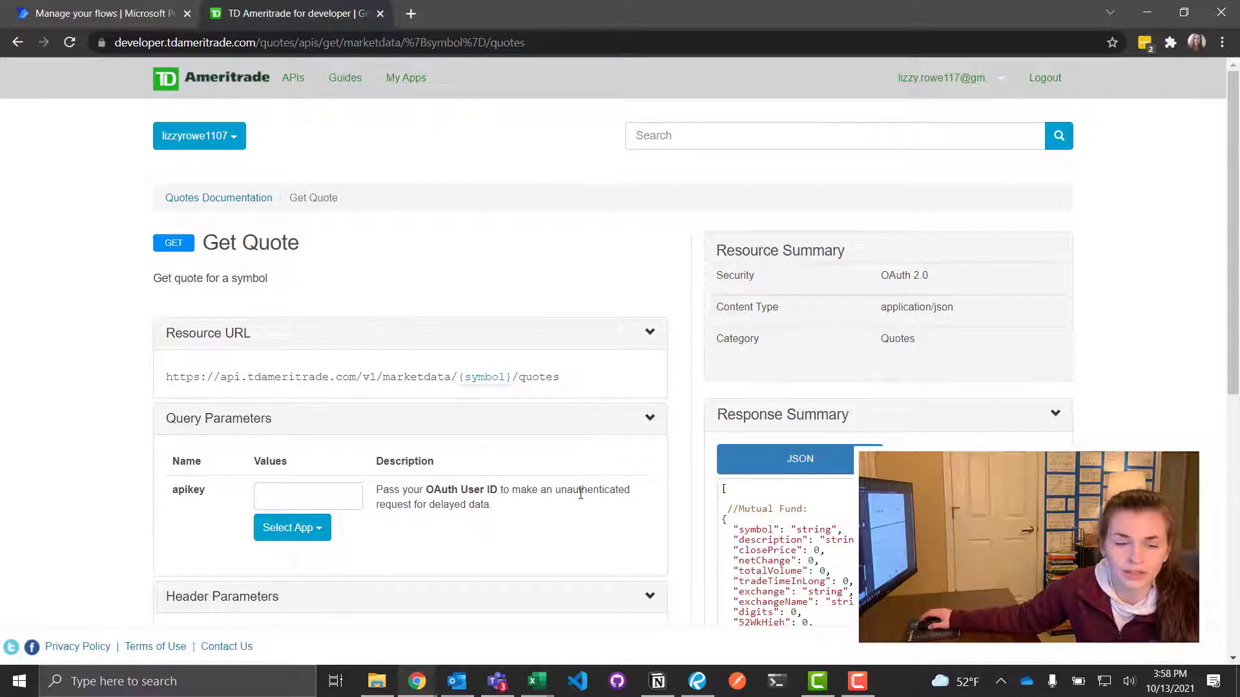
mouse_move(350, 326)
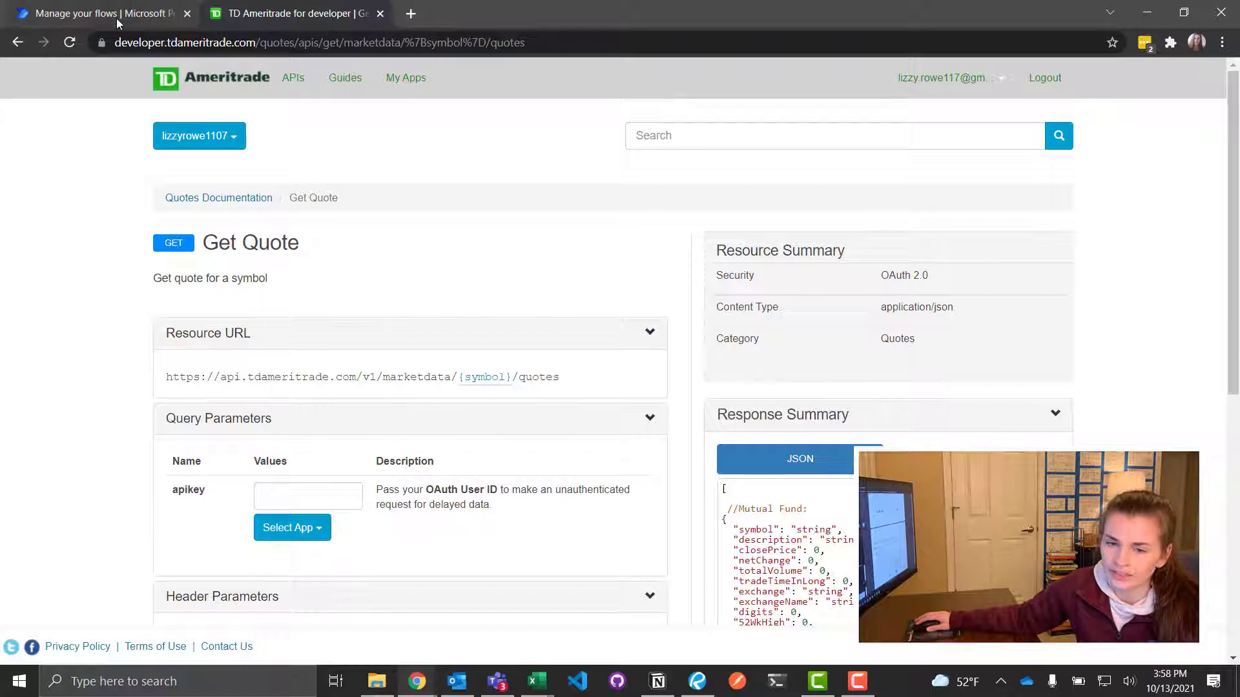
click(97, 13)
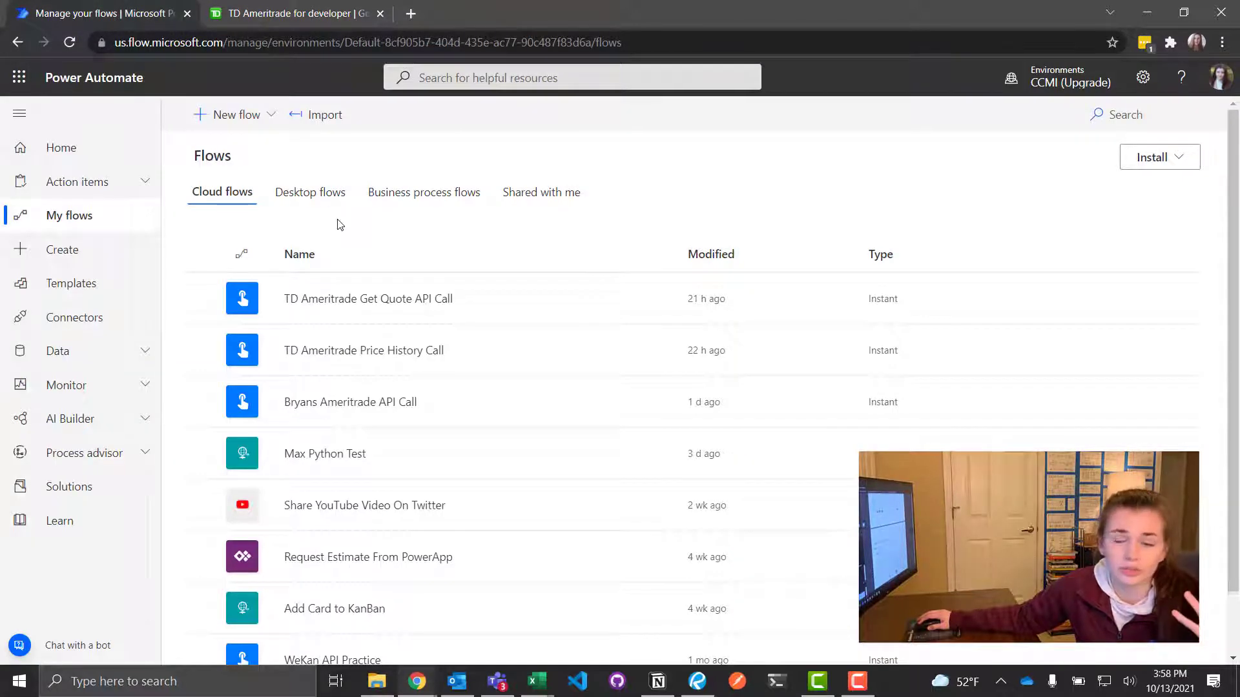
mouse_move(235, 129)
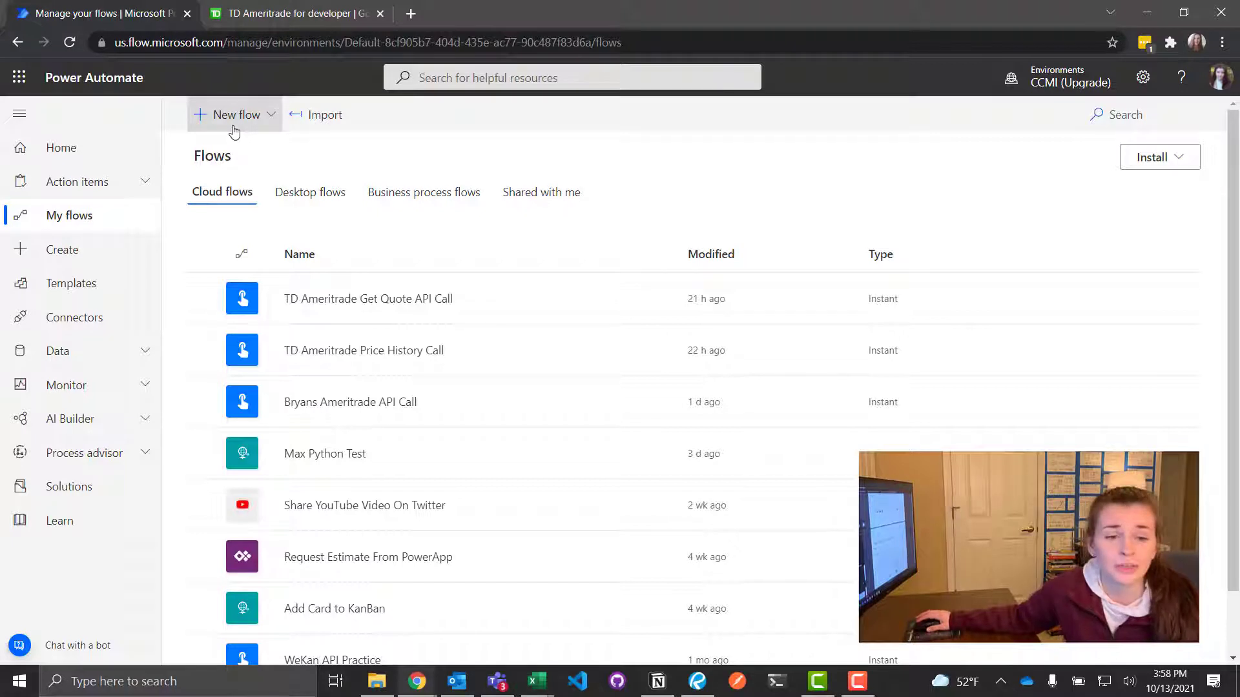
- Create a new instant cloud flow with the 'Manually trigger a flow' trigger
click(235, 113)
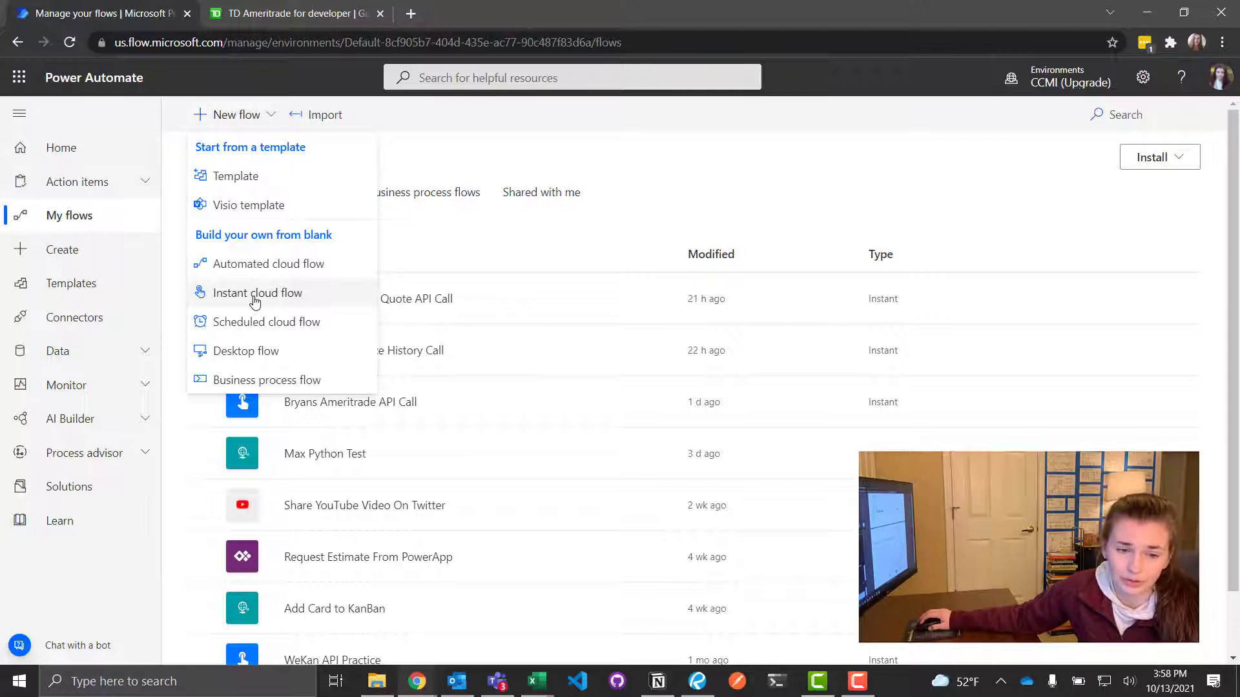
click(257, 292)
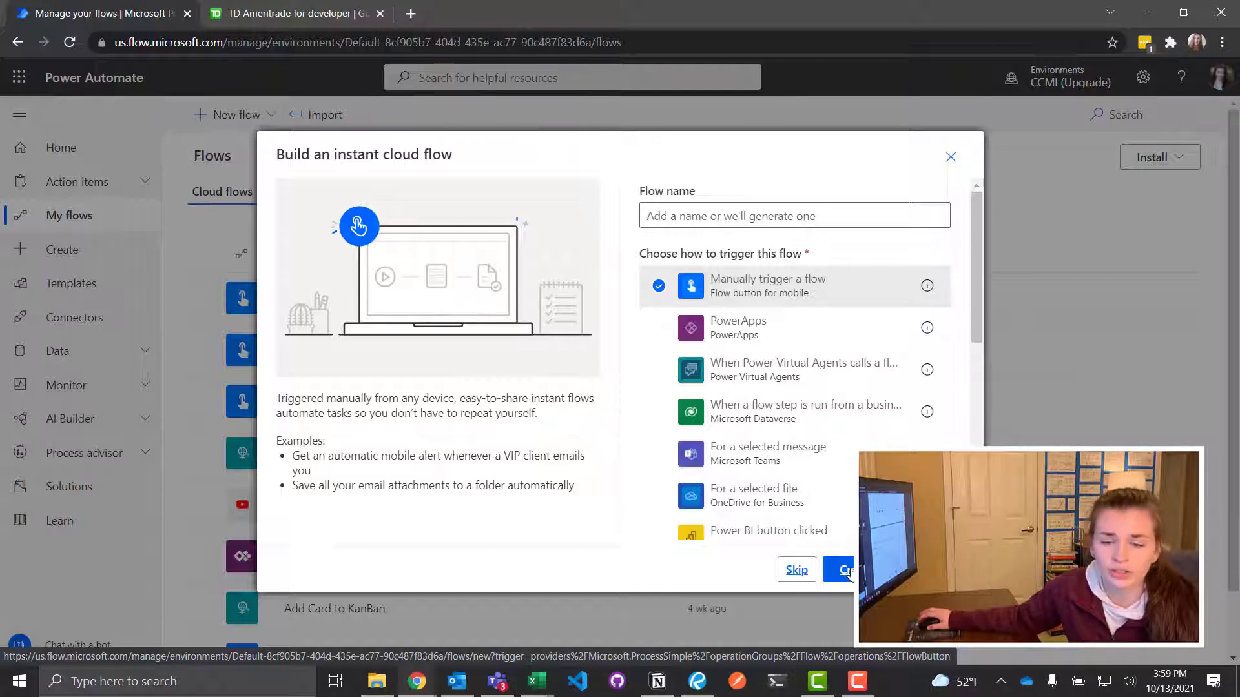
click(846, 570)
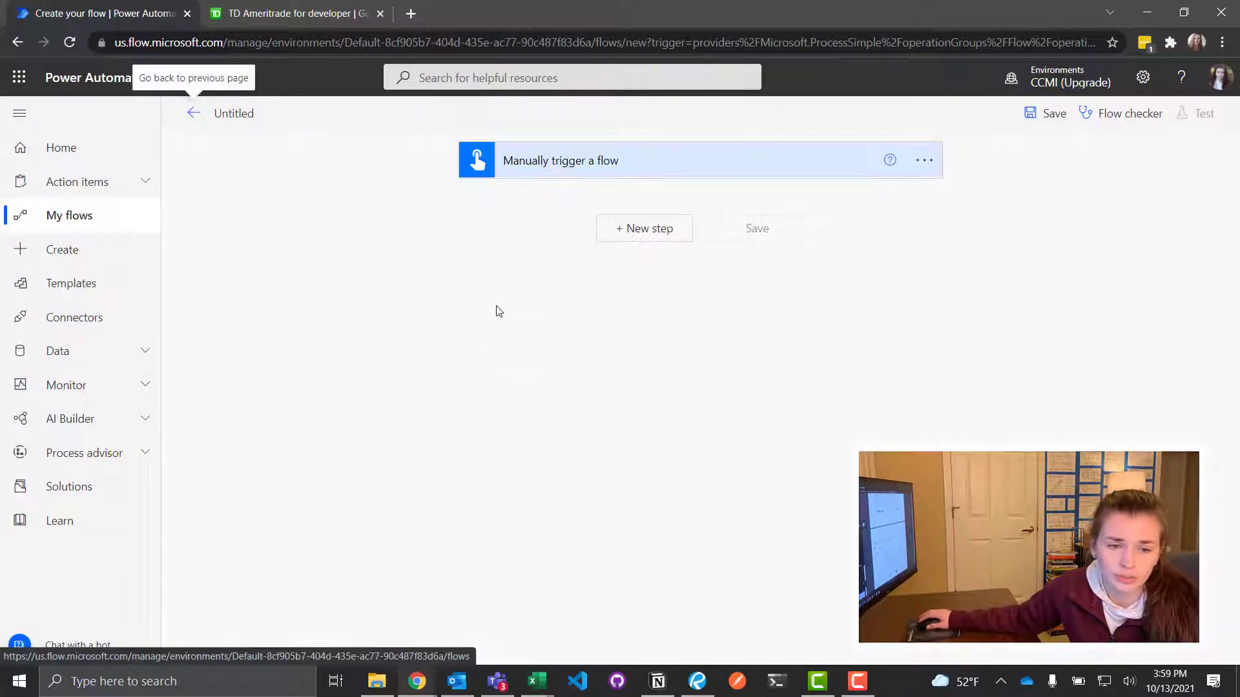
- Name the flow 'ItJustLiz TD Ameritrade API Call'
click(234, 114)
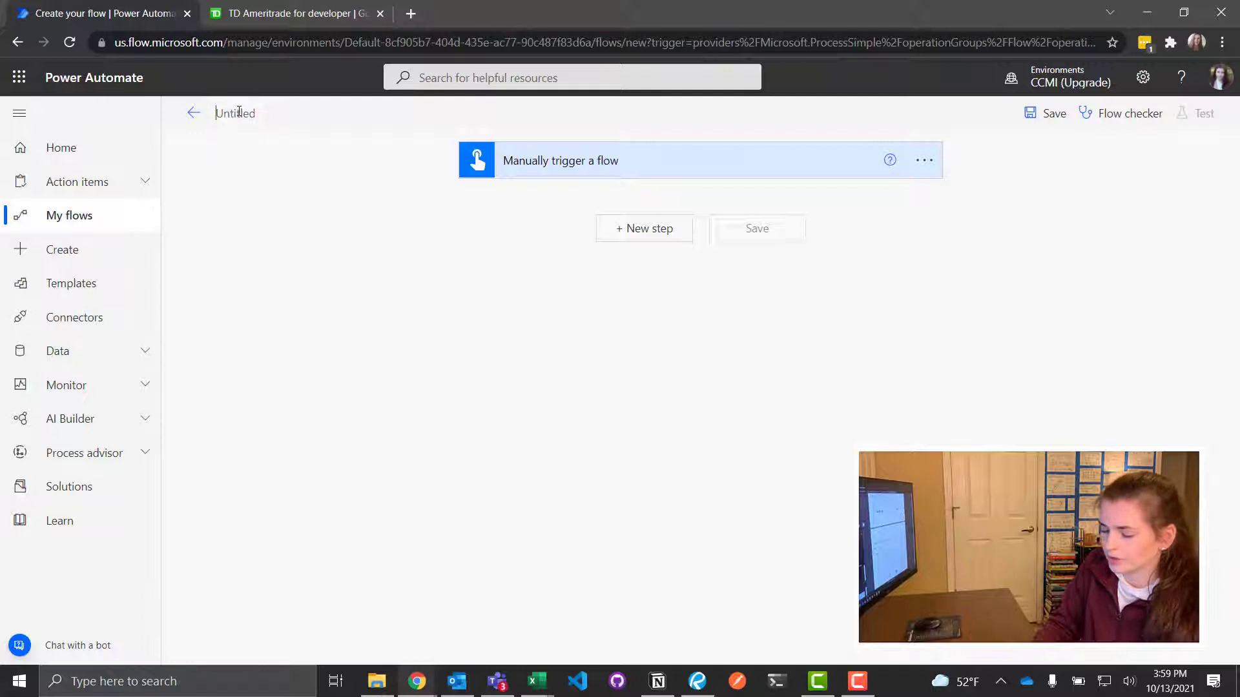
text(ltJustLiz TD Ameritrade API)
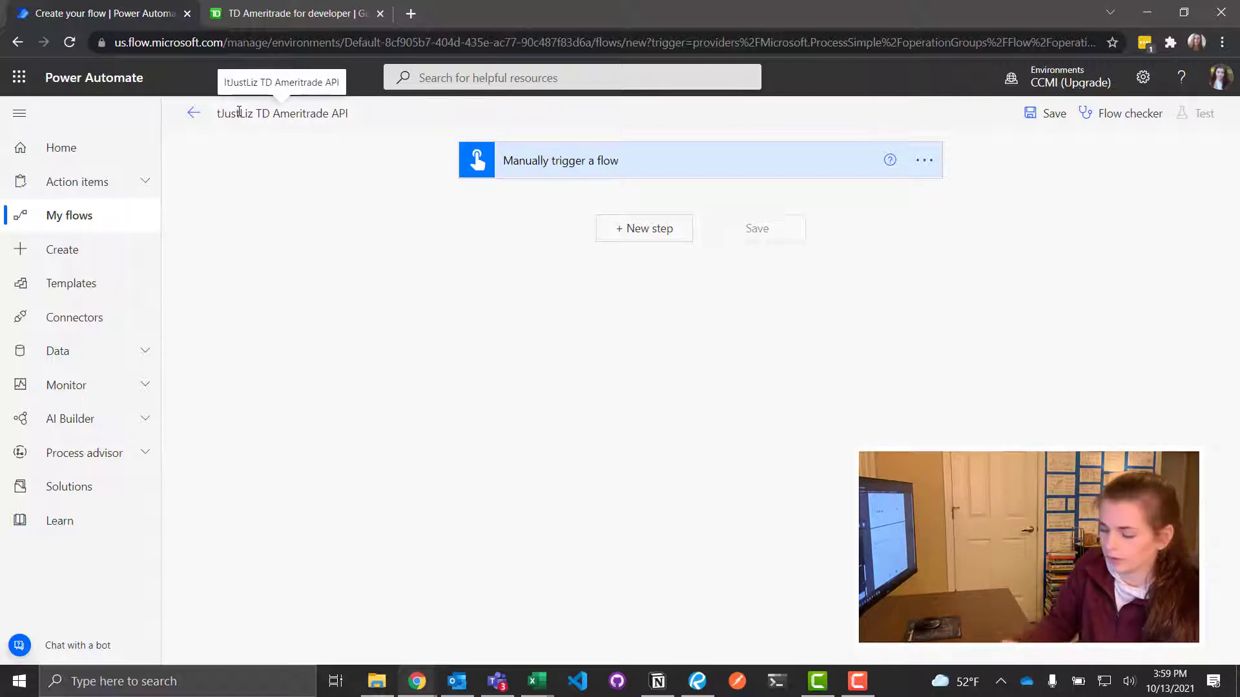
text(Call)
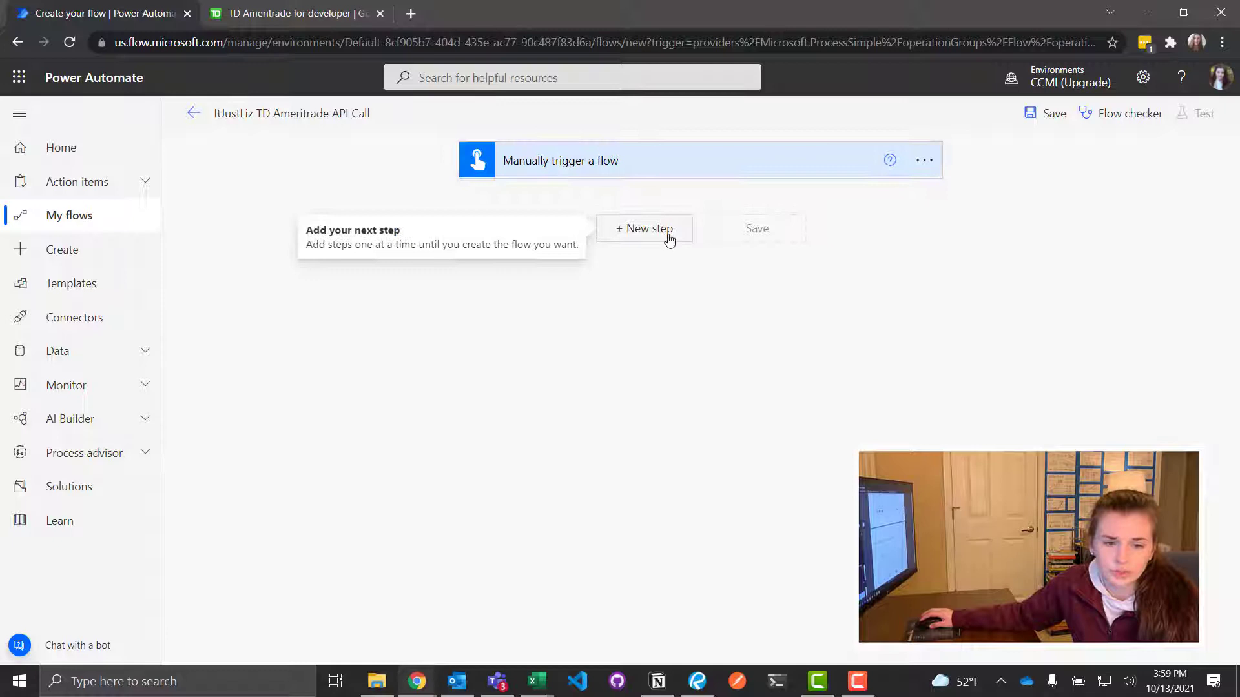
- Add the HTTP (Premium) action as the next step after the trigger
click(644, 228)
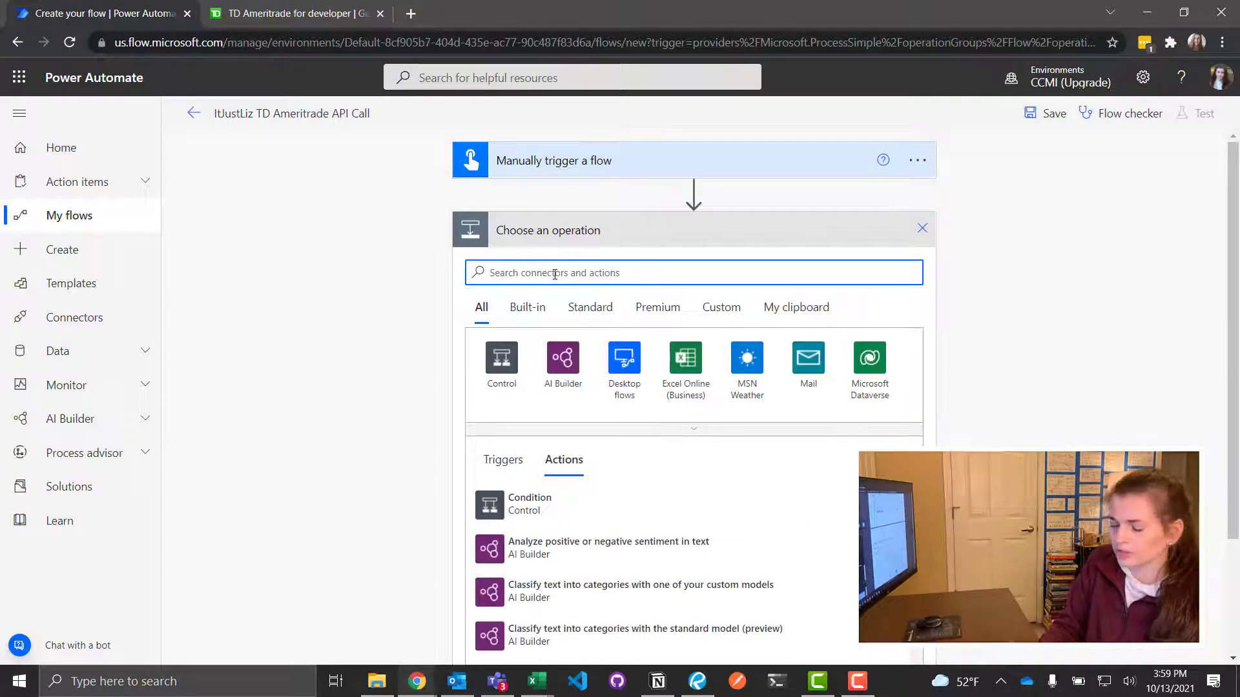
text(http)
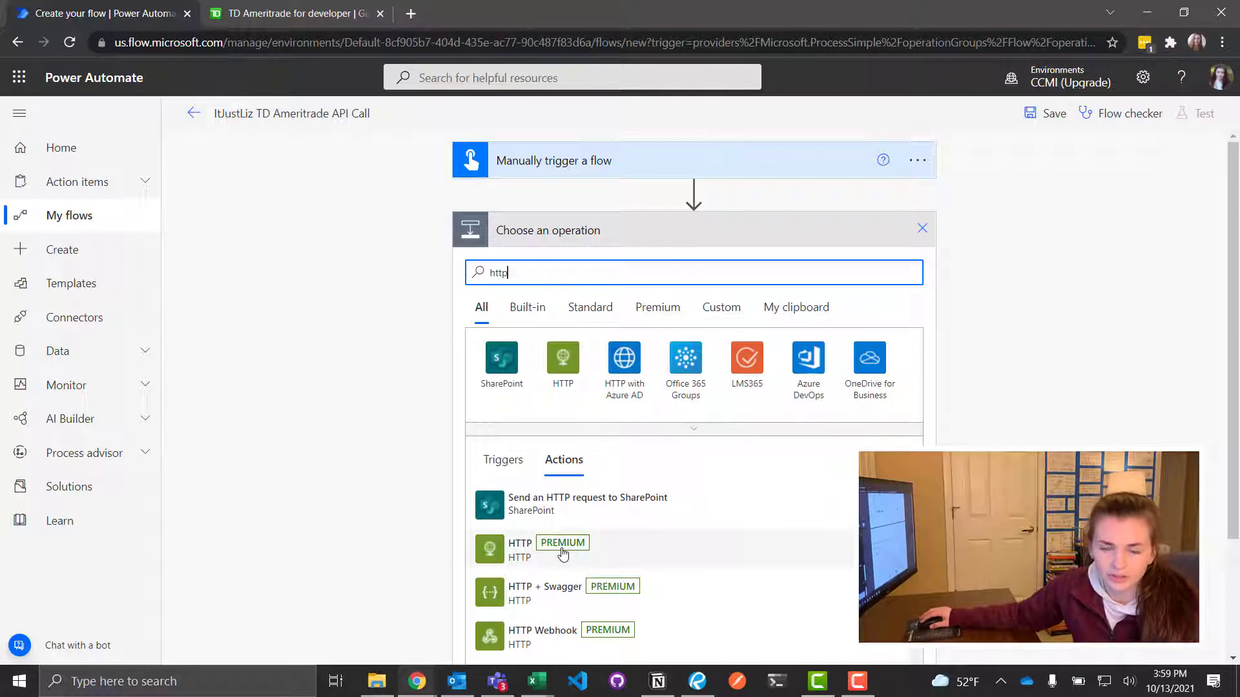
mouse_move(836, 563)
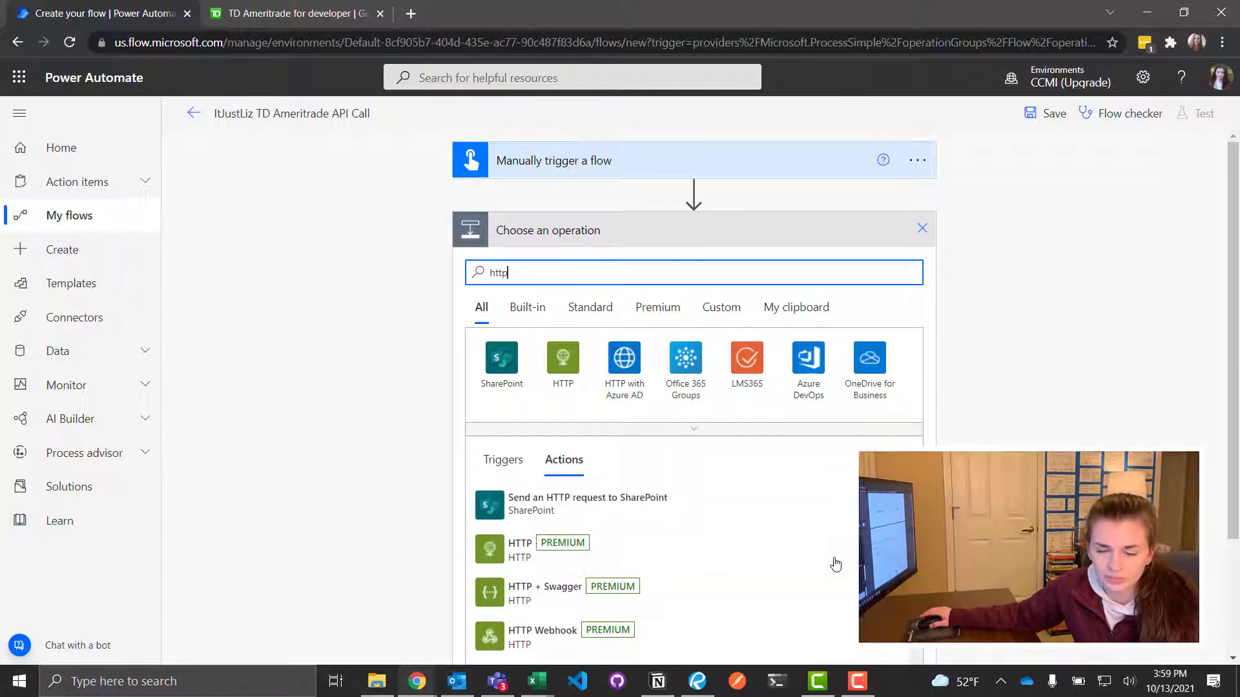
scroll(down, 3)
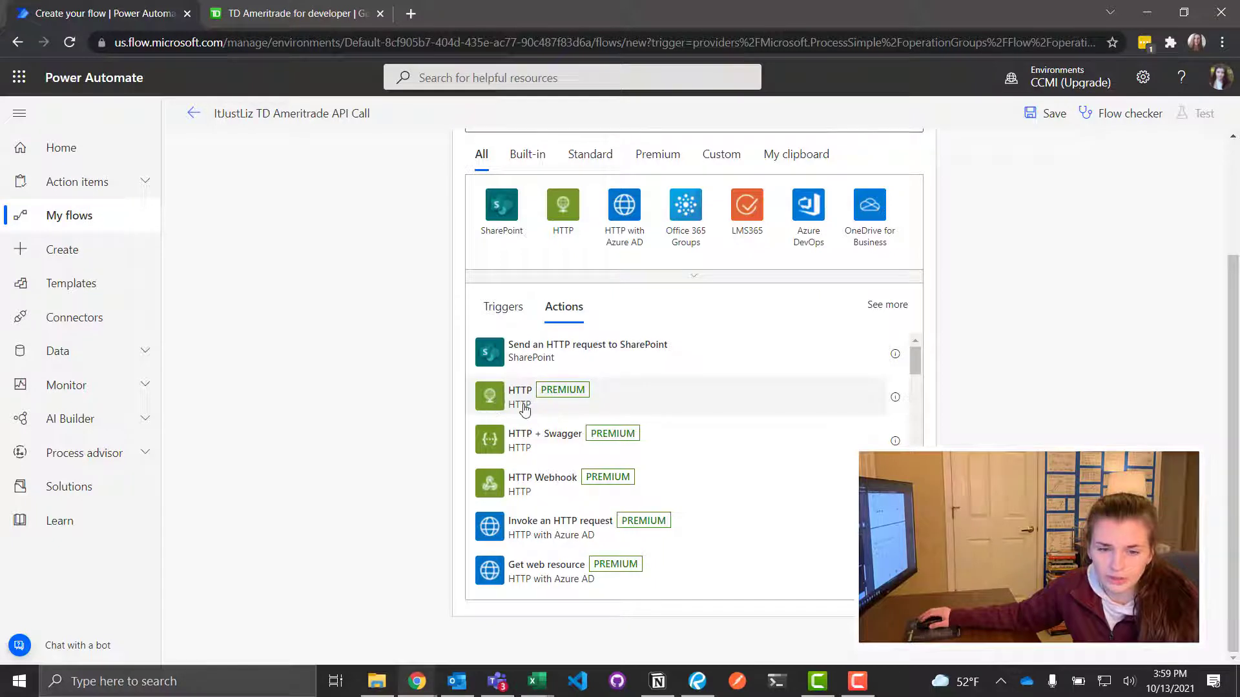
click(519, 397)
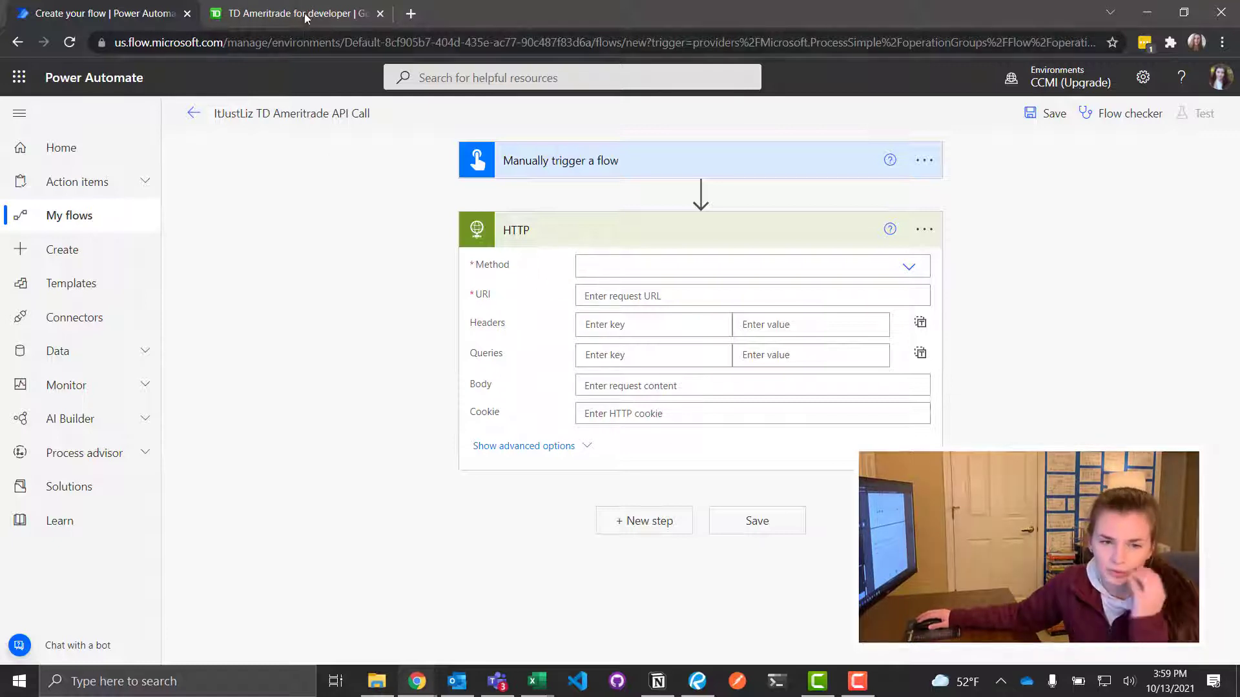
- Copy the Get Quote resource URL into the HTTP action's URI field
click(302, 13)
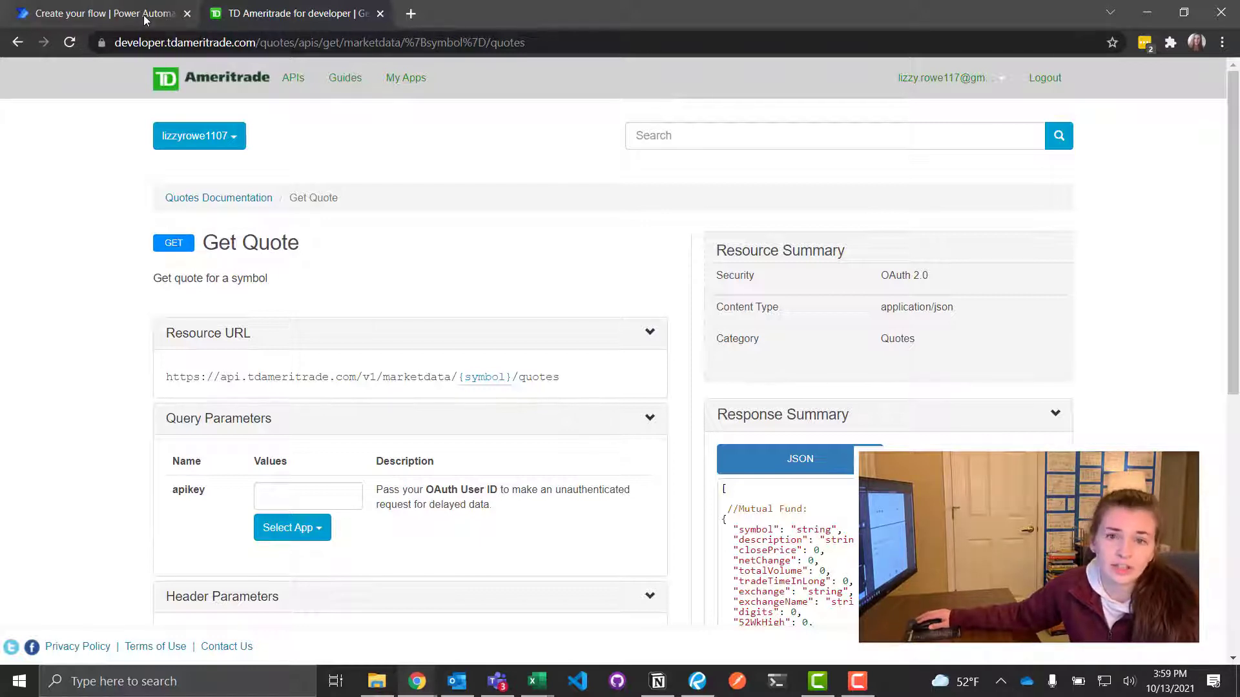
click(96, 13)
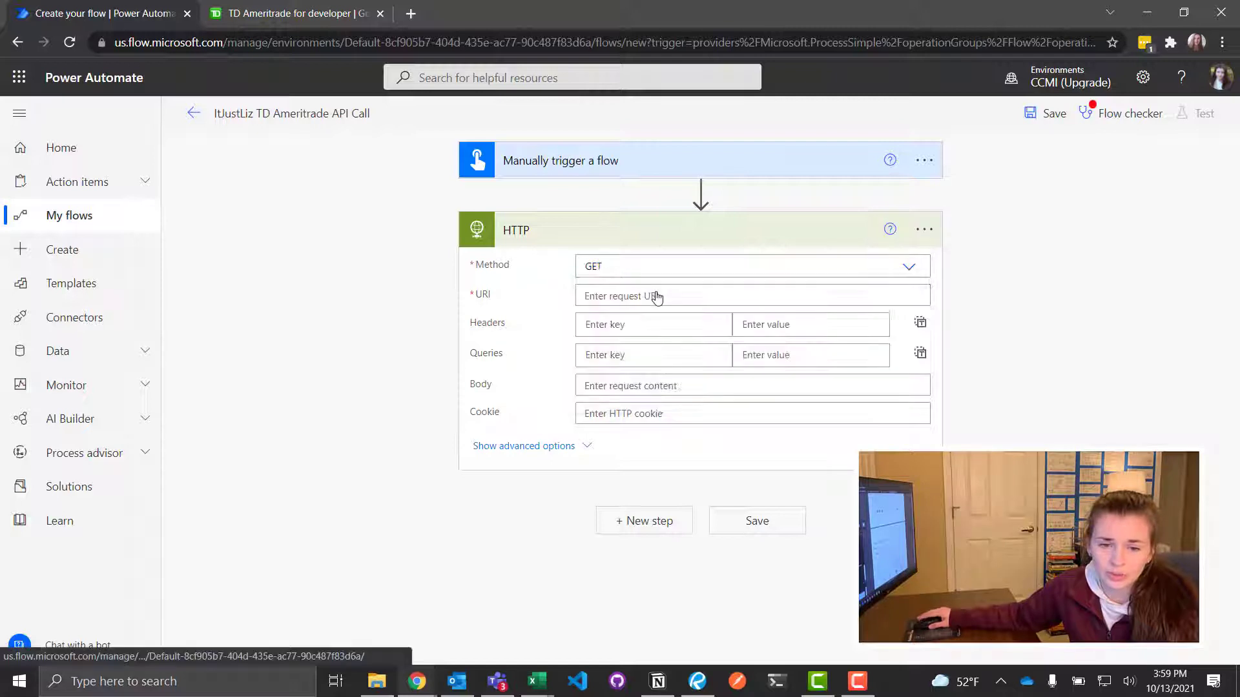
click(296, 13)
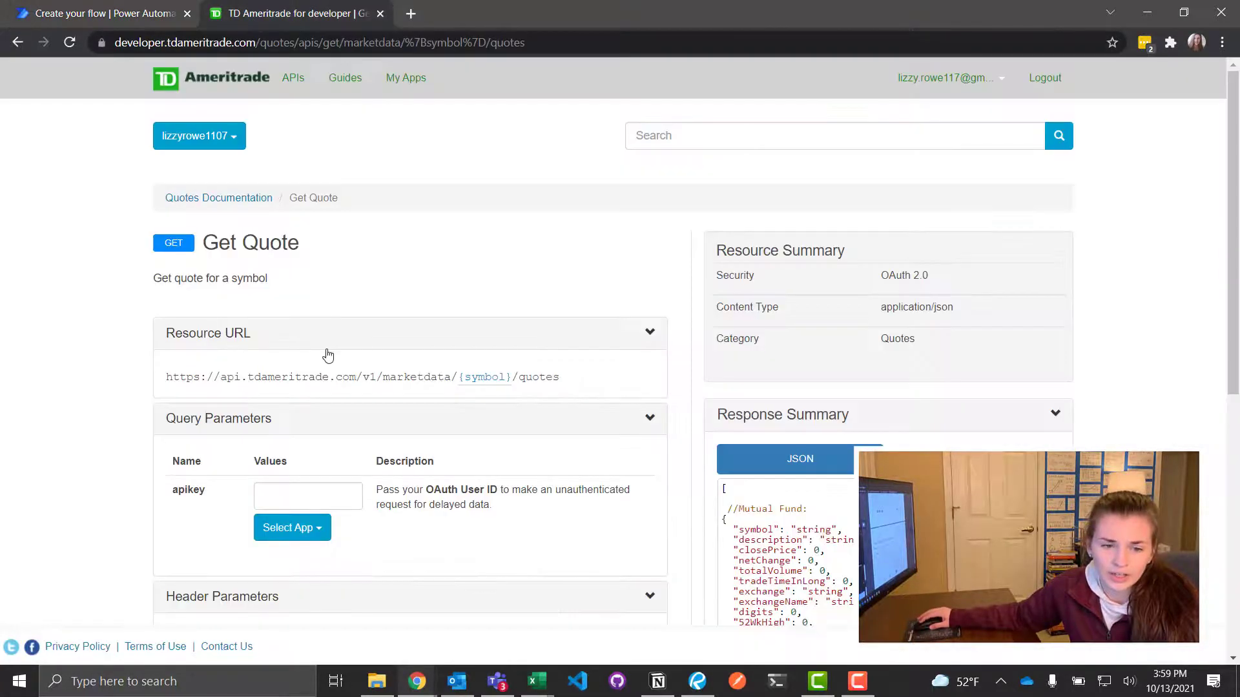
triple_click(361, 377)
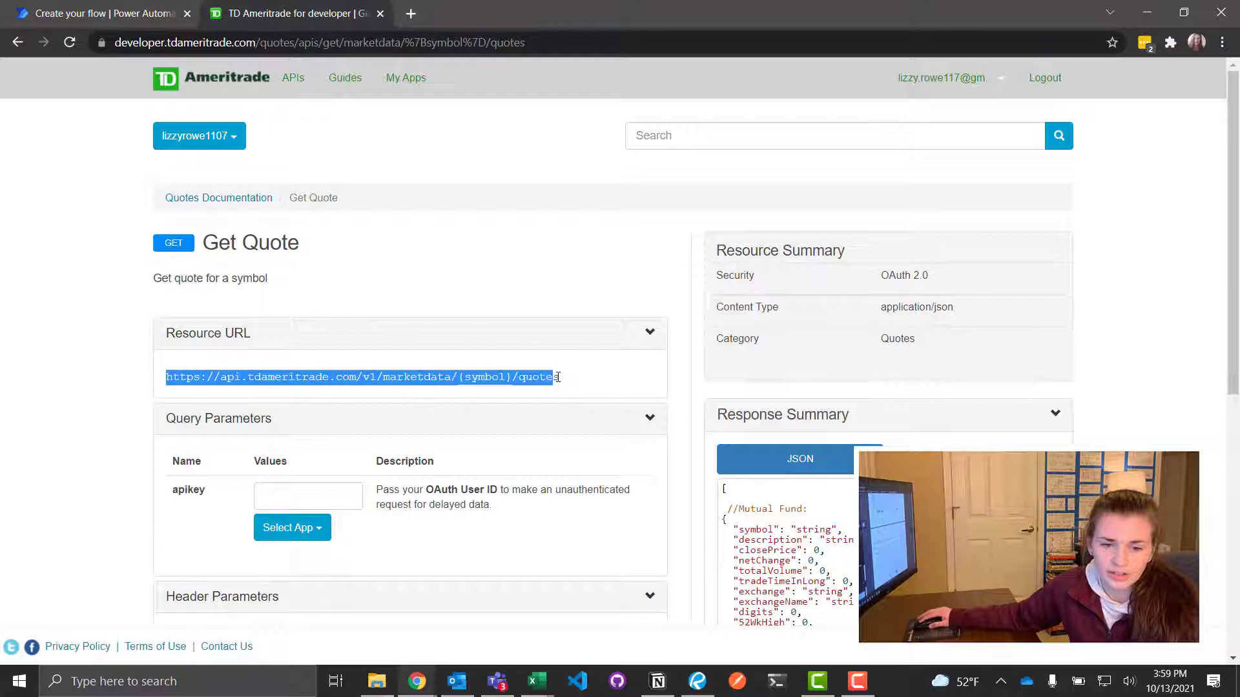
click(97, 13)
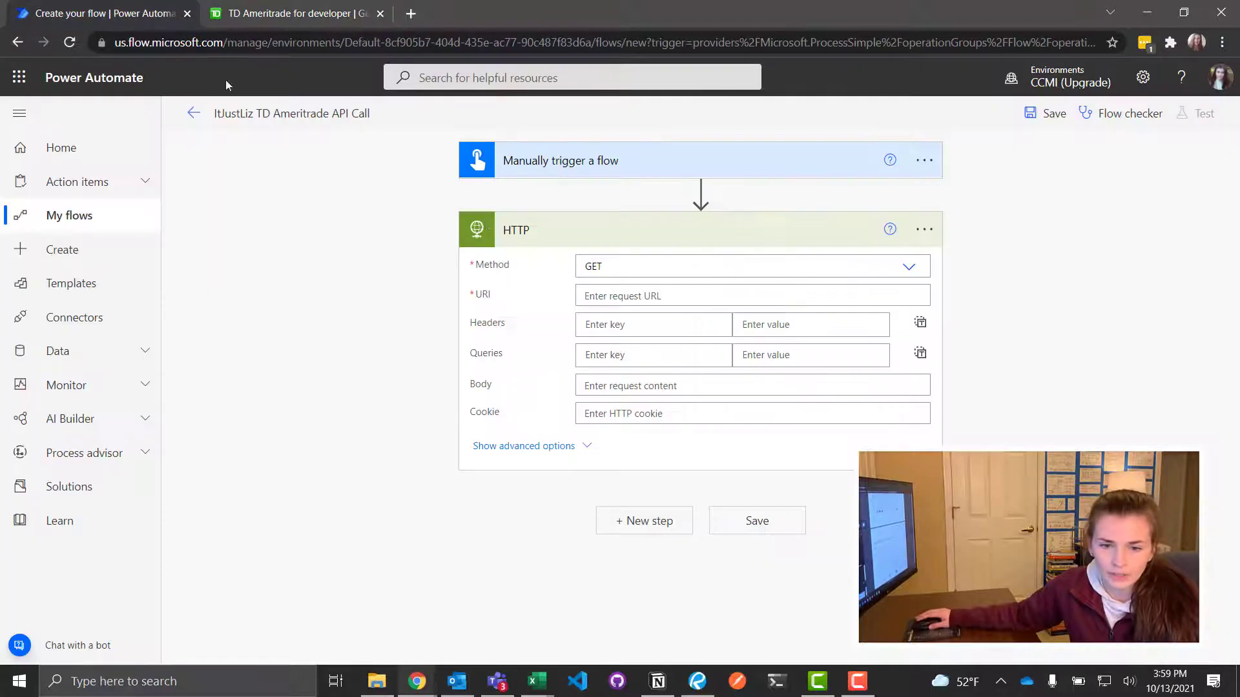
text(https://api.tdameritrade.com/v1/marketdata/{symbol}/quotes)
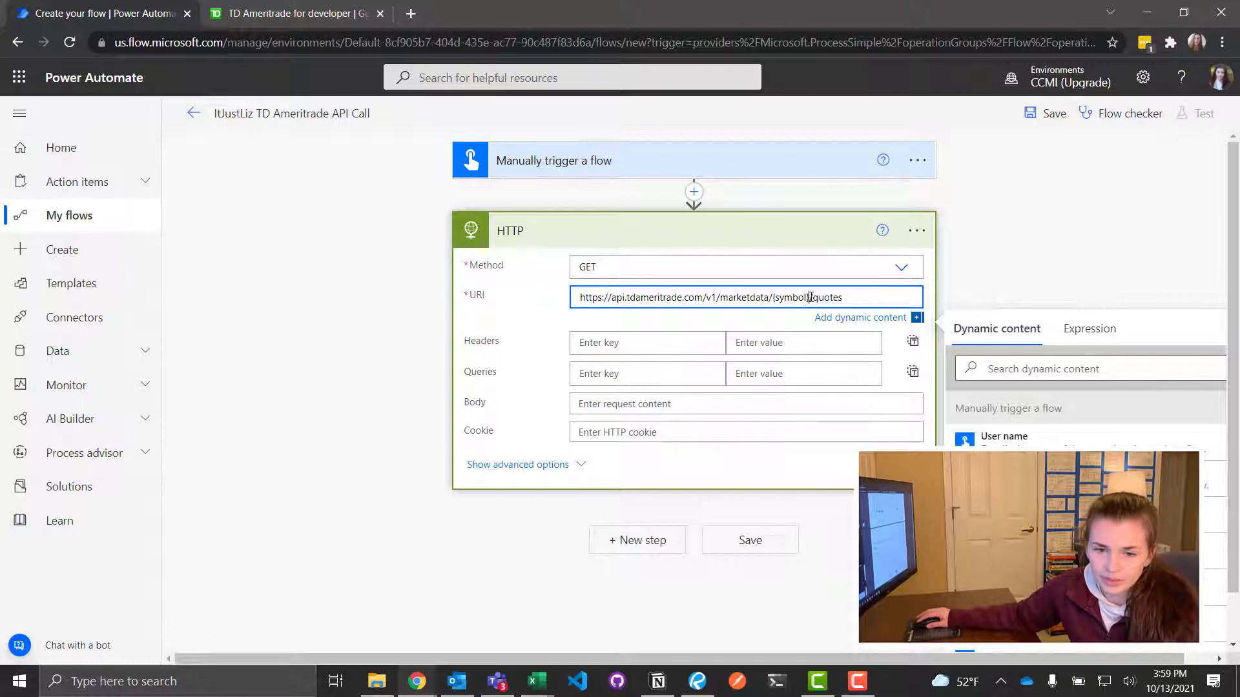
- Replace the {symbol} placeholder in the URI with SLVO
double_click(790, 297)
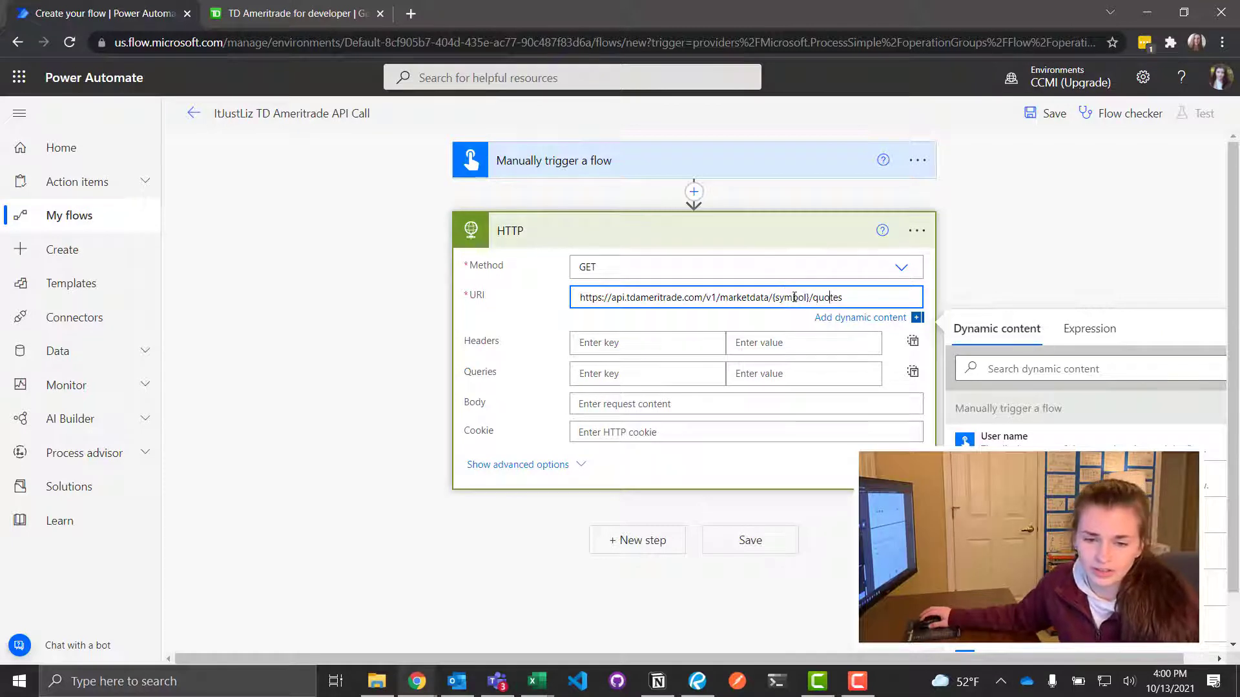
double_click(792, 297)
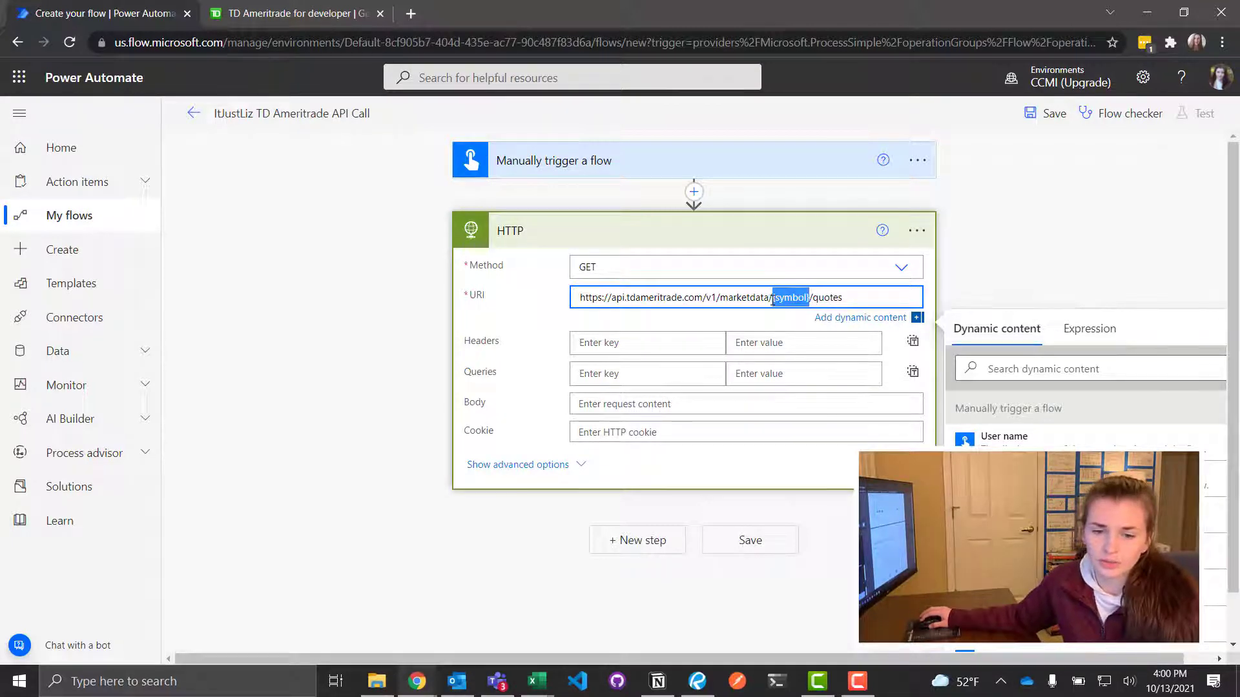
text($LVO)
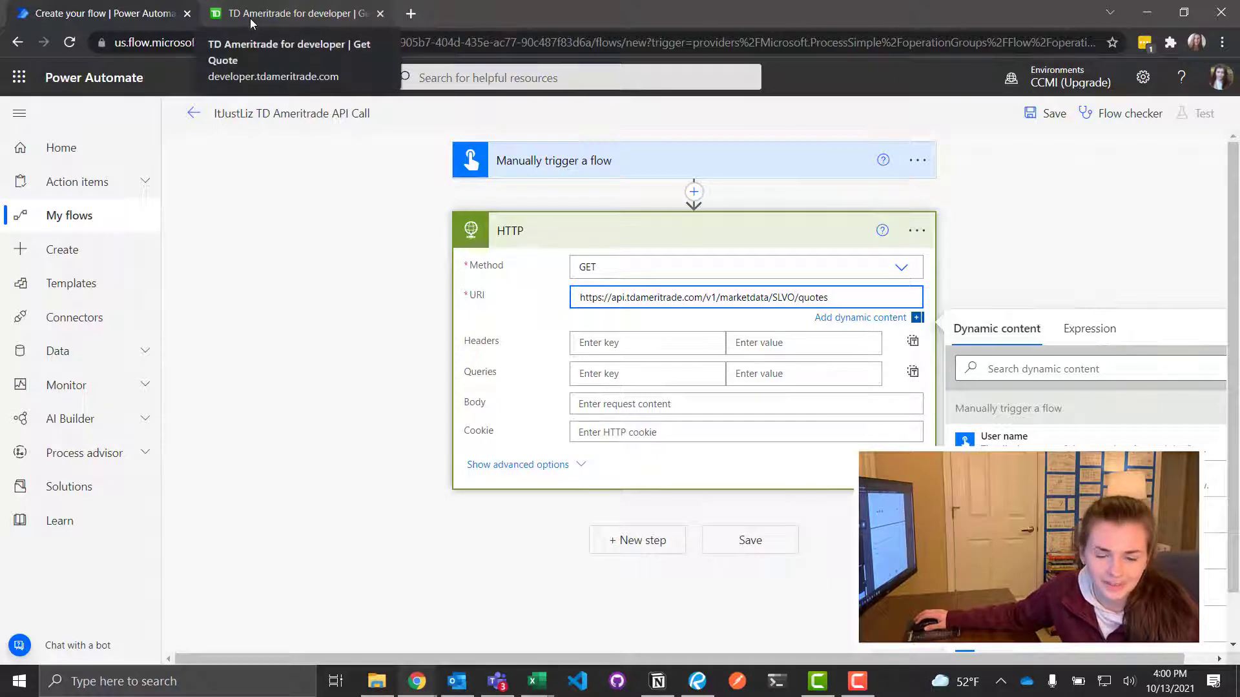
click(292, 13)
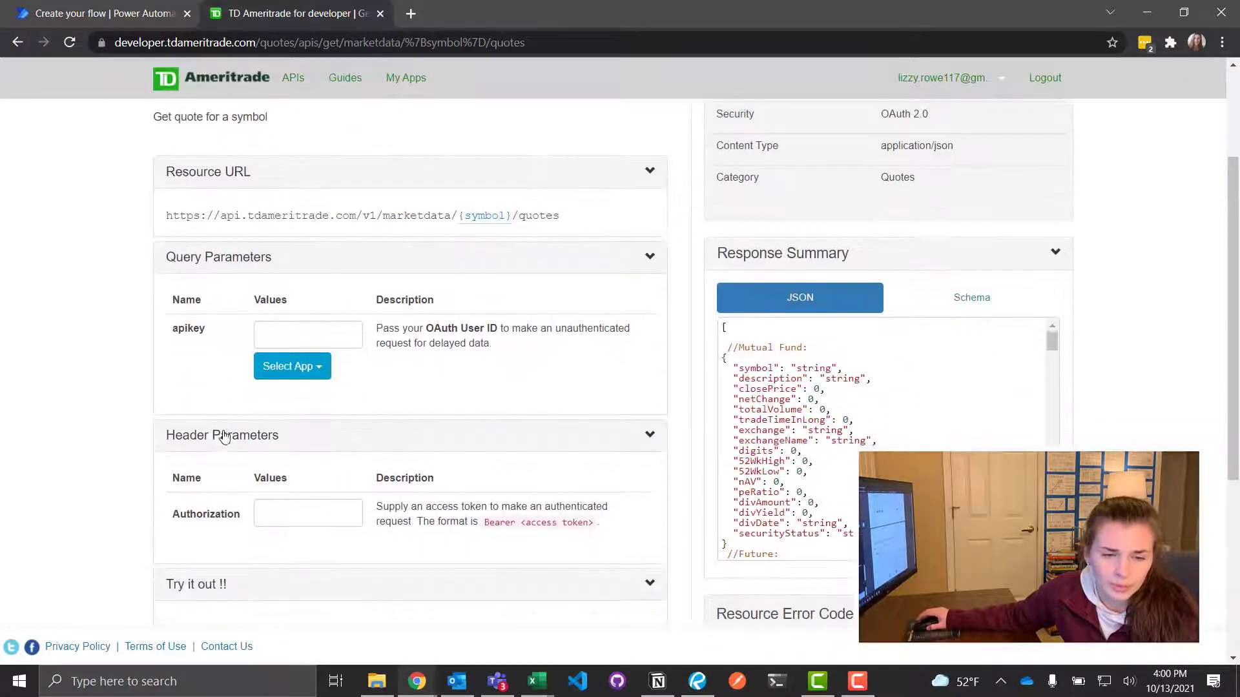
double_click(188, 328)
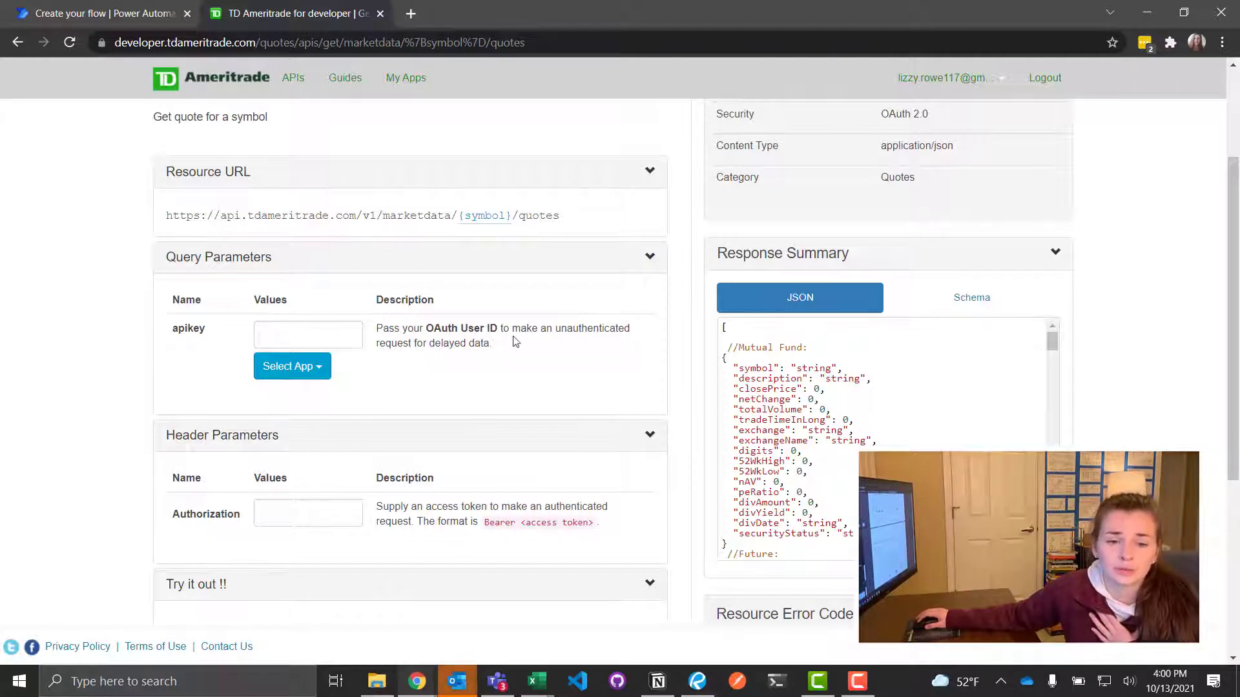
mouse_move(434, 524)
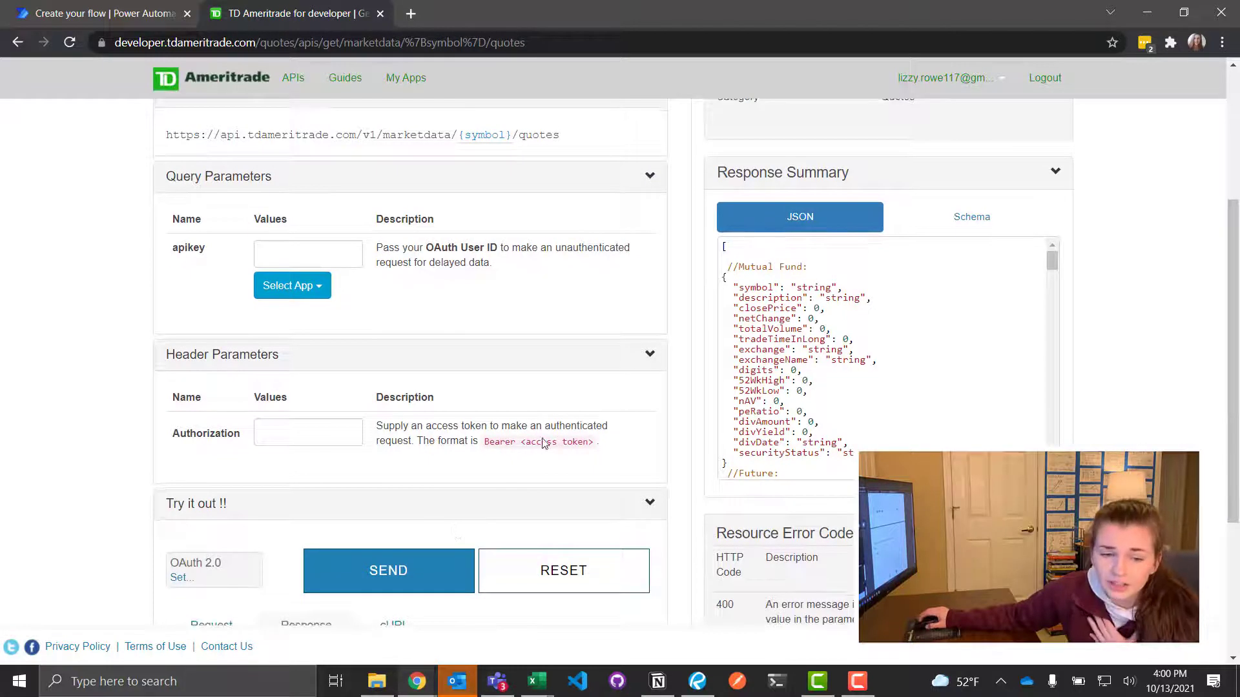
mouse_move(432, 460)
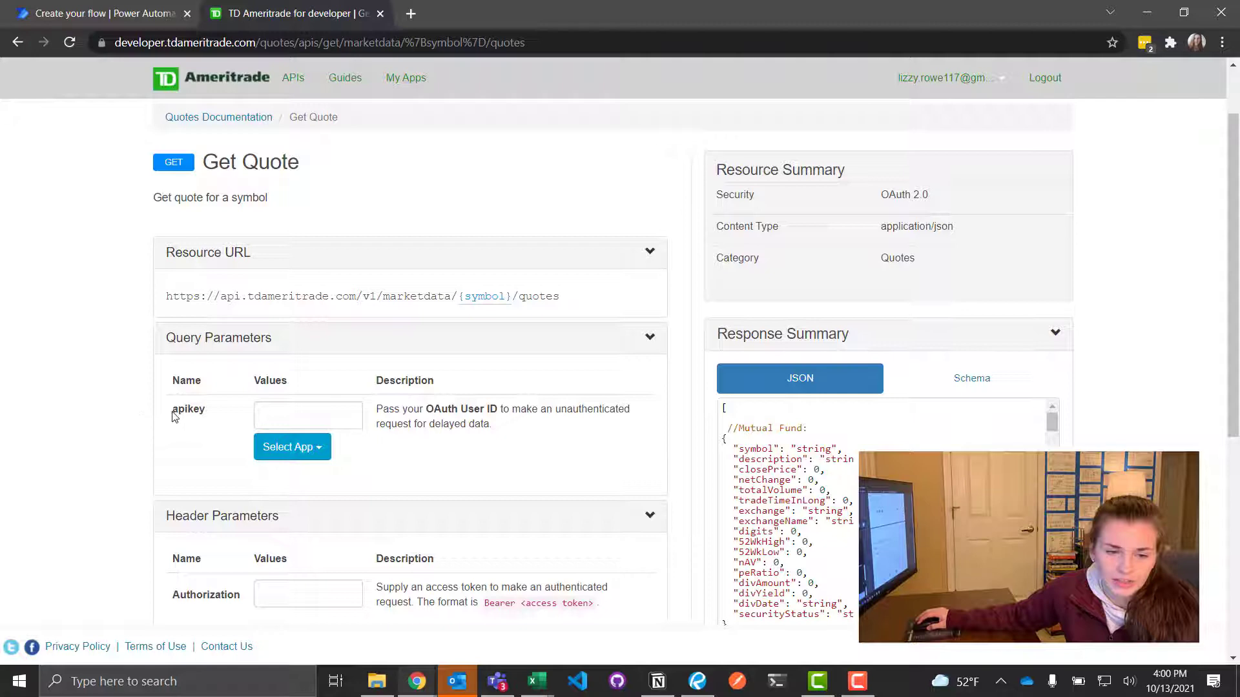
double_click(189, 409)
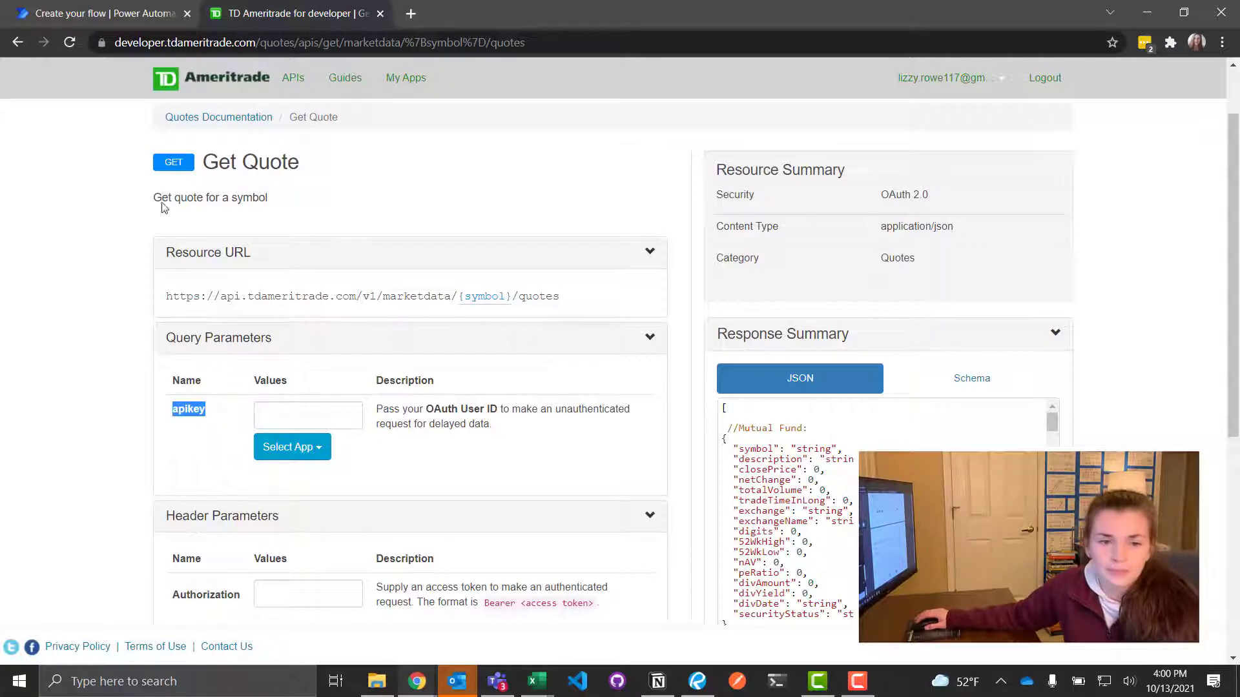
click(90, 13)
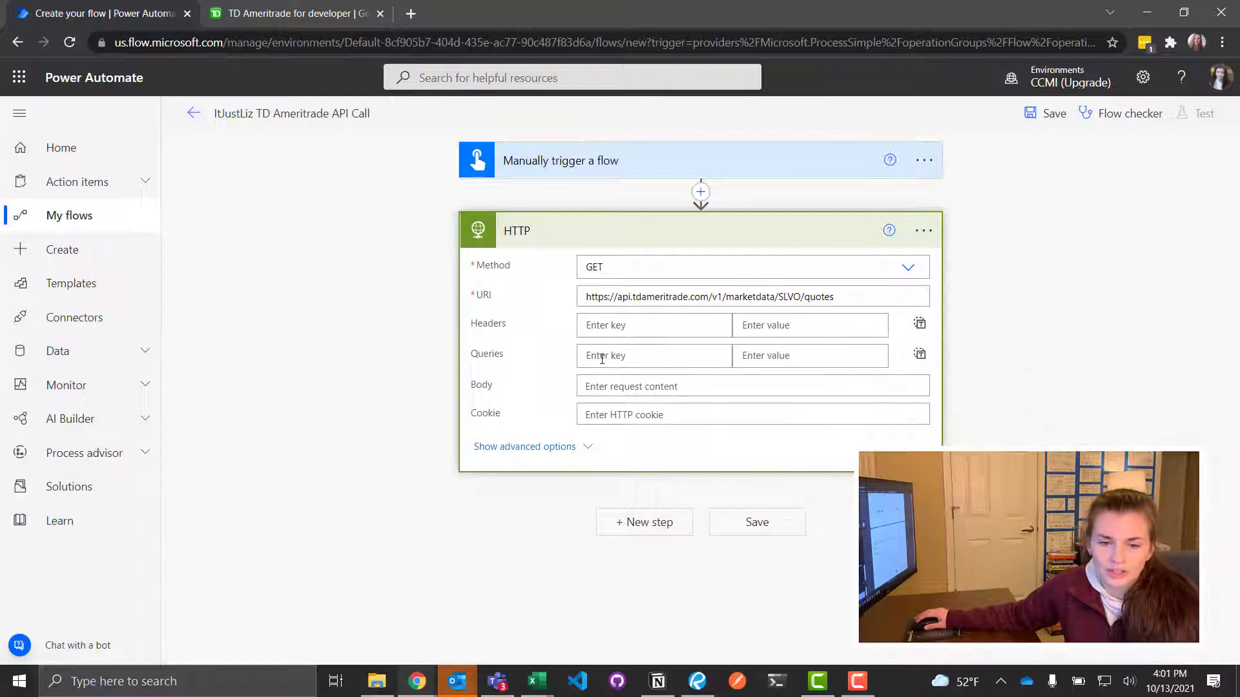
- Enter apikey as the HTTP action's query parameter key
click(649, 355)
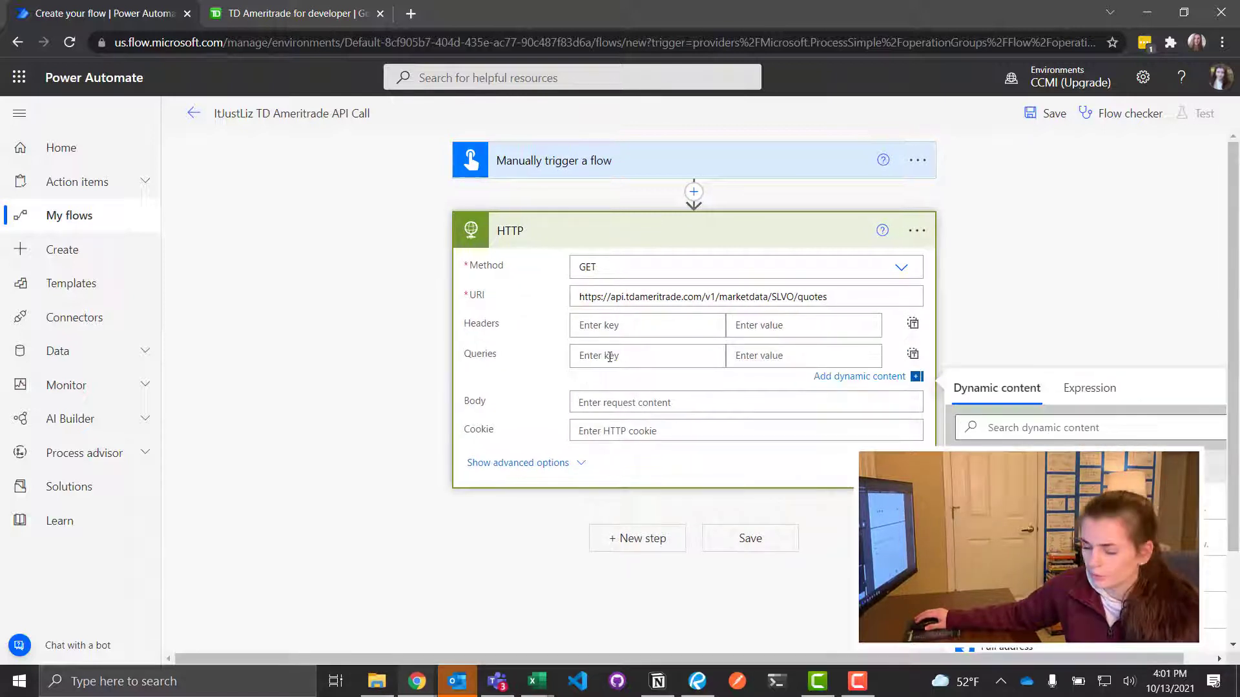
text(apikey)
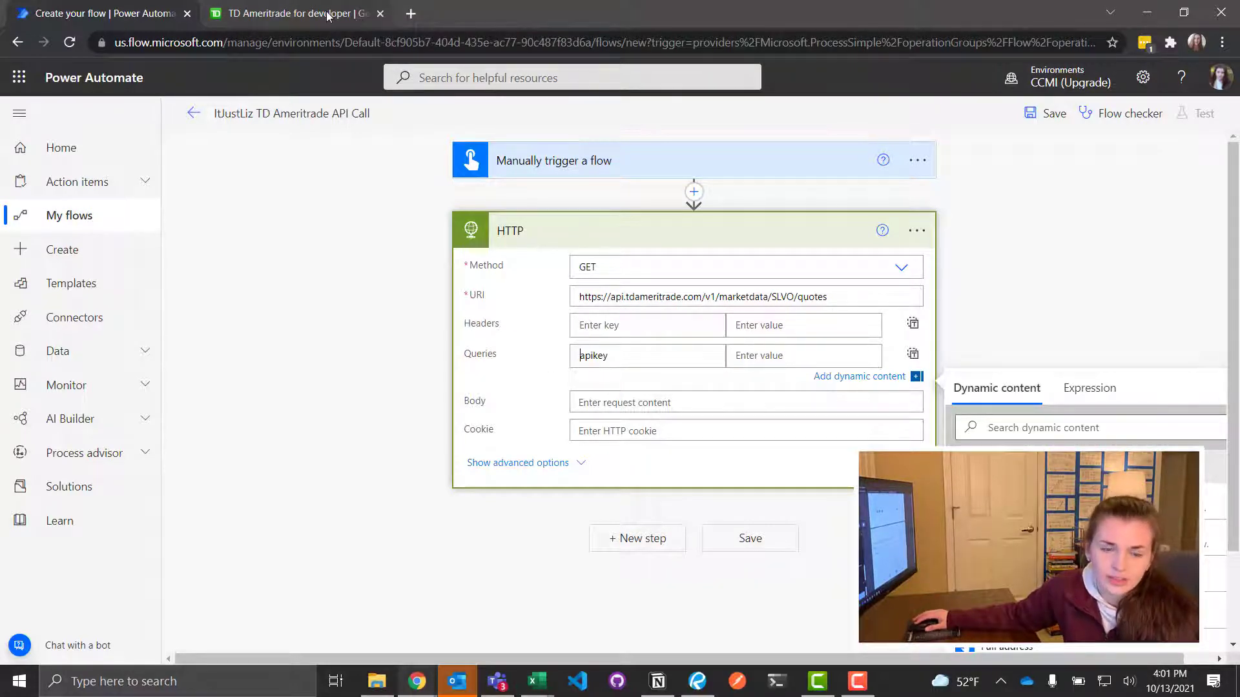
click(299, 13)
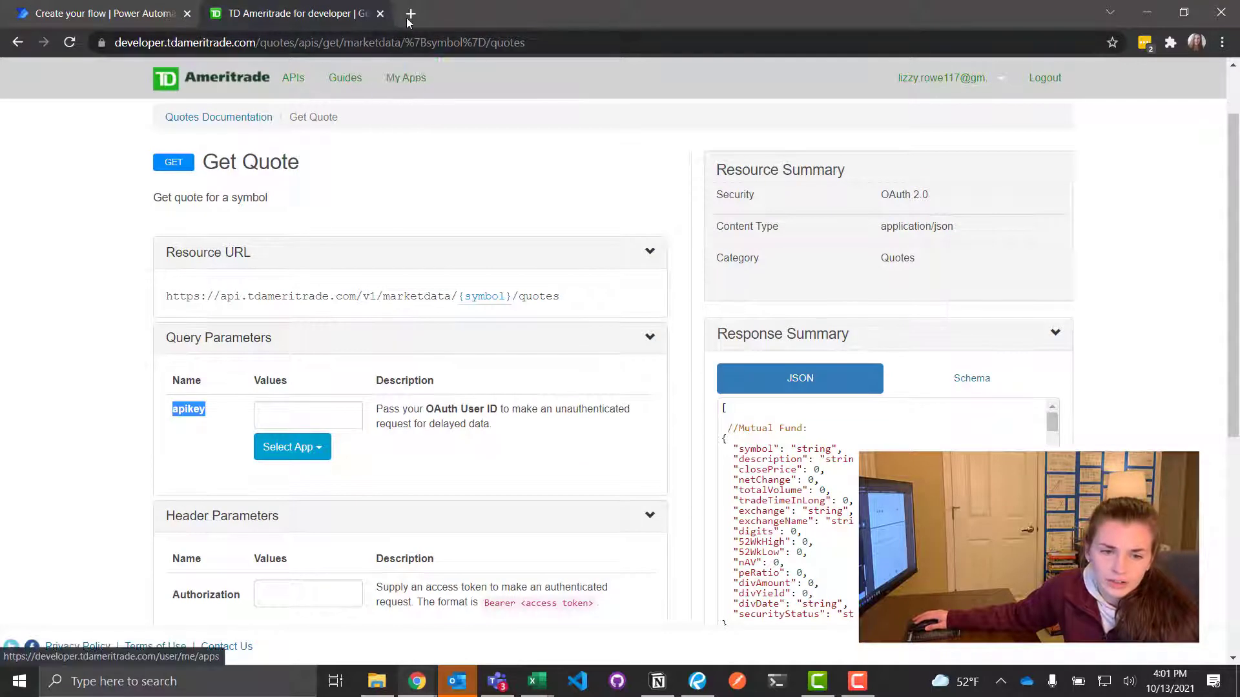
- Show the ITSJUSTLIZ app's key details on the My Apps page
click(405, 78)
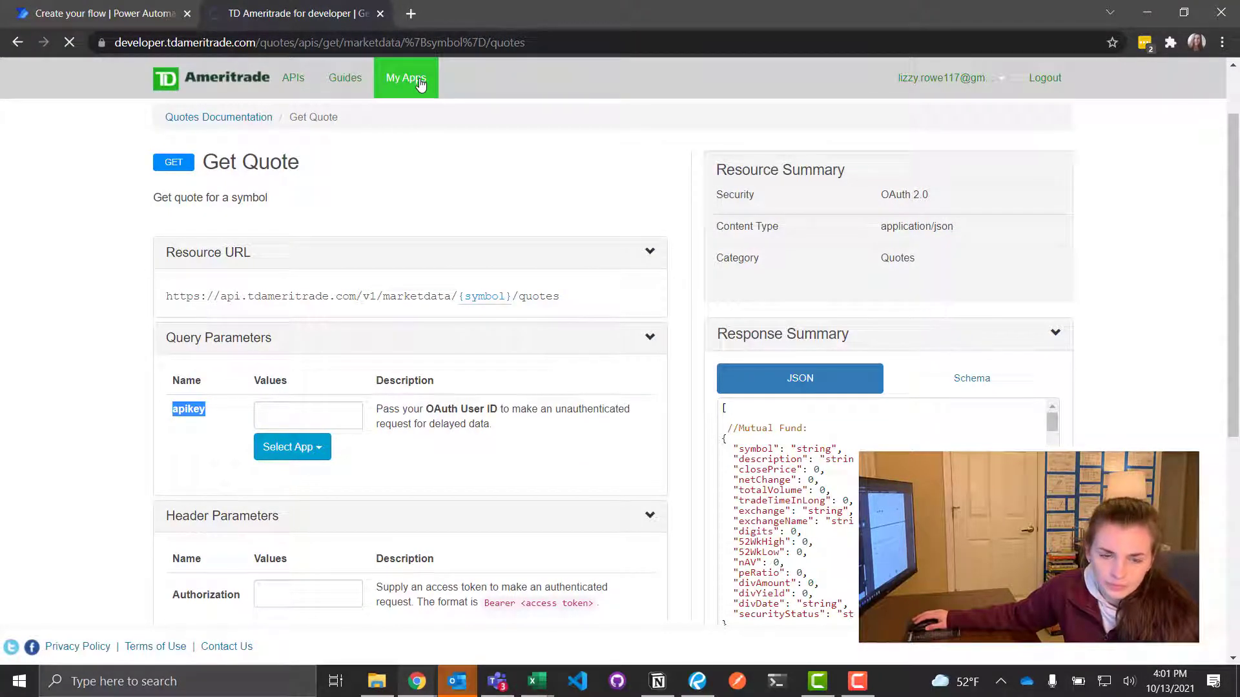
click(405, 77)
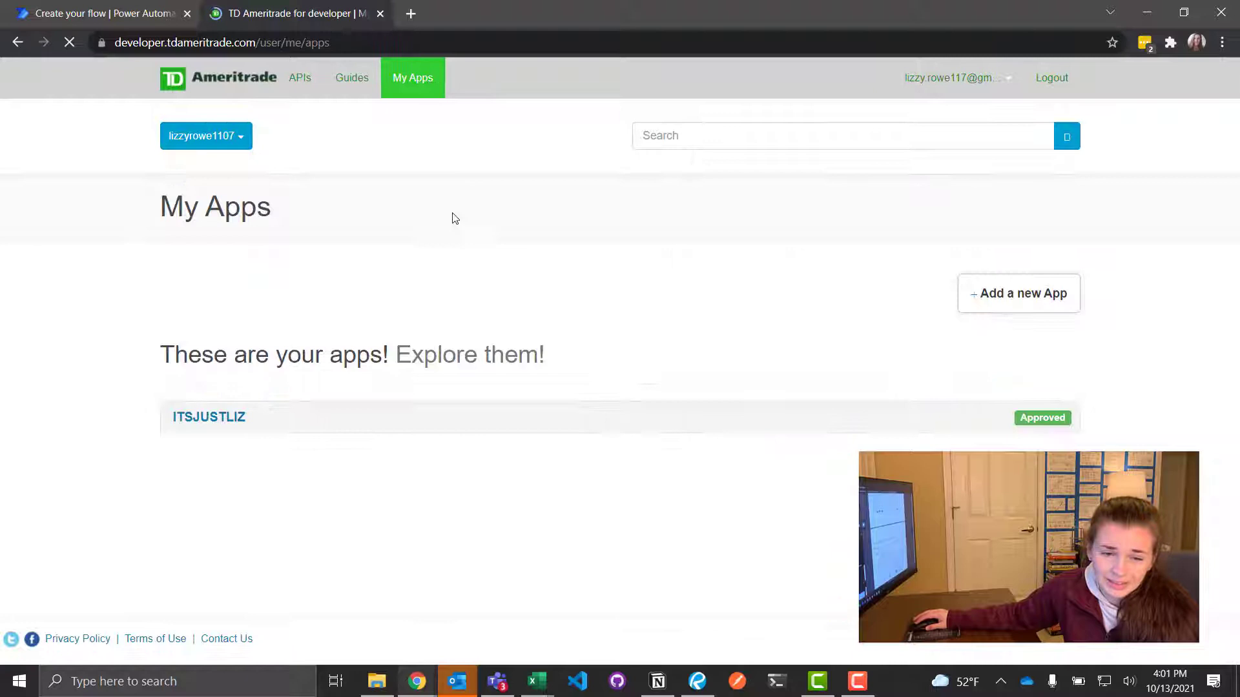
click(210, 417)
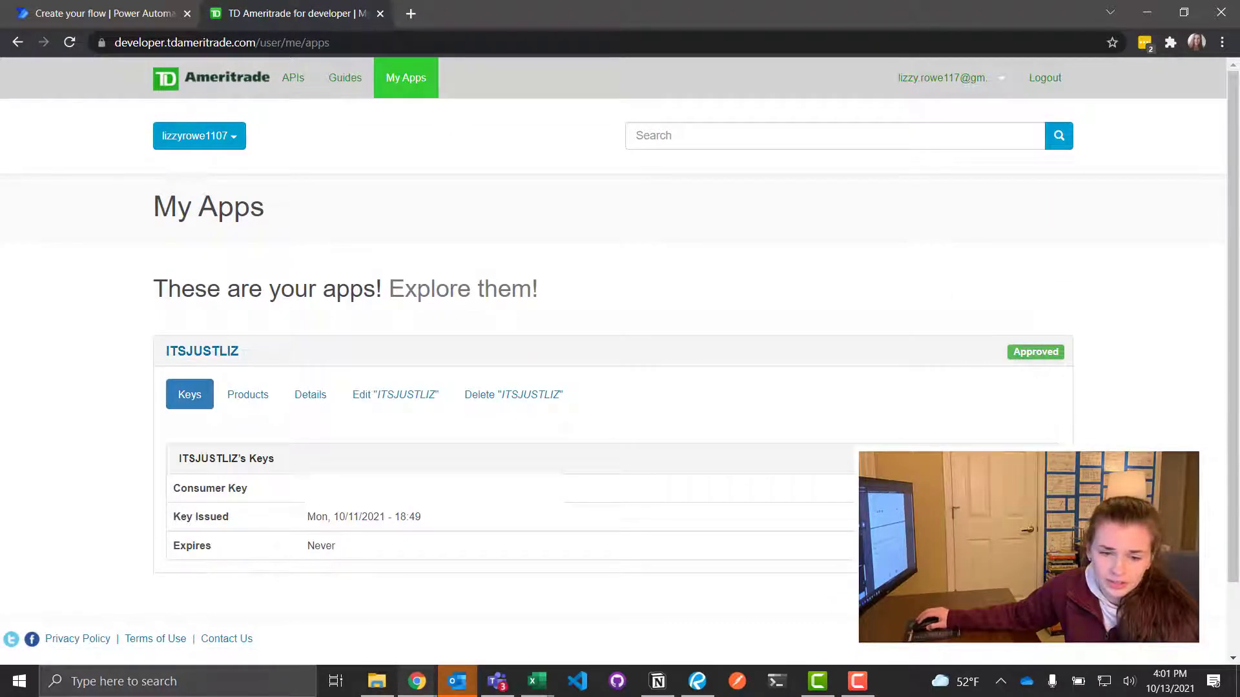
- Hop between the flow editor and developer portal tabs, heading back to the APIs list
click(103, 13)
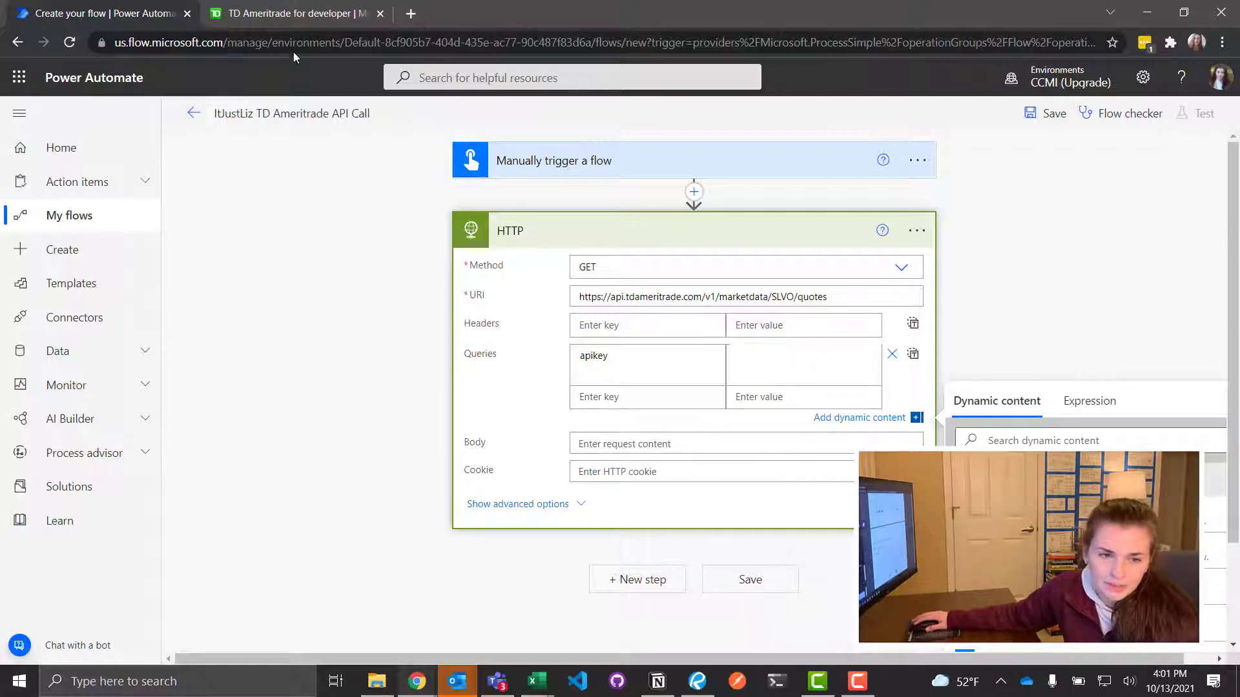
mouse_move(295, 23)
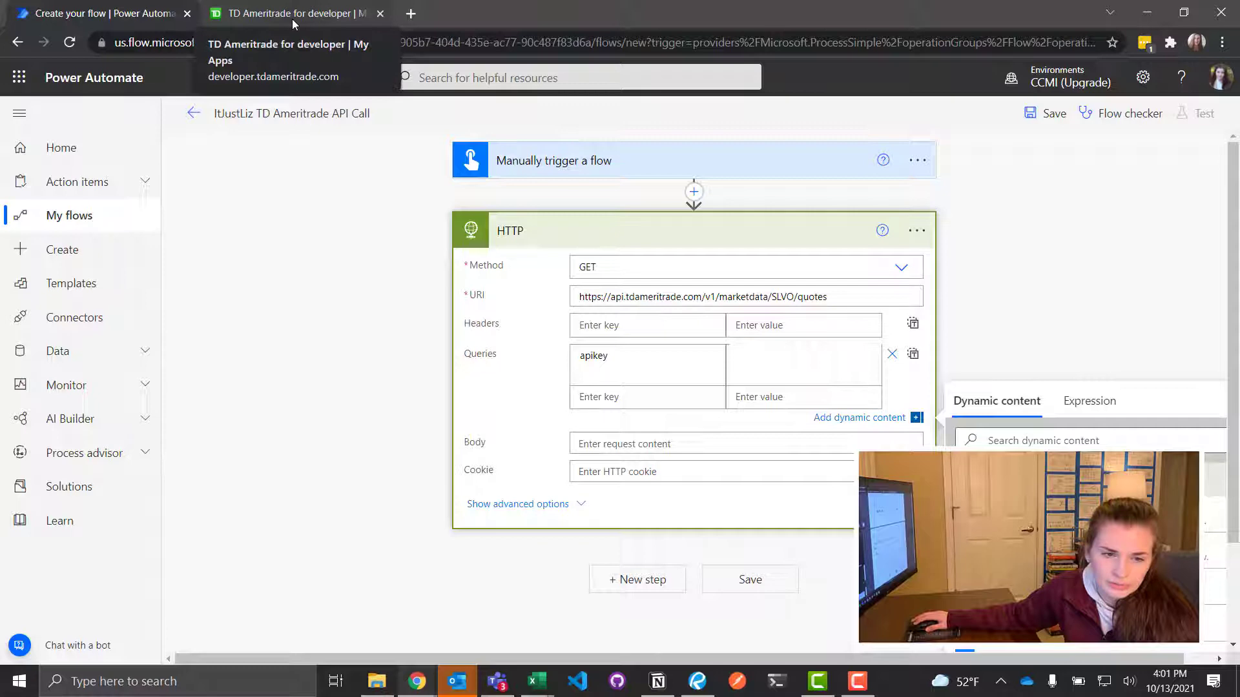
click(97, 13)
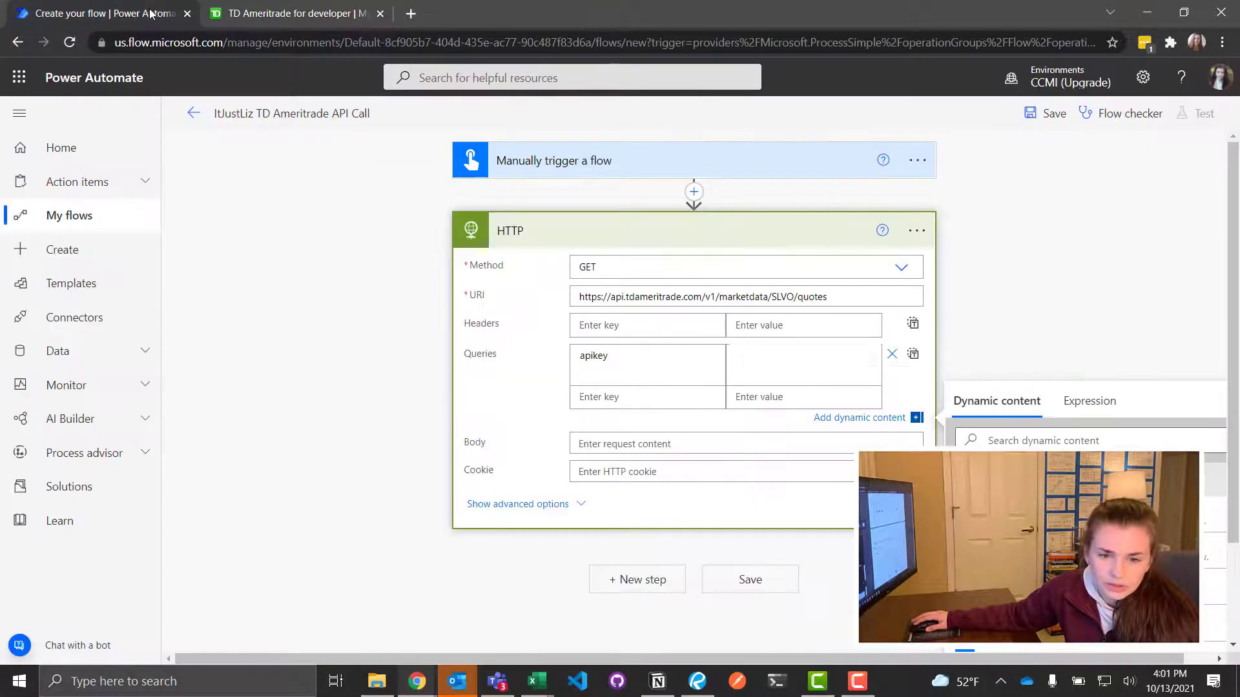
click(300, 12)
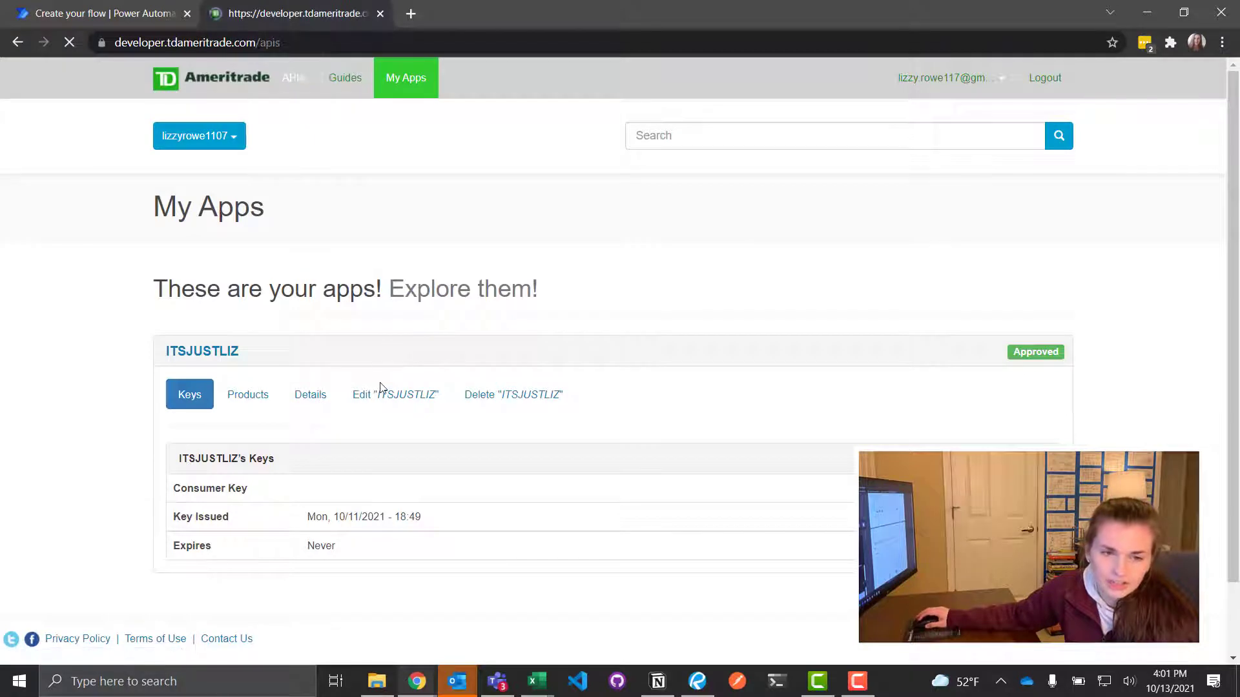
- Open the Quotes API's Get Quote endpoint documentation and collapse its Header Parameters
click(291, 77)
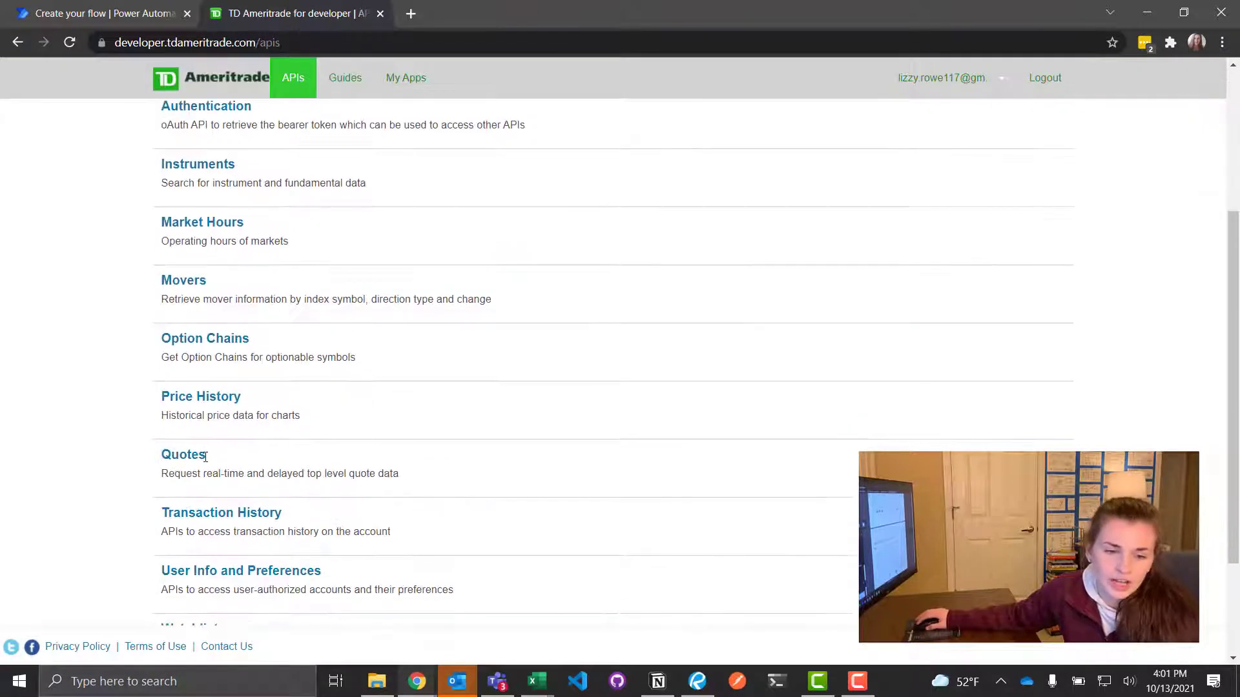
click(183, 454)
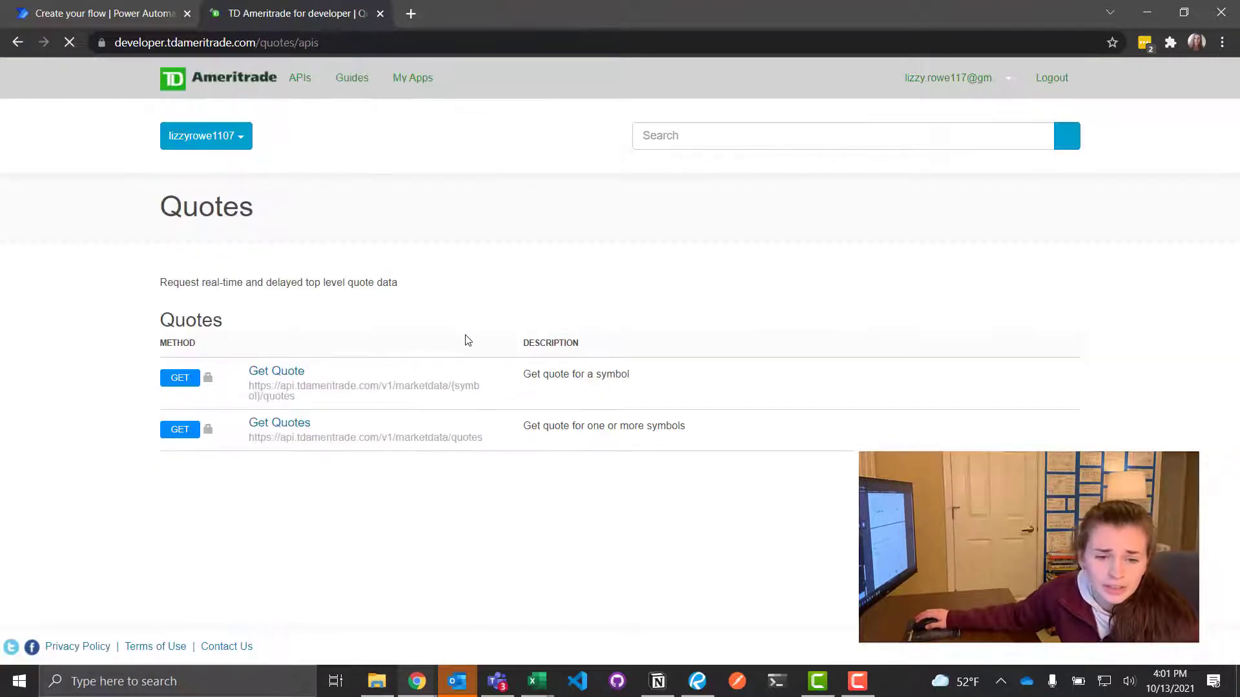
mouse_move(280, 402)
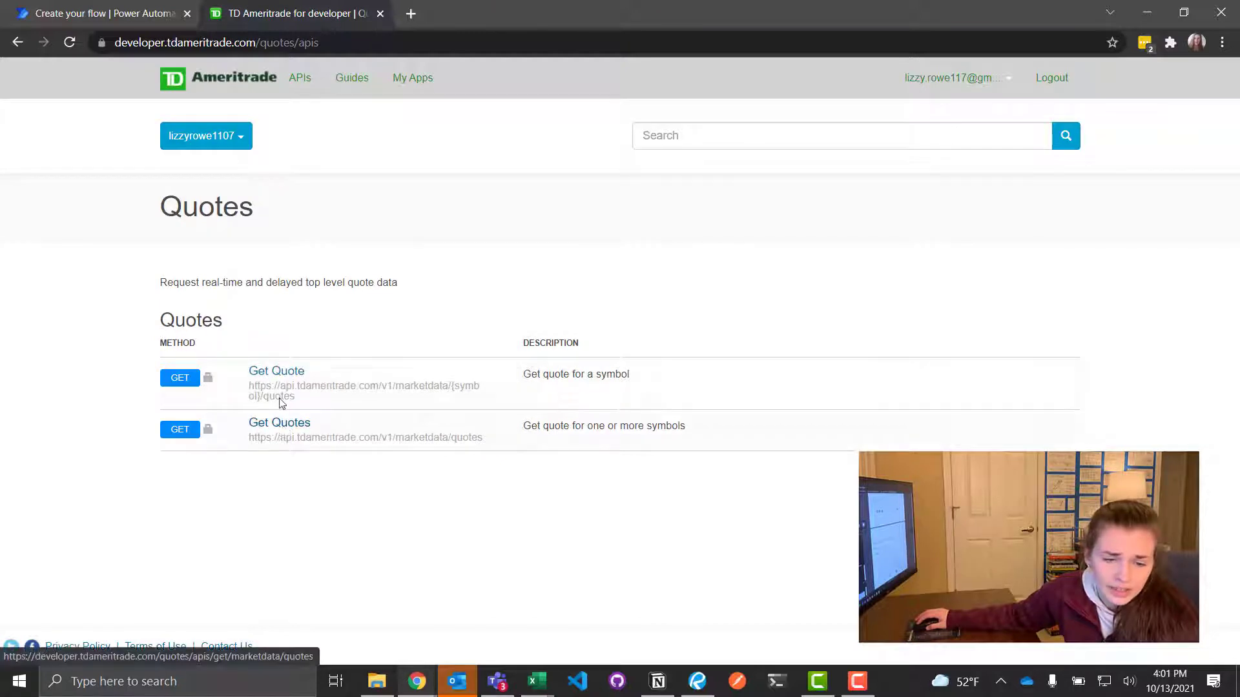
click(277, 372)
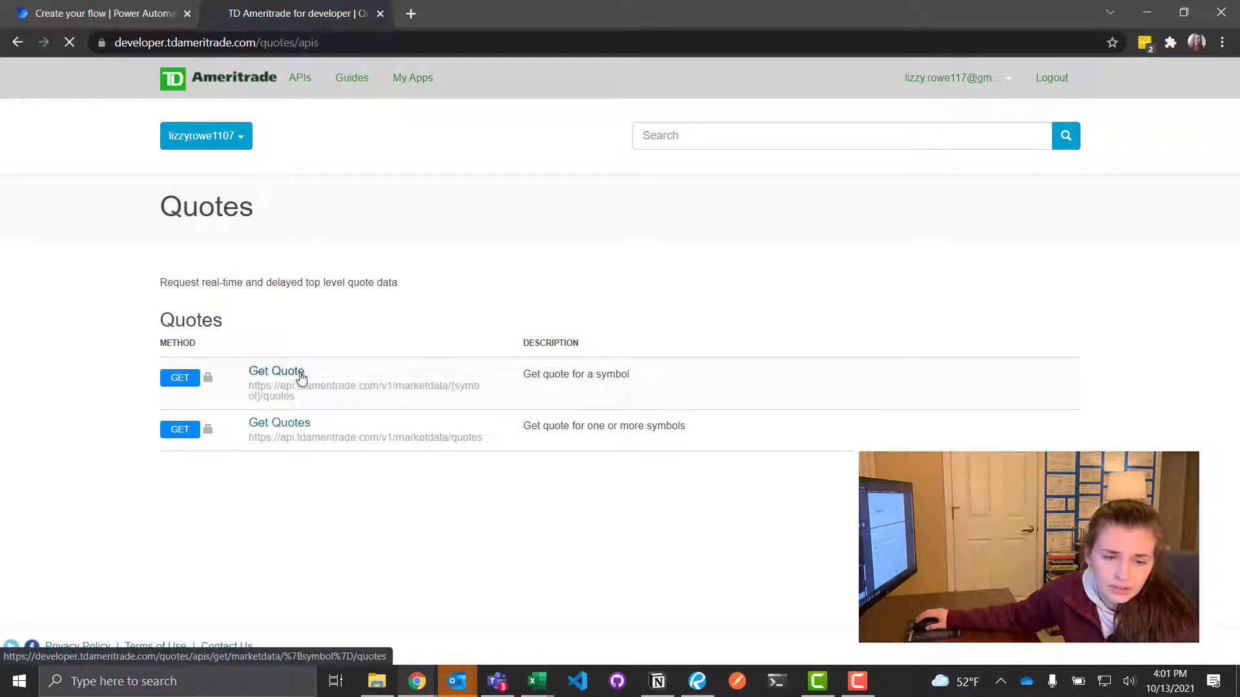
click(273, 370)
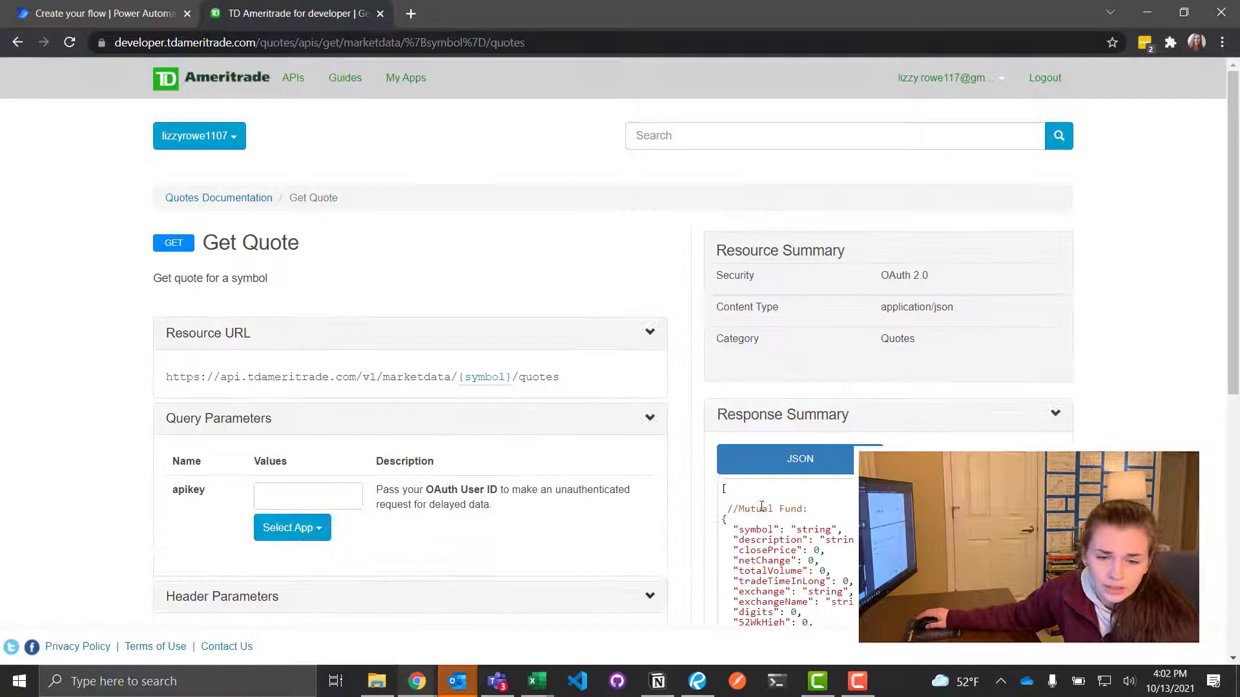
scroll(down, 3)
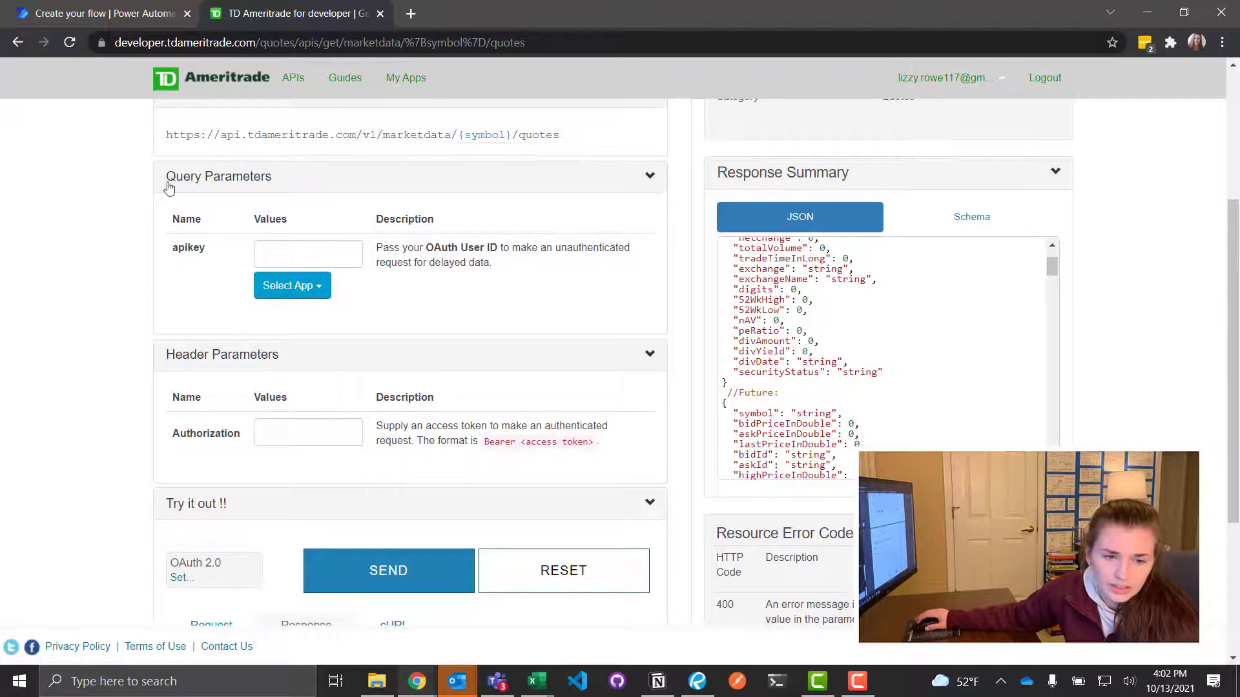
mouse_move(224, 362)
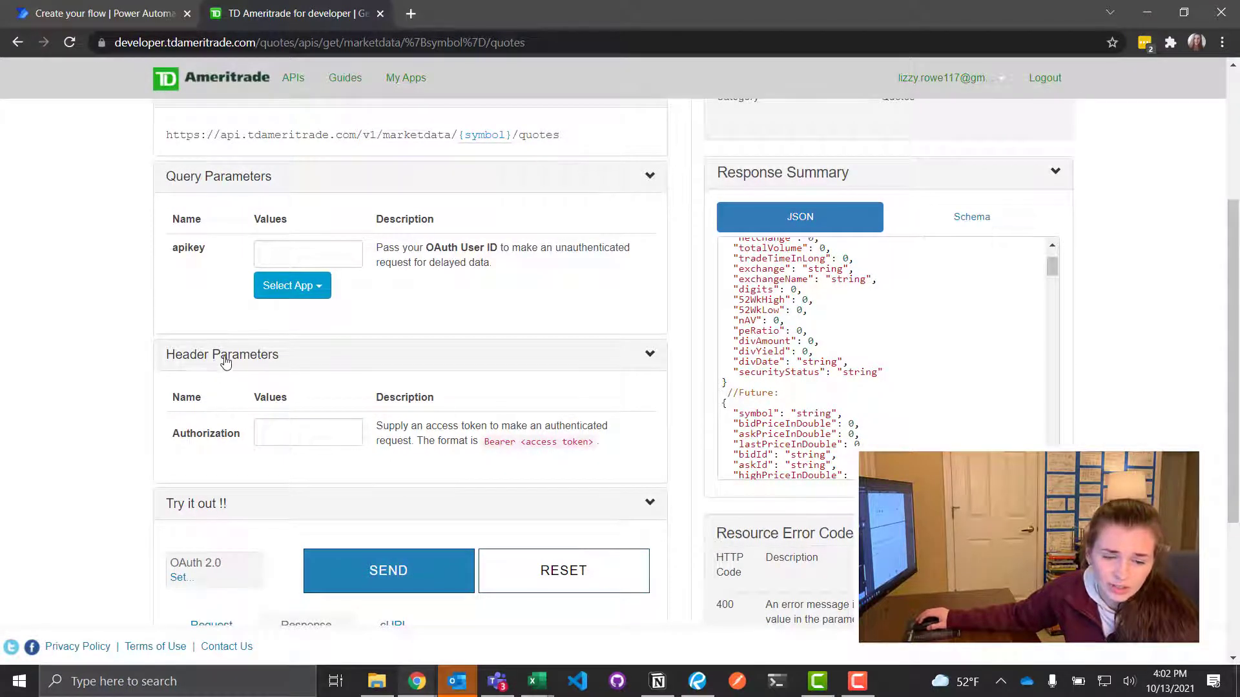
click(222, 353)
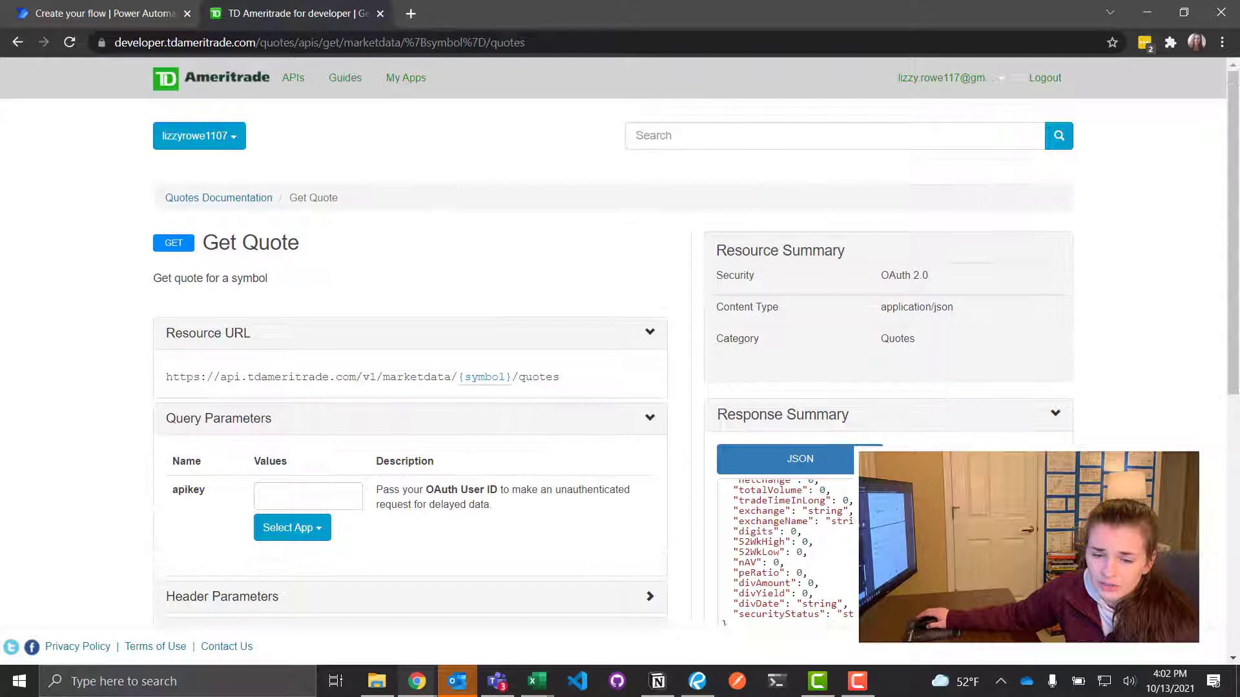
scroll(down, 3)
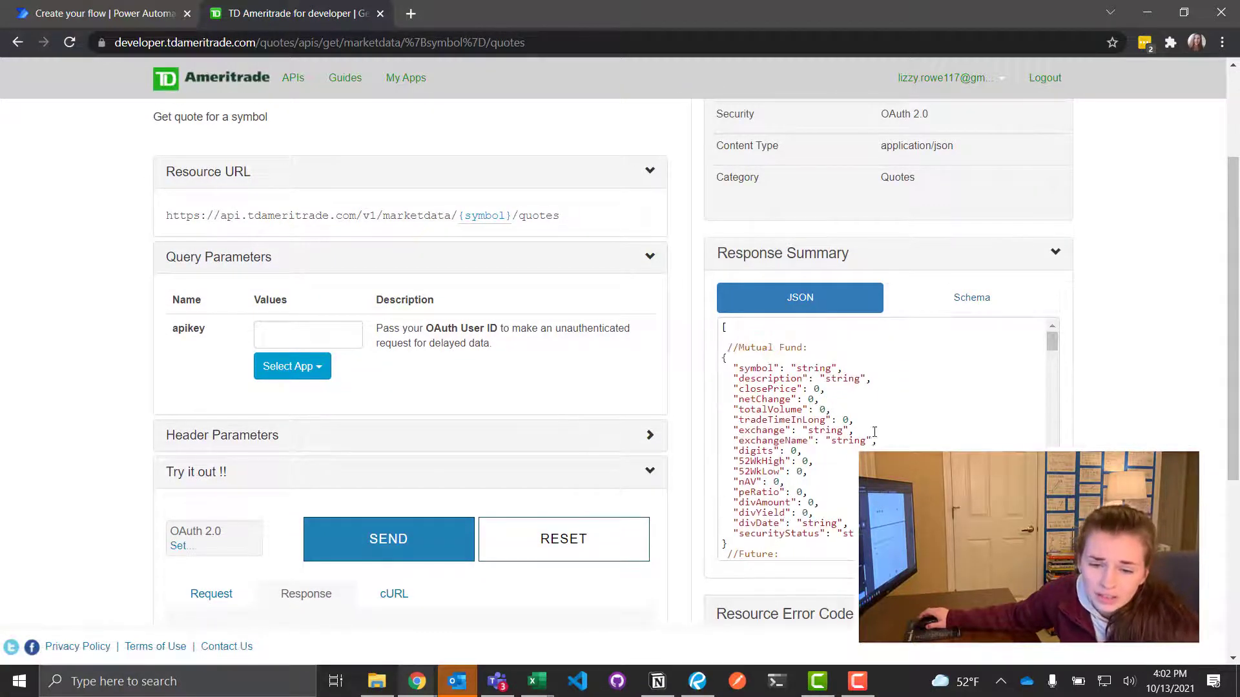
- Switch the Response Summary to Schema, select and read through the schema text, then return to Power Automate
click(971, 297)
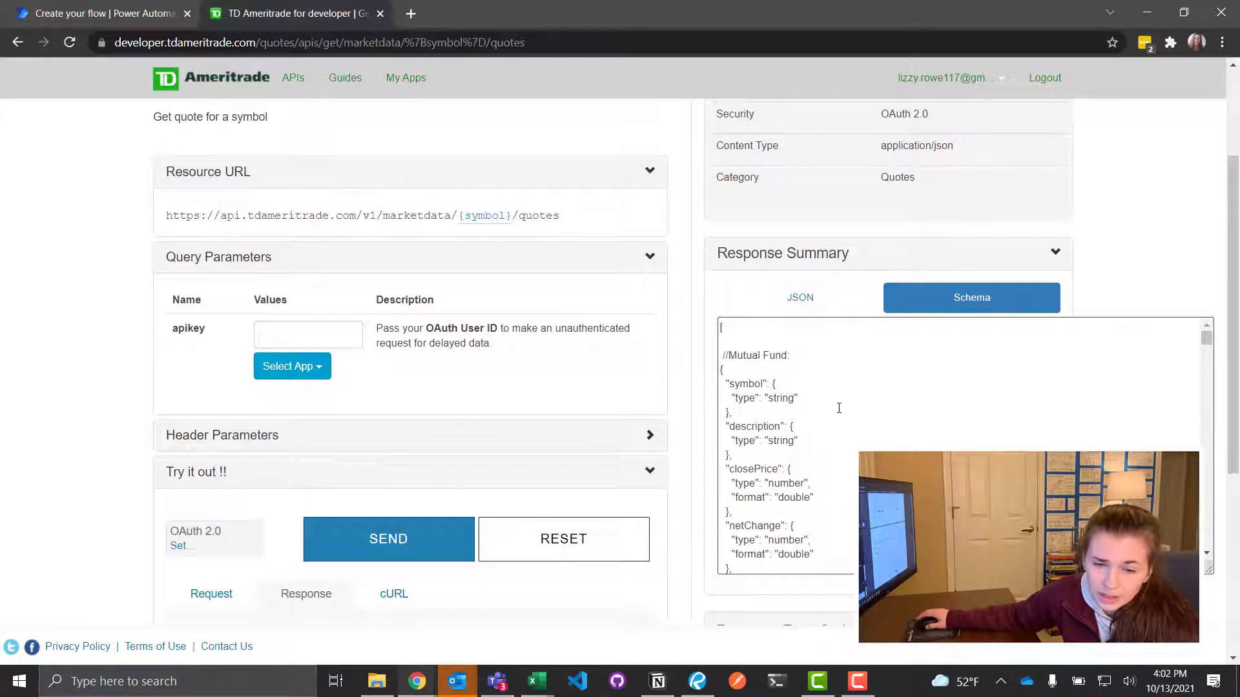
double_click(754, 356)
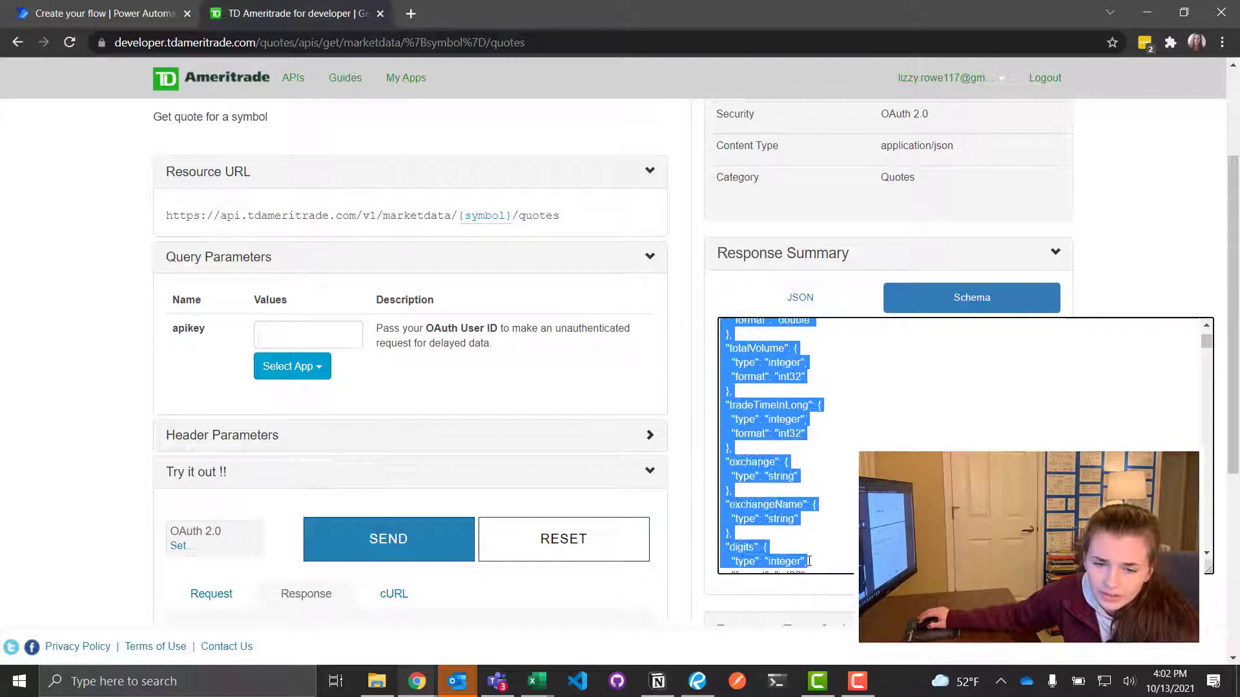
scroll(down, 3)
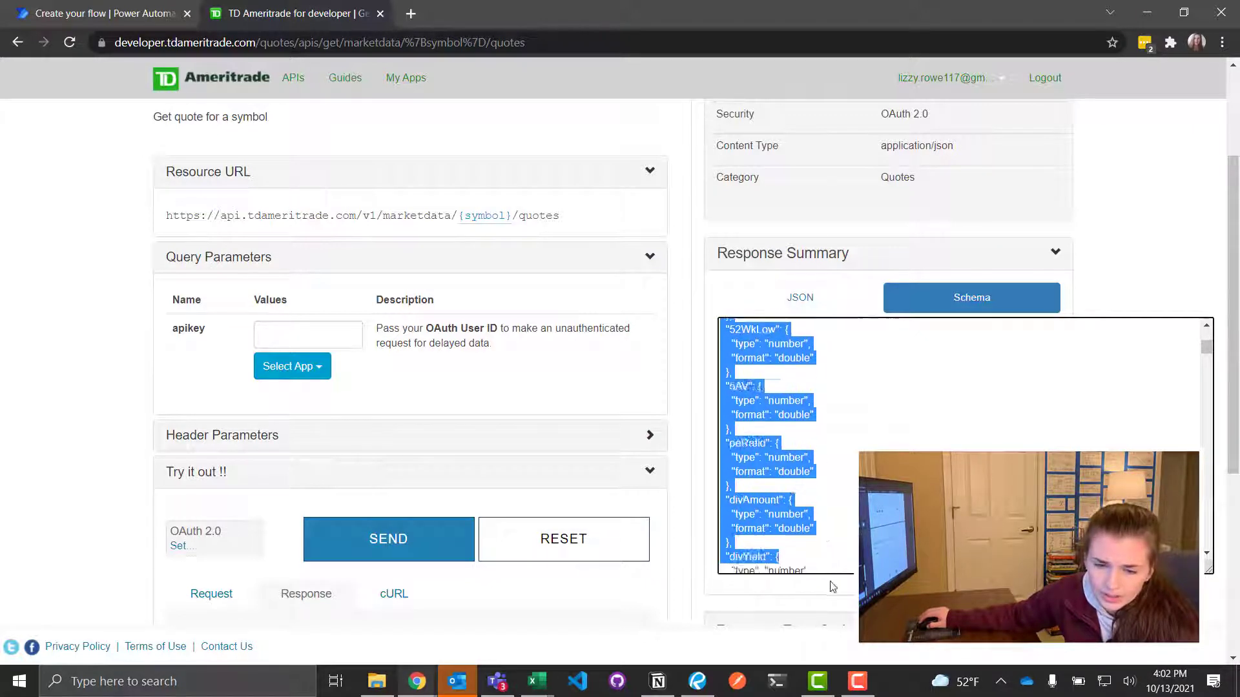
scroll(down, 3)
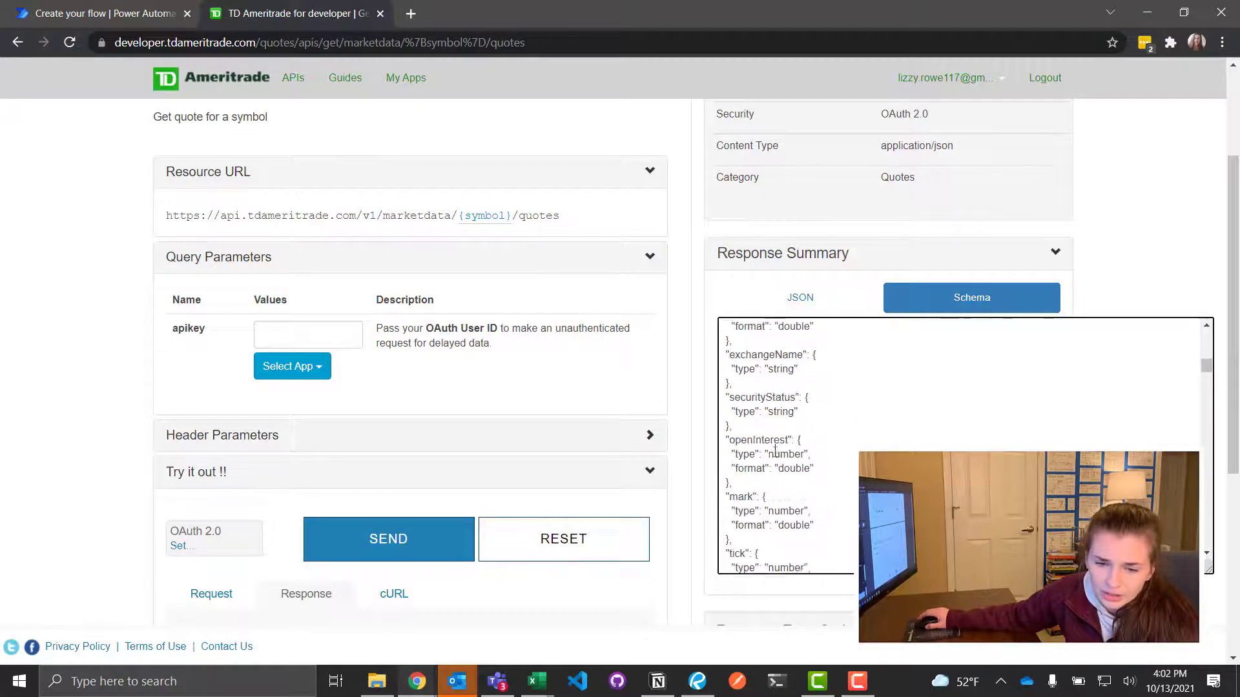
scroll(down, 3)
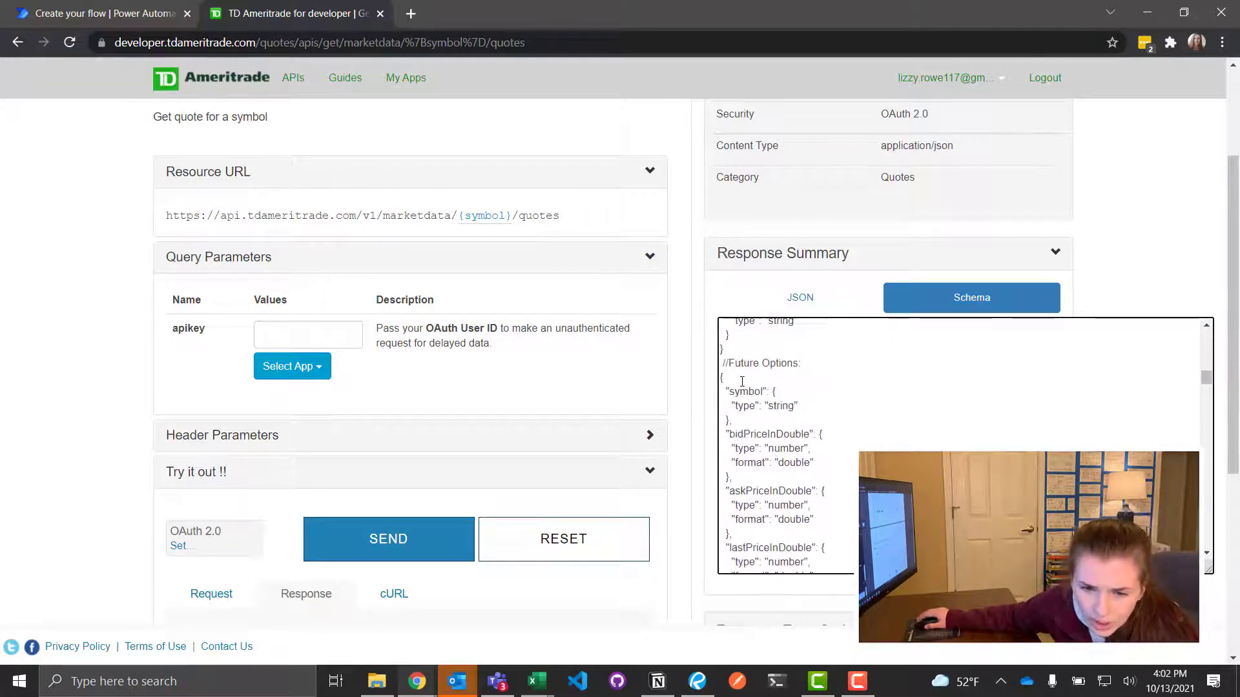
drag(721, 376, 790, 554)
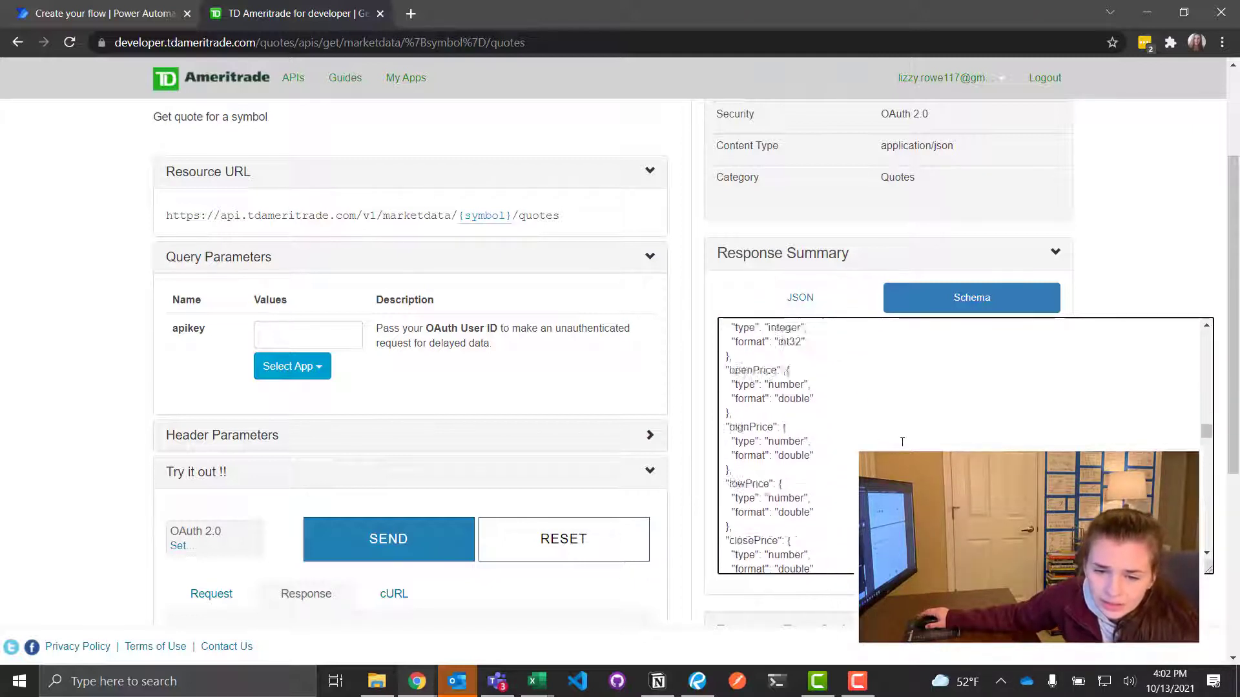
scroll(down, 3)
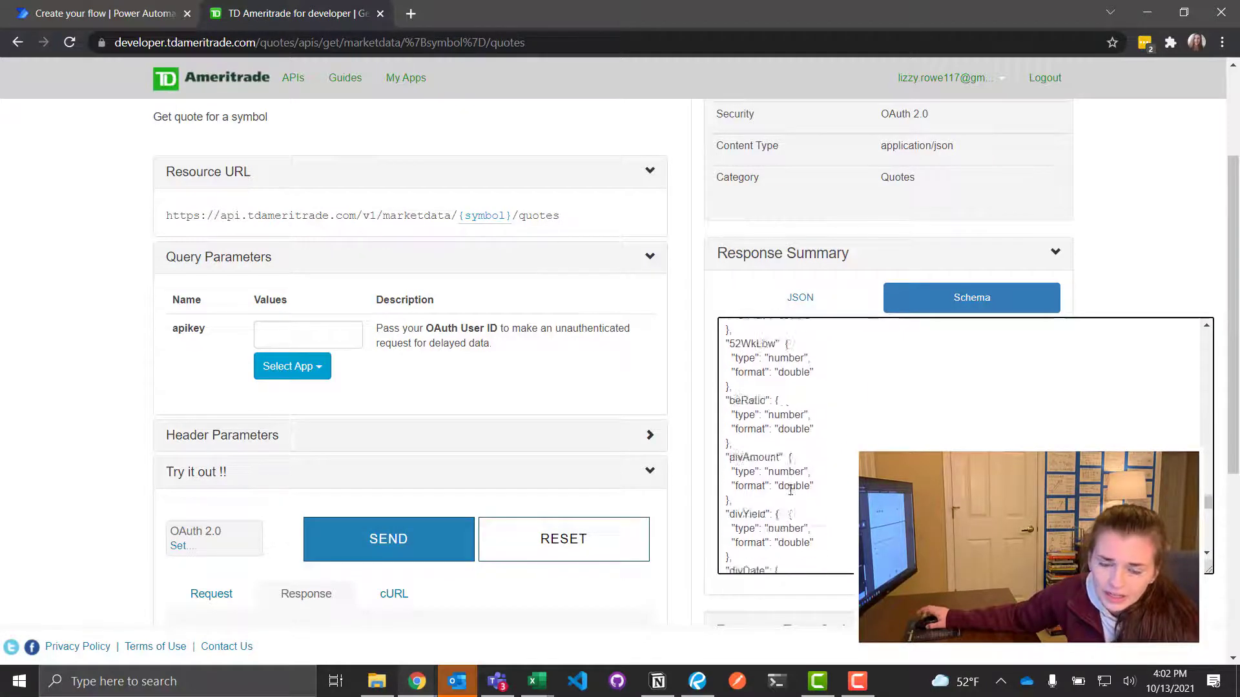
scroll(down, 3)
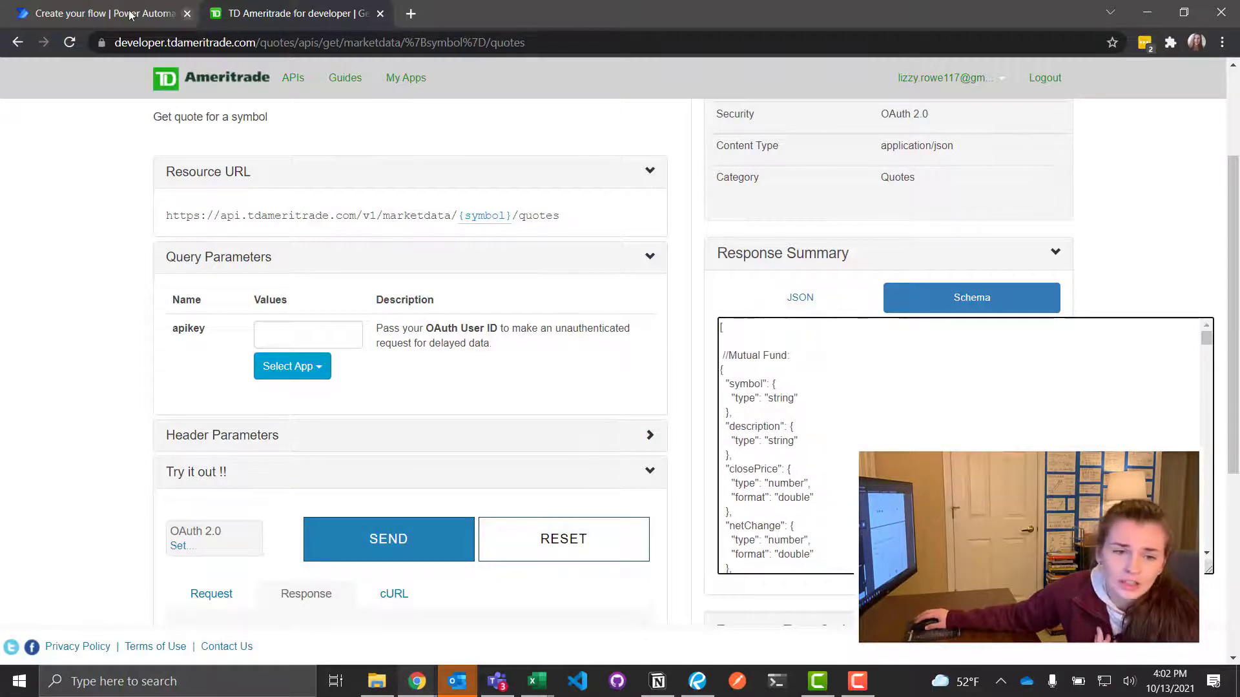
click(97, 13)
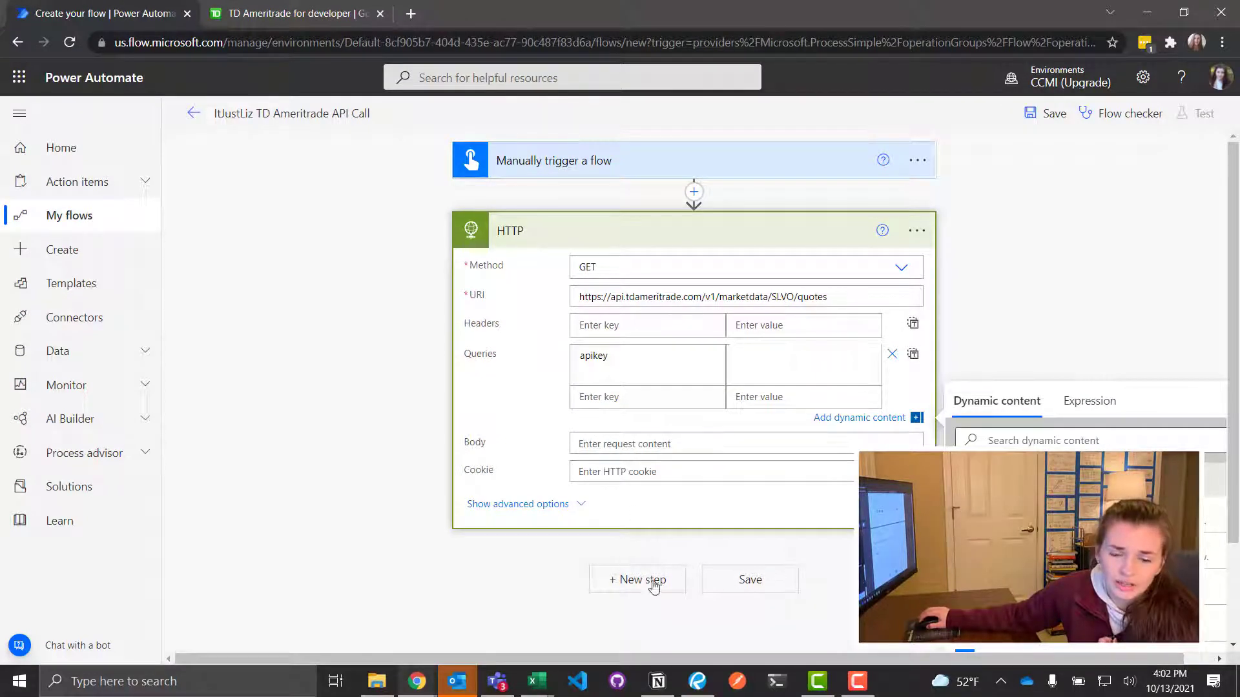
click(637, 580)
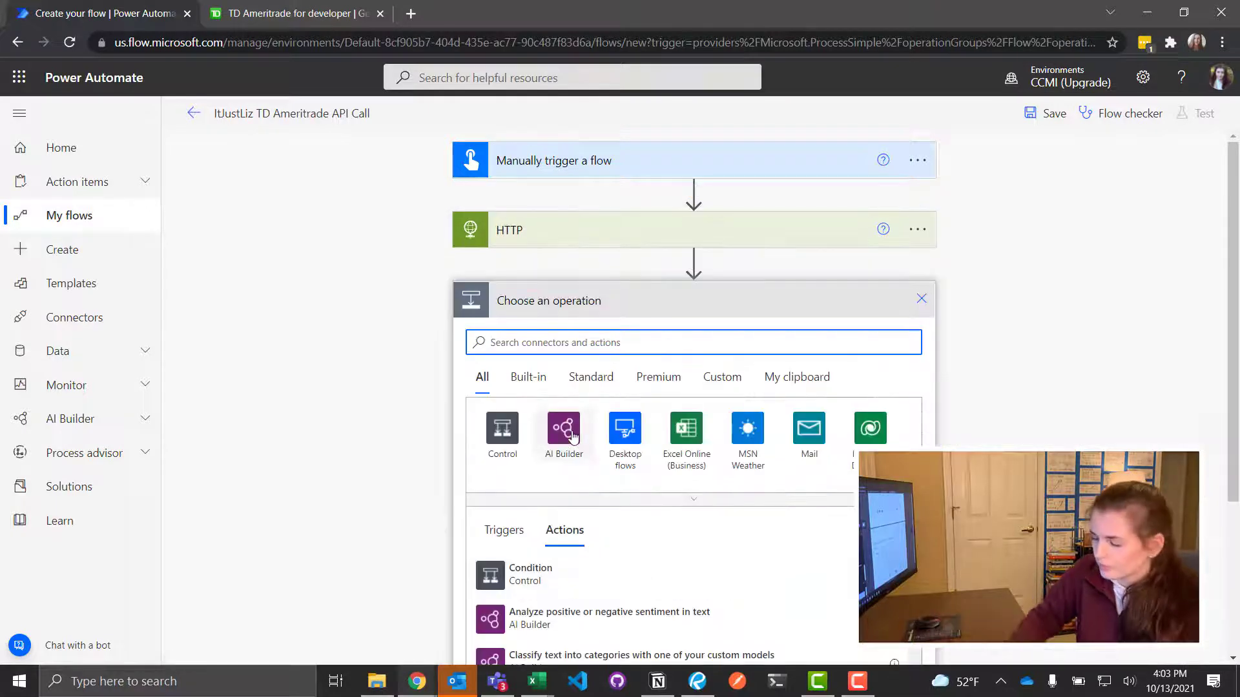
text(parse)
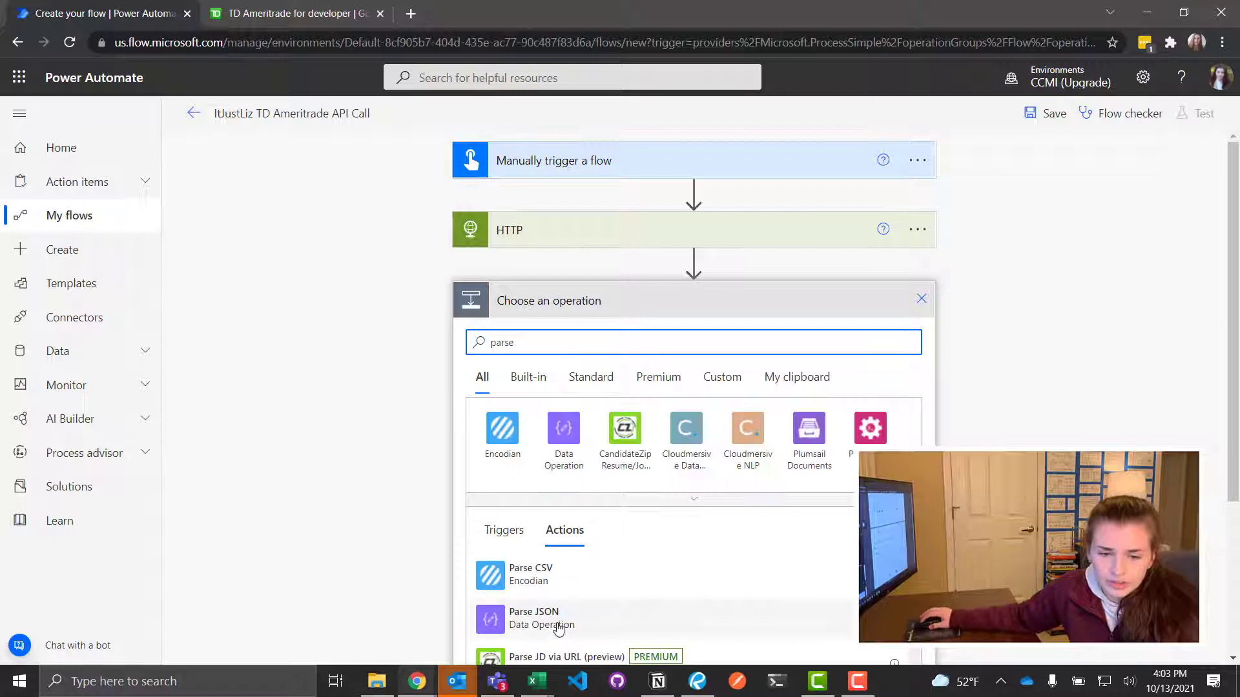
click(533, 618)
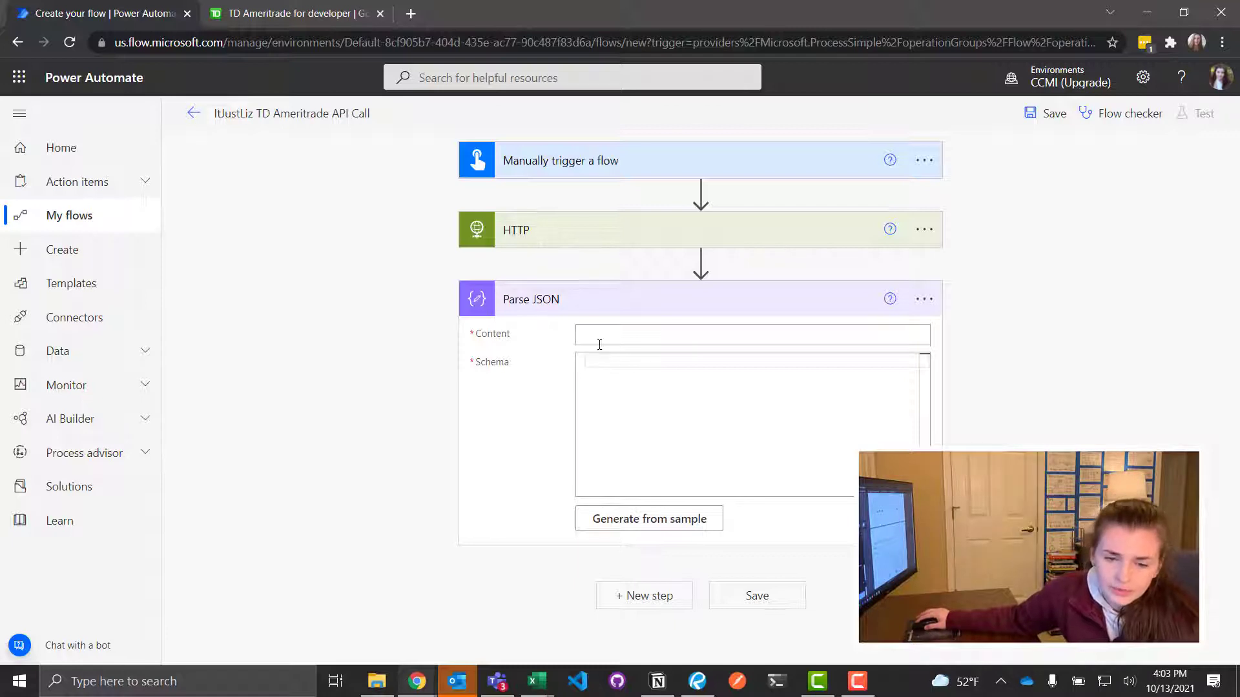
click(713, 336)
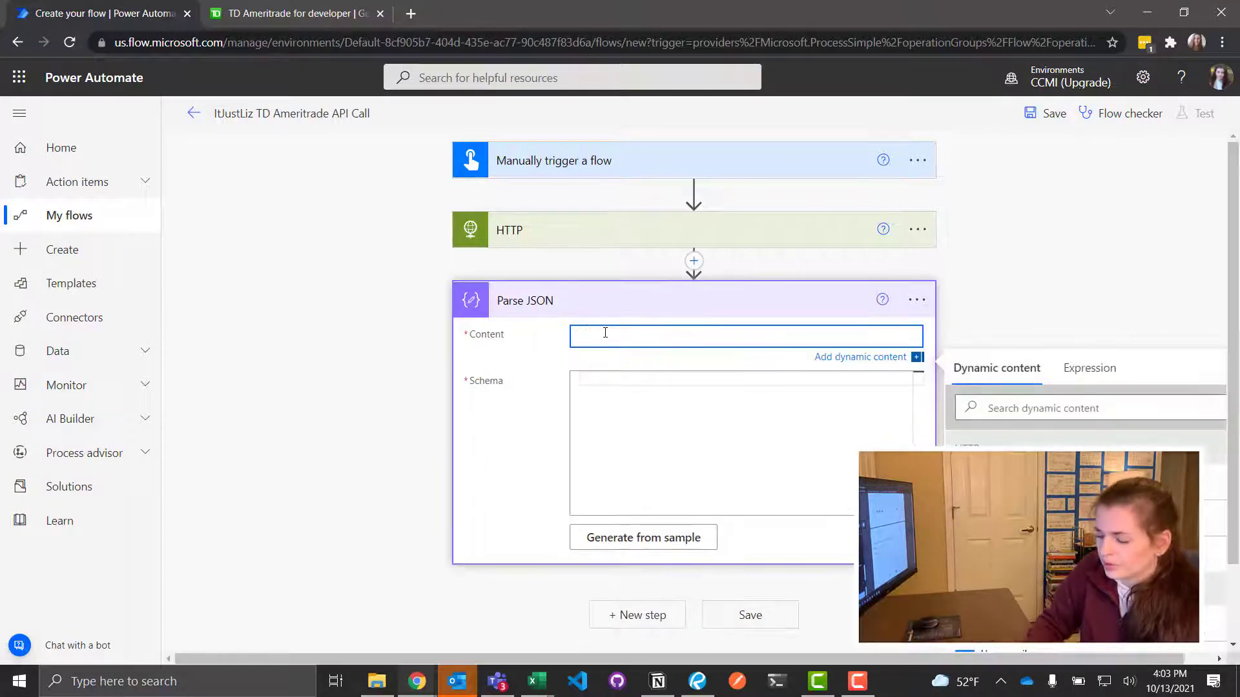
text(body)
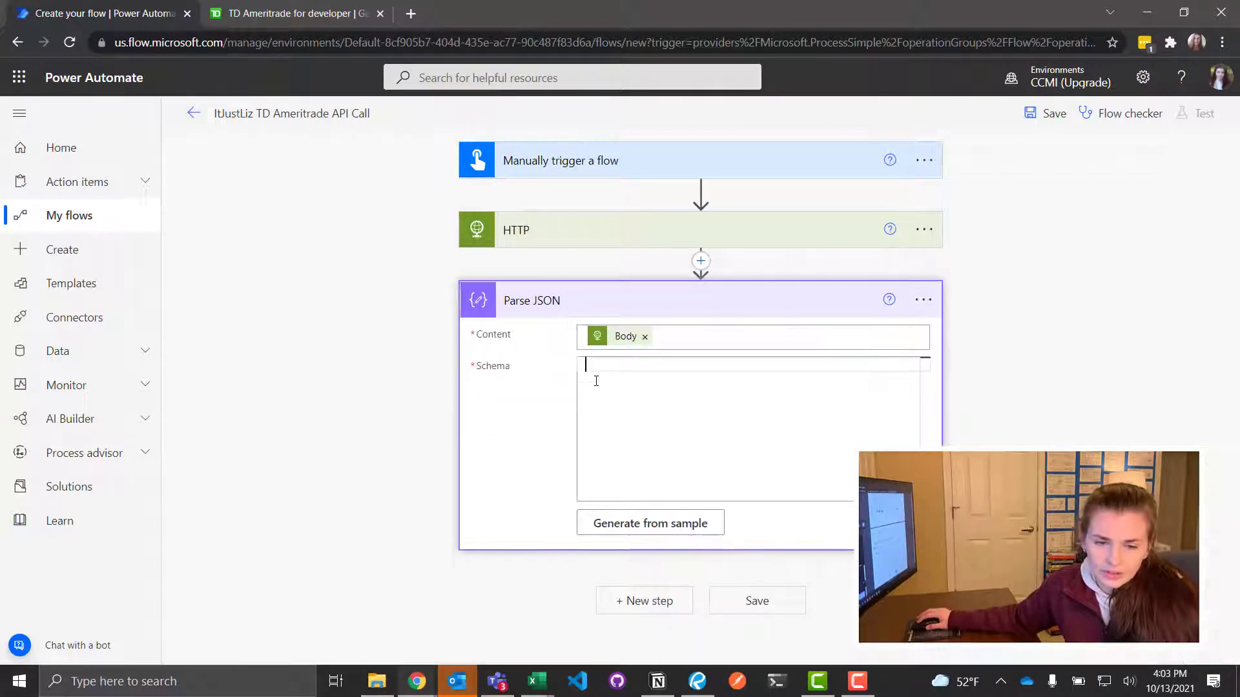
mouse_move(650, 523)
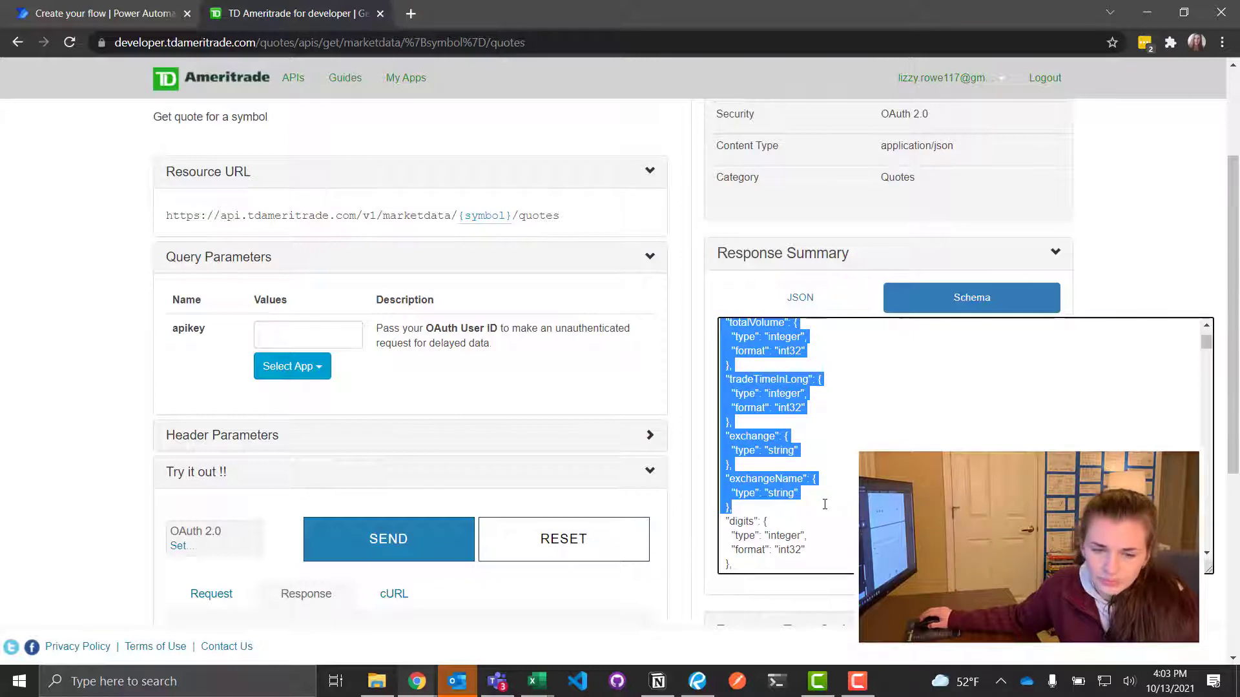
click(97, 13)
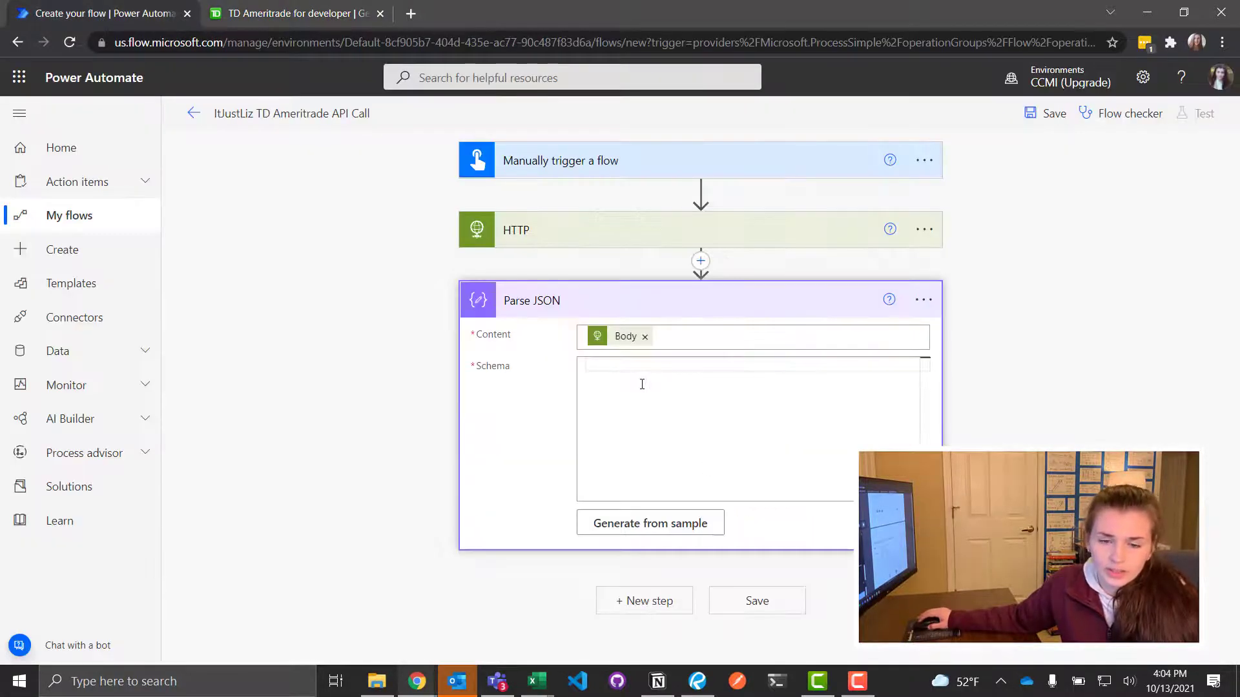
mouse_move(644, 336)
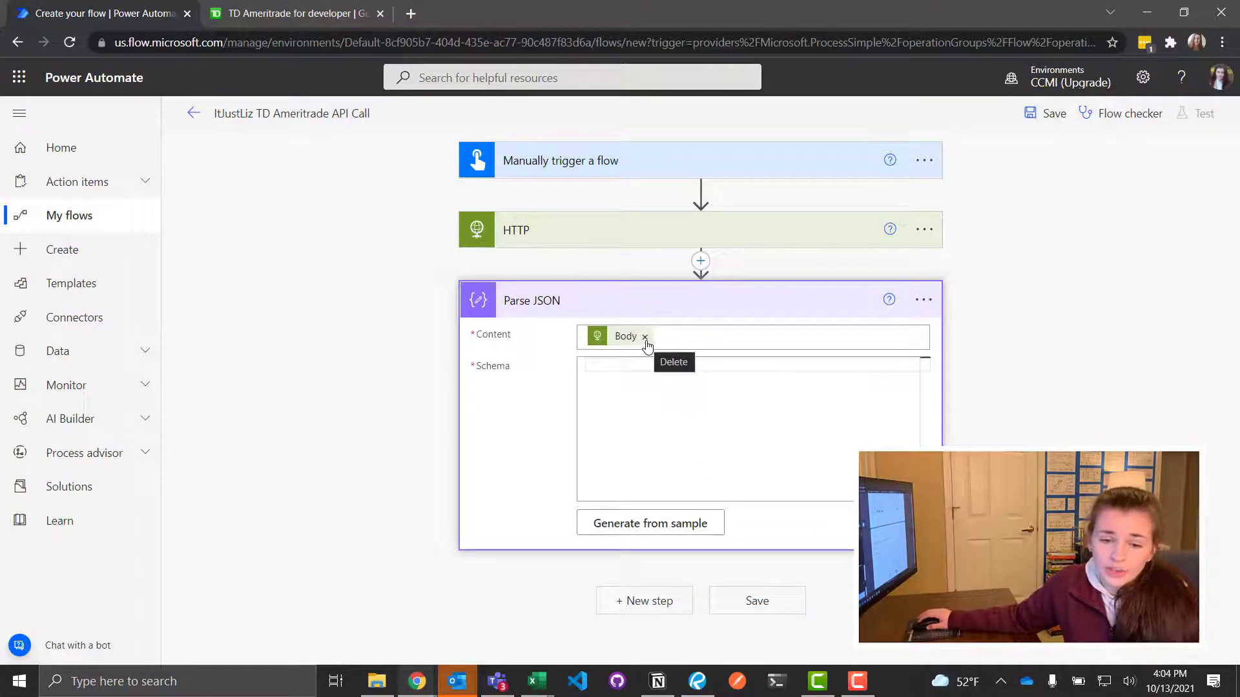
click(645, 336)
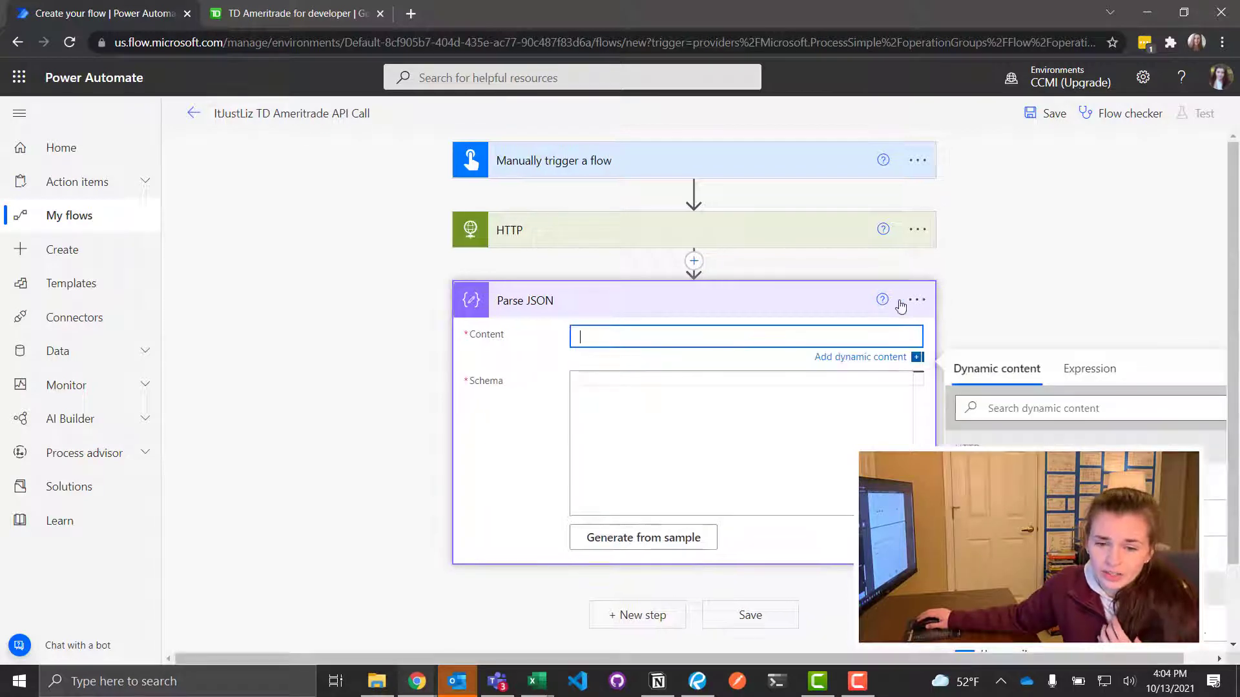
click(917, 299)
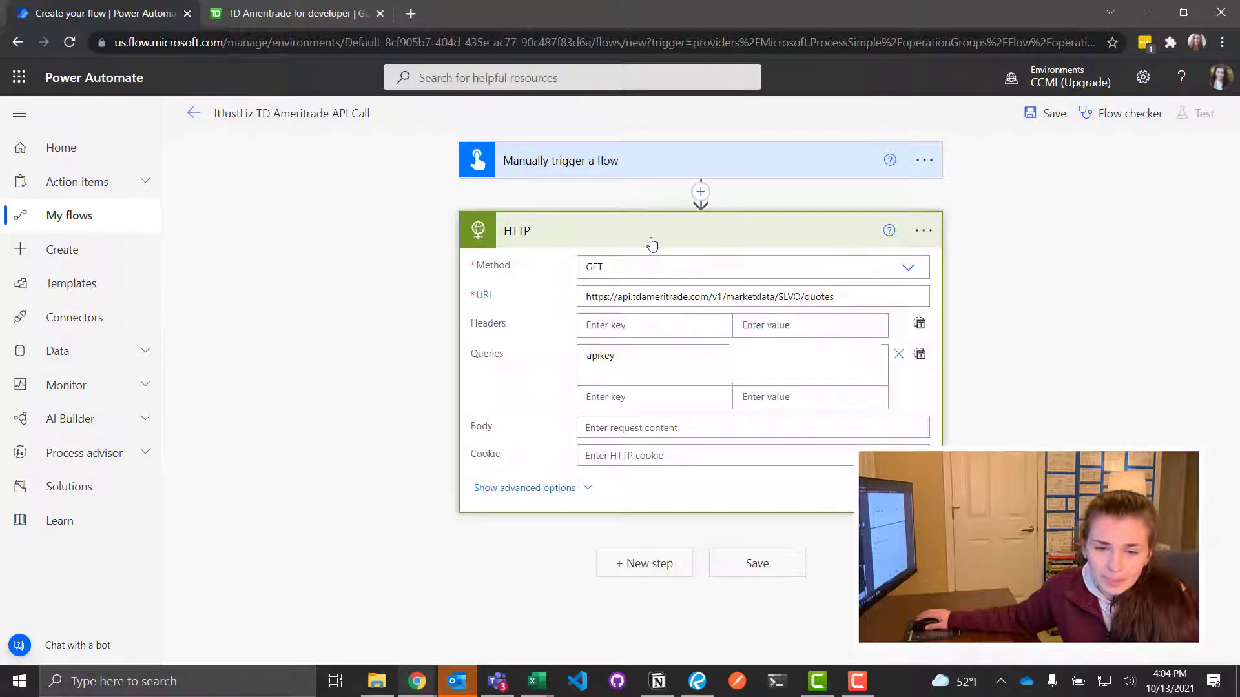
mouse_move(597, 240)
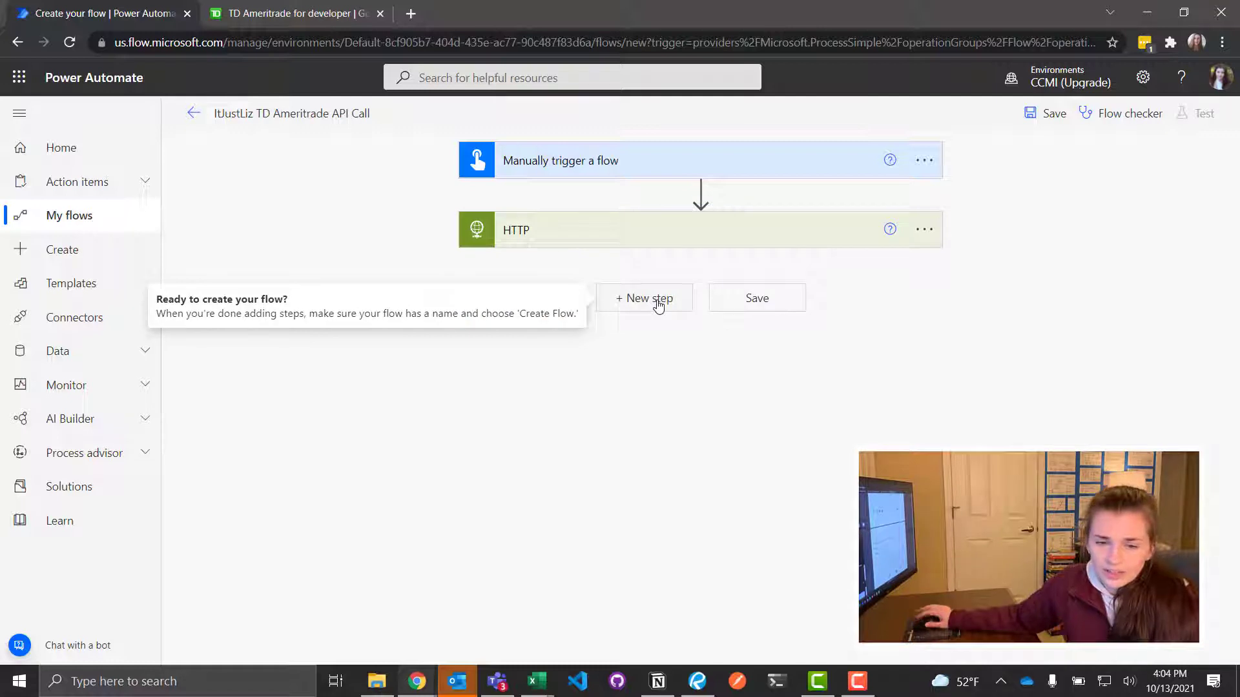
- Add a Send an email (V2) step to liz with subject API and the HTTP Body, and save the flow
click(643, 297)
text(mail)
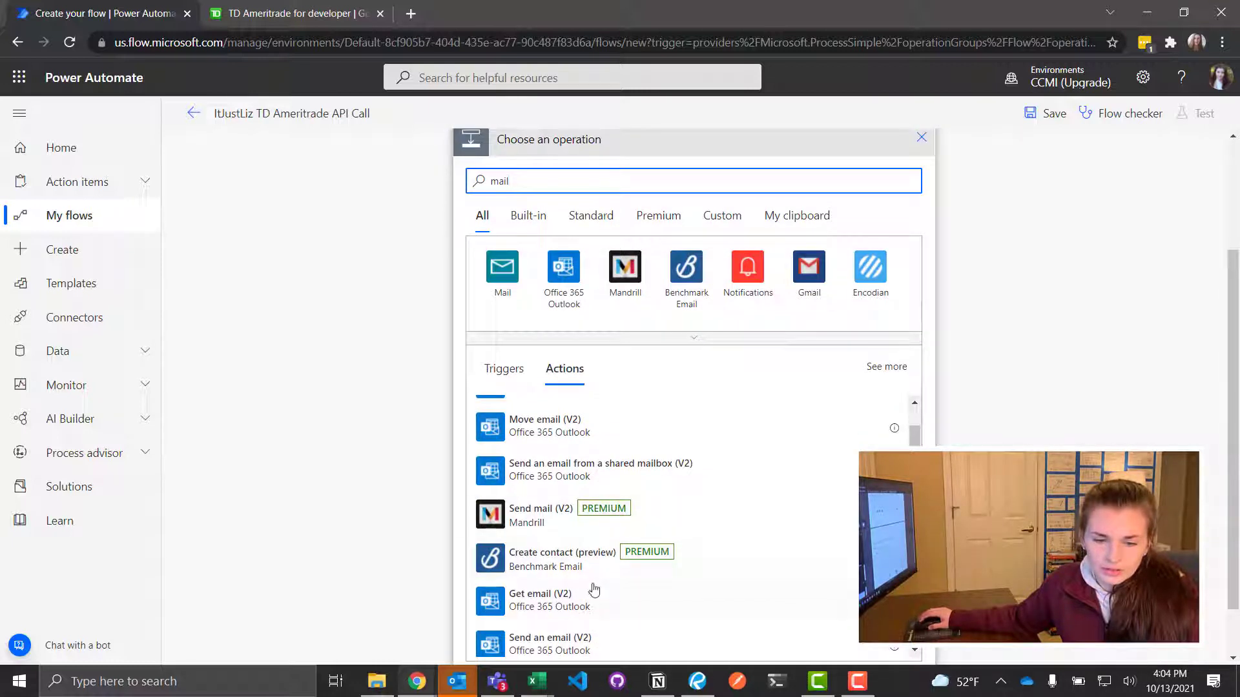
scroll(down, 3)
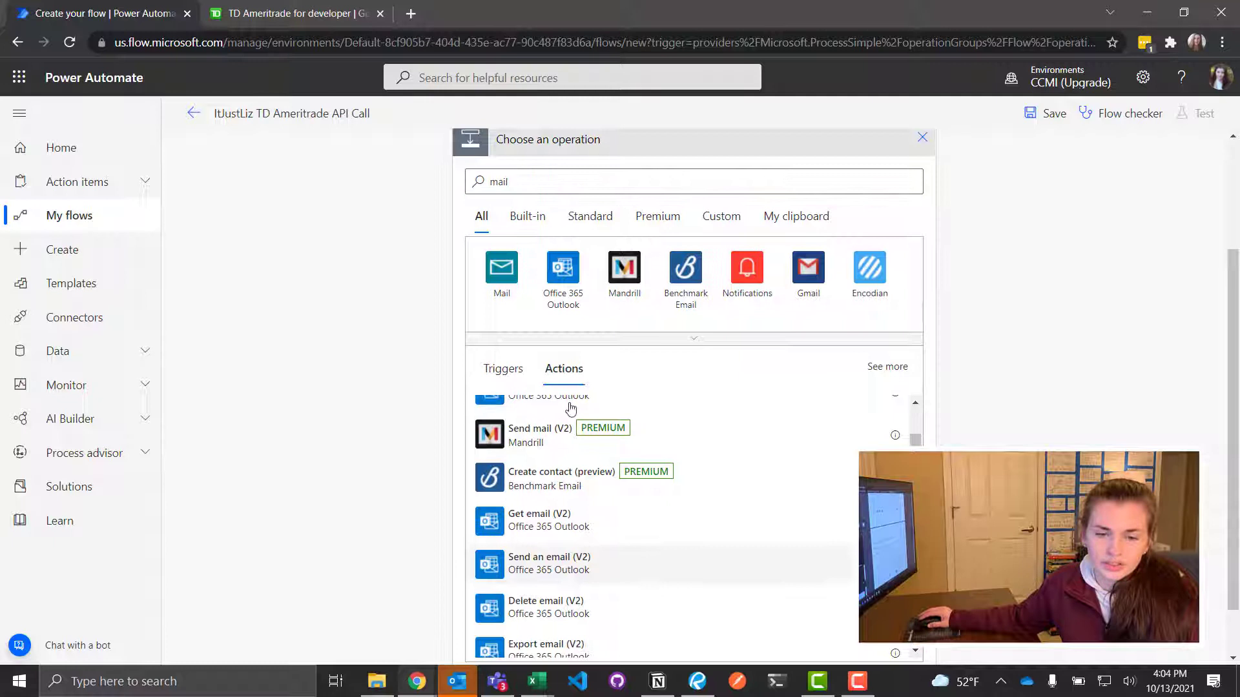
click(548, 563)
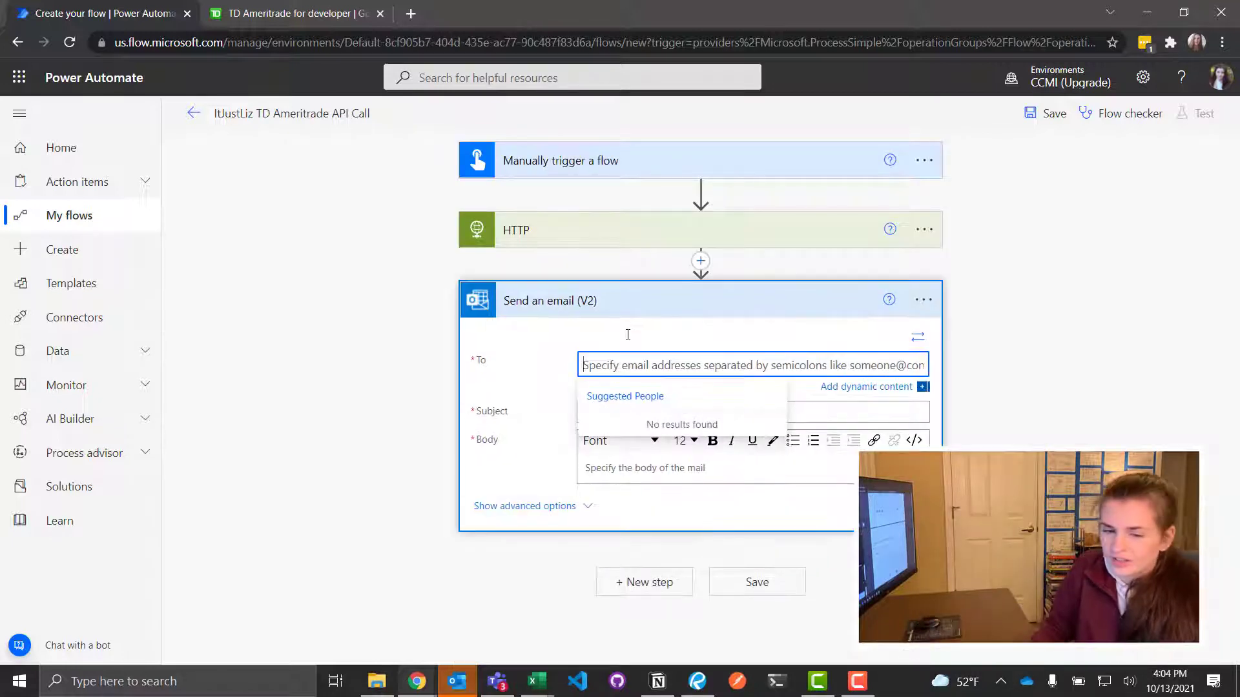
text(liz)
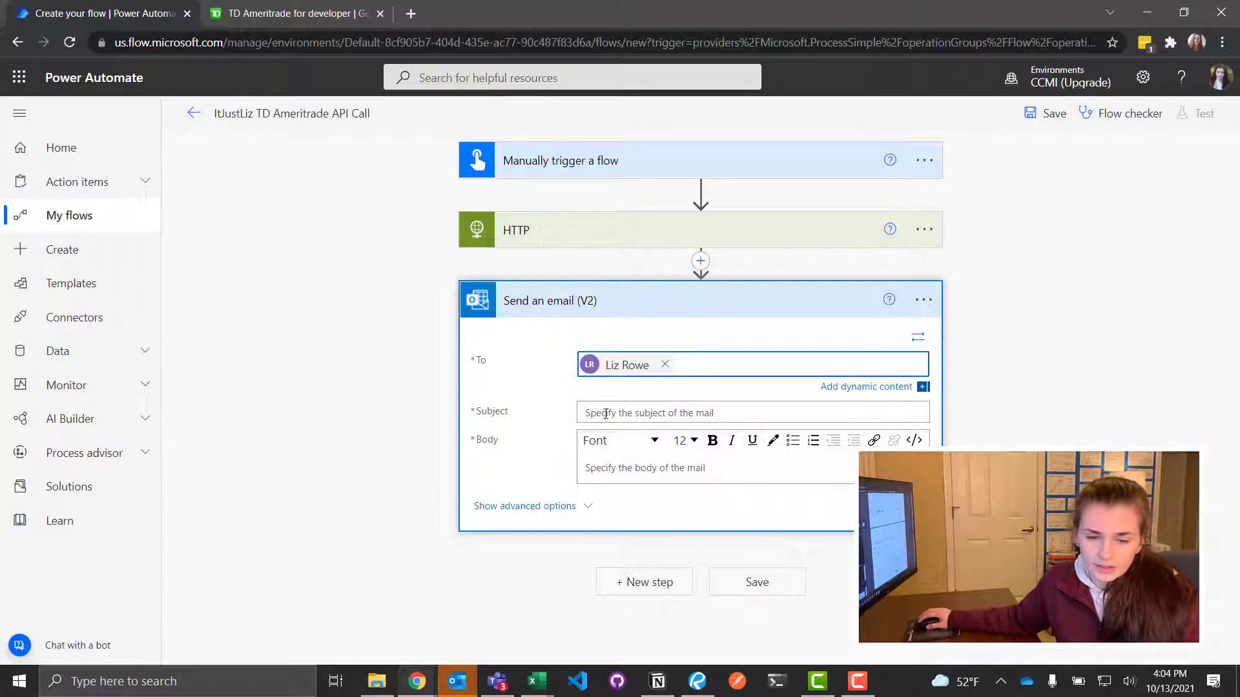
text(API)
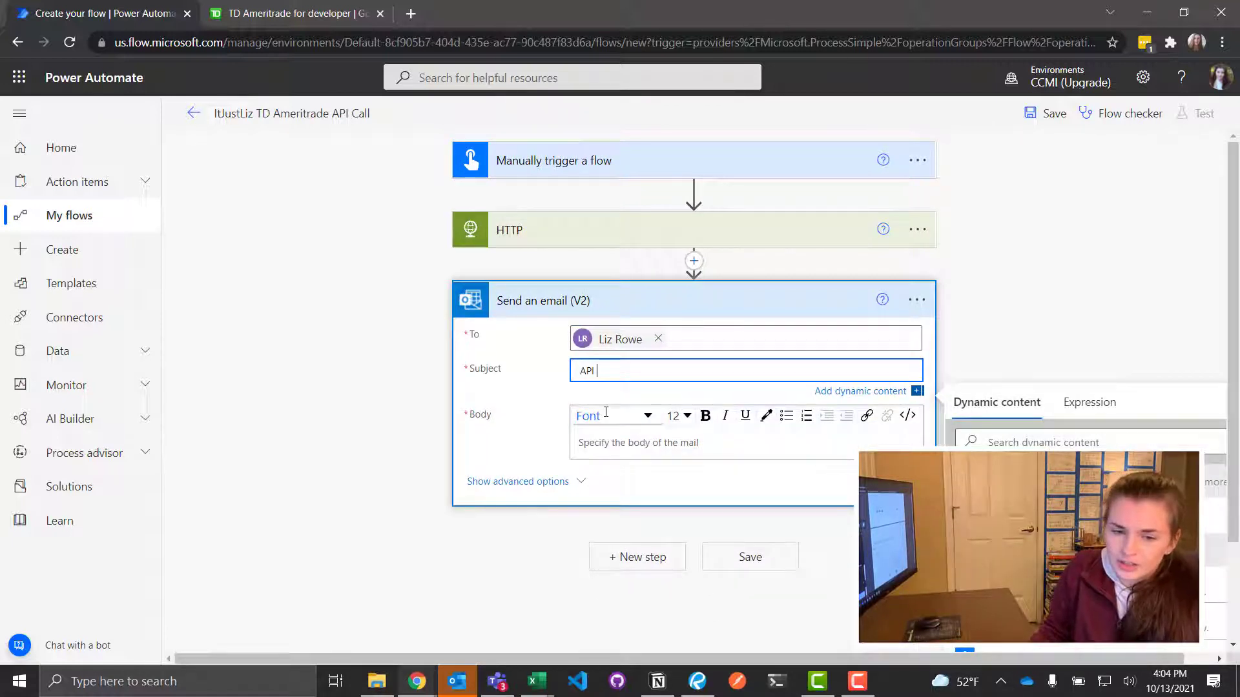
text(BODY)
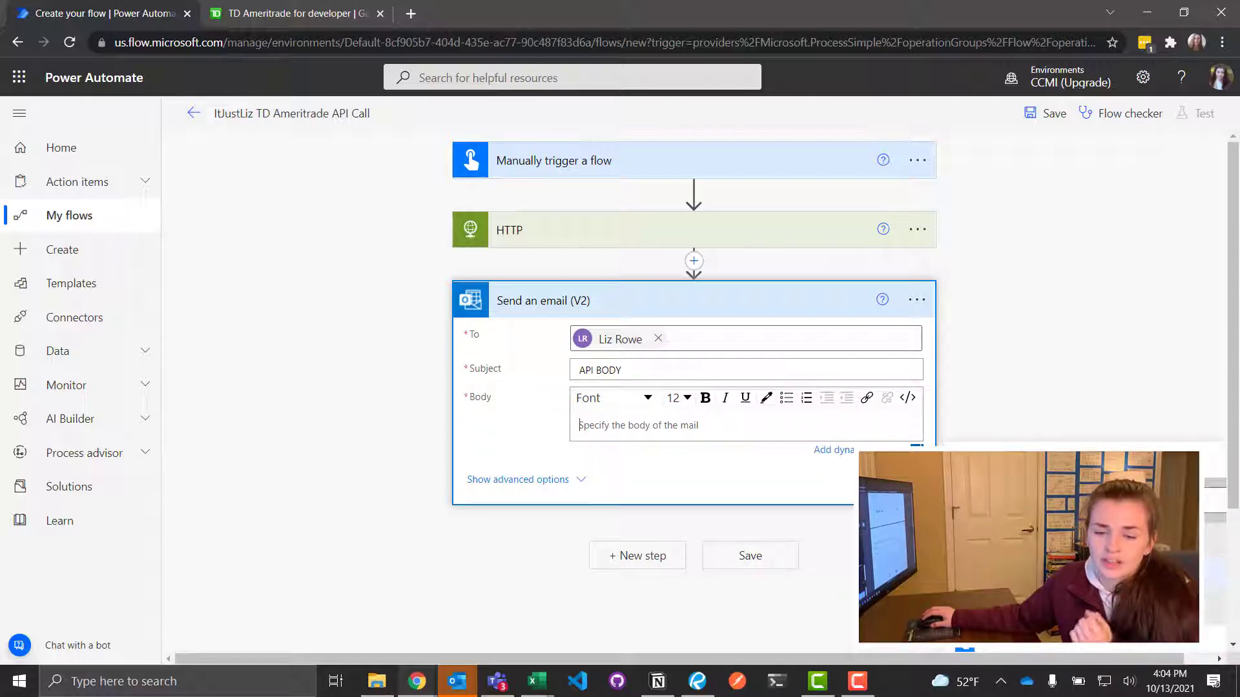
click(638, 426)
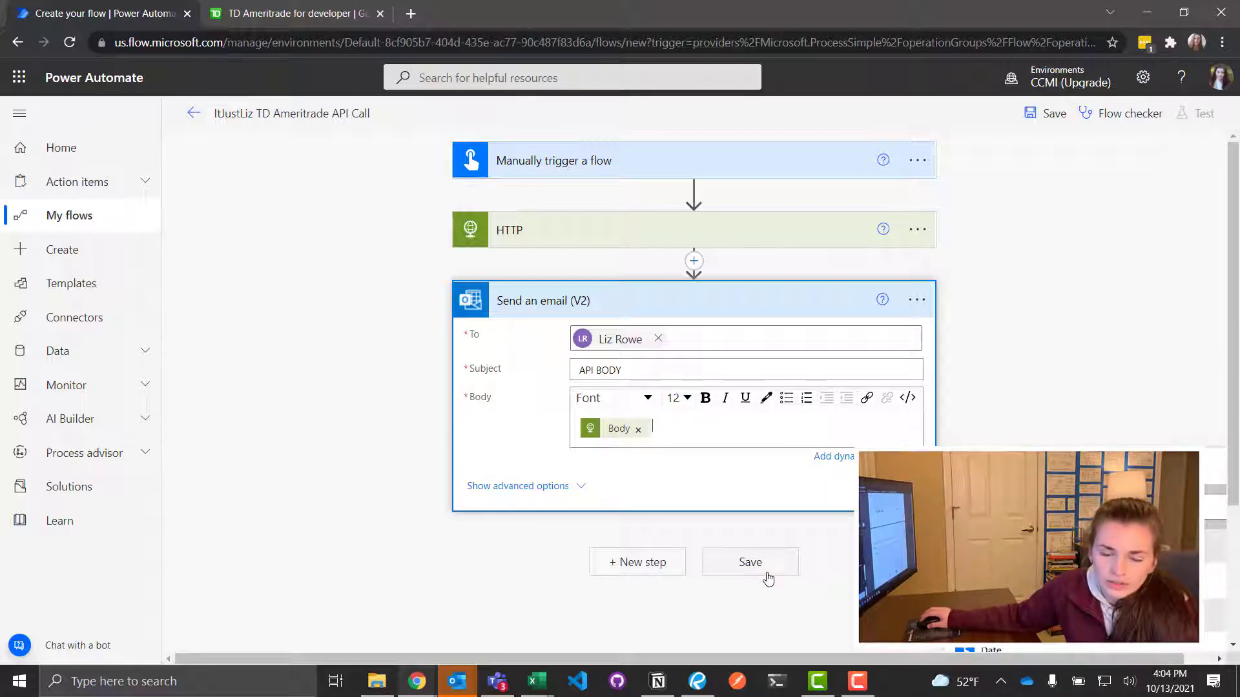
click(750, 562)
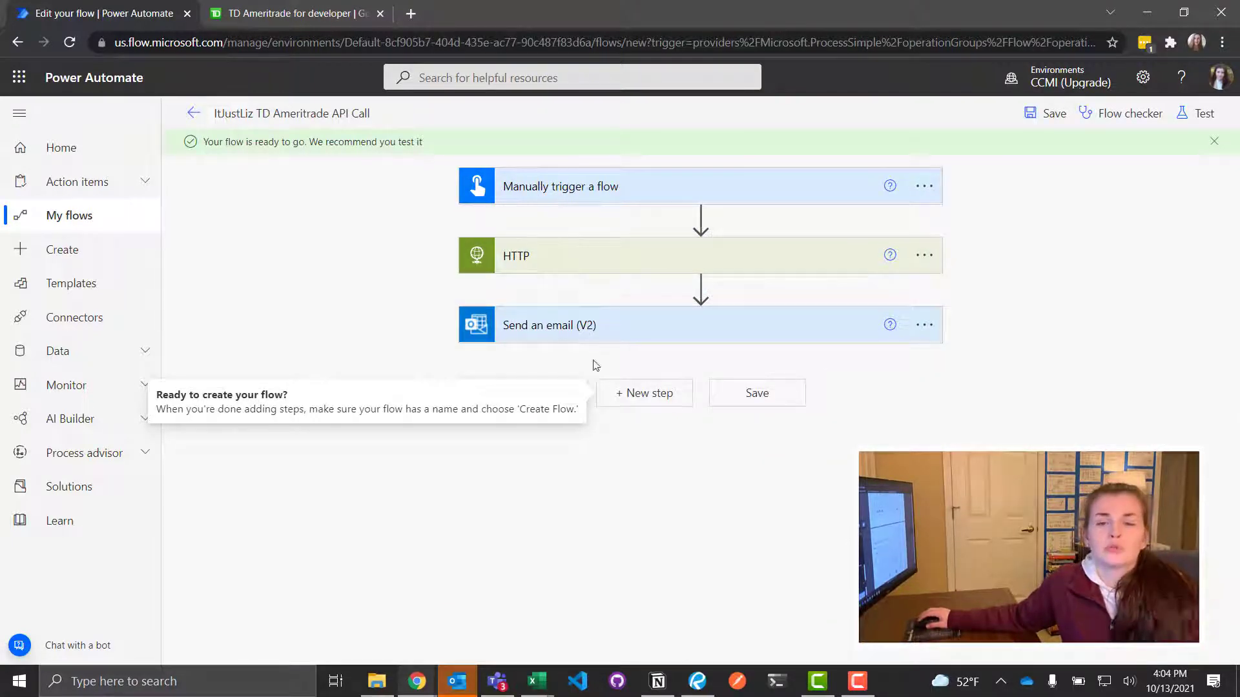
mouse_move(850, 266)
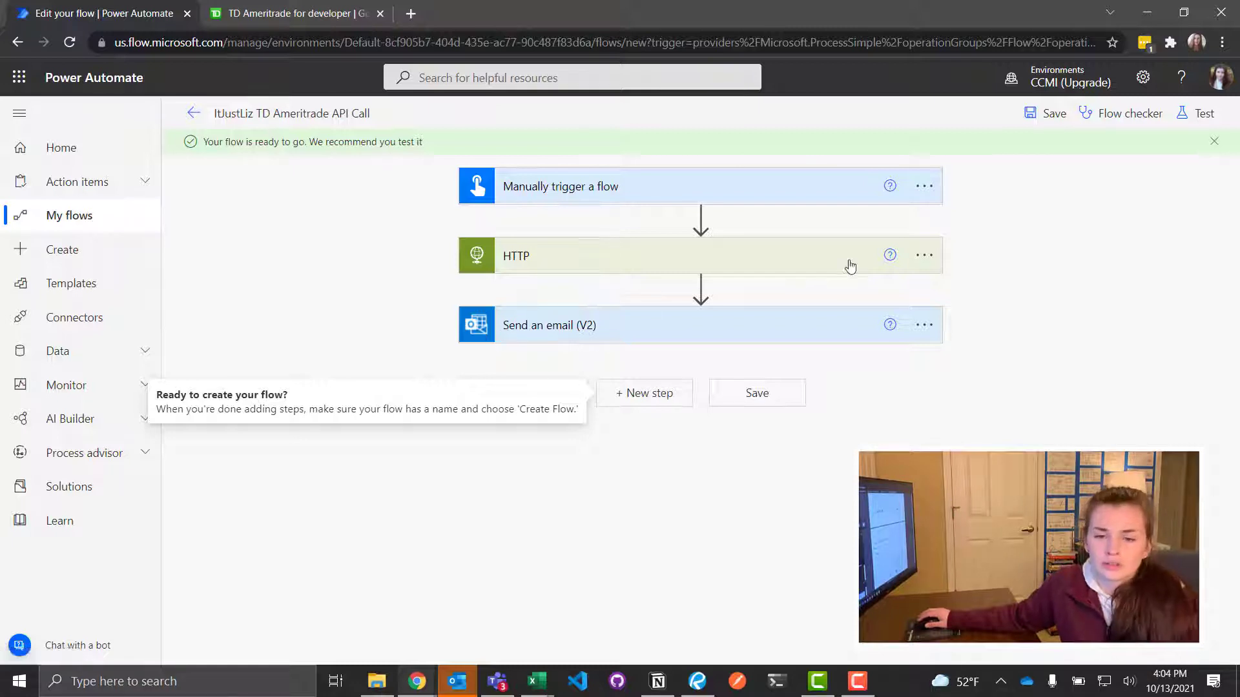
- Save the flow, start a test run, and open its record on the Flow Runs page
click(1043, 113)
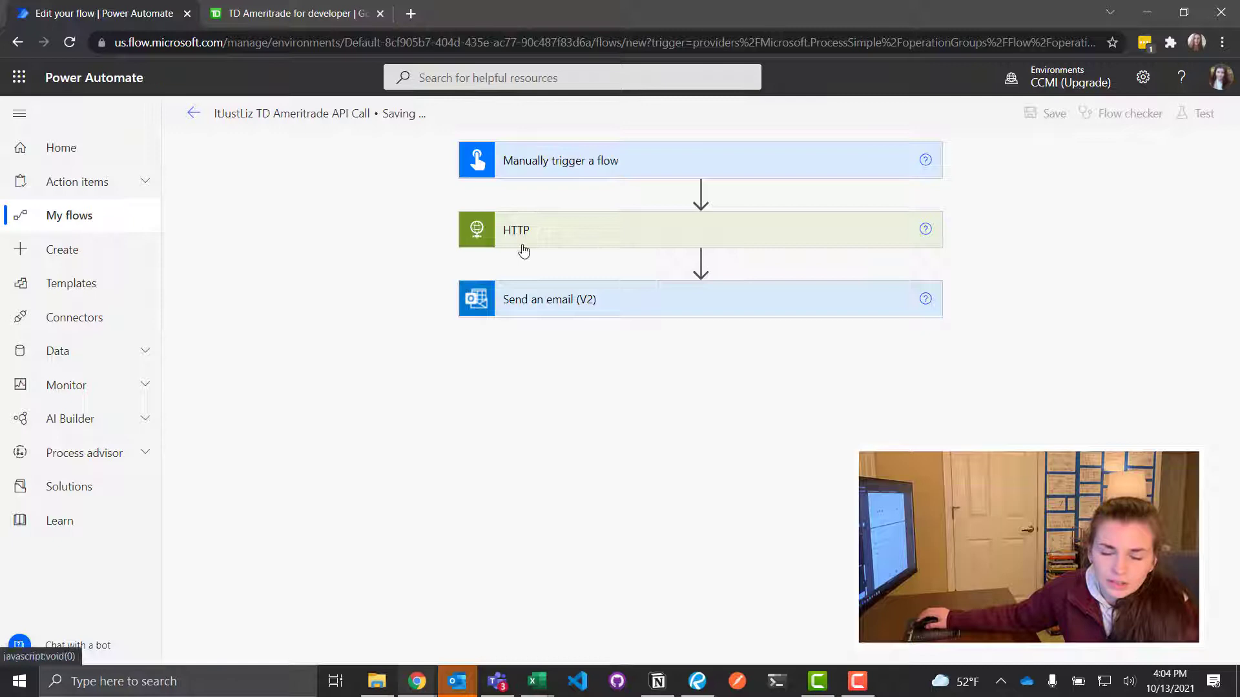
click(1044, 114)
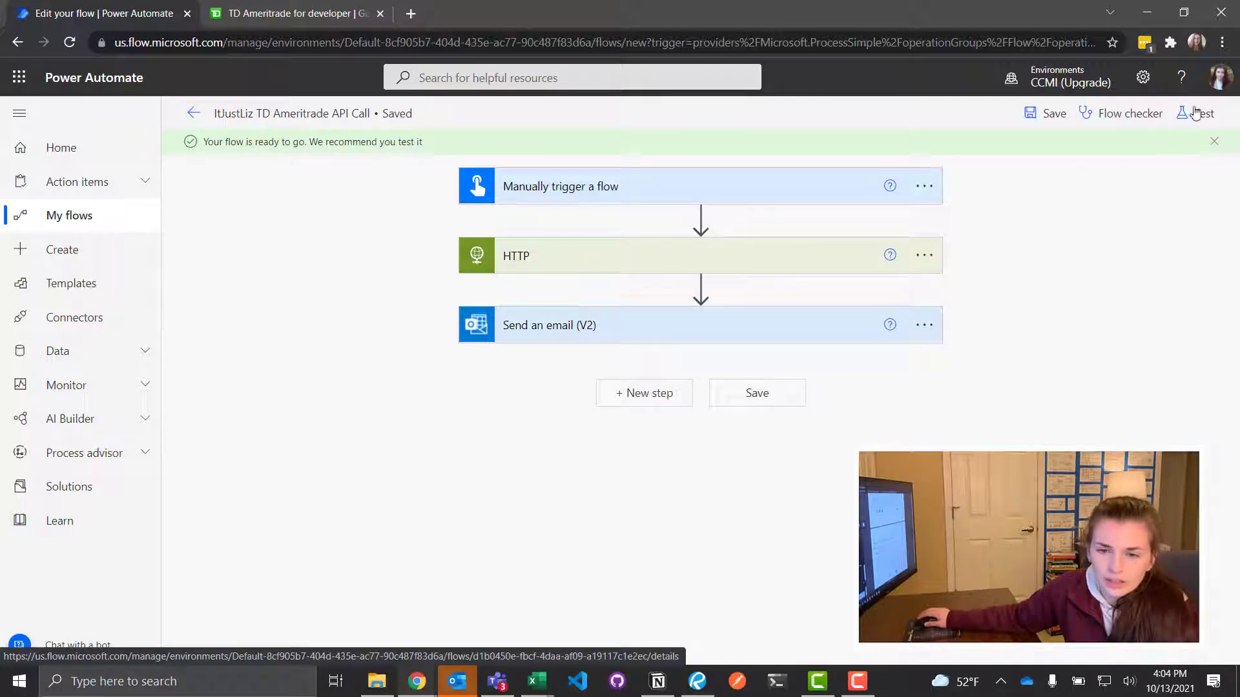
click(1194, 114)
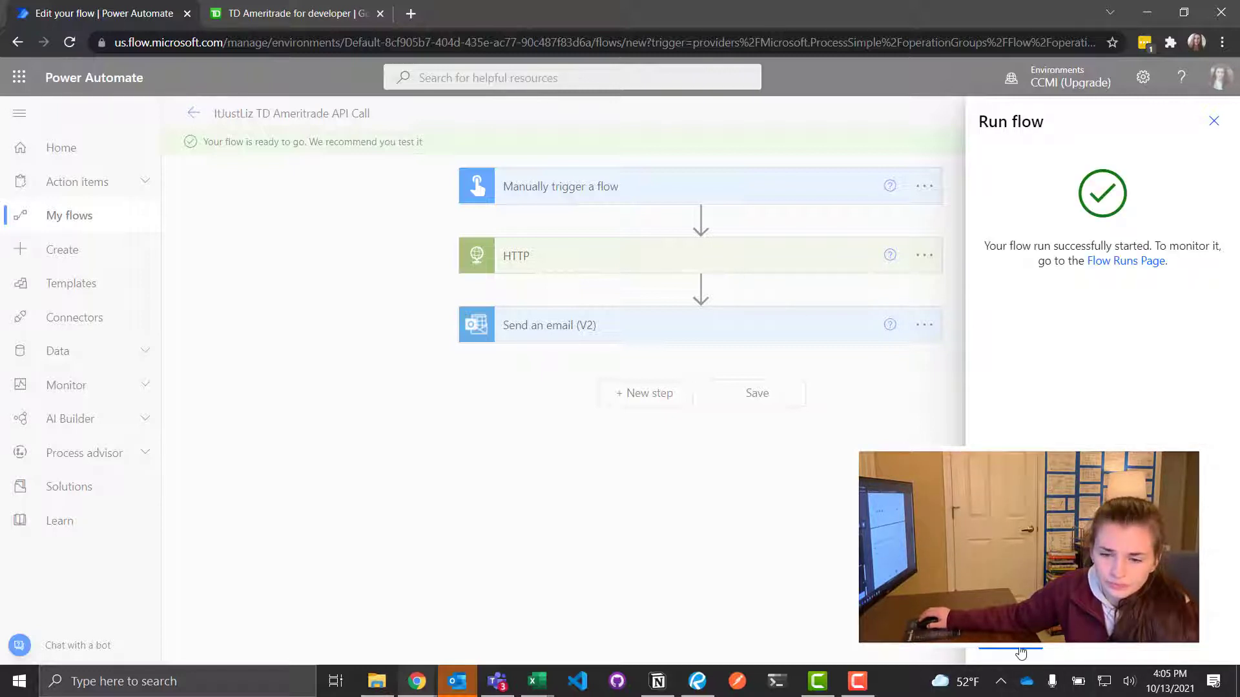
click(1126, 261)
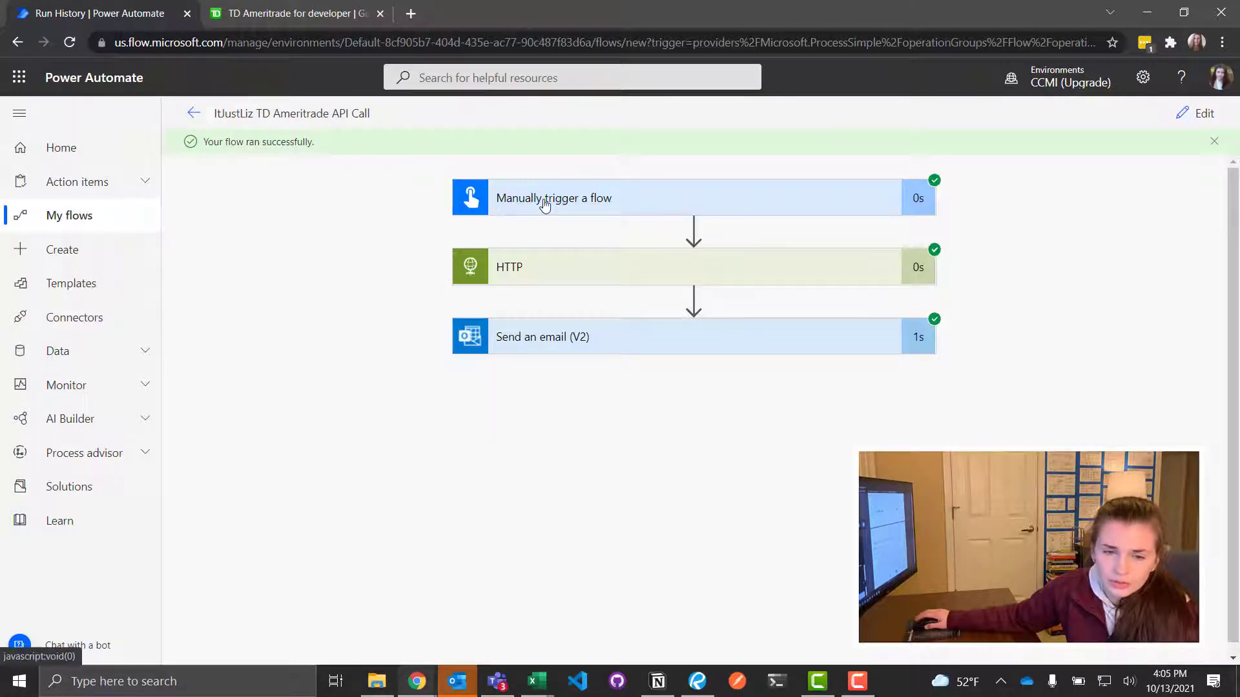
- Expand the trigger and HTTP run details and review the status 200 response body with the SLVO quote
click(552, 199)
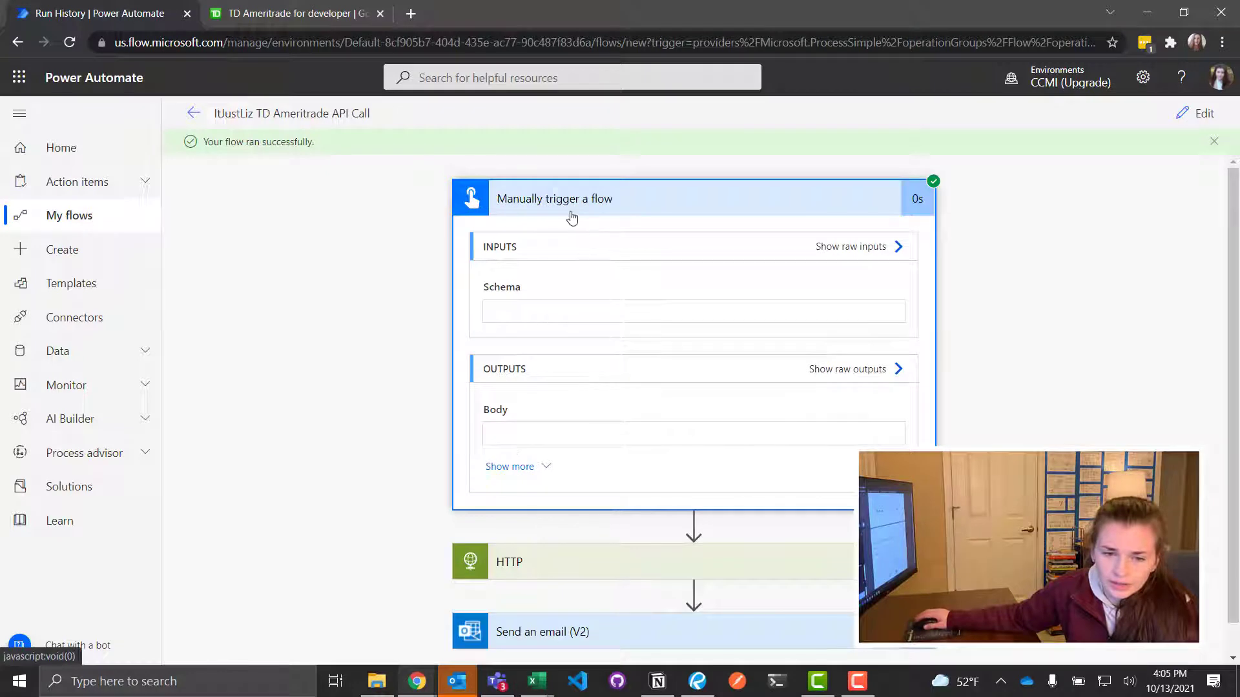
click(571, 199)
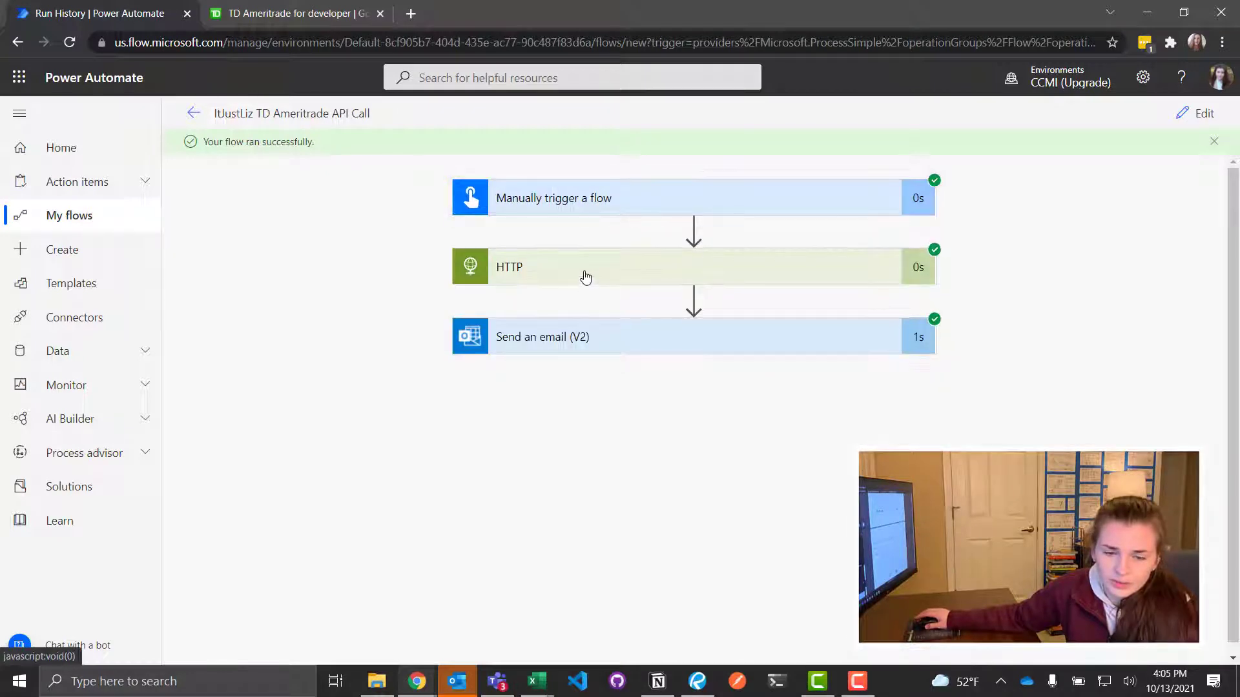
click(586, 266)
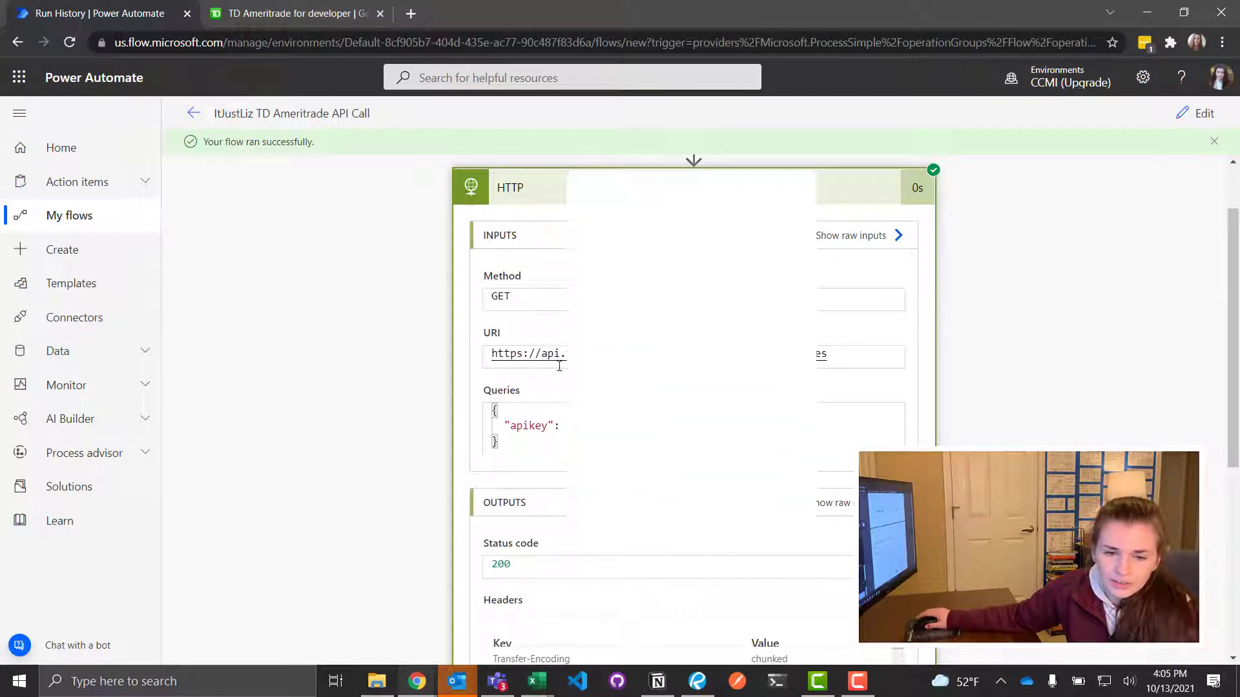
scroll(down, 3)
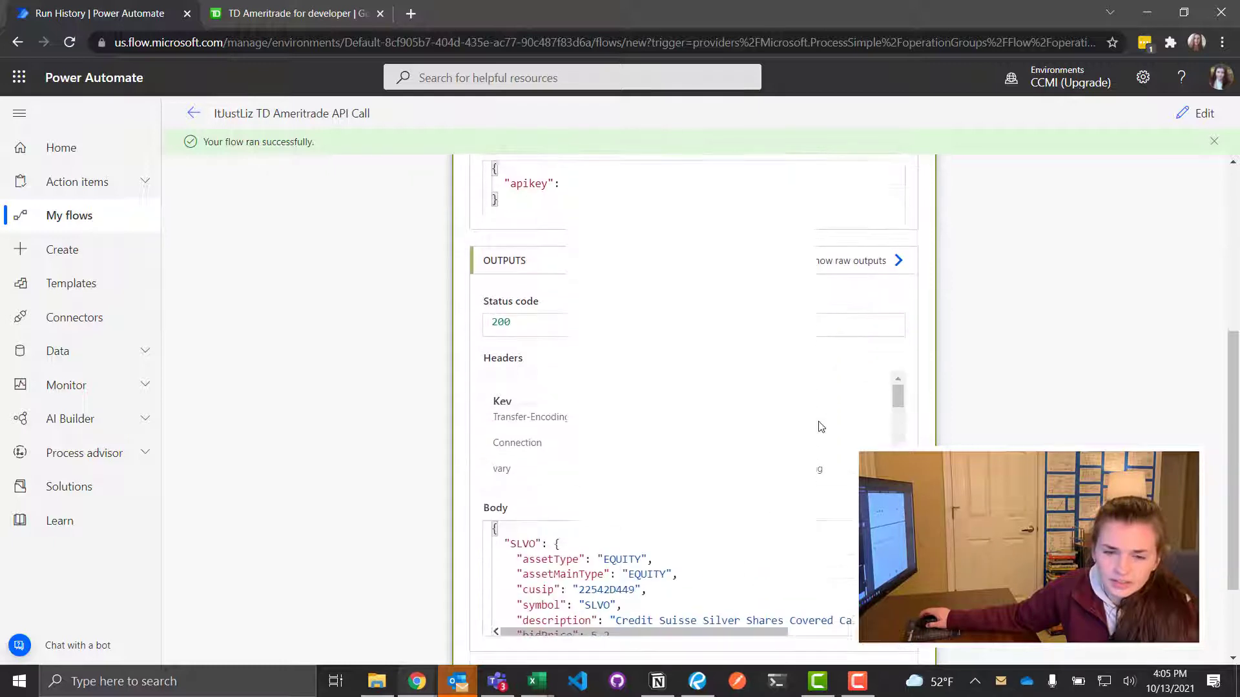
scroll(down, 3)
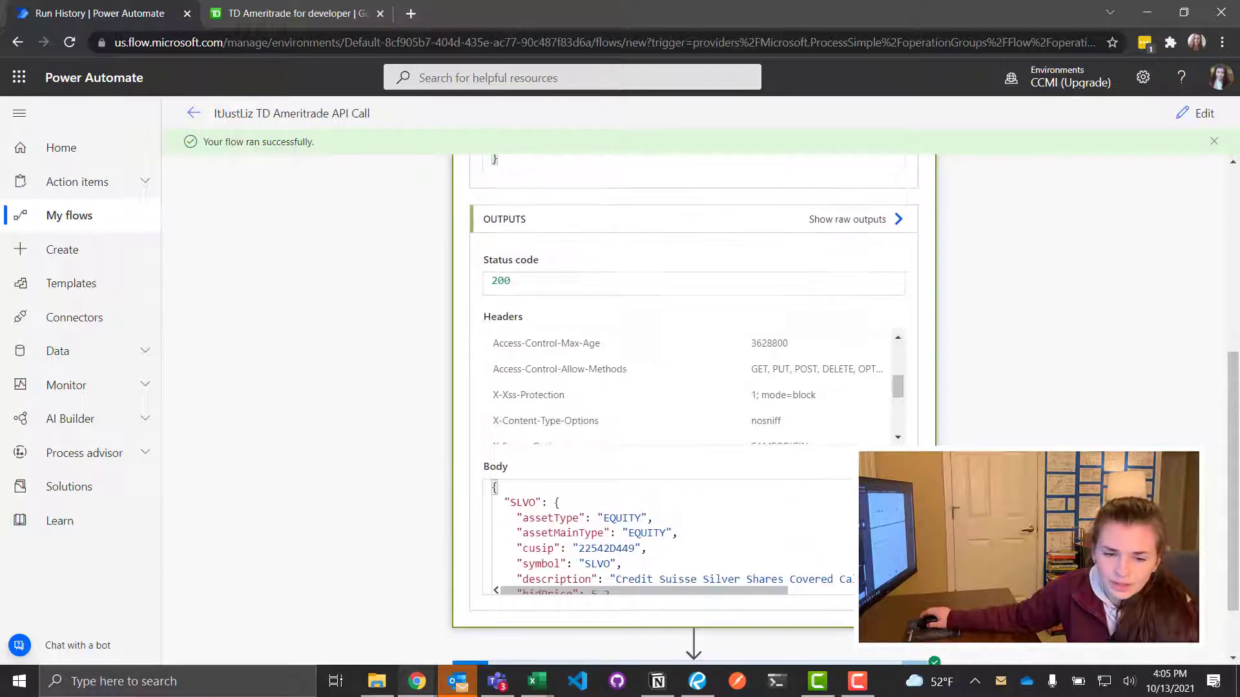
scroll(down, 3)
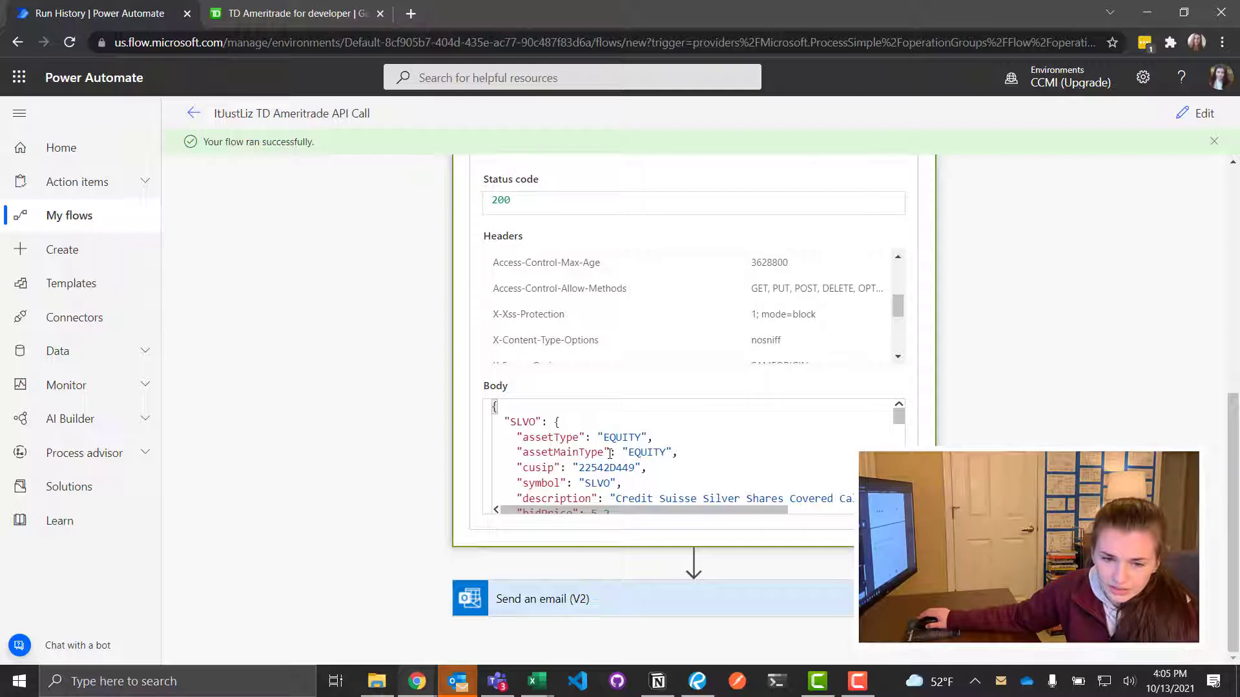
scroll(down, 3)
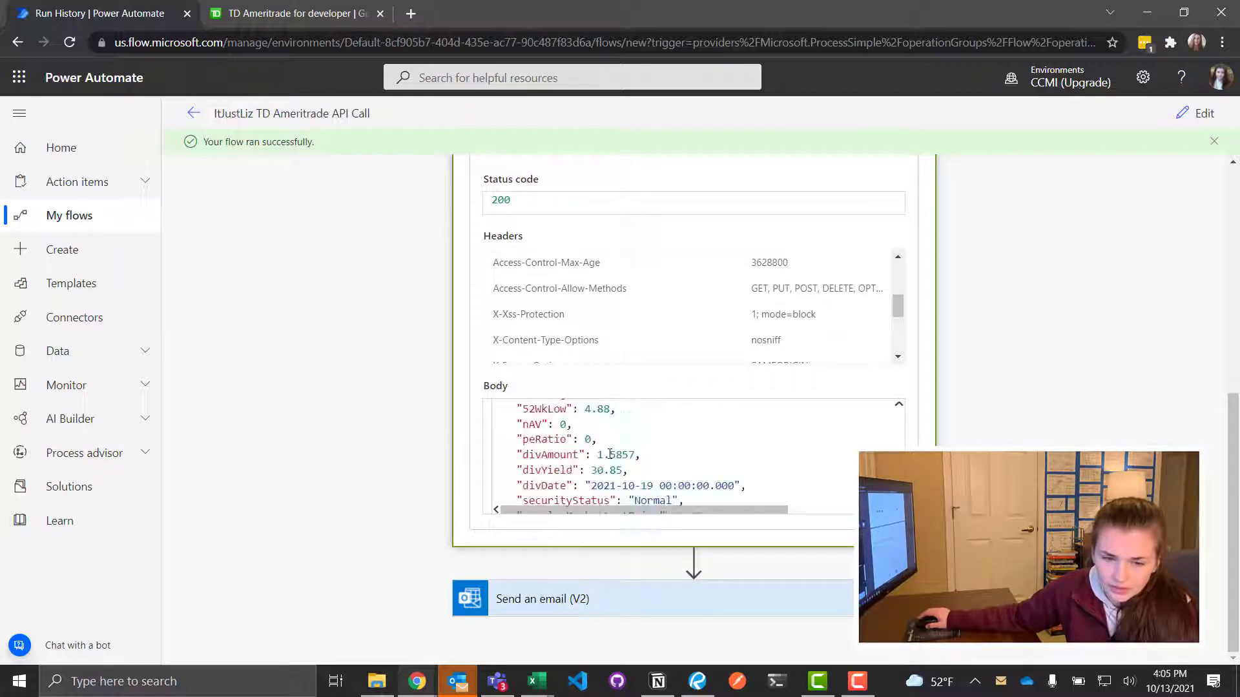
scroll(down, 3)
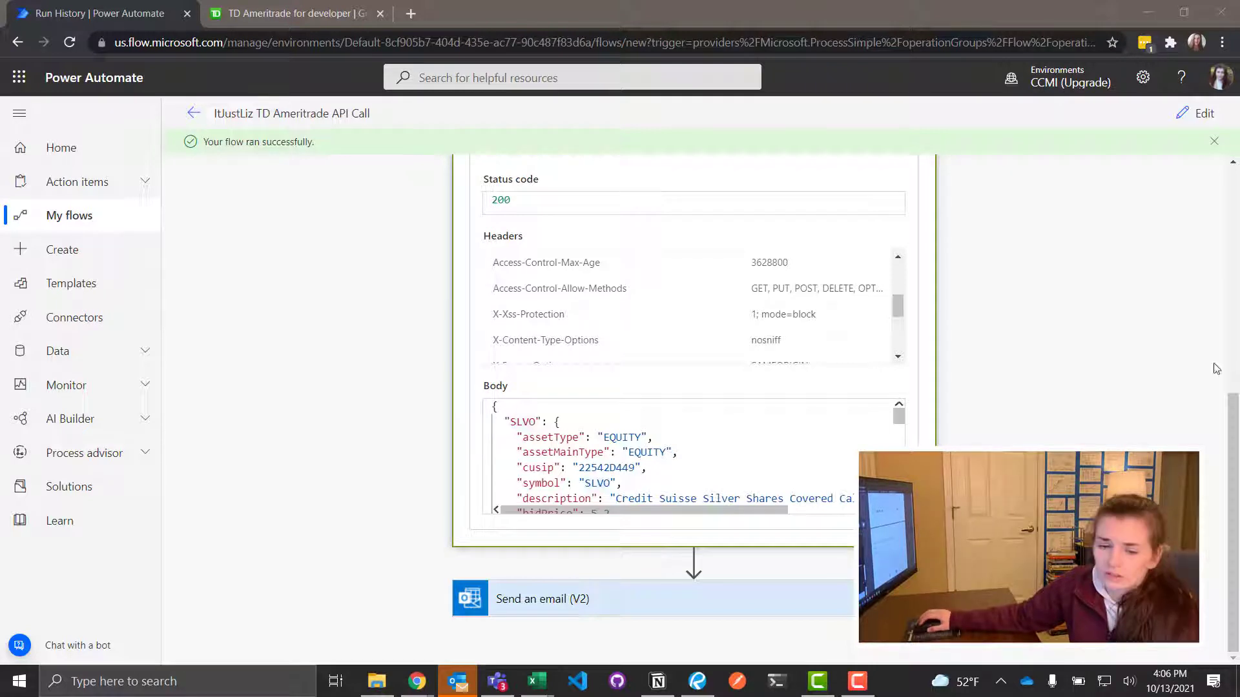
click(496, 407)
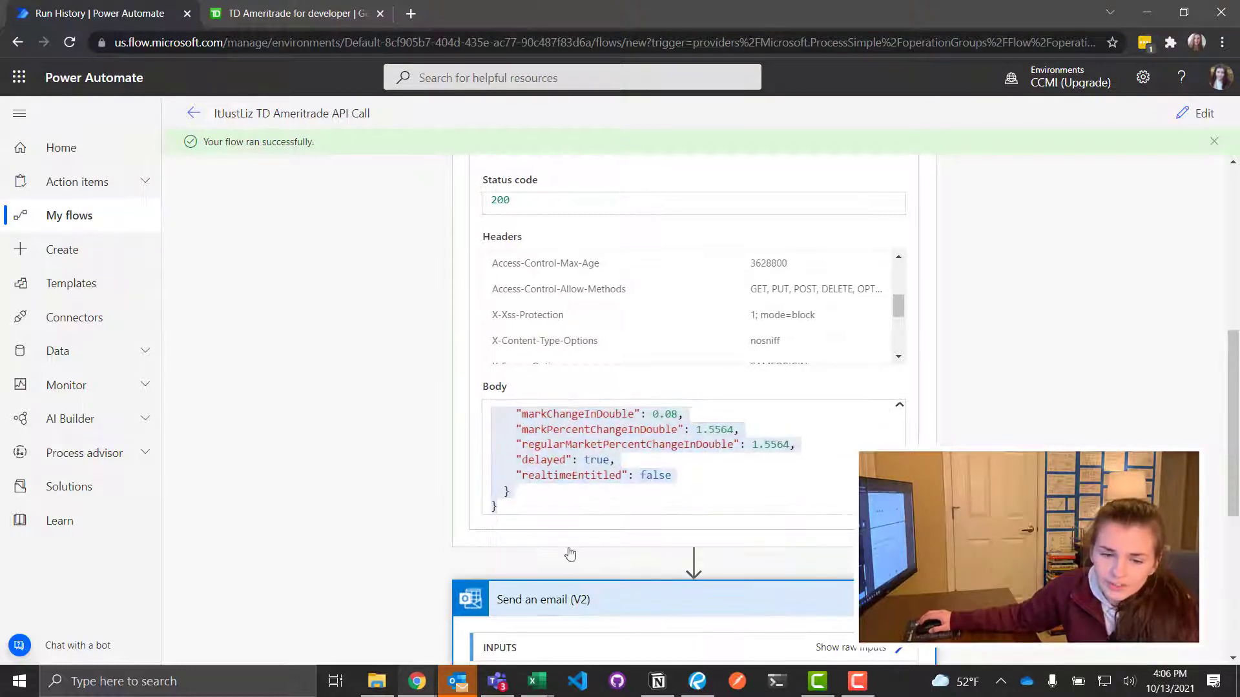
scroll(down, 3)
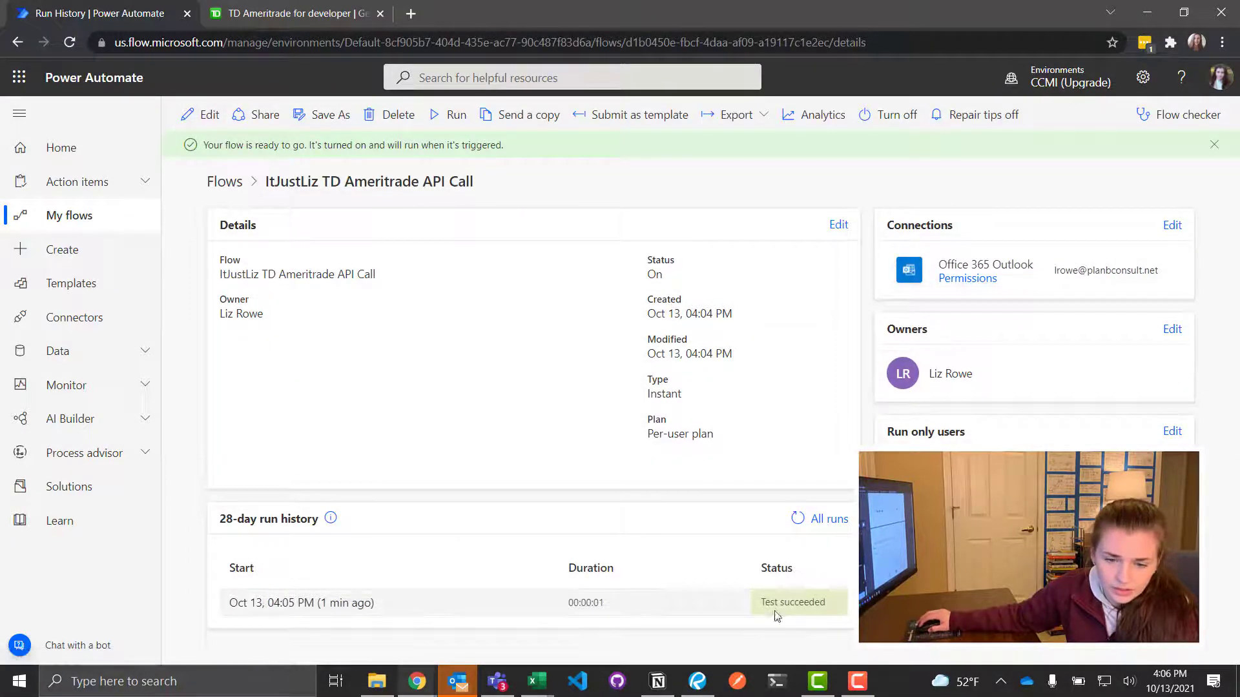
- Reopen the flow for editing from its details page
click(209, 113)
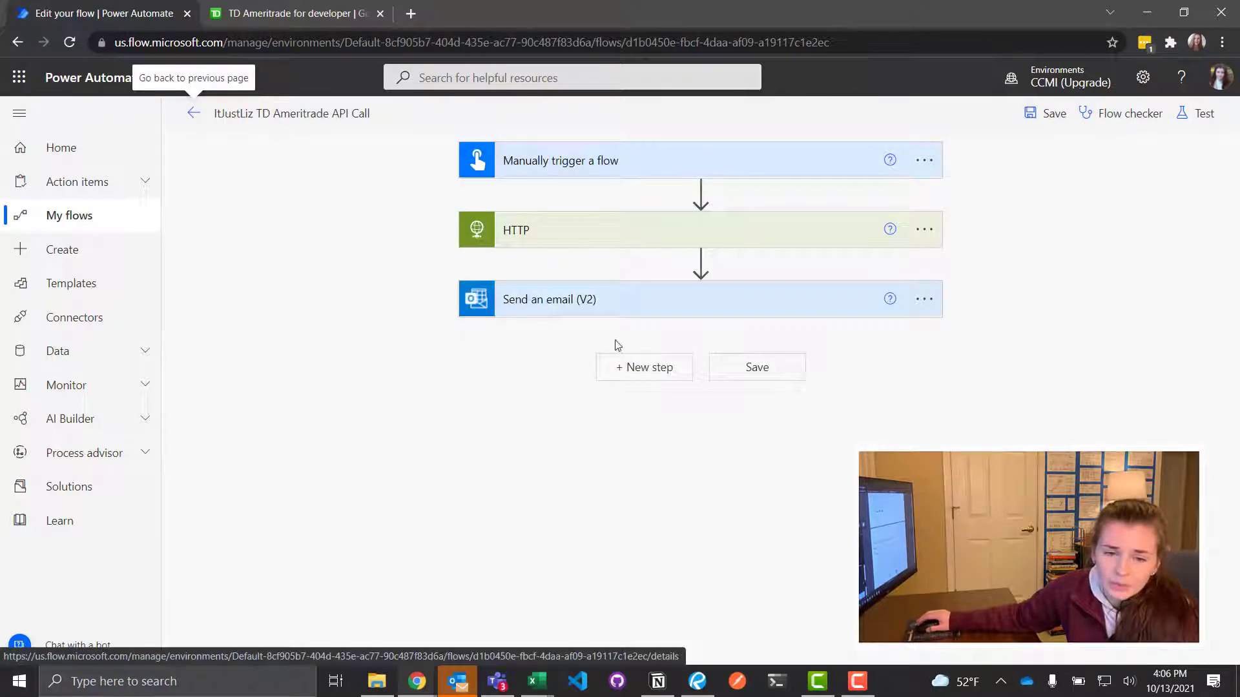
mouse_move(700, 265)
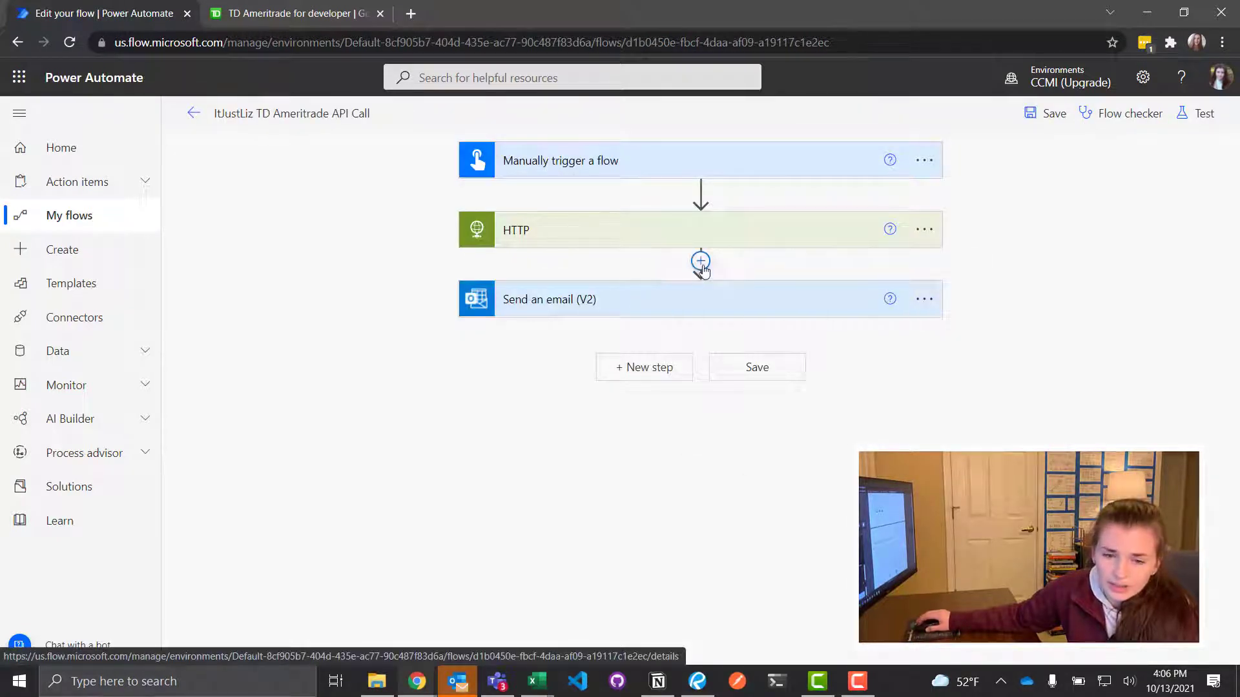
- Insert a Parse JSON (Data Operation) step between the HTTP call and the email step
click(700, 261)
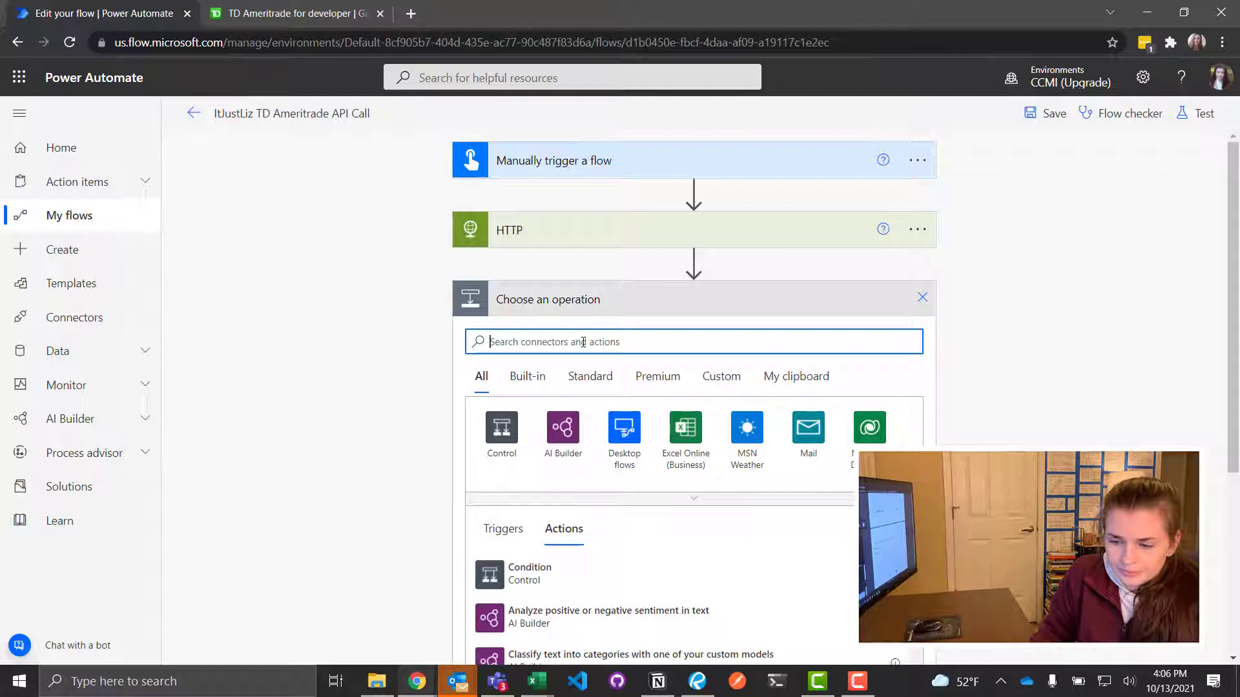
text(parse)
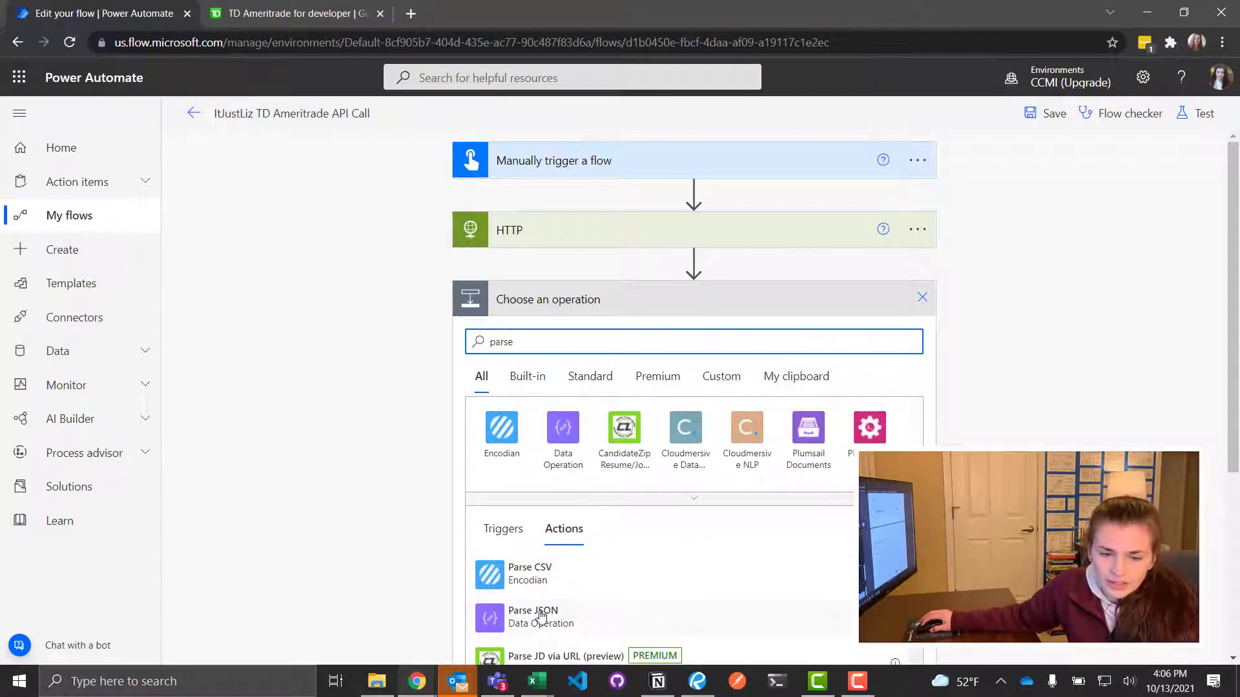
click(532, 615)
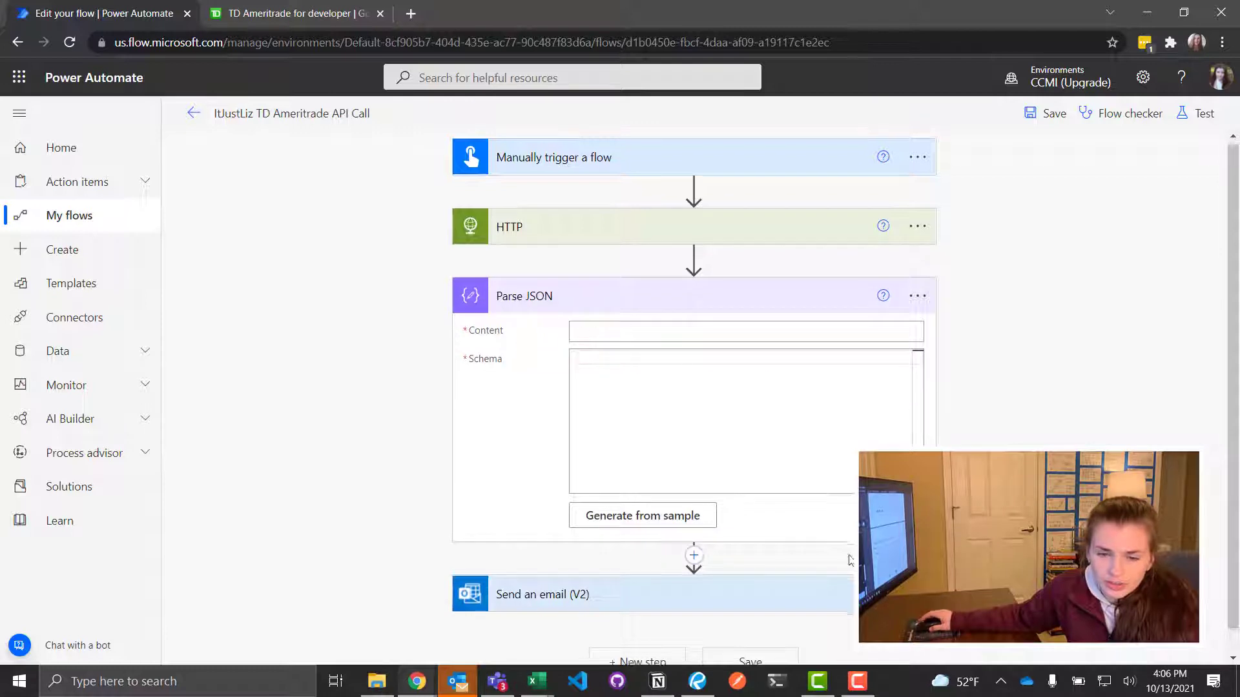
scroll(down, 3)
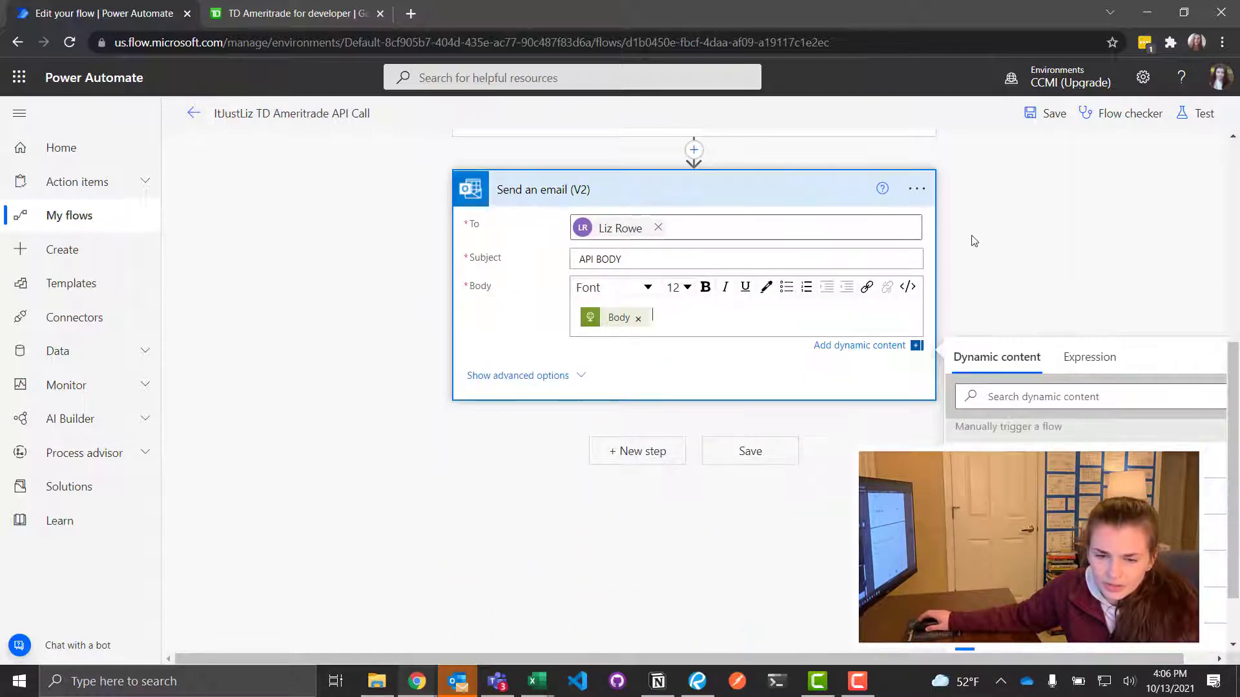
scroll(up, 3)
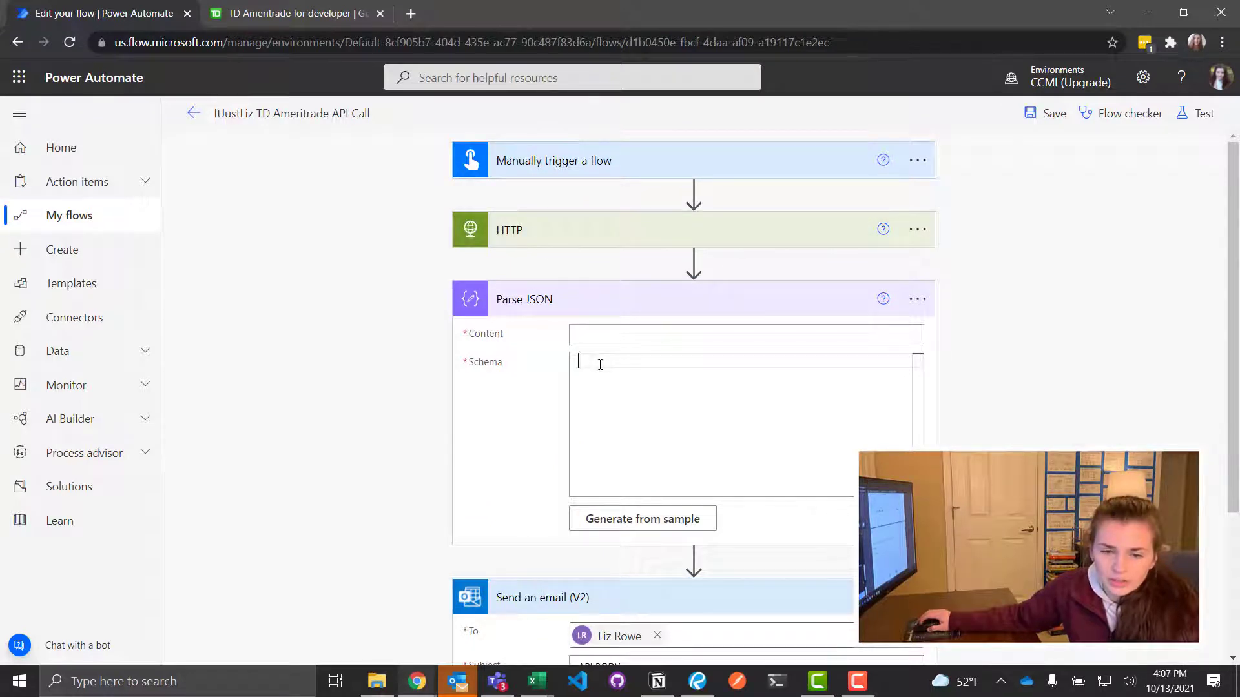
- Set Parse JSON content to the HTTP Body and generate its schema from the sample SLVO response
click(642, 519)
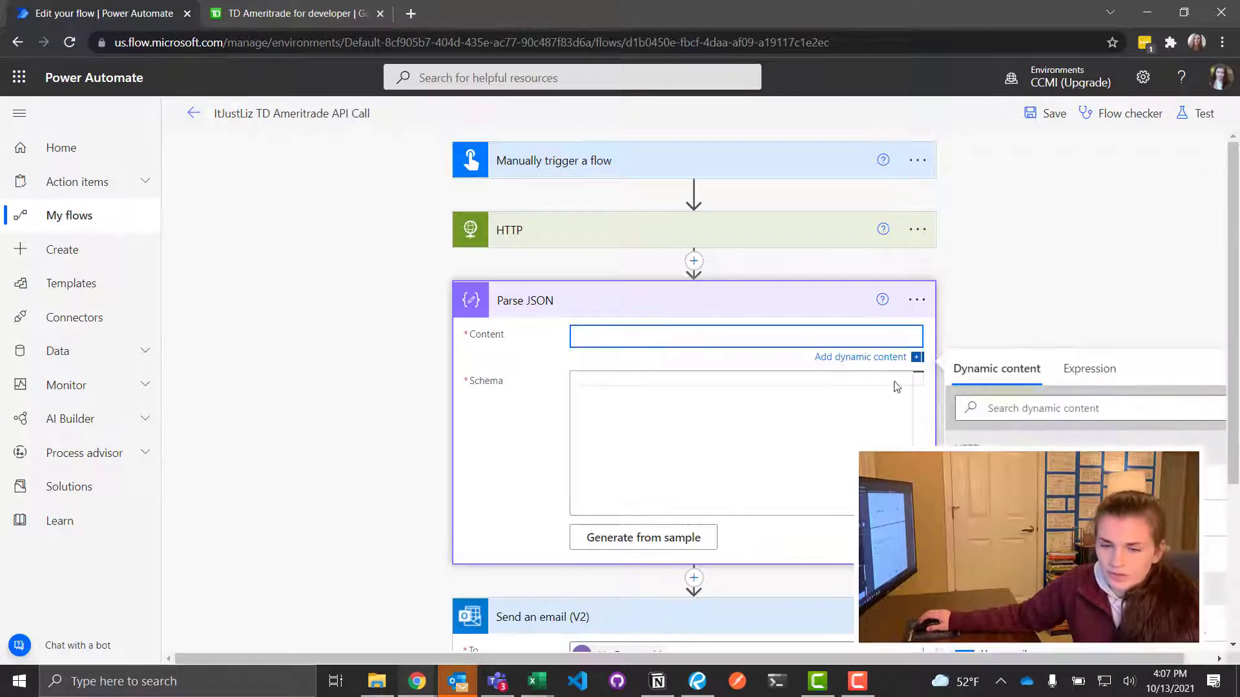
click(643, 537)
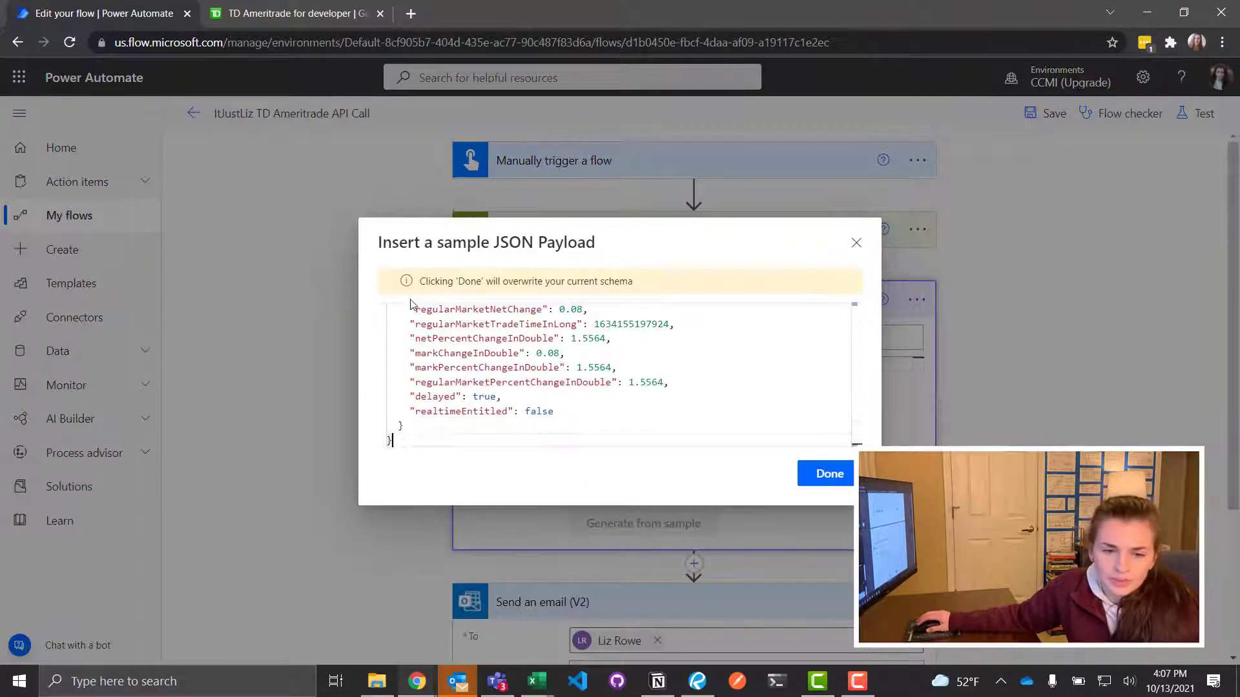
scroll(down, 3)
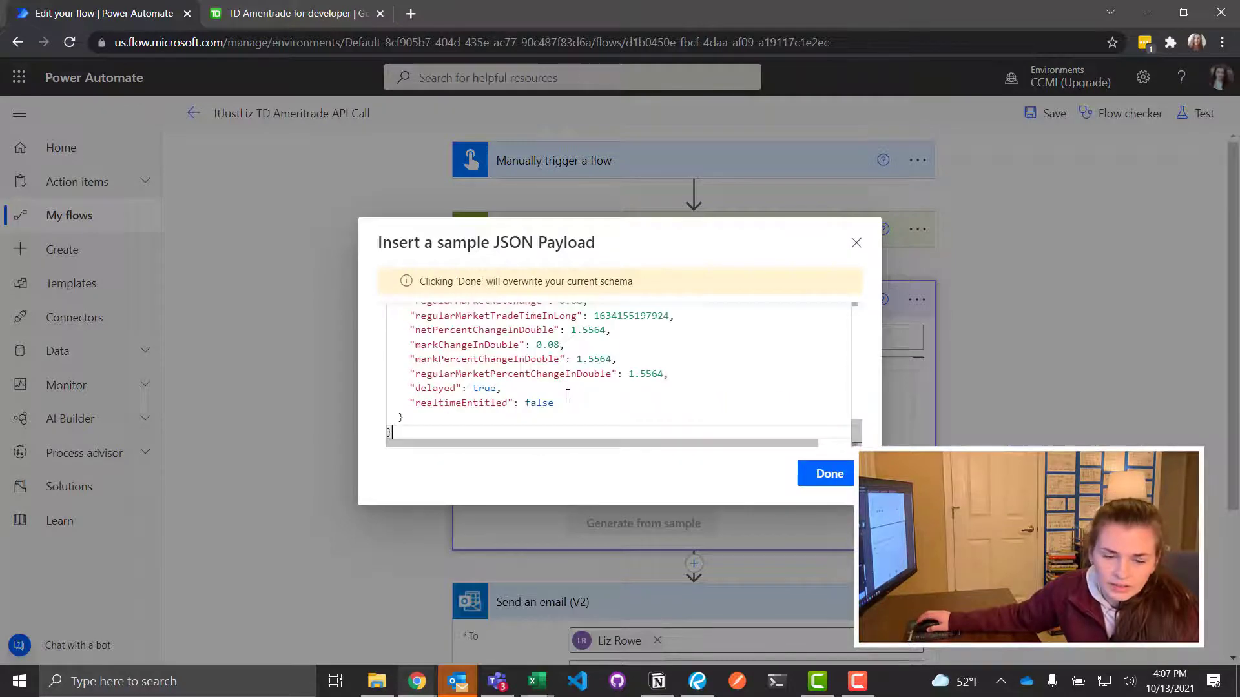
click(825, 473)
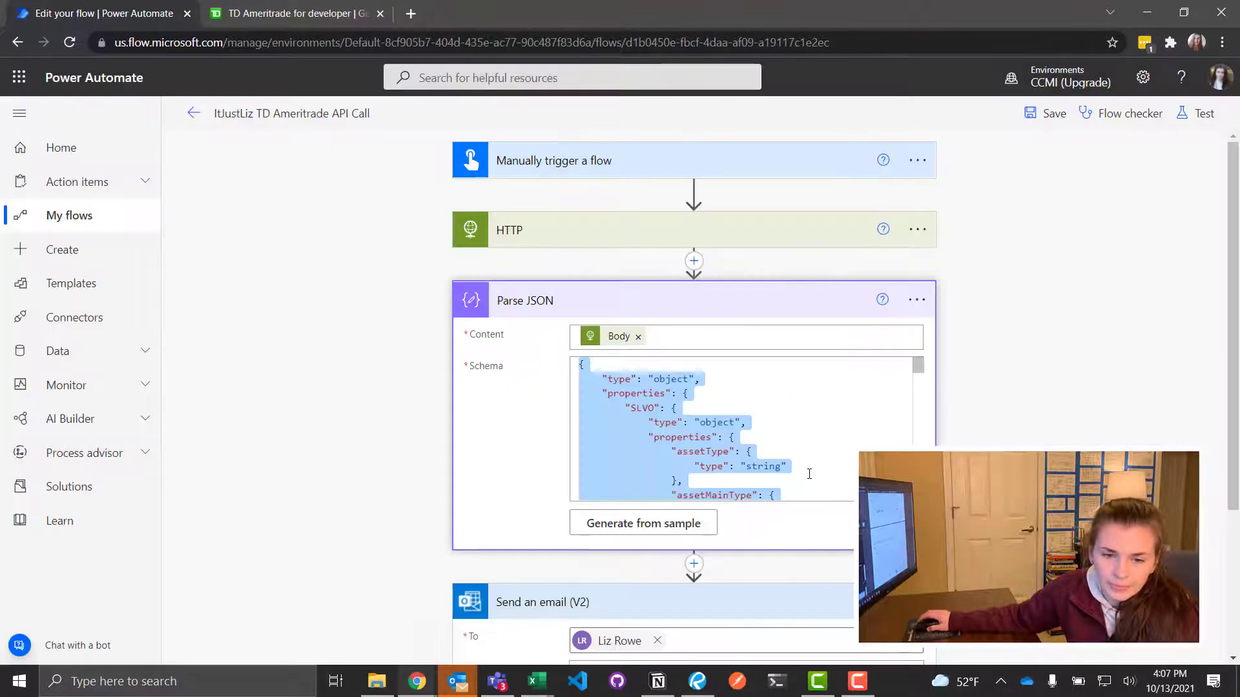
click(691, 422)
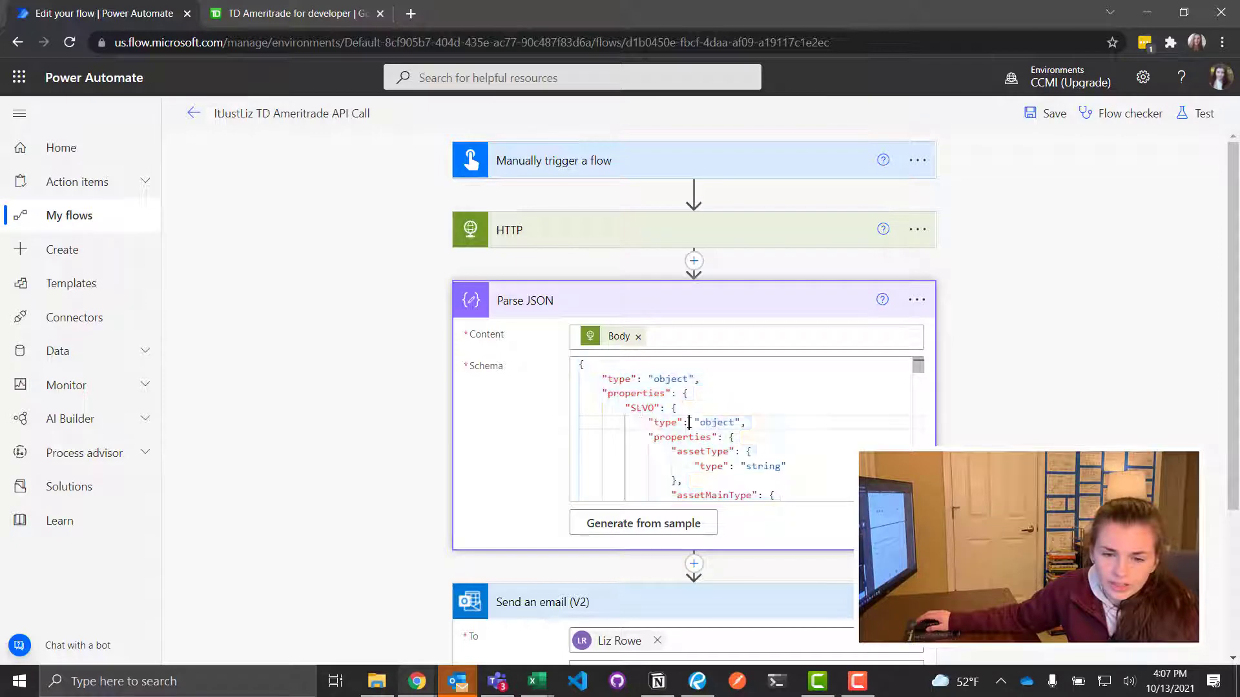
scroll(down, 3)
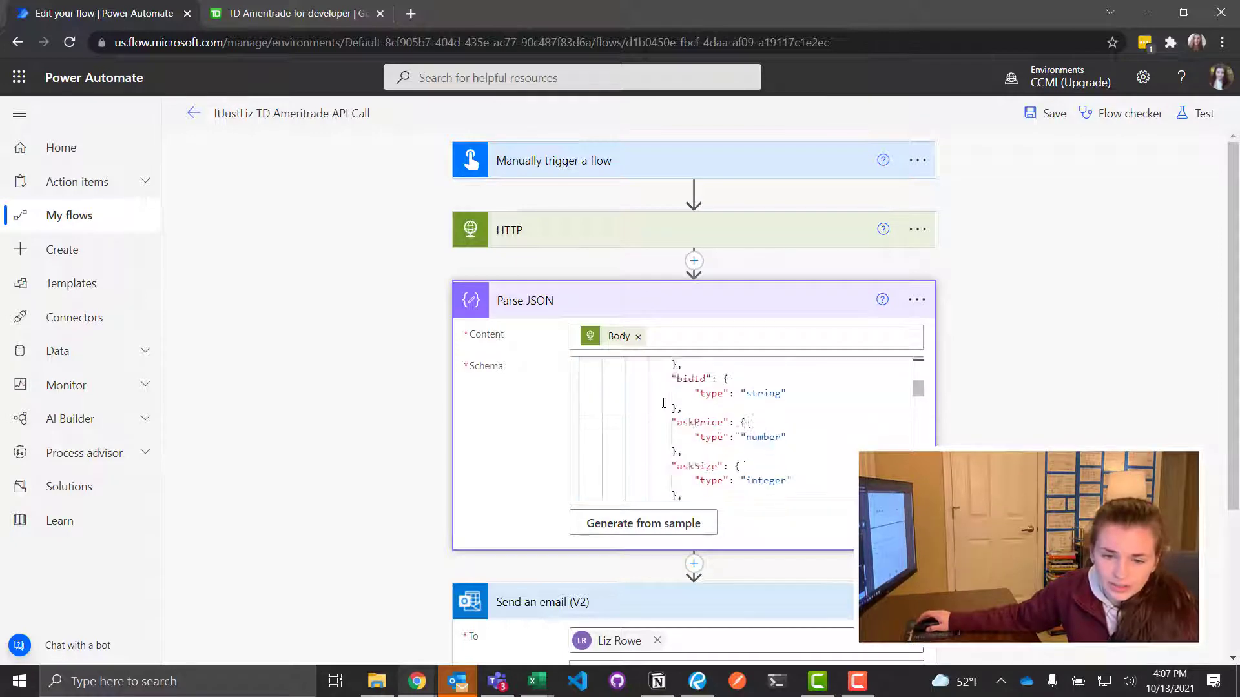
scroll(down, 3)
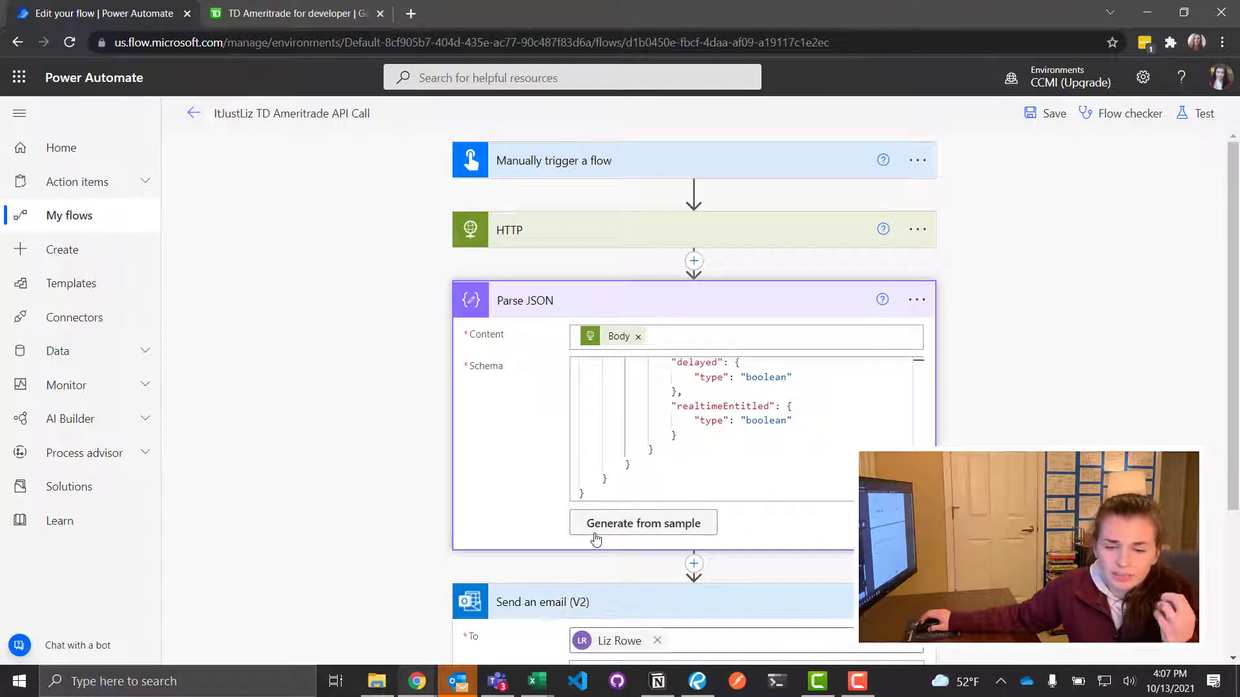
- Compare the generated schema against the TD Ameritrade API schema tab and return to the flow
click(300, 13)
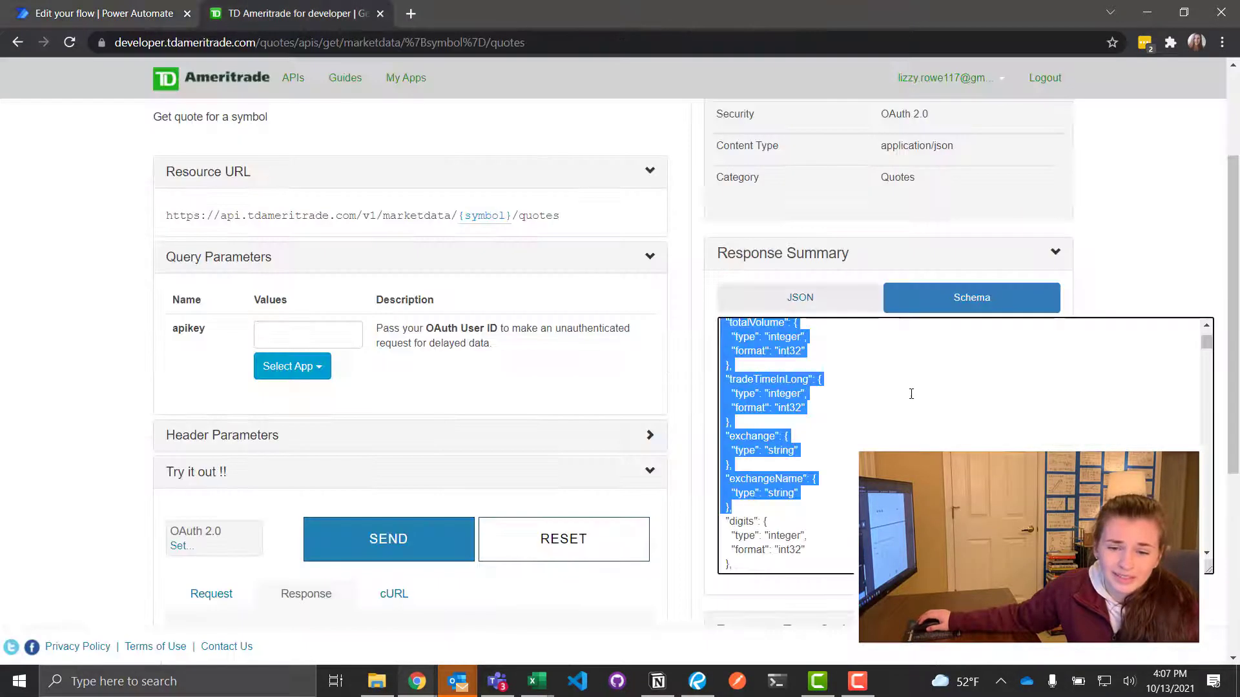
click(97, 13)
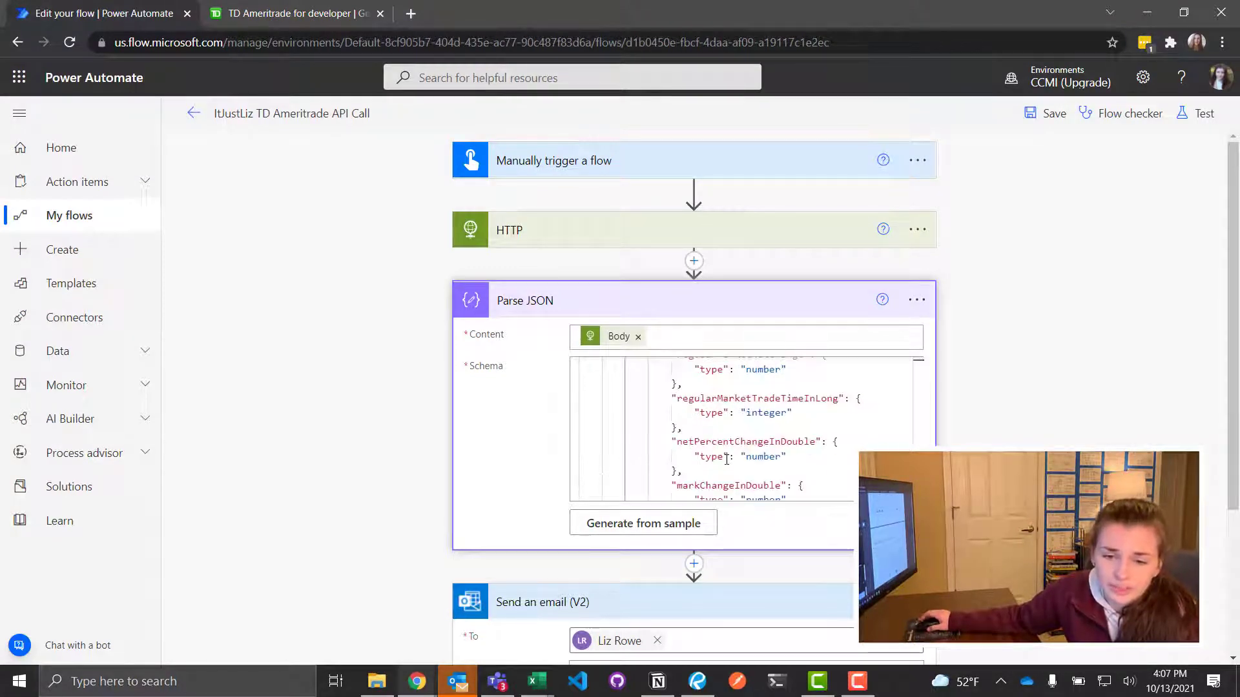
scroll(down, 3)
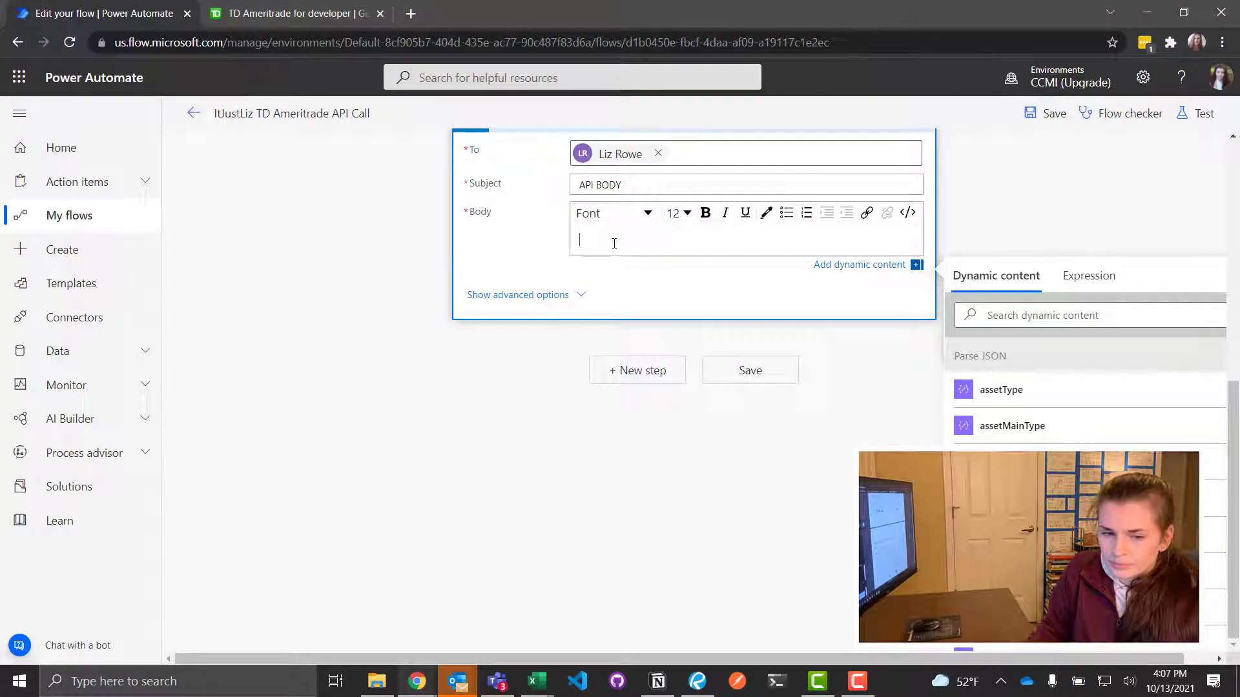
- Write 'Description:' and 'Symbol:' with their dynamic content in the email body and save
text(Description: description)
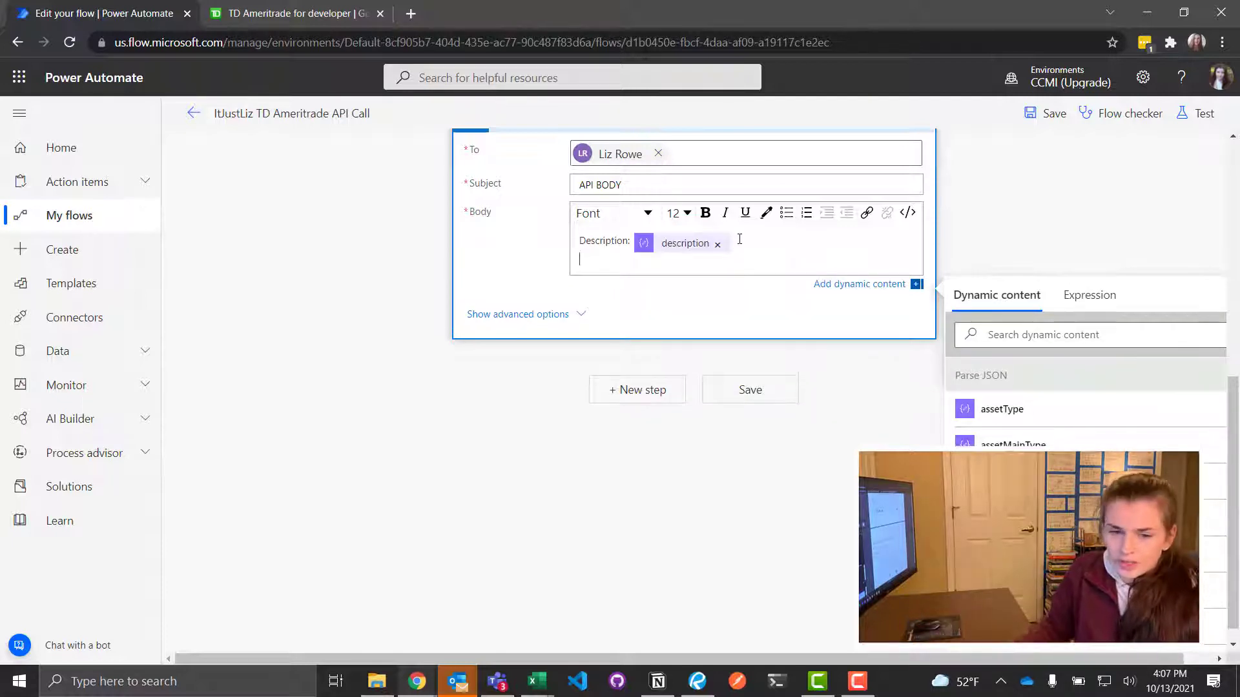
text(Symbol: symbol)
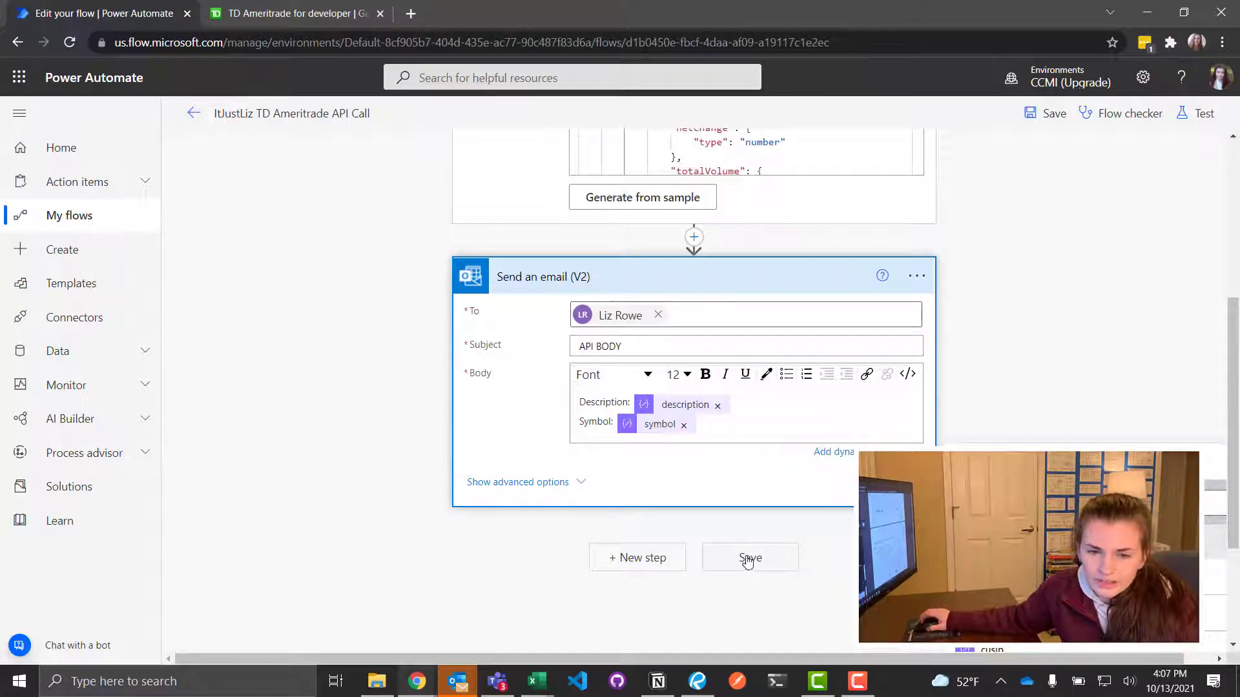
click(749, 557)
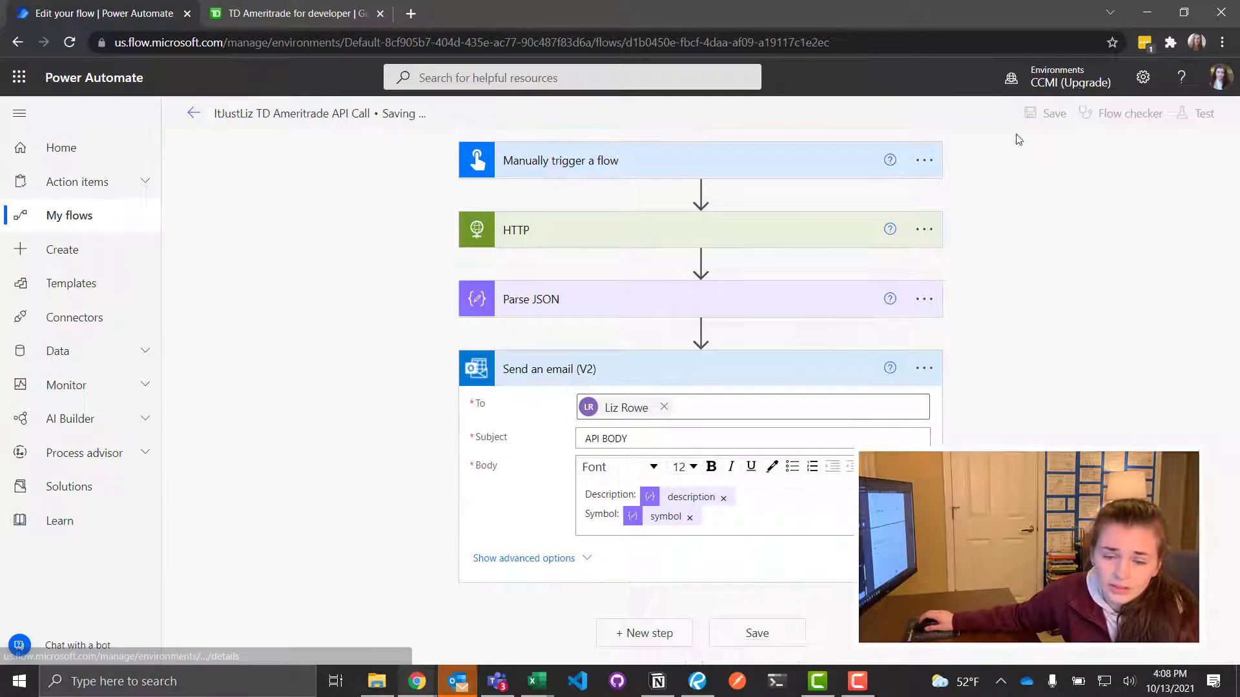
- Run a manual test and expand the run's Send an email step showing SLVO's description and symbol
click(757, 633)
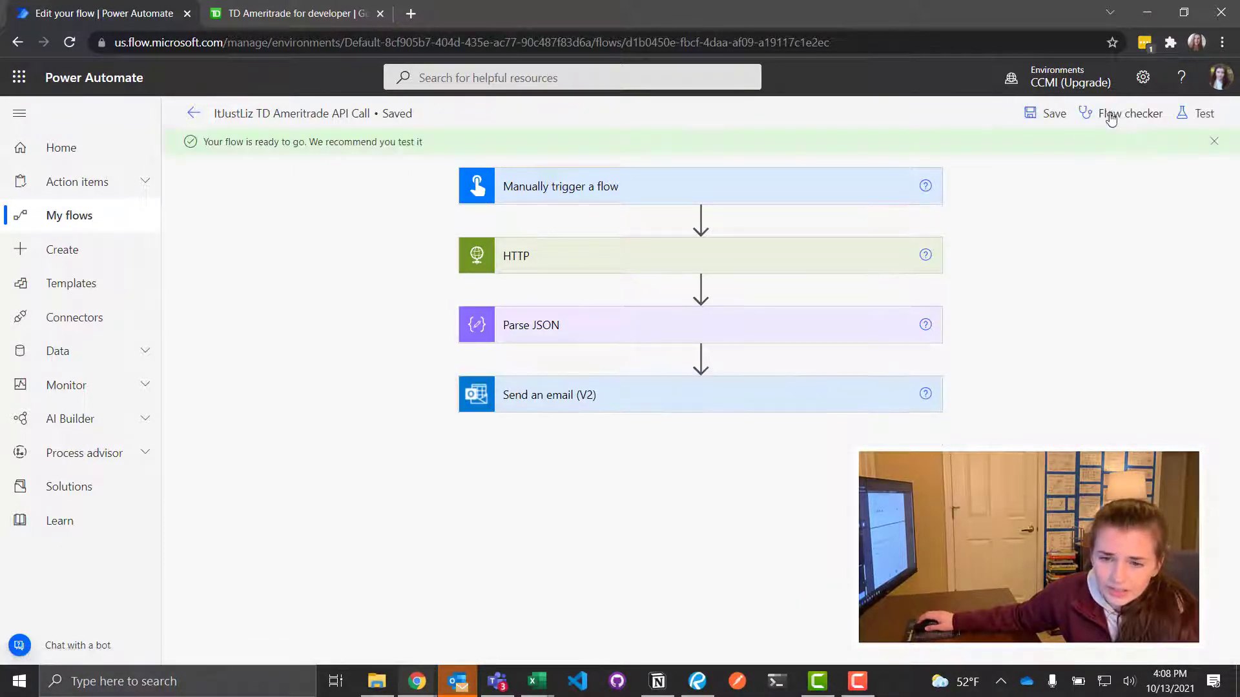
click(1204, 113)
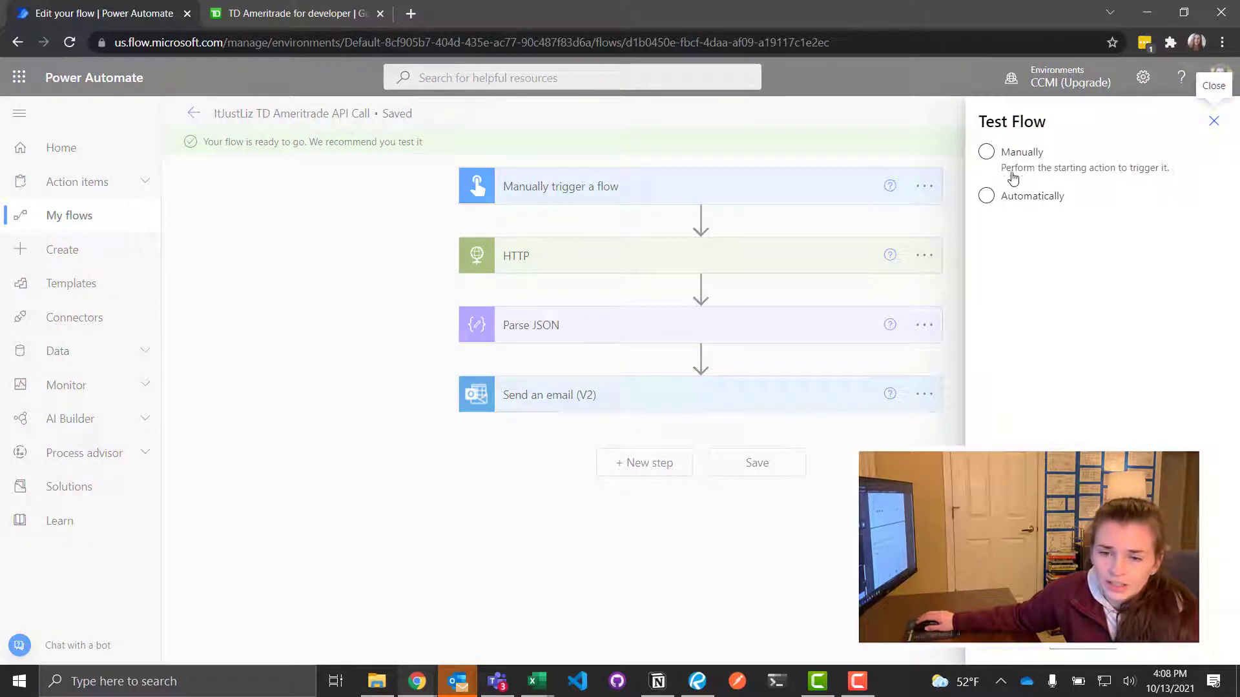
click(987, 152)
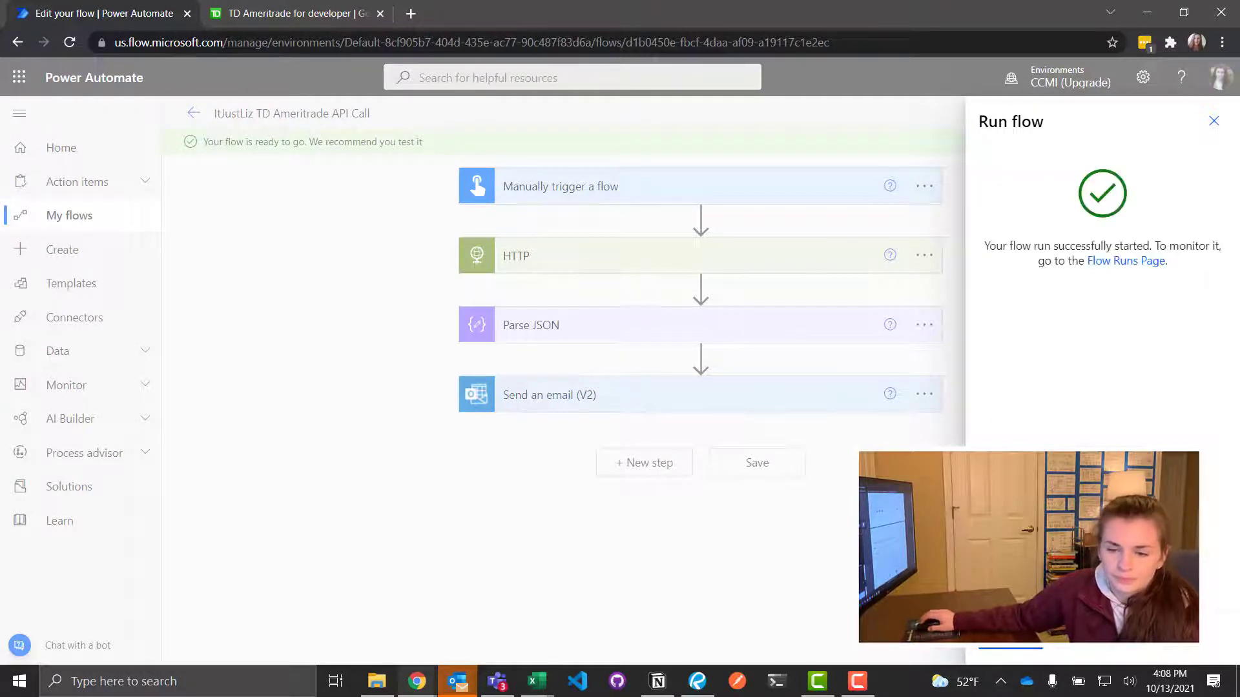
click(1125, 261)
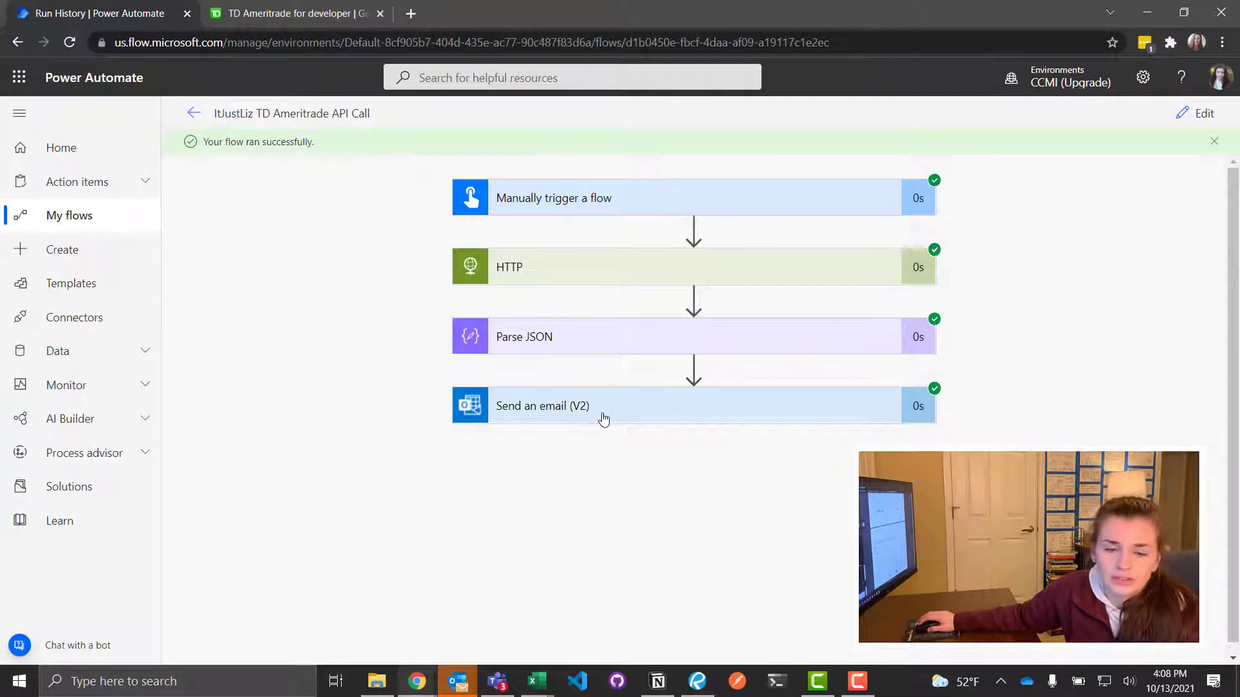
click(569, 405)
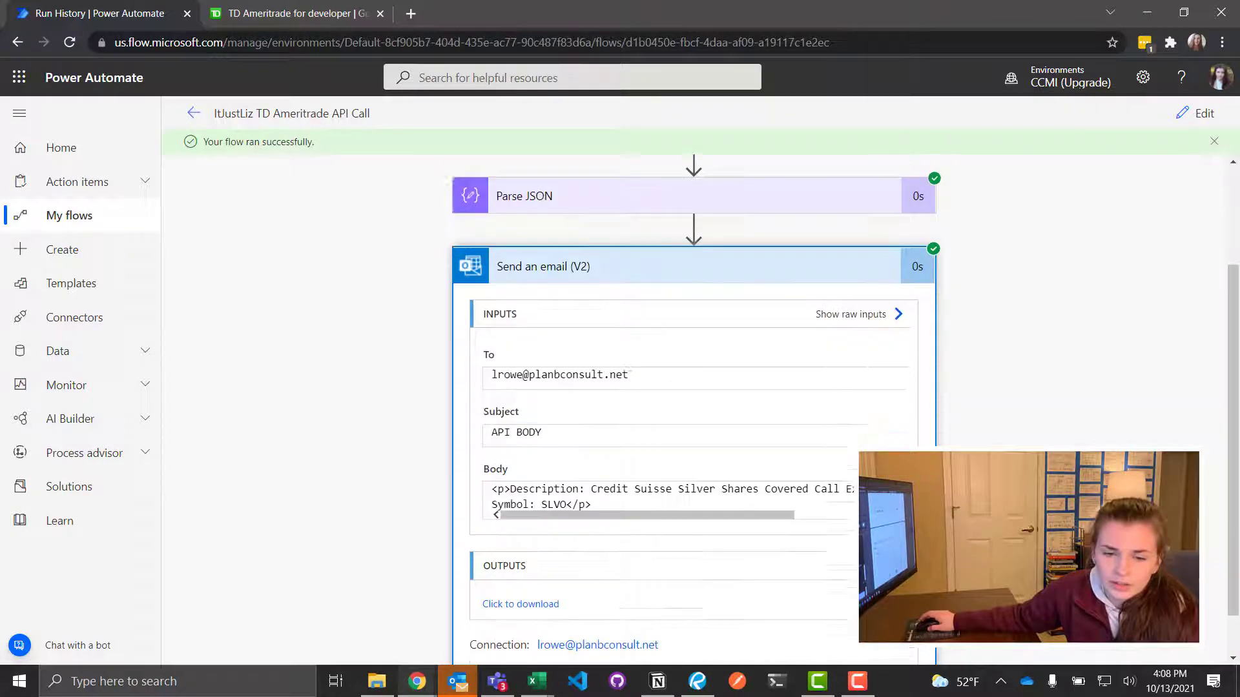
scroll(down, 3)
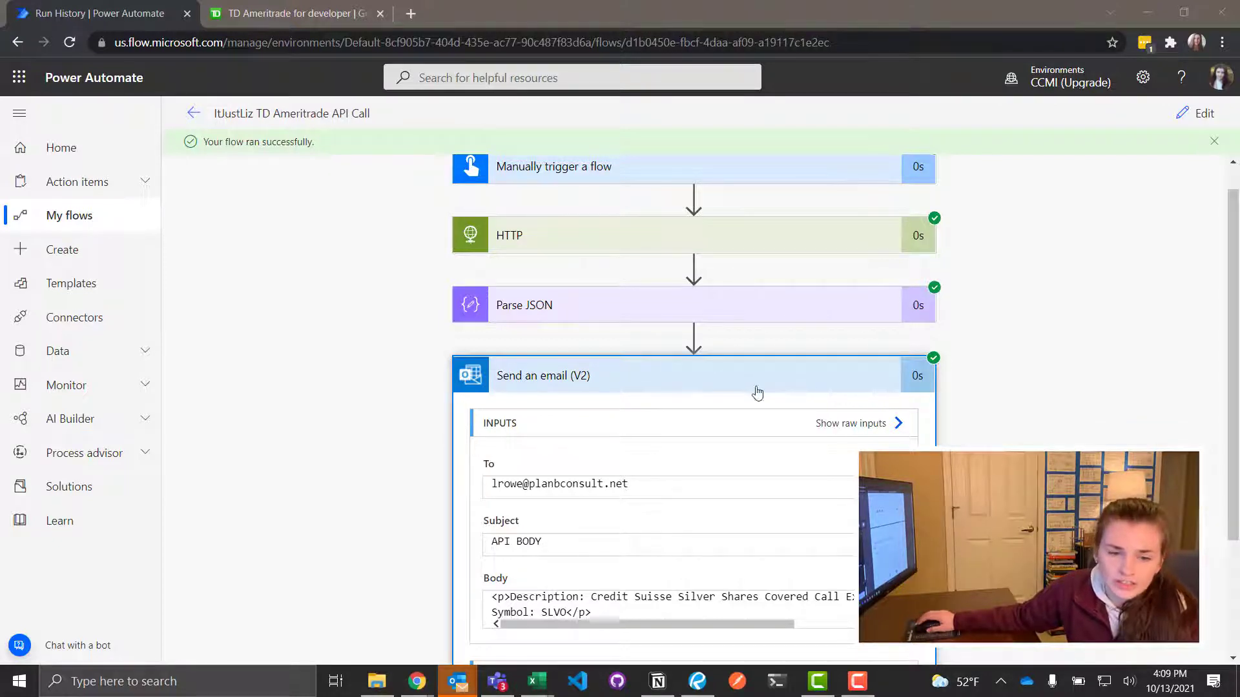
scroll(down, 3)
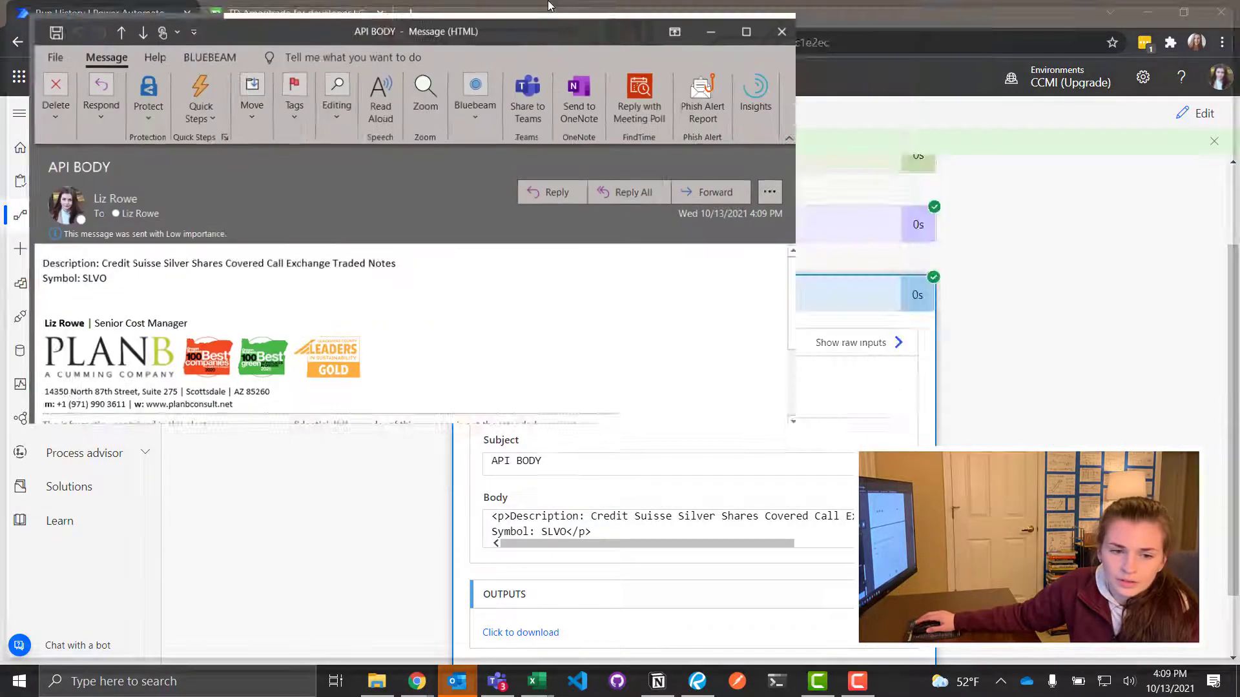
click(747, 31)
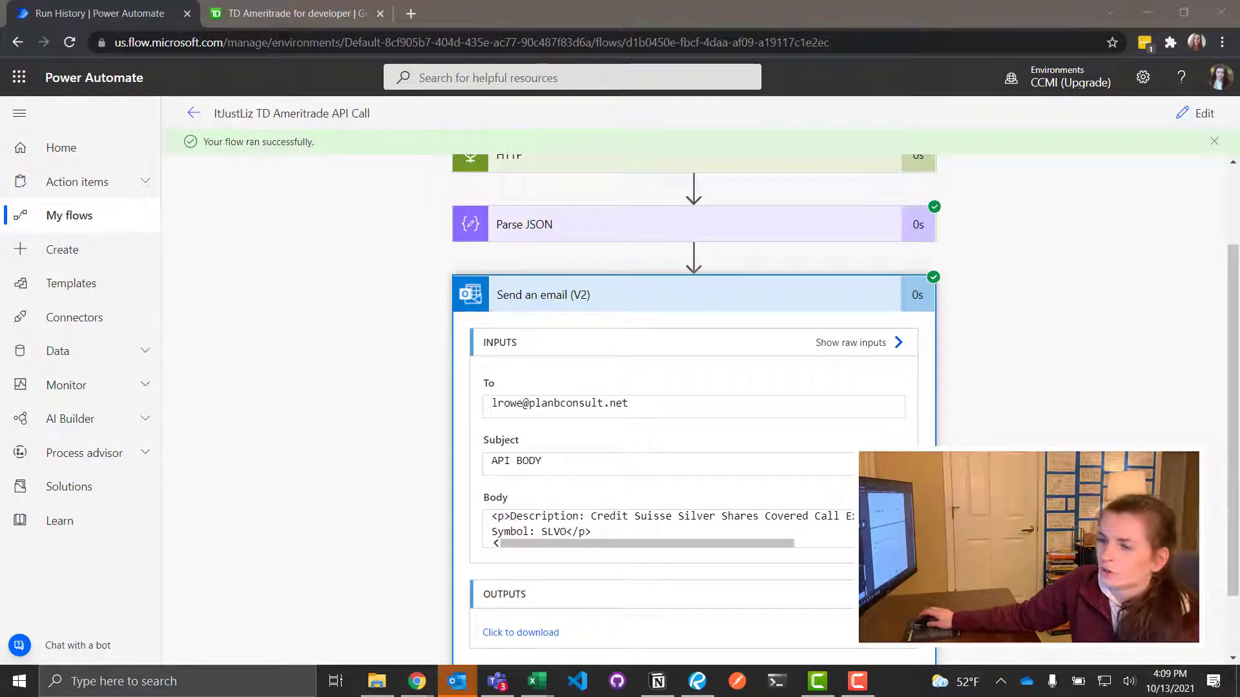
- Collapse the Send an email (V2) run details and switch to the TD Ameritrade documentation
click(543, 295)
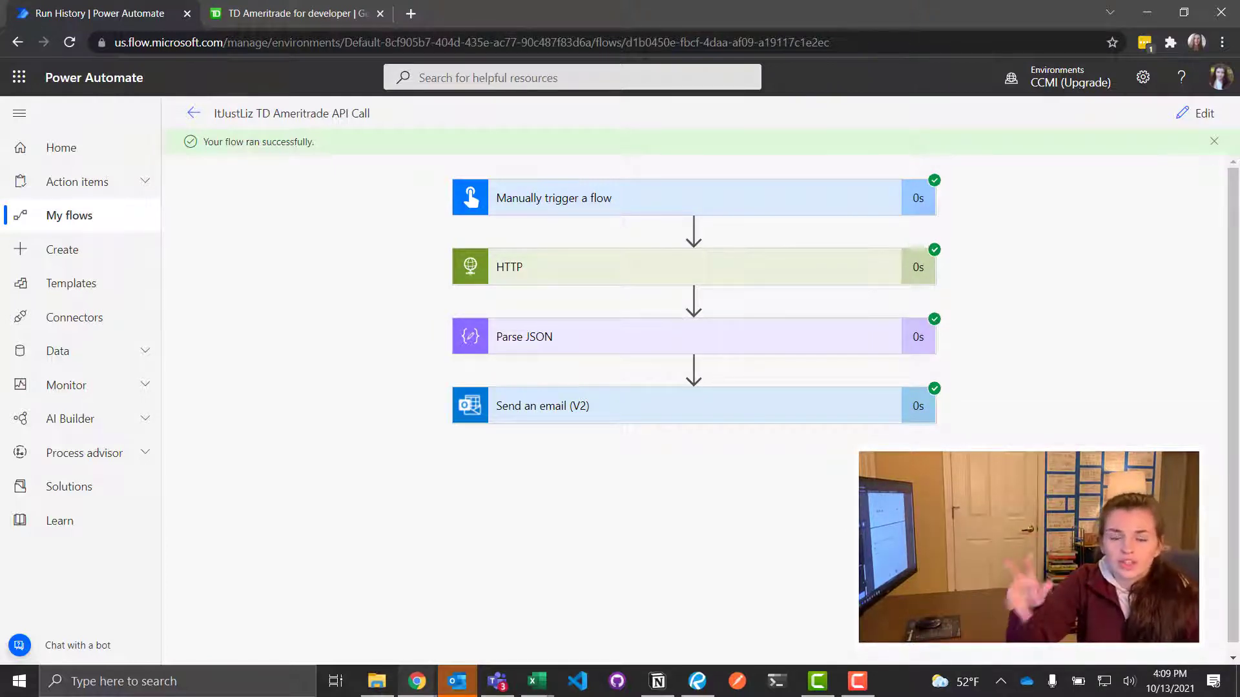
click(296, 13)
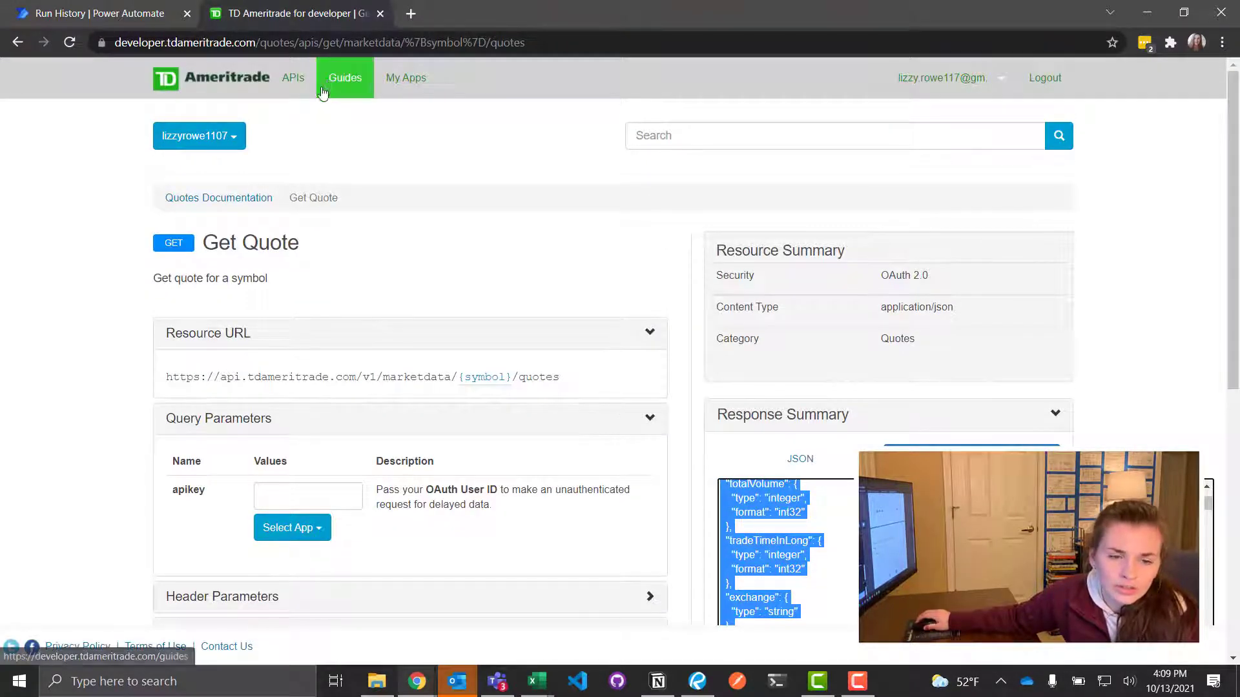
- Navigate APIs > Quotes > Get Quotes to reach the multi-symbol quotes endpoint page
click(292, 78)
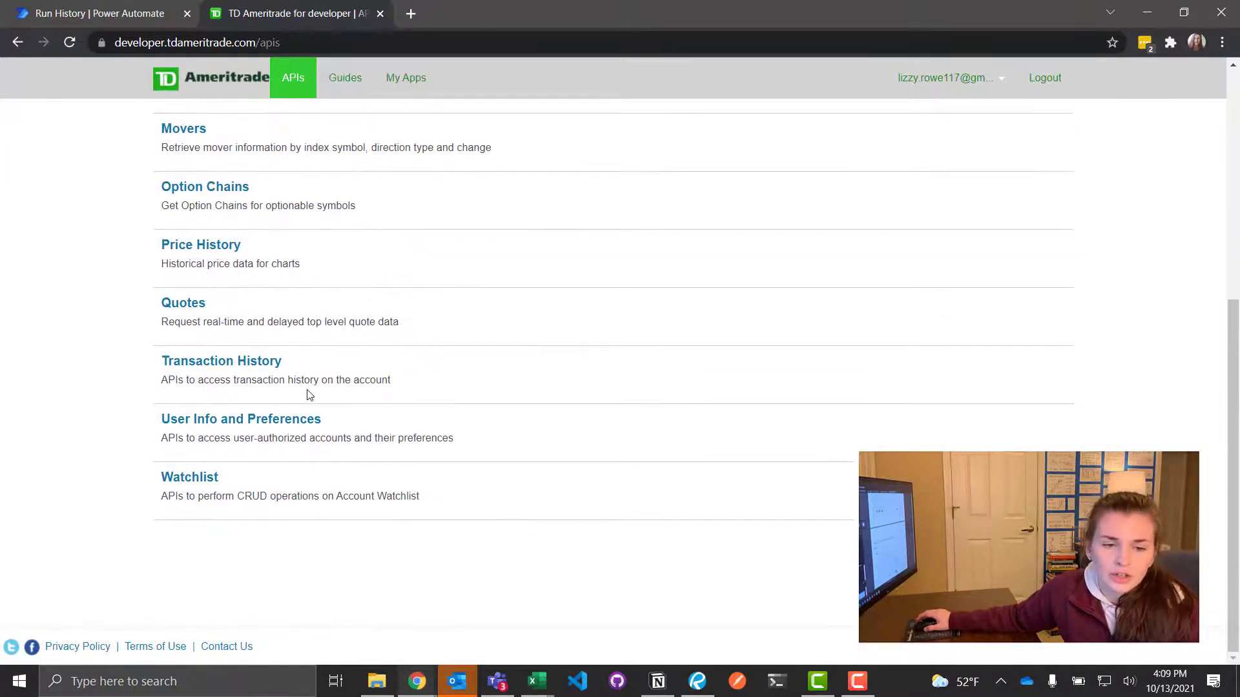
mouse_move(183, 306)
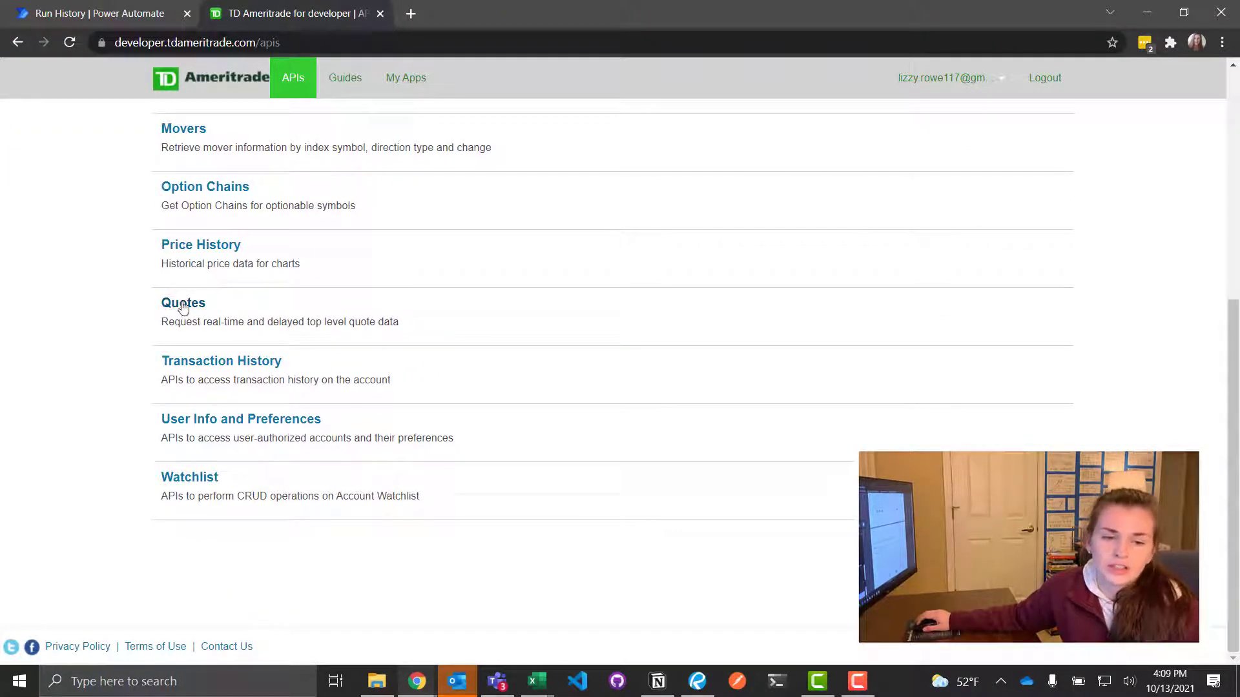
click(184, 302)
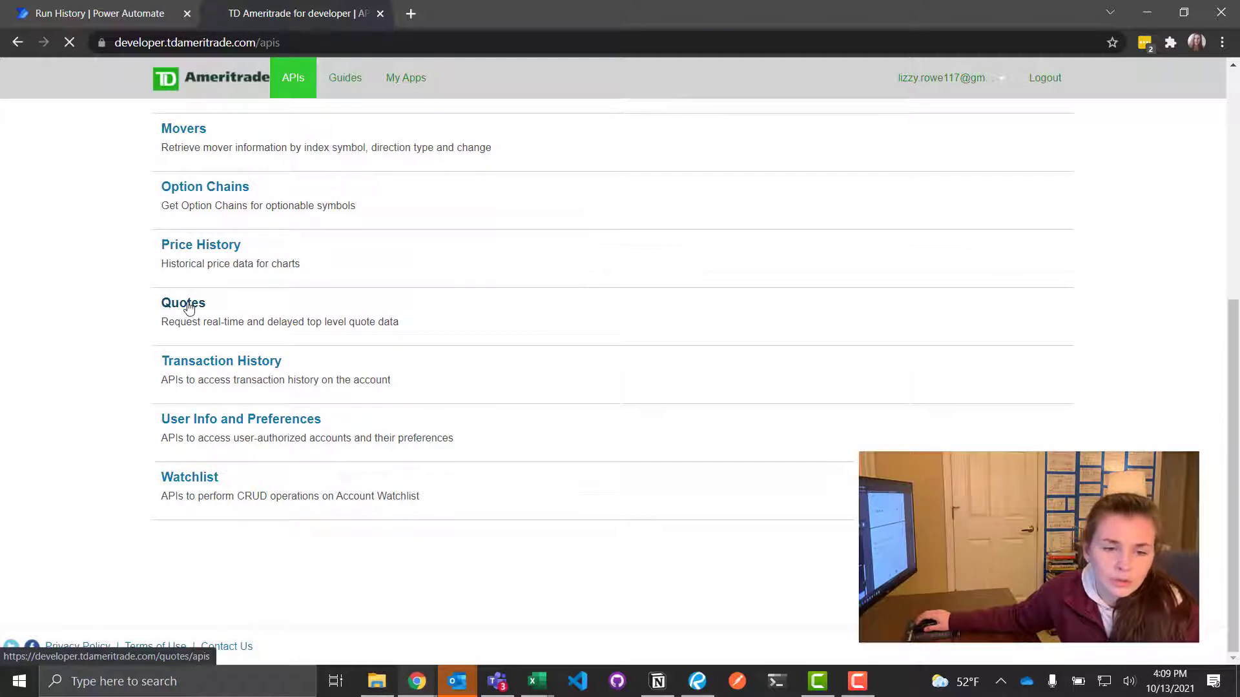
click(184, 302)
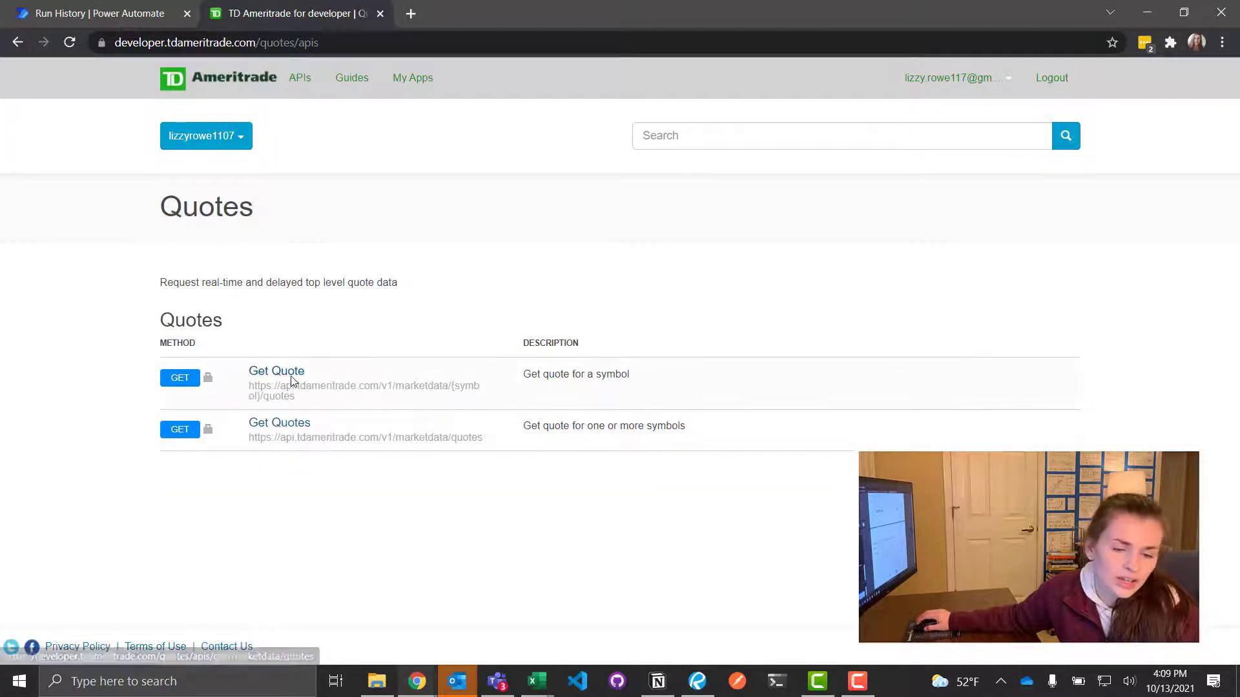
click(276, 370)
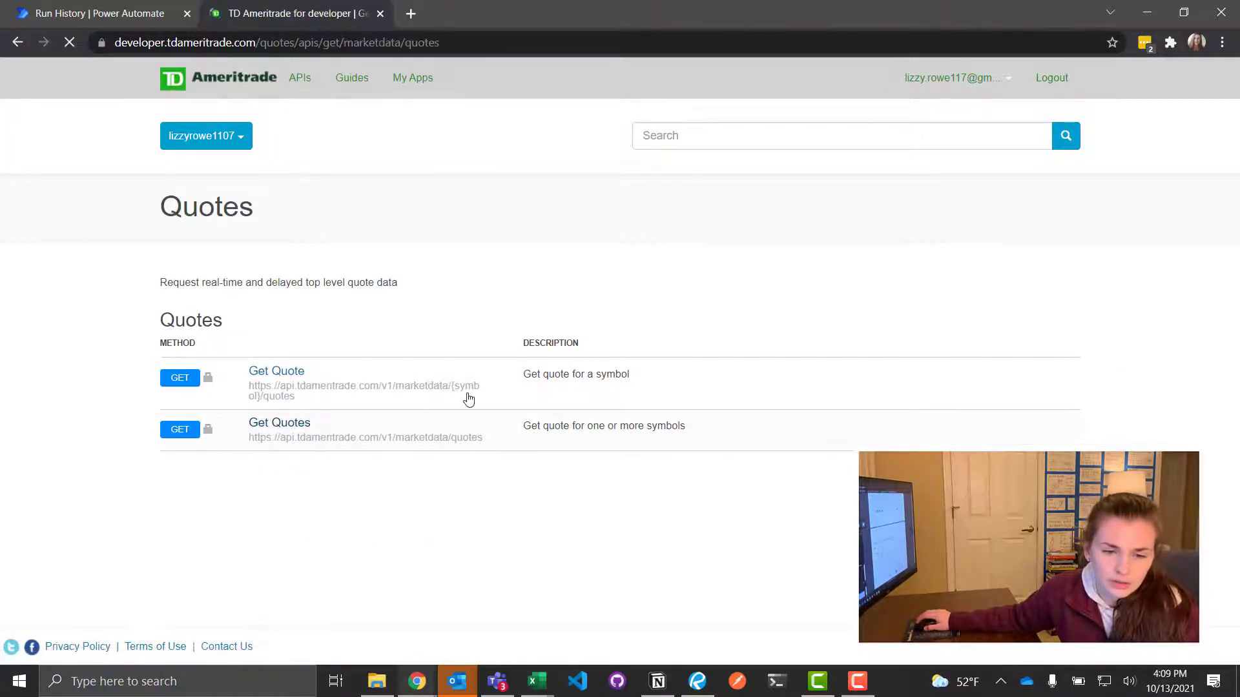
click(279, 422)
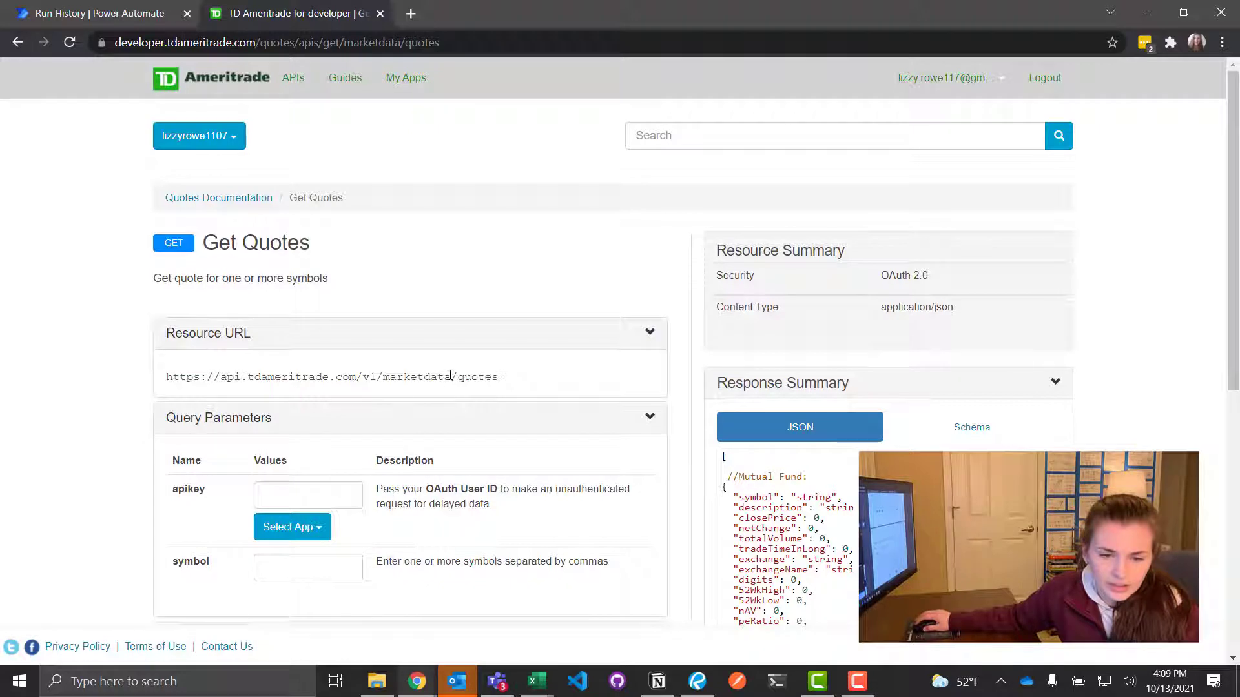
- Select the Get Quotes Resource URL, review the page, and return to the Power Automate run results
drag(221, 376, 498, 376)
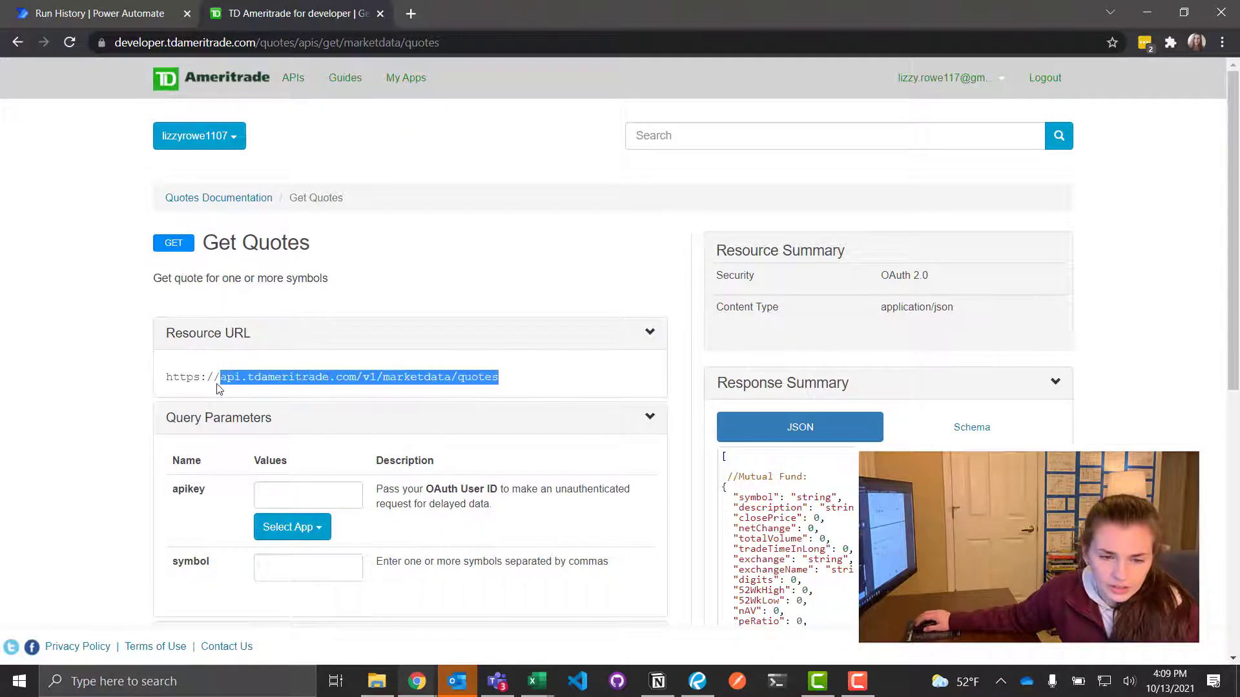
scroll(down, 3)
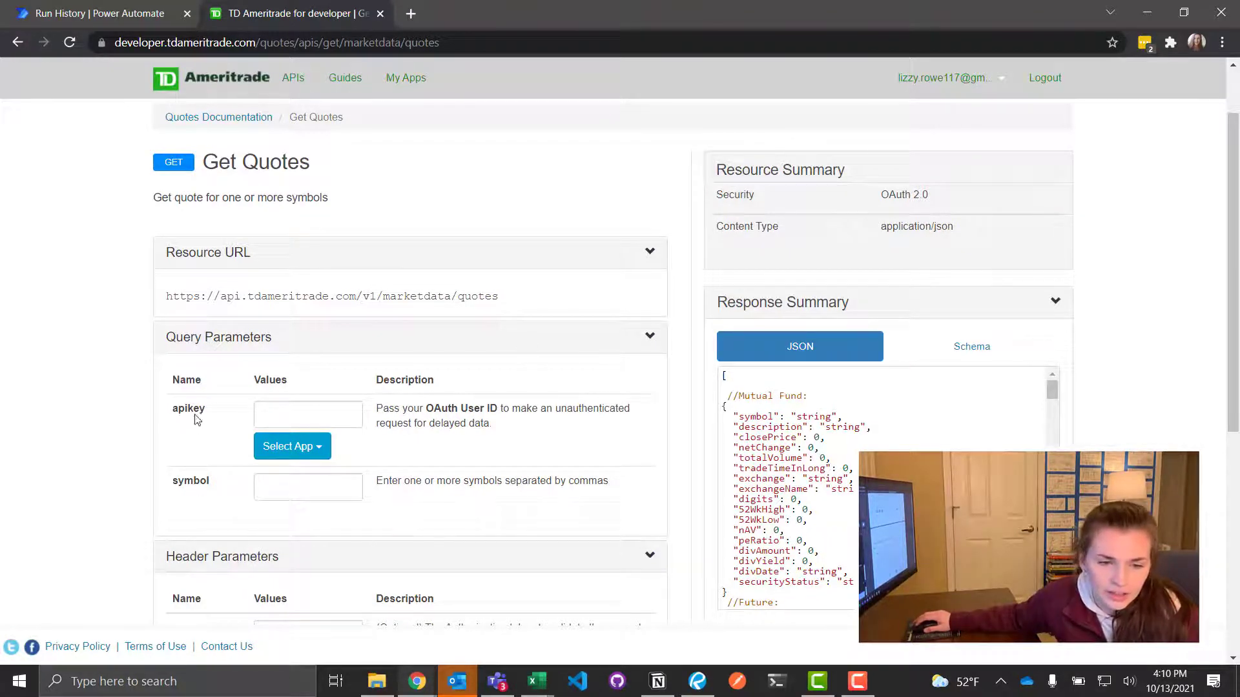
mouse_move(199, 496)
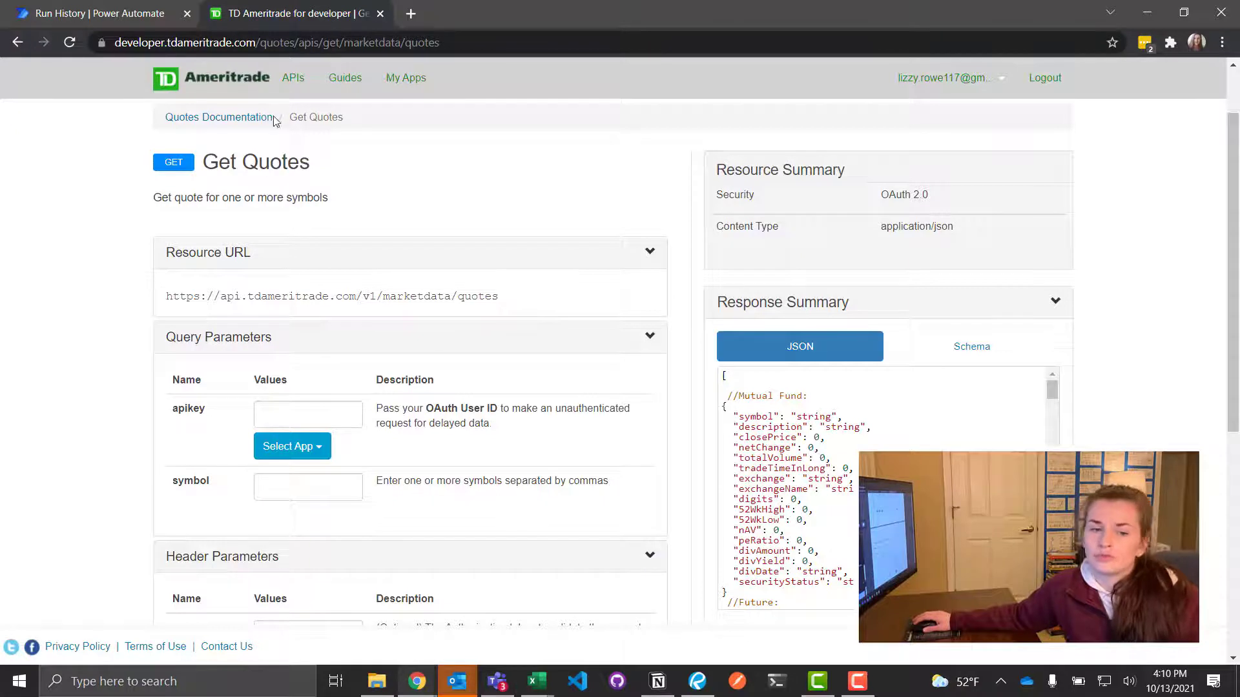
mouse_move(293, 80)
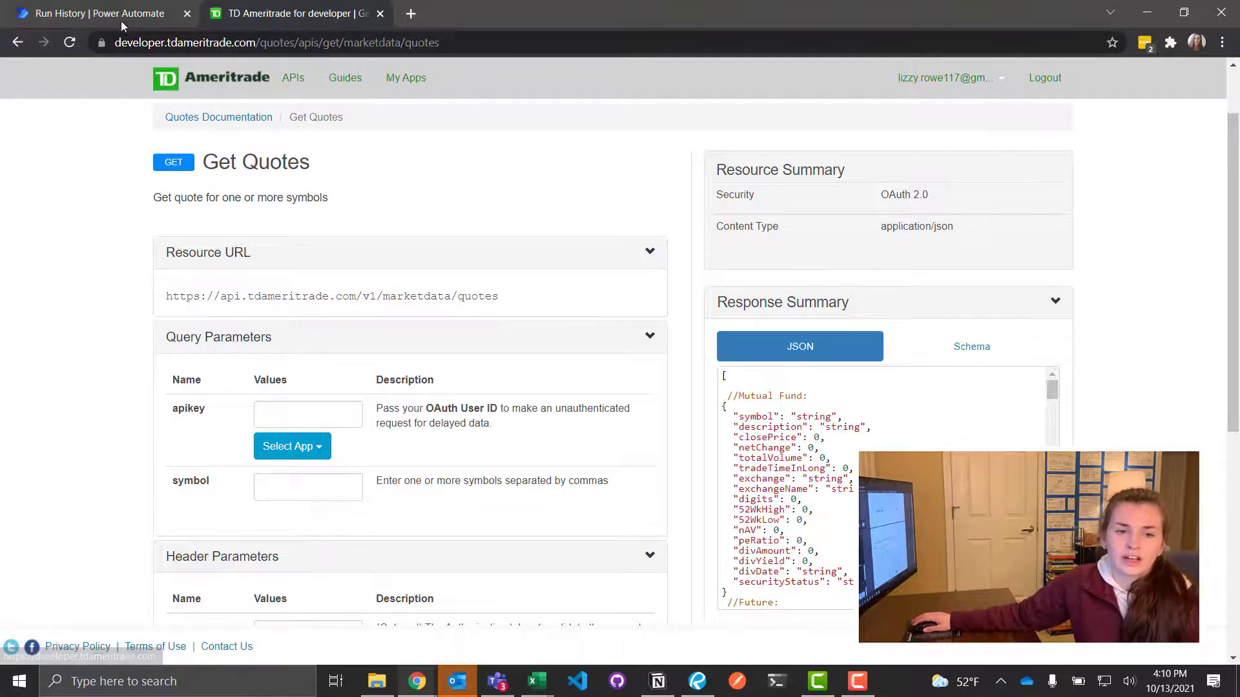
click(90, 13)
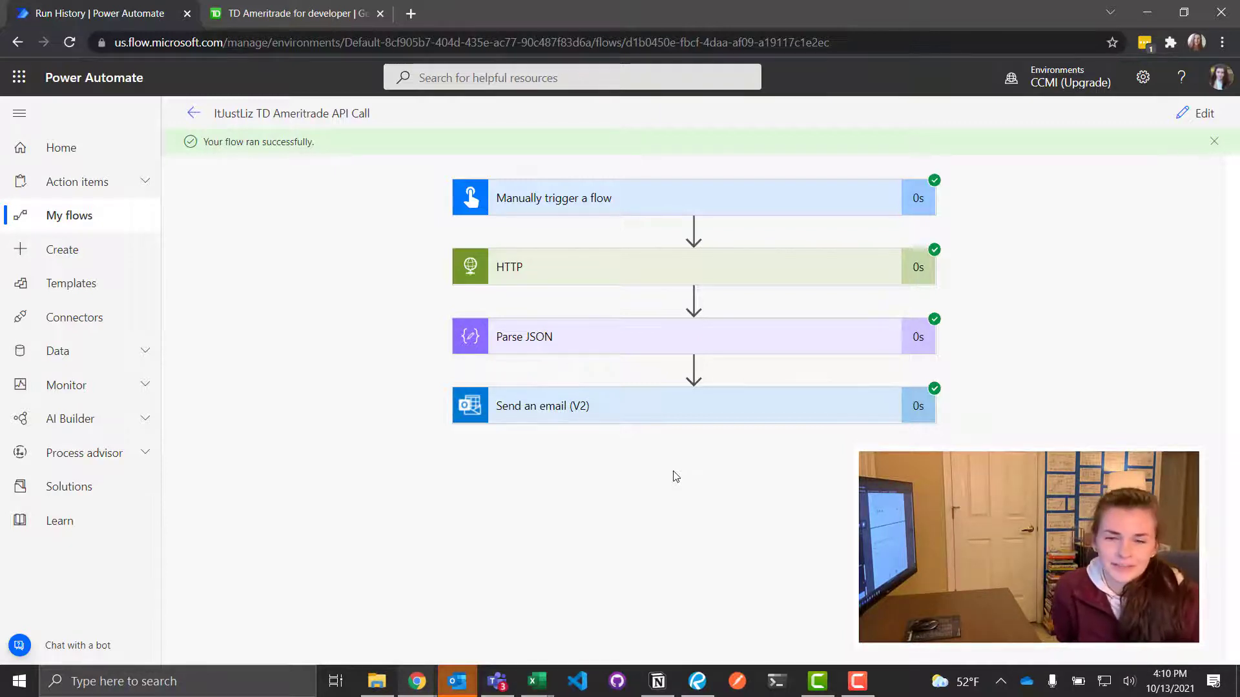
mouse_move(688, 469)
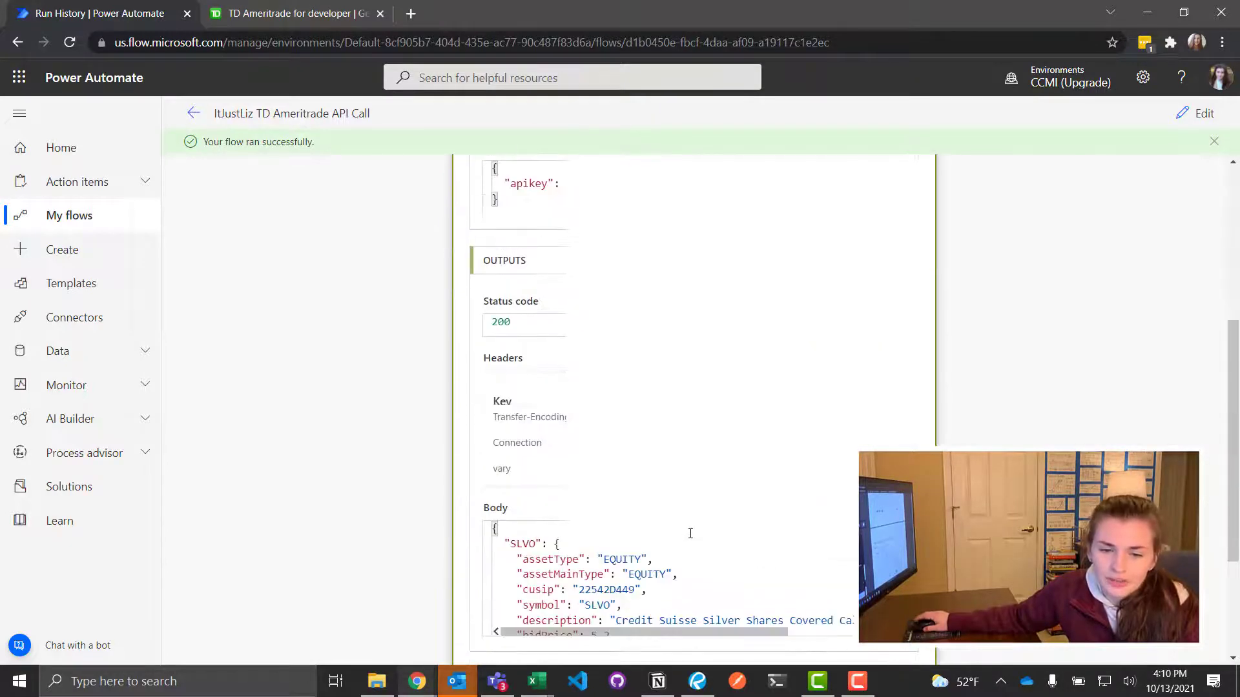
scroll(down, 3)
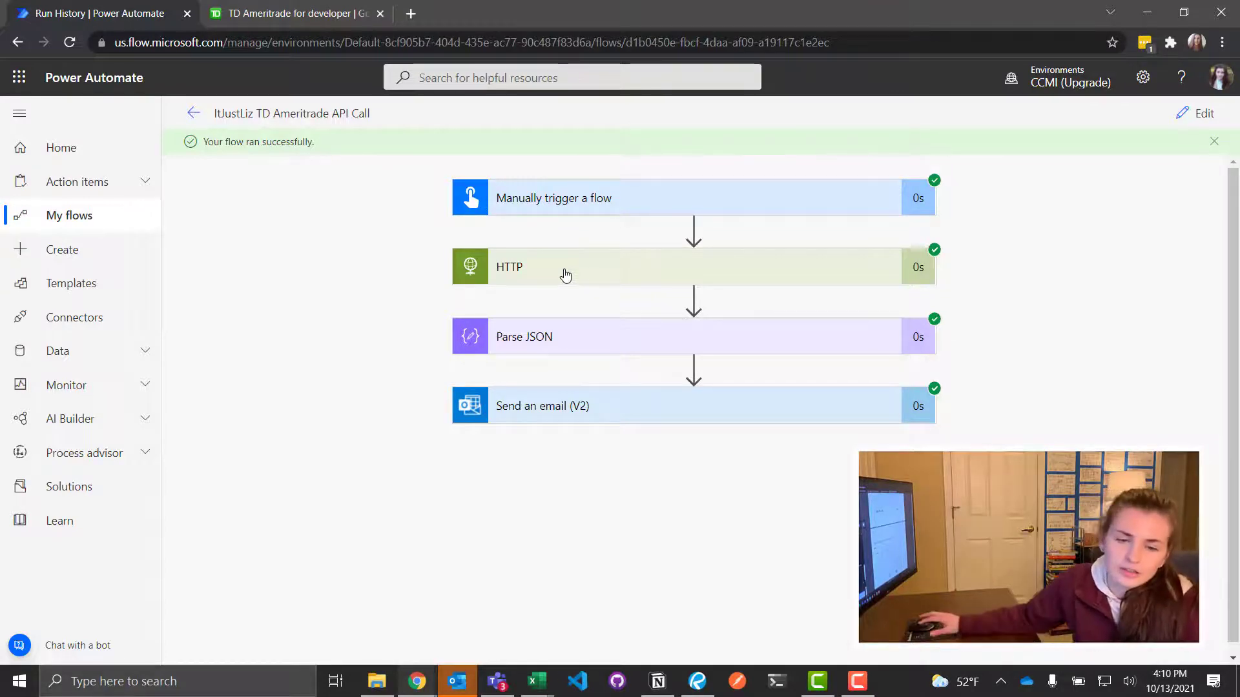
mouse_move(561, 421)
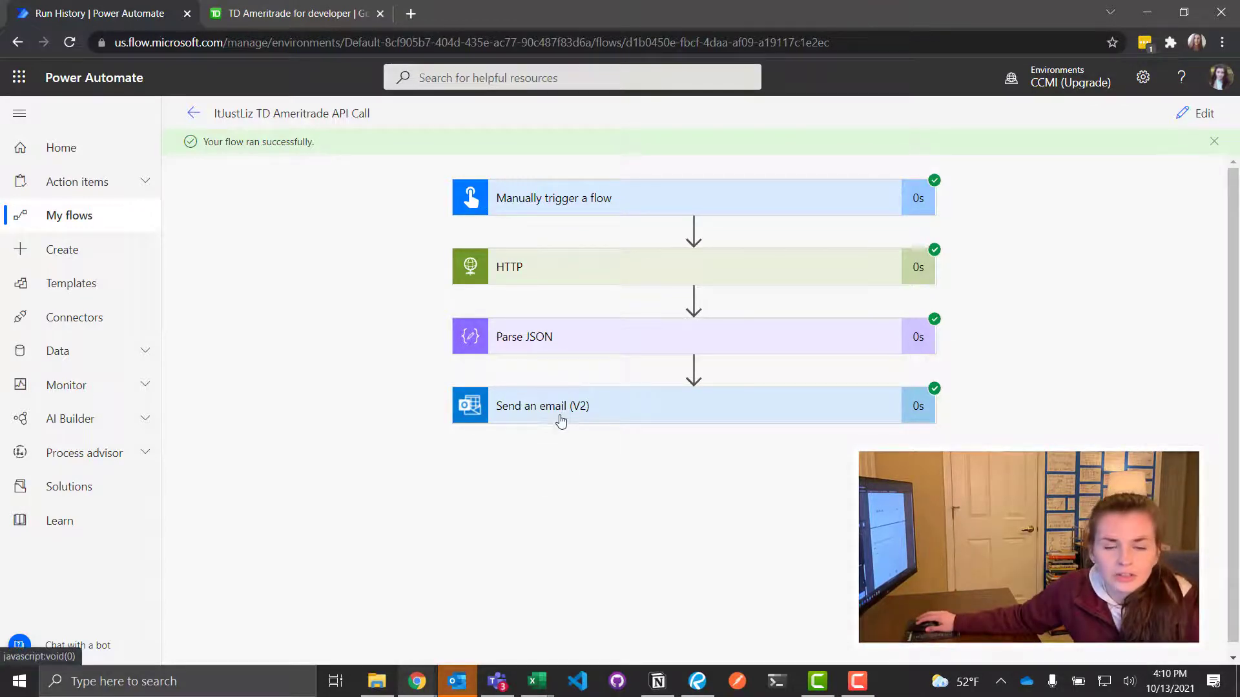
mouse_move(565, 447)
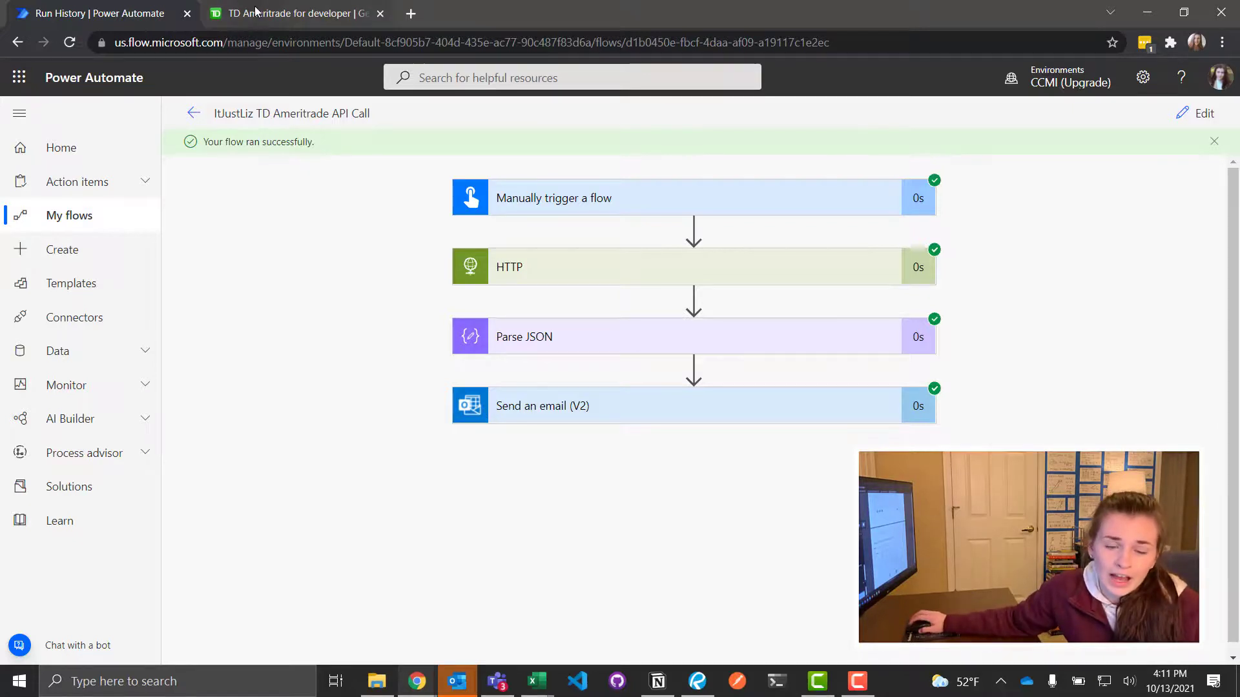
click(292, 13)
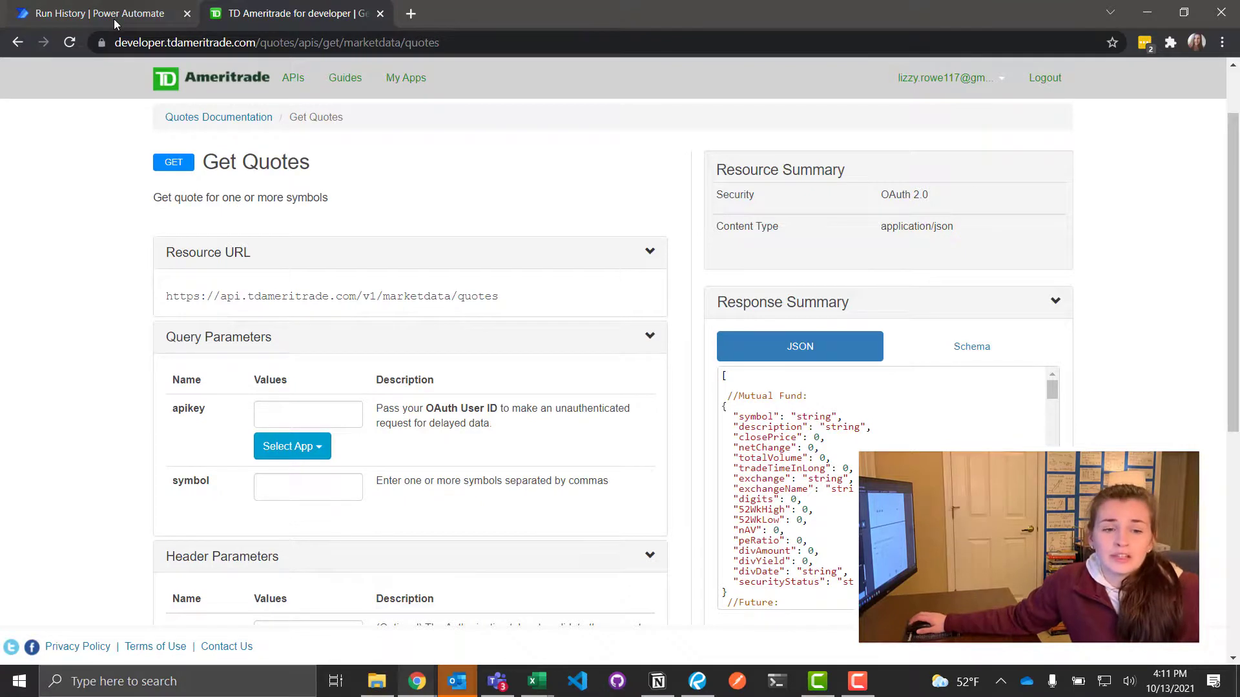
click(91, 13)
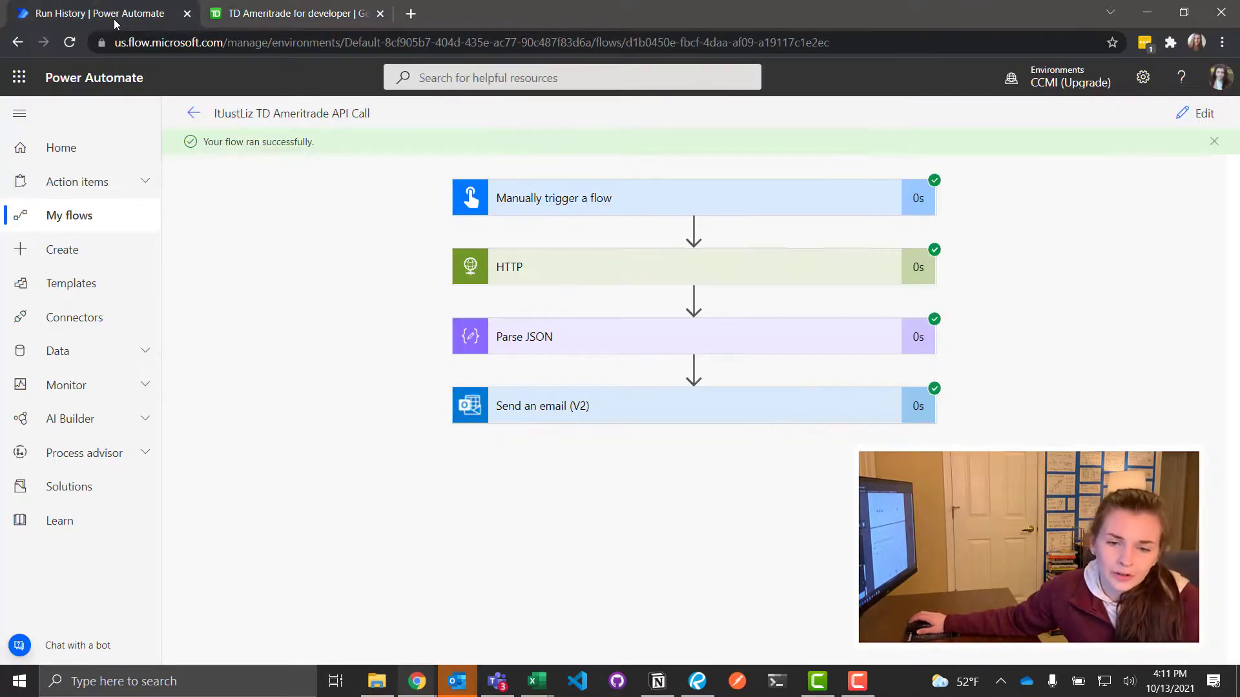